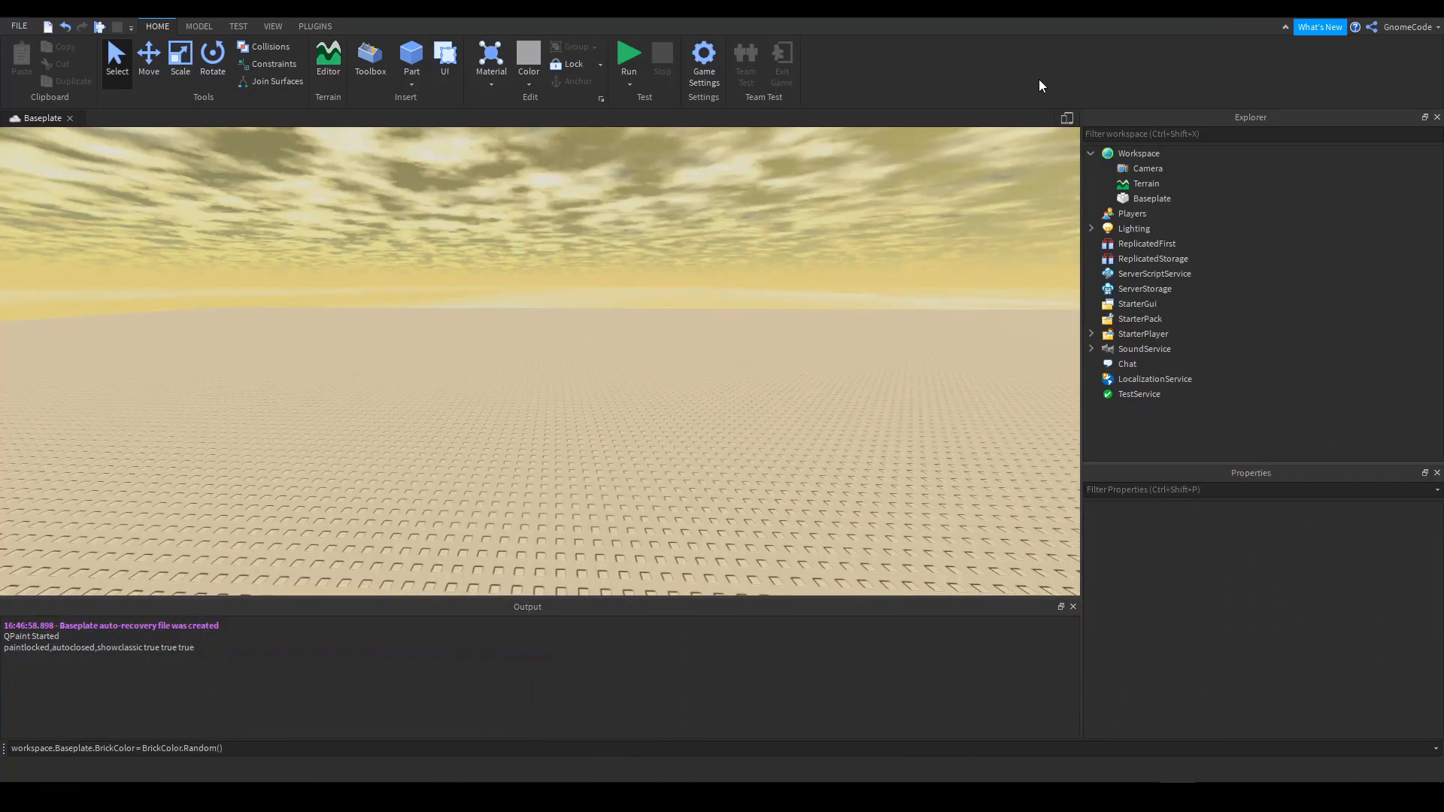
pyautogui.moveTo(1155, 149)
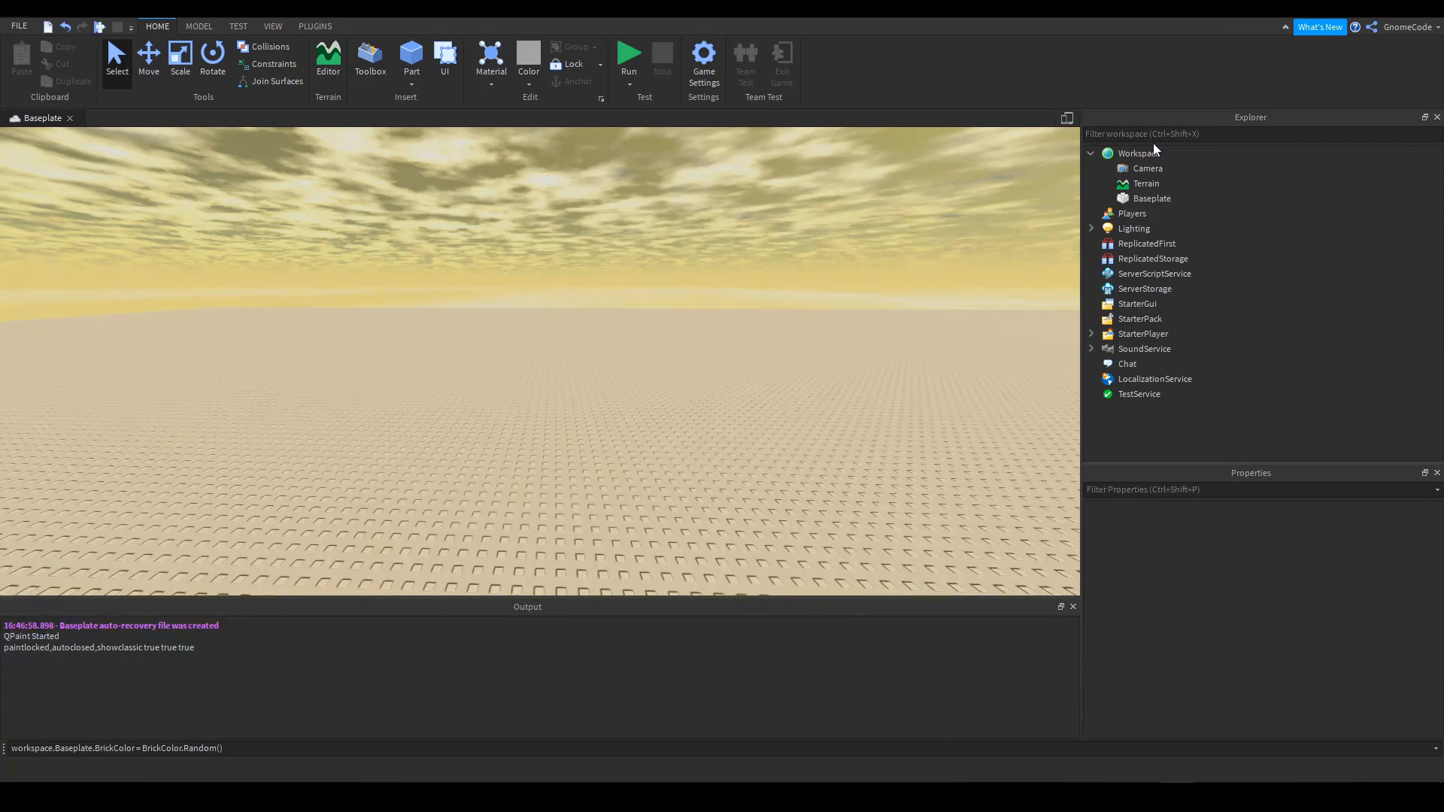
# Select Workspace in the Explorer to display its properties including FilteringEnabled
pyautogui.click(1139, 153)
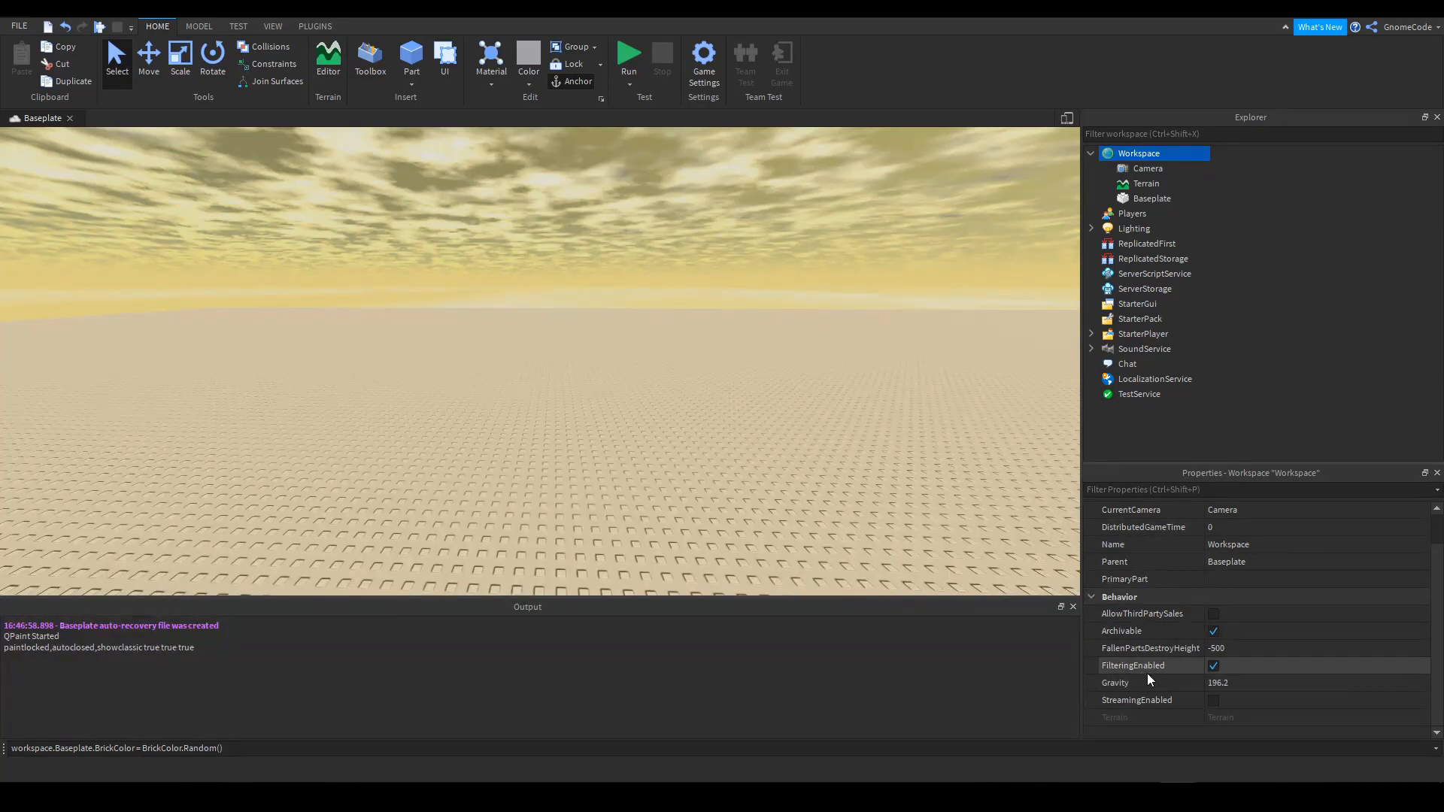
pyautogui.moveTo(1167, 671)
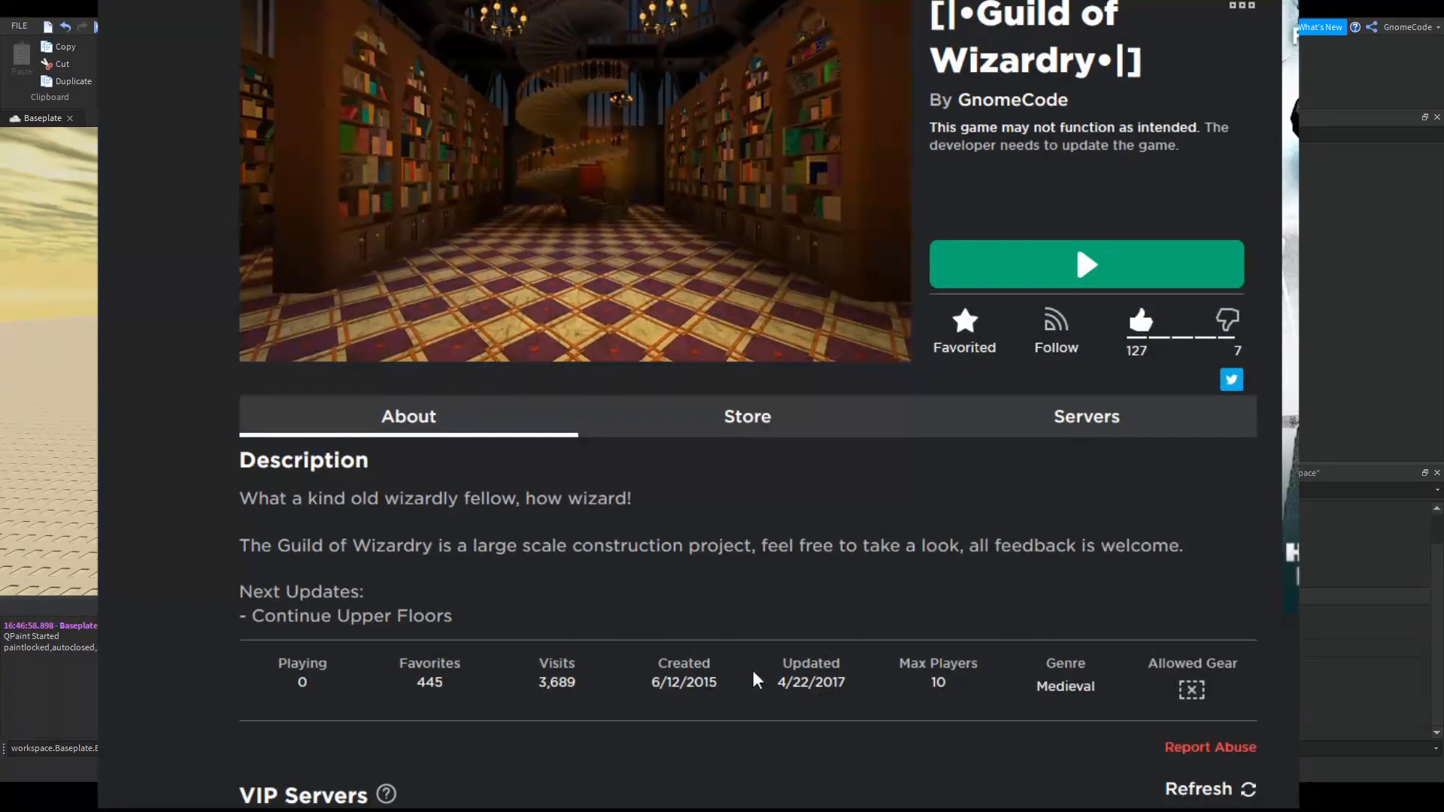
pyautogui.moveTo(856, 702)
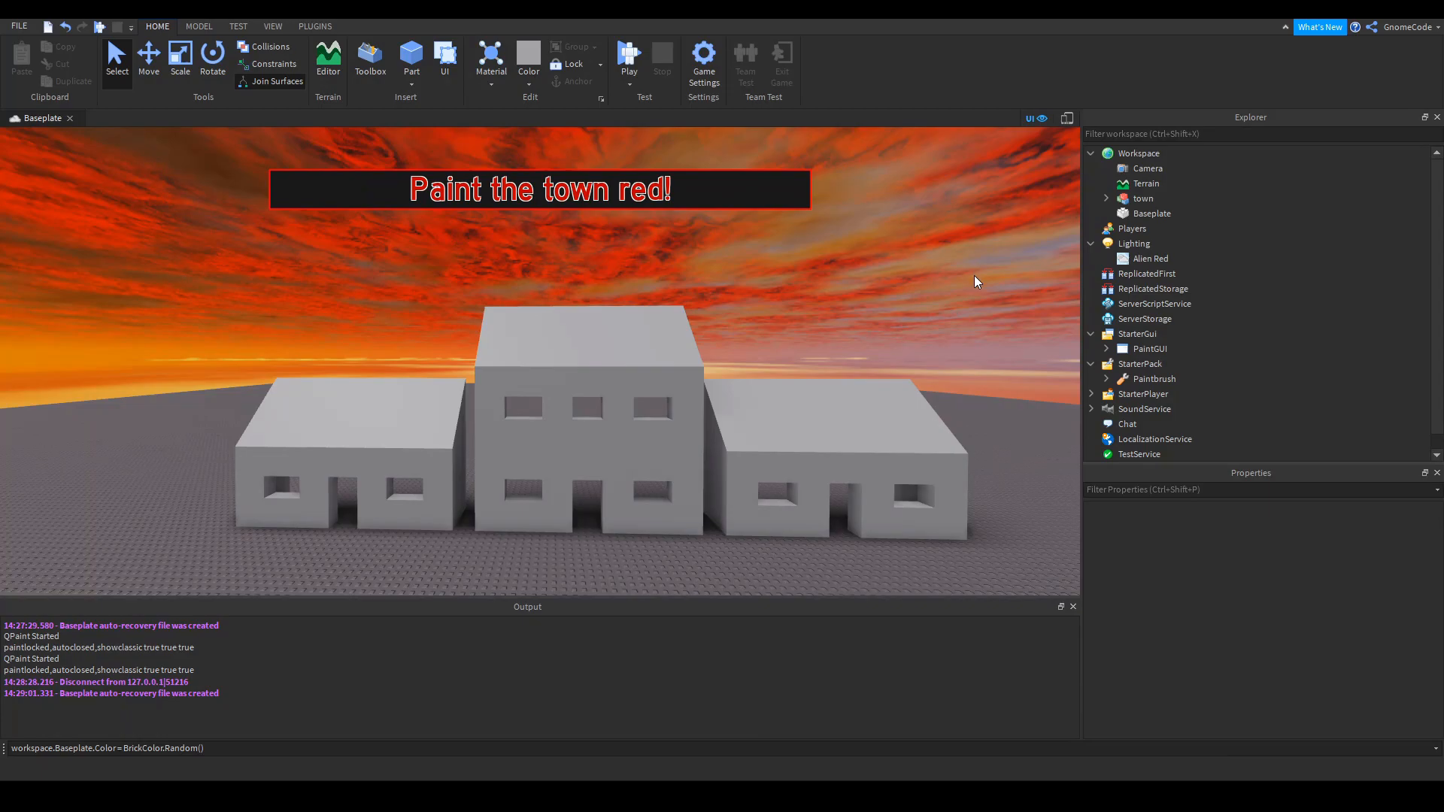
pyautogui.moveTo(1076, 258)
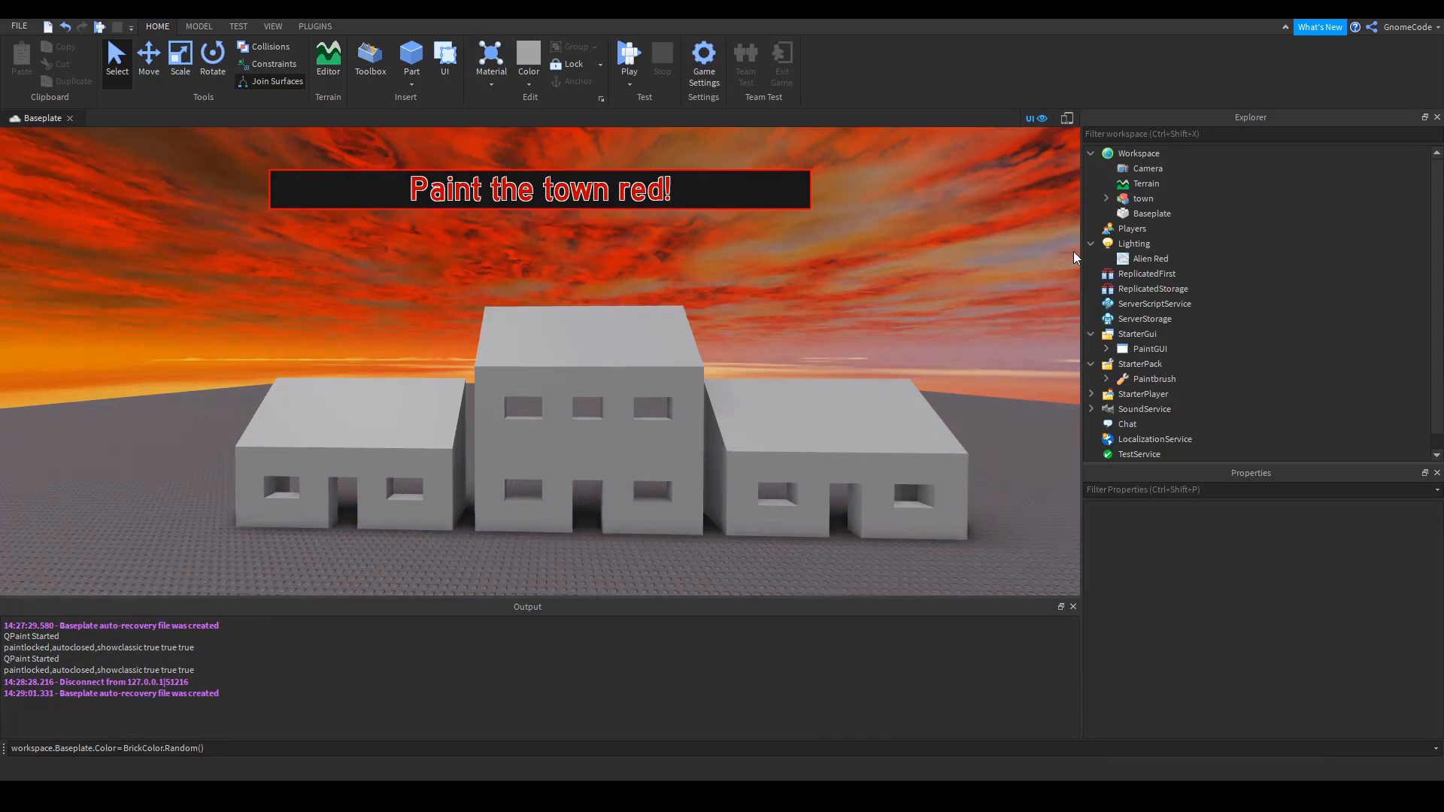
# Select Paintbrush in StarterPack and launch a play test from the Home tab
pyautogui.click(1149, 348)
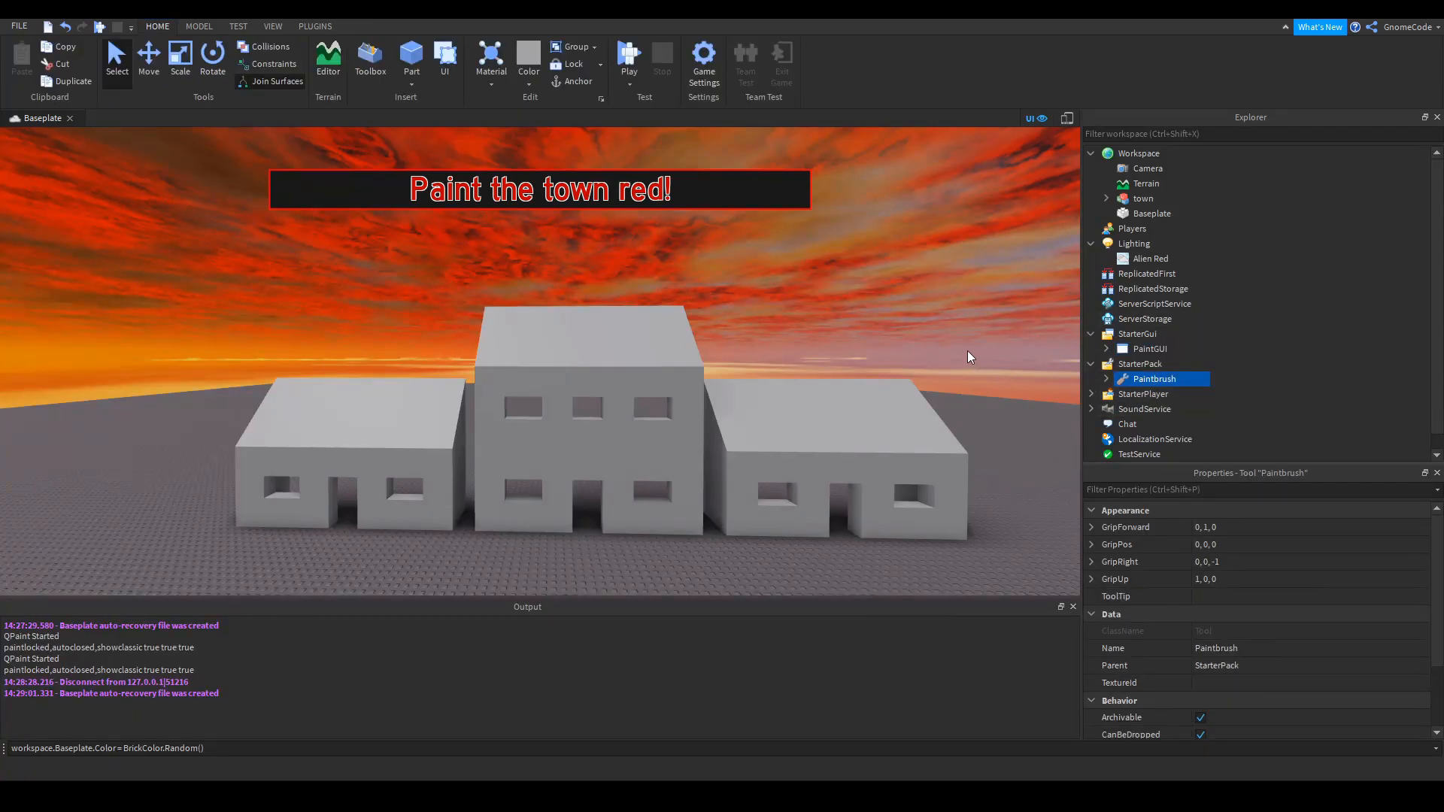
pyautogui.click(629, 57)
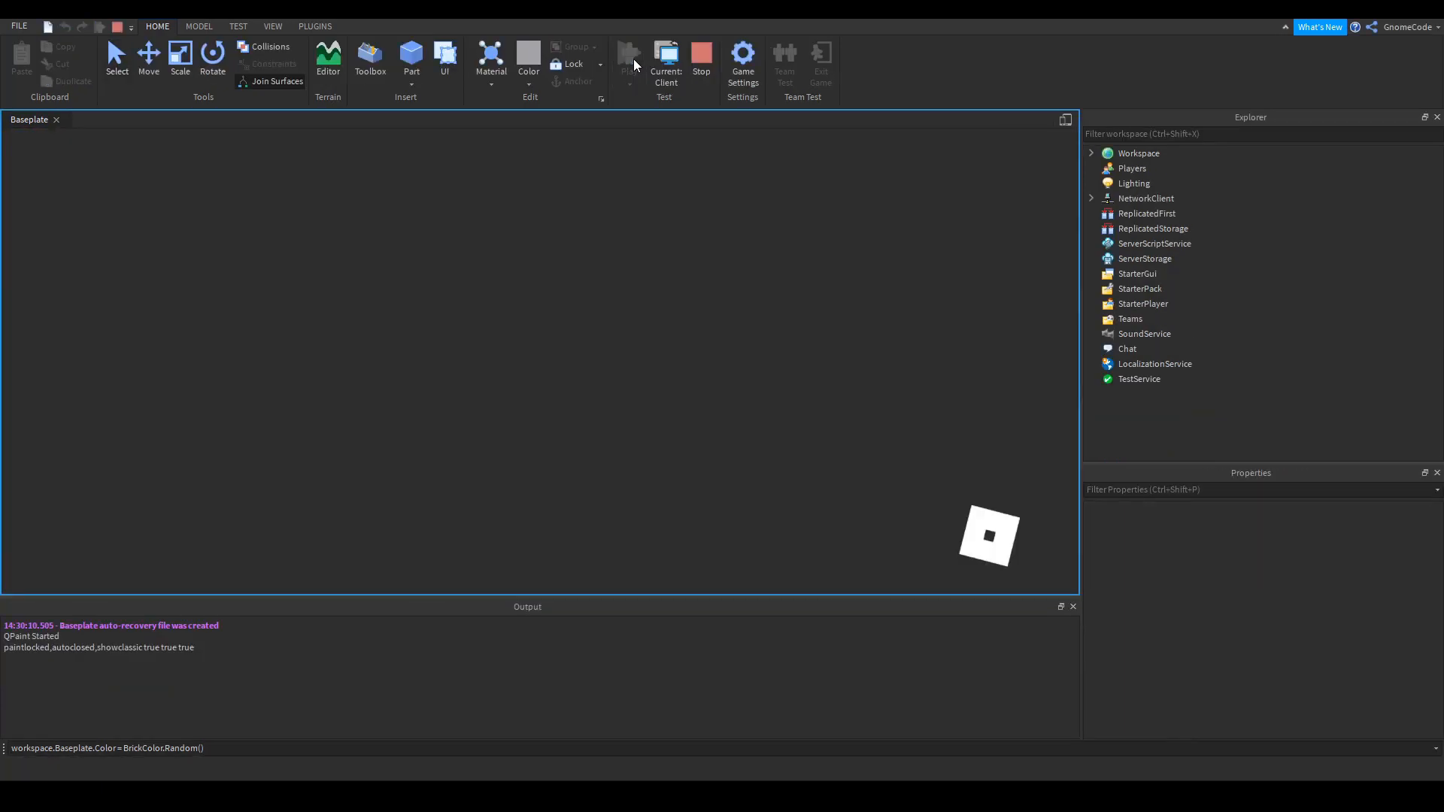
# Toggle between client (painted) and server (grey) views several times, then stop the test
pyautogui.click(628, 60)
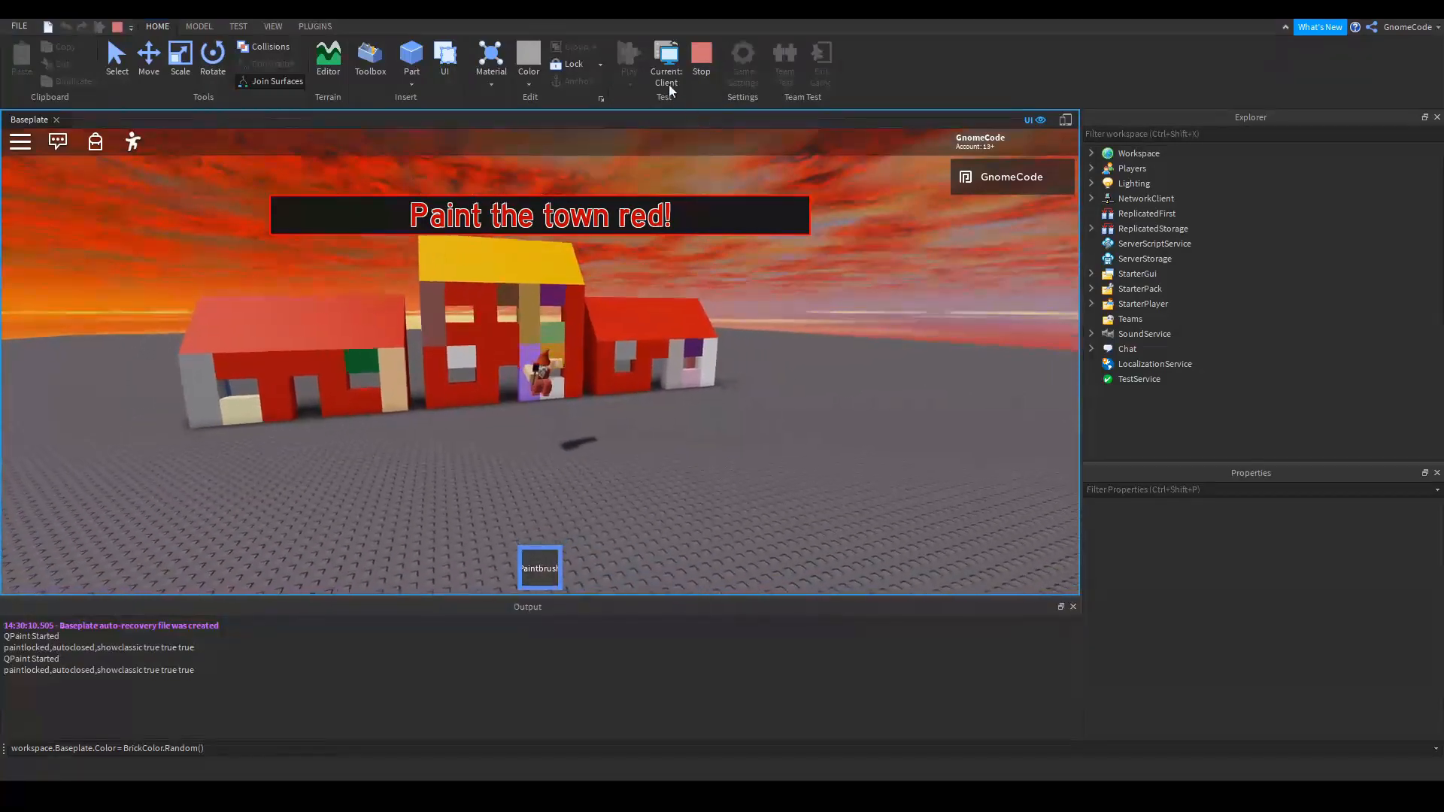
pyautogui.click(665, 60)
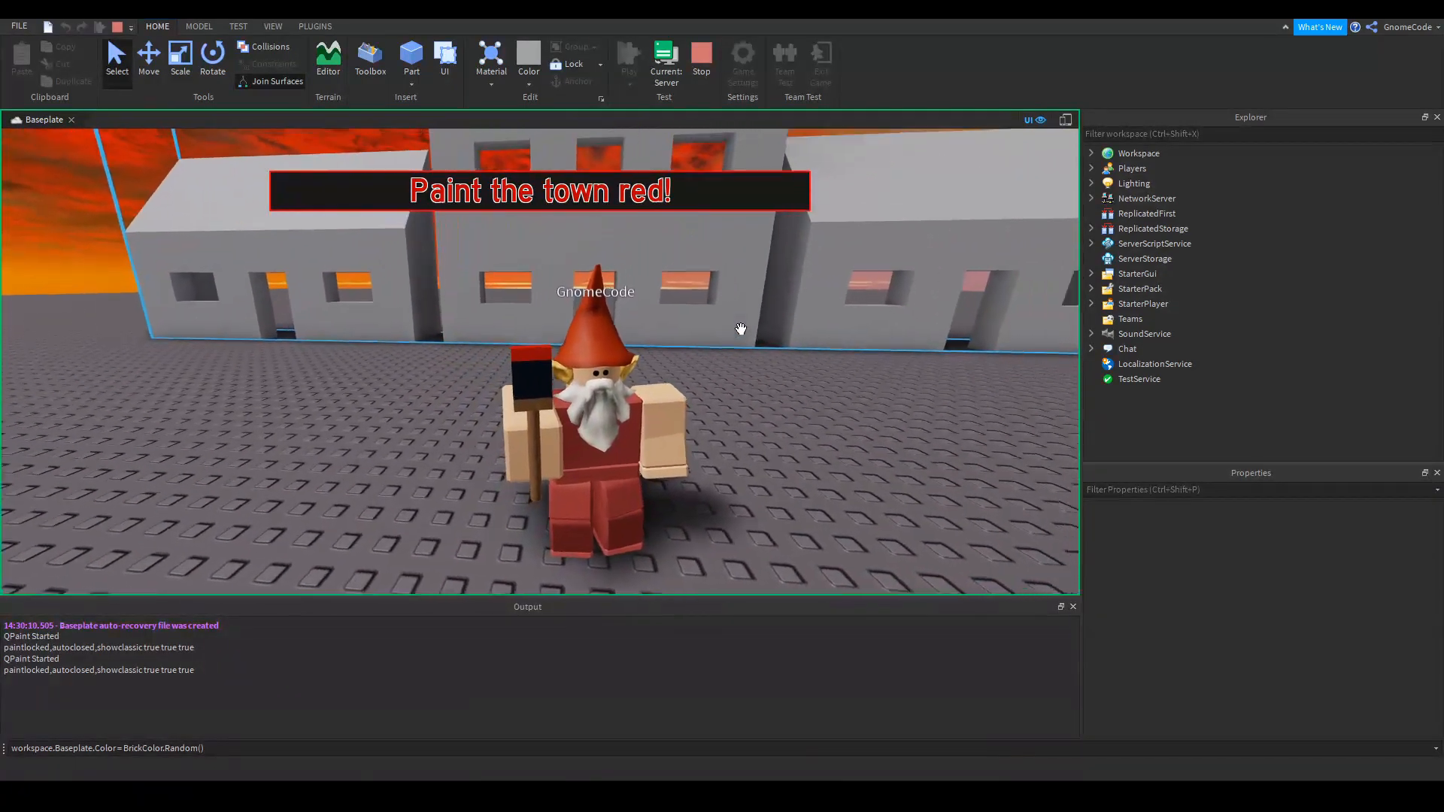
pyautogui.click(665, 60)
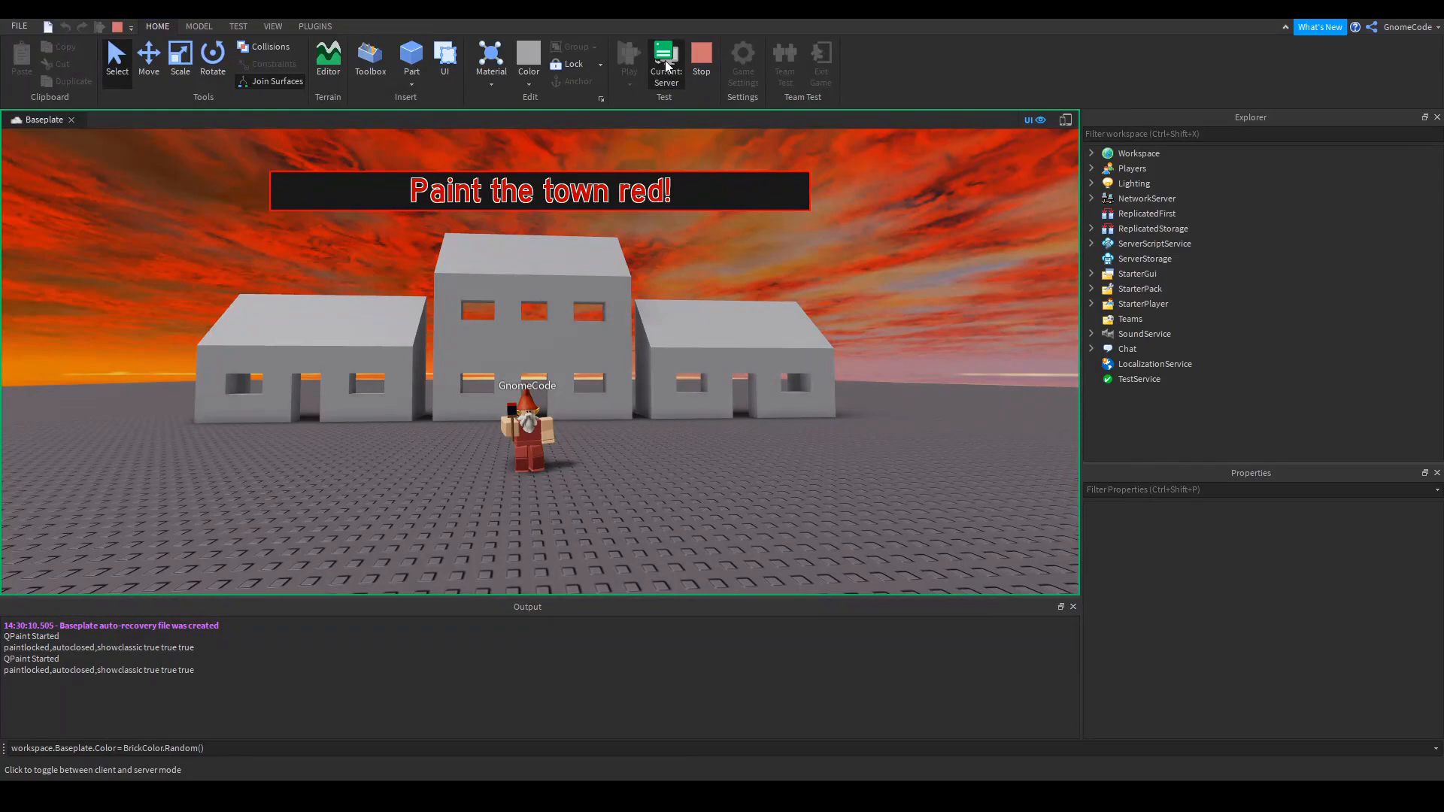
pyautogui.click(665, 60)
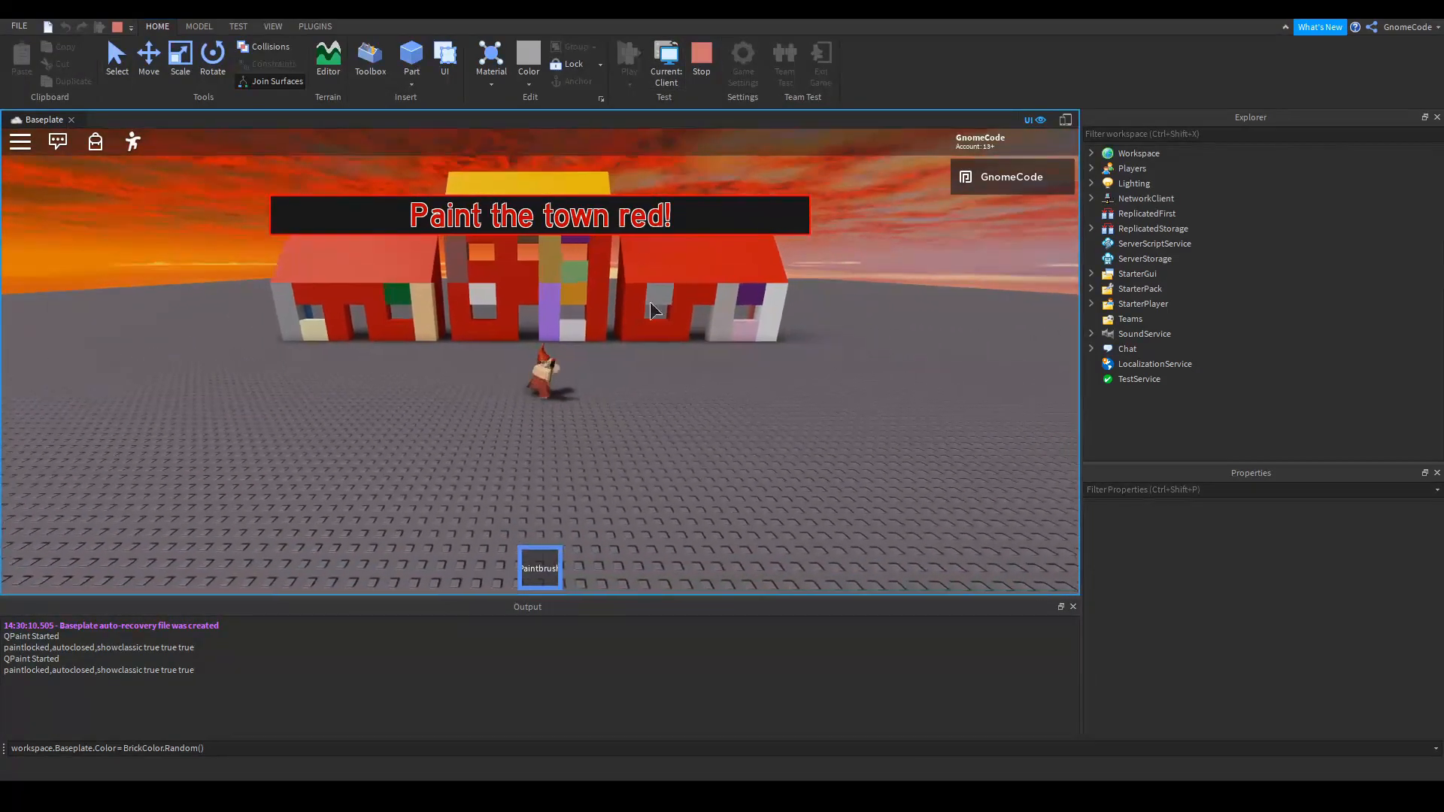
pyautogui.click(665, 60)
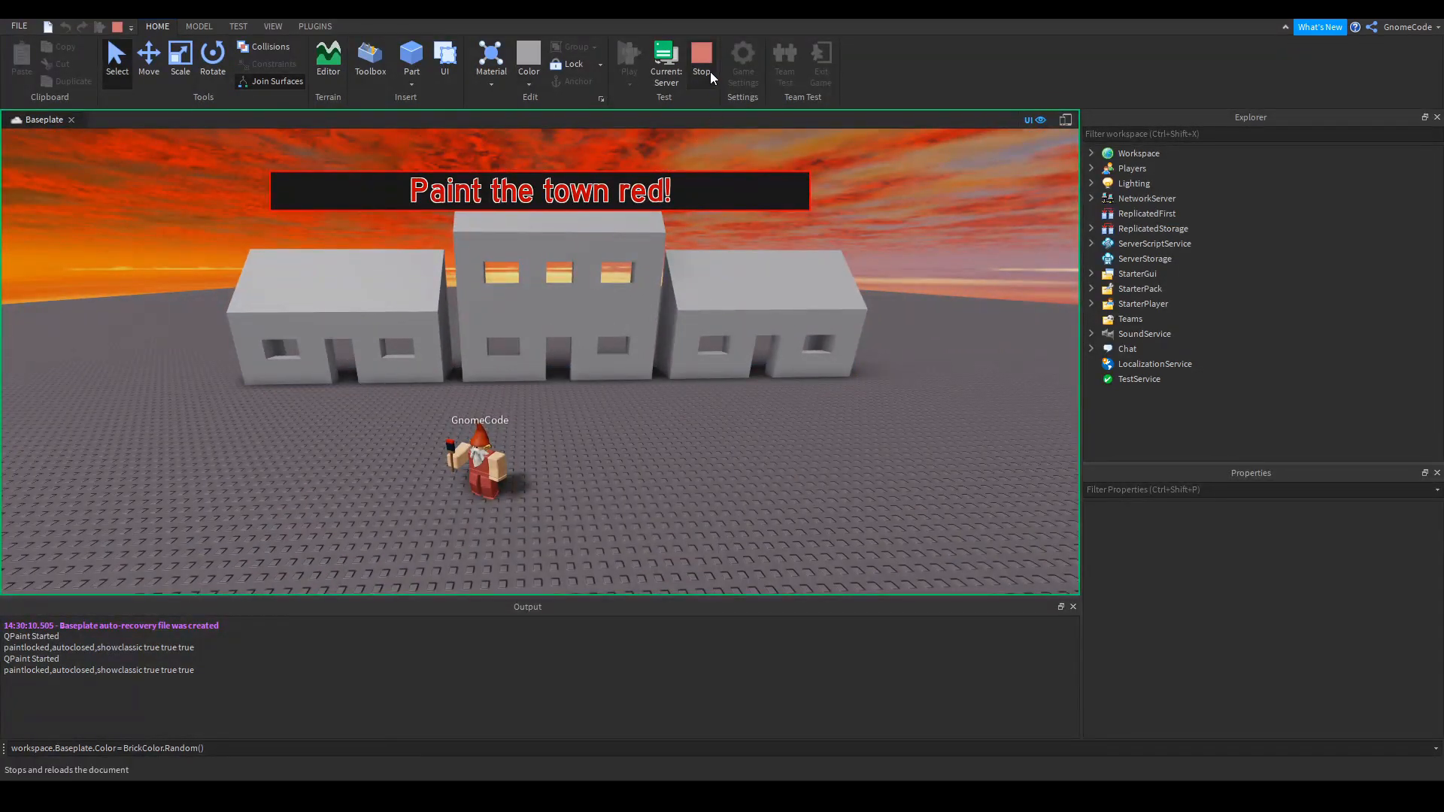
pyautogui.click(701, 57)
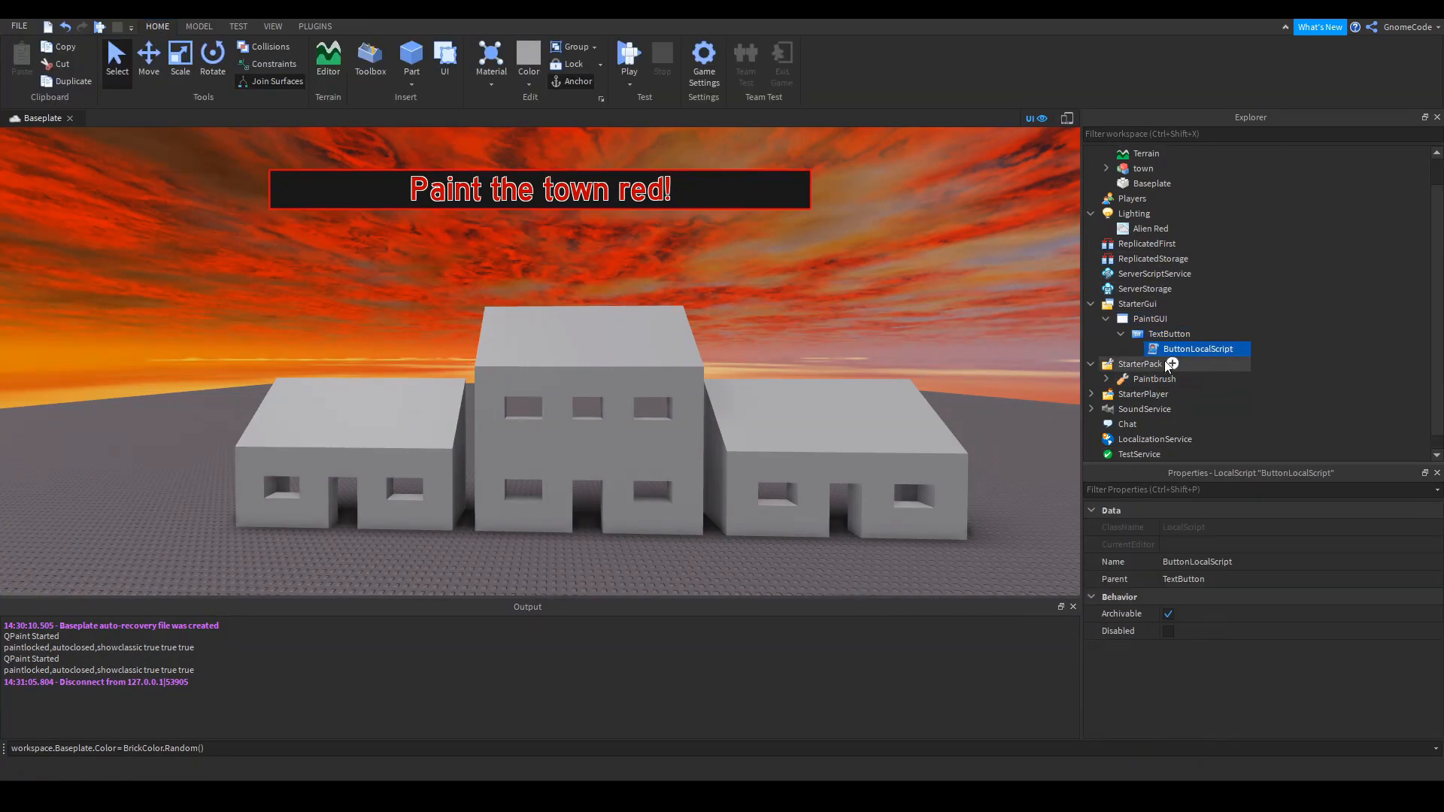
# Expand TextButton to show its local script and list insertable objects under ServerScriptService
pyautogui.doubleClick(1198, 347)
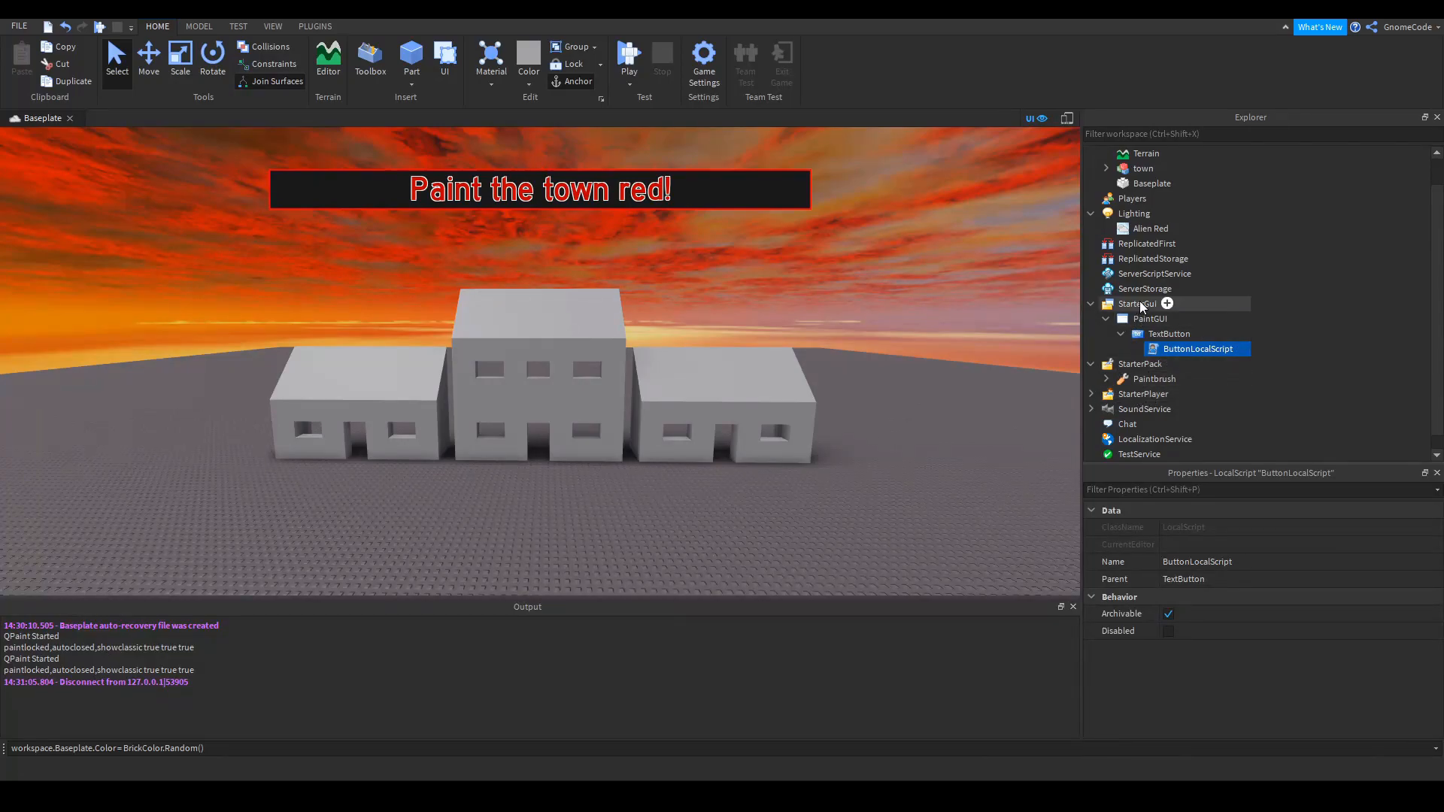
pyautogui.click(1144, 289)
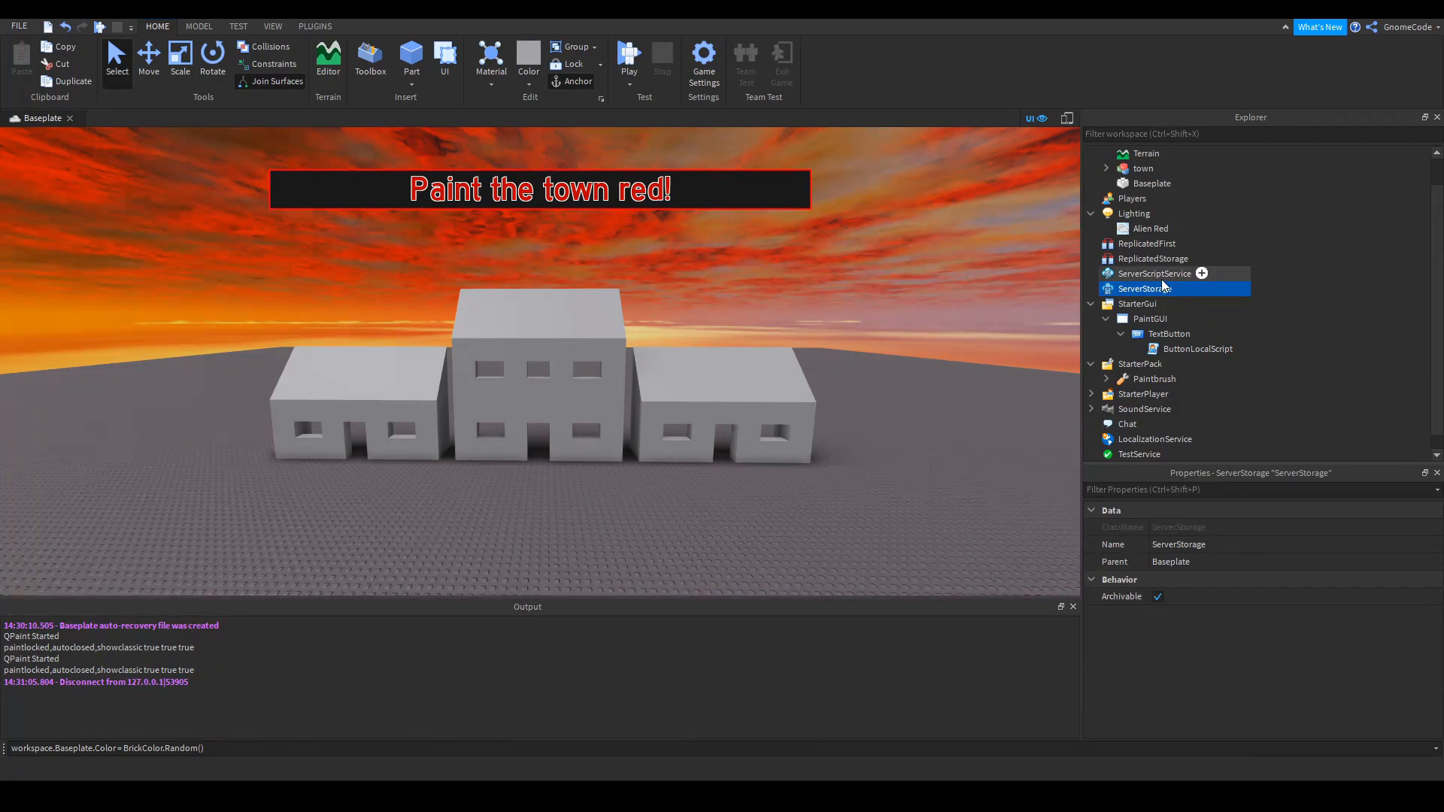
pyautogui.click(1154, 274)
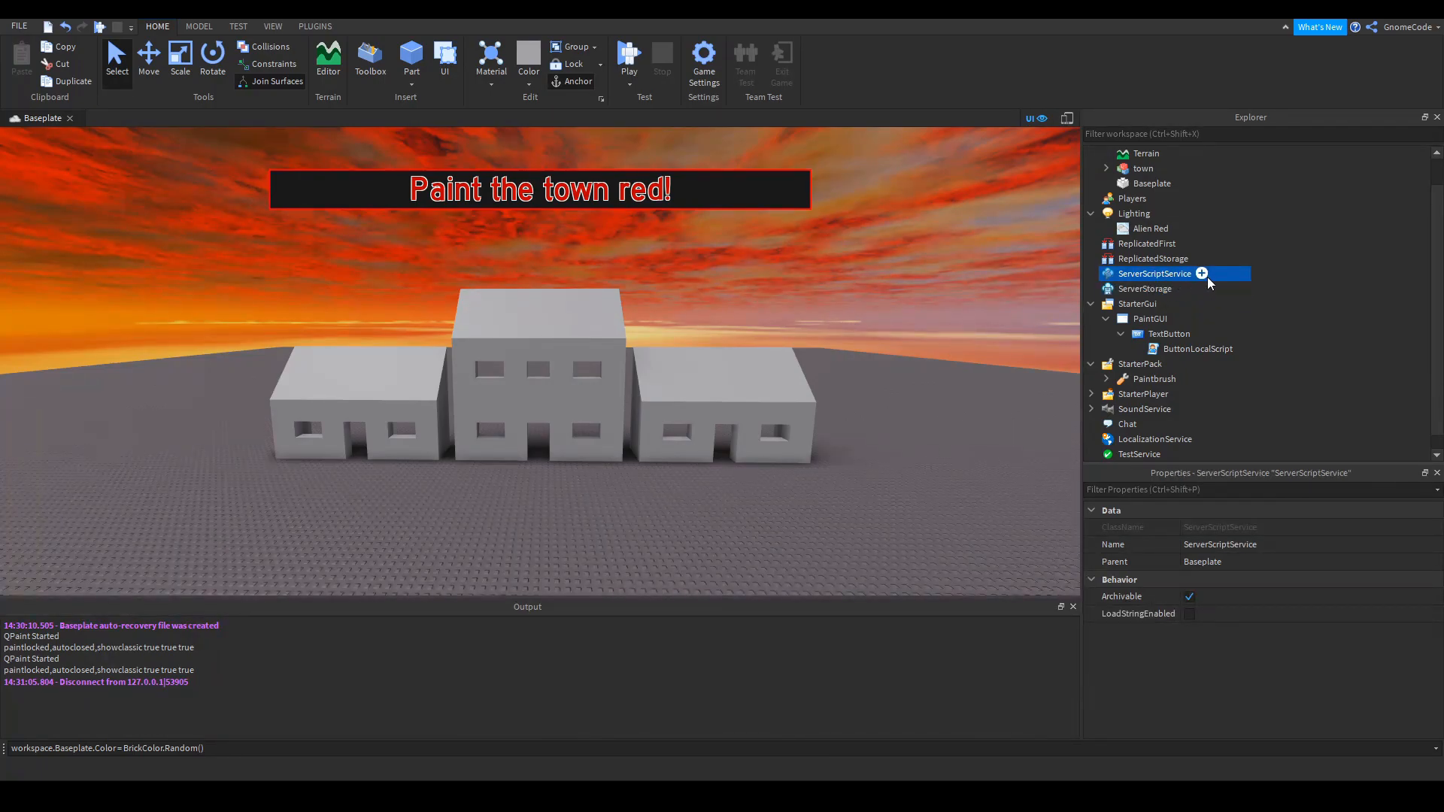
pyautogui.click(1200, 274)
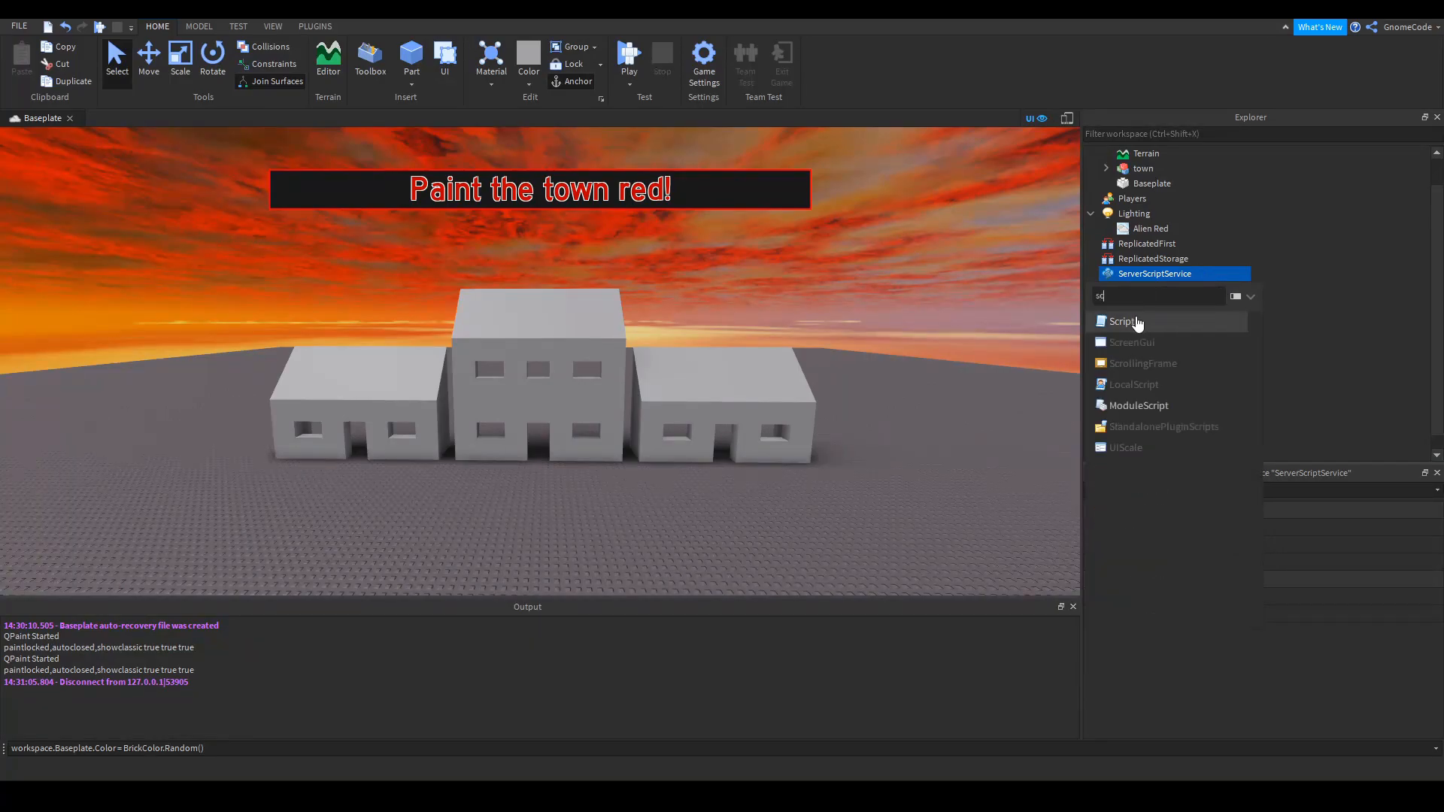
# Insert a Script declaring local PaintRedEvent = Instance.new("RemoteEvent")
pyautogui.click(1124, 322)
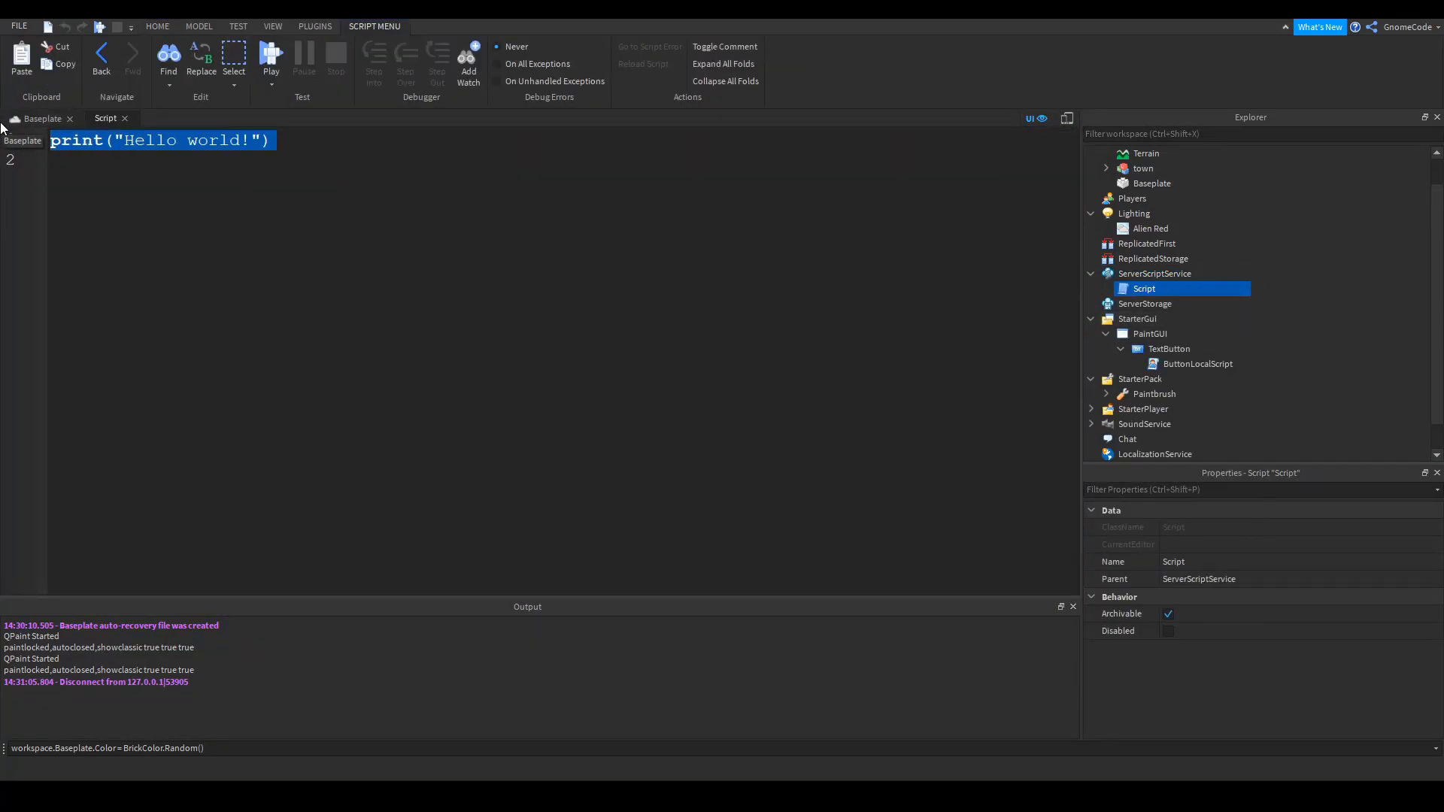
pyautogui.write('local')
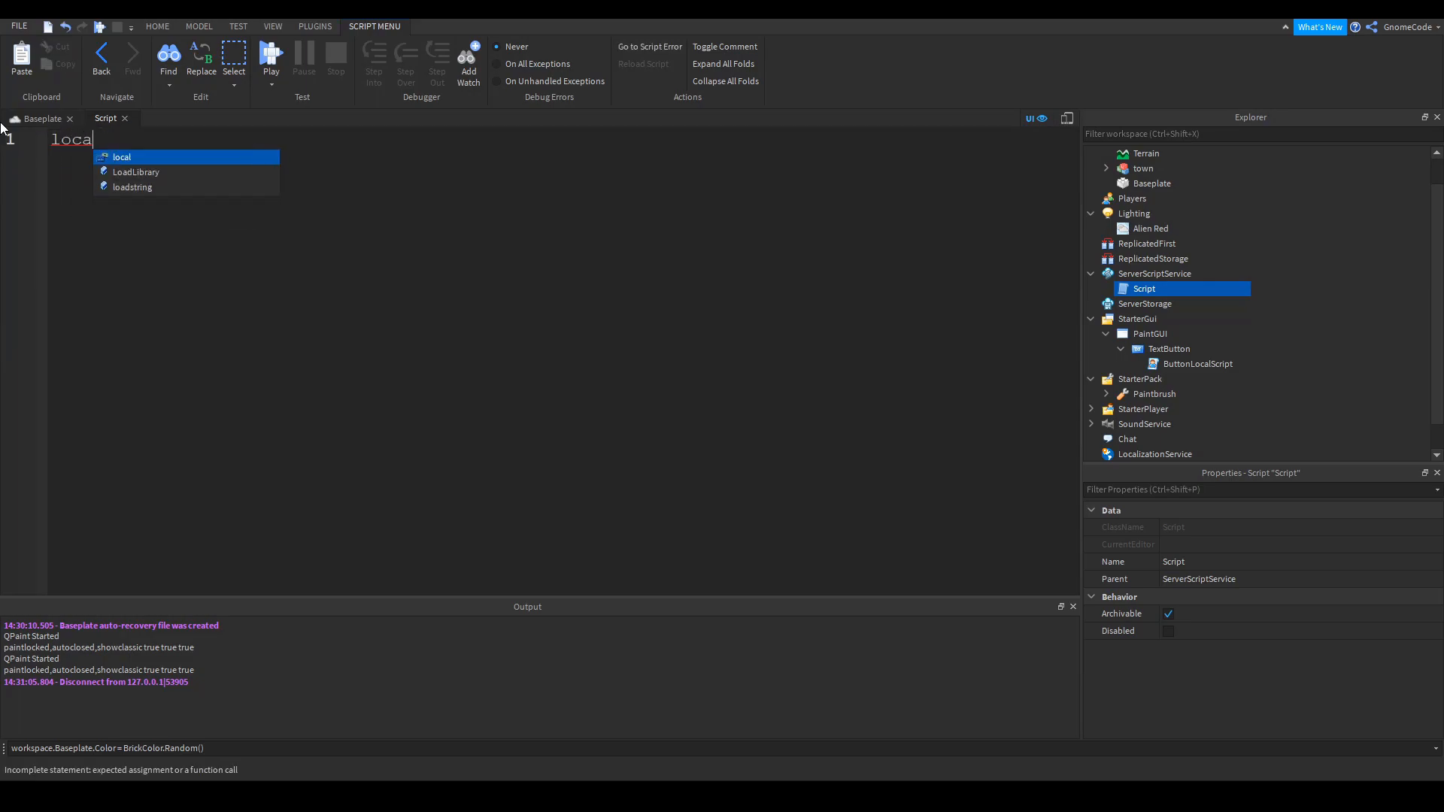
pyautogui.write('Paint')
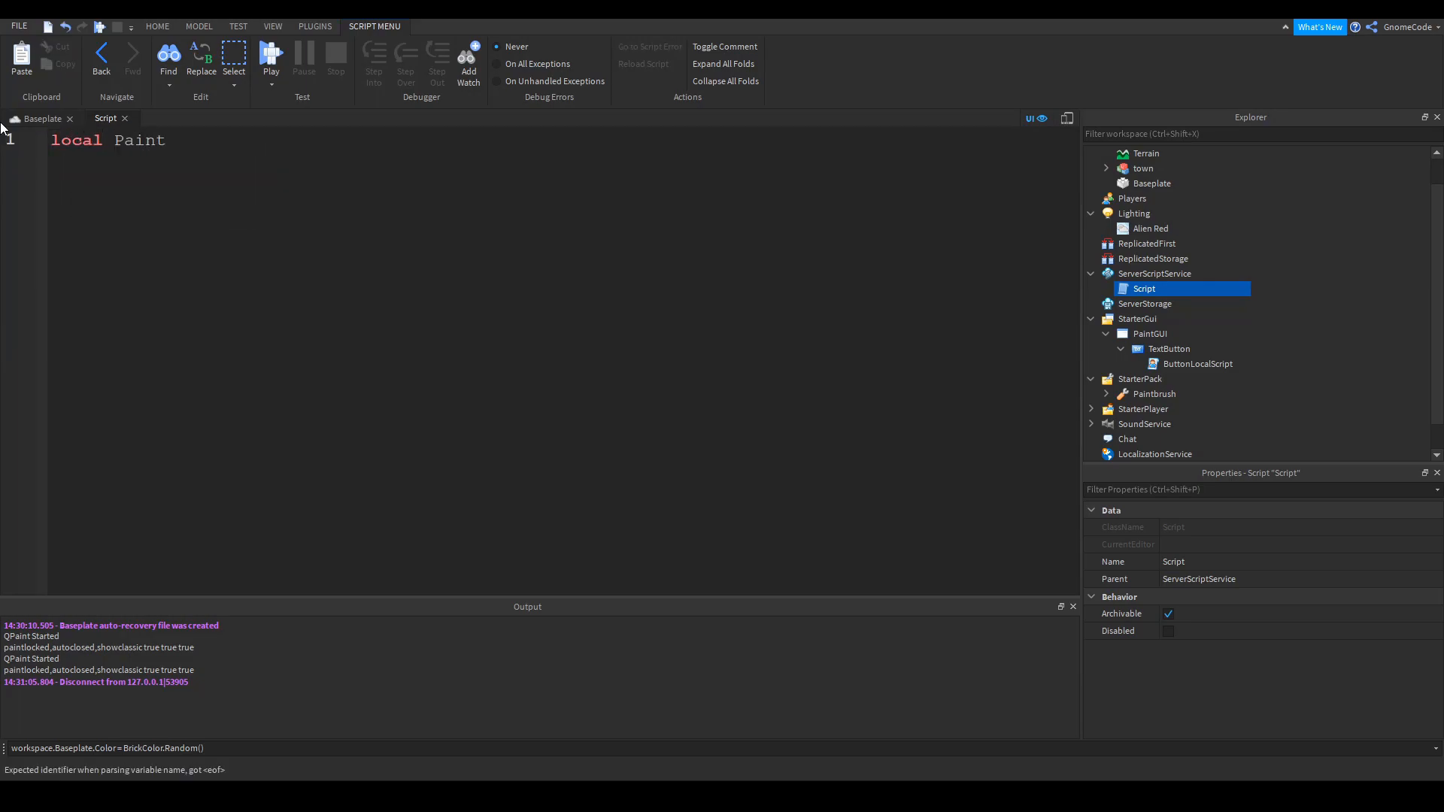
pyautogui.write('RedEvent = Instance.new(')
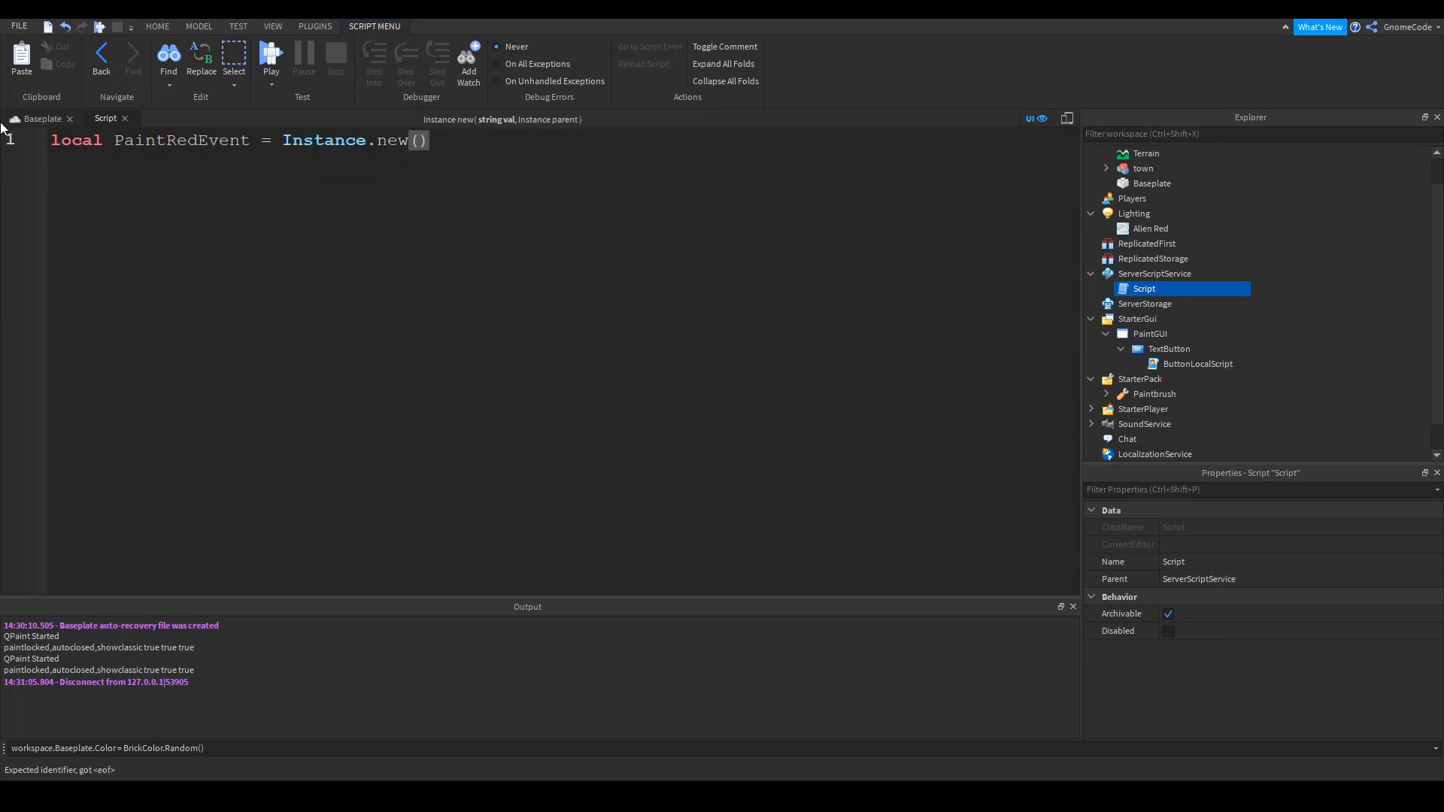
pyautogui.write('"RemoteEvent"')
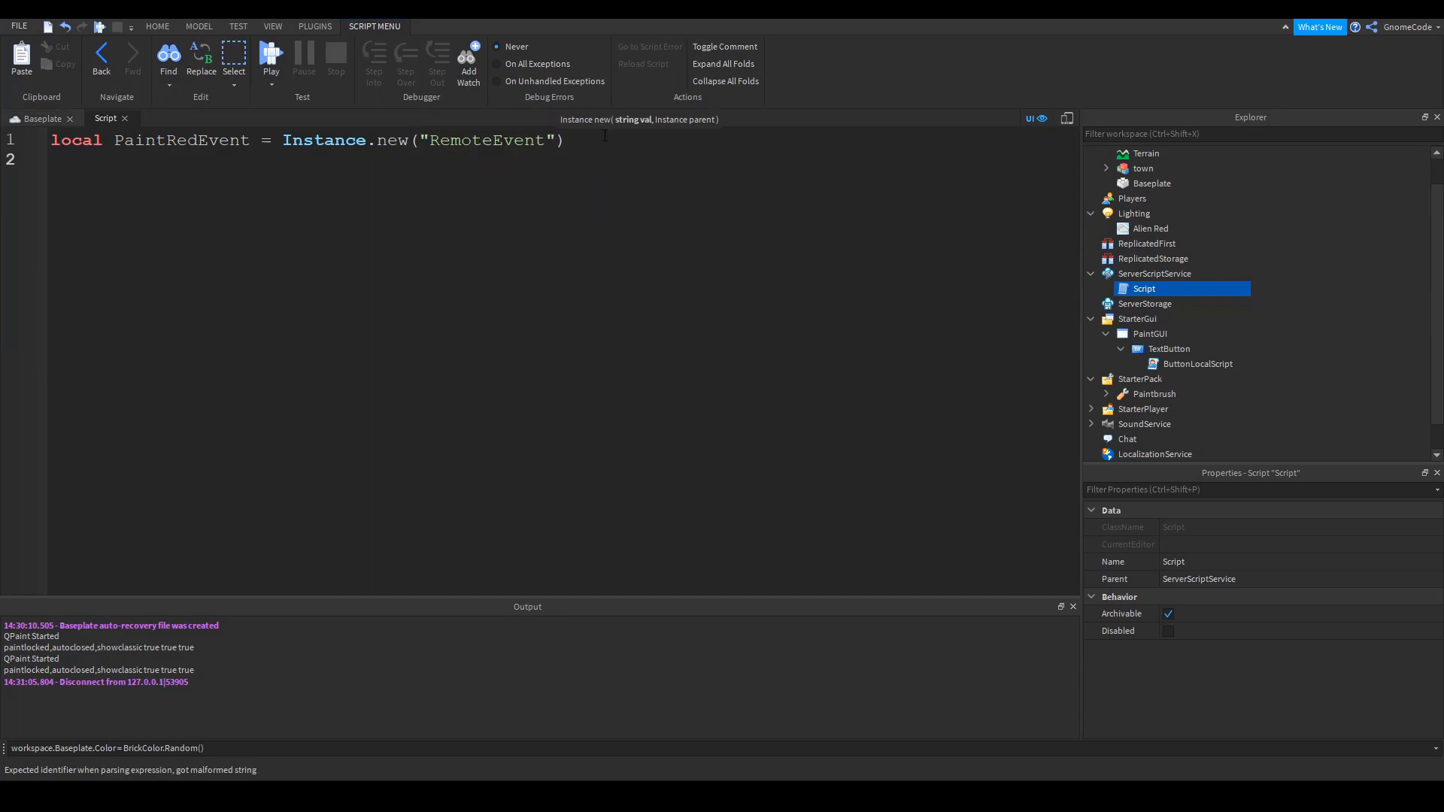
# Set PaintRedEvent.Name to "PaintRedEvent" and its Parent to game.ReplicatedStorage
pyautogui.doubleClick(182, 140)
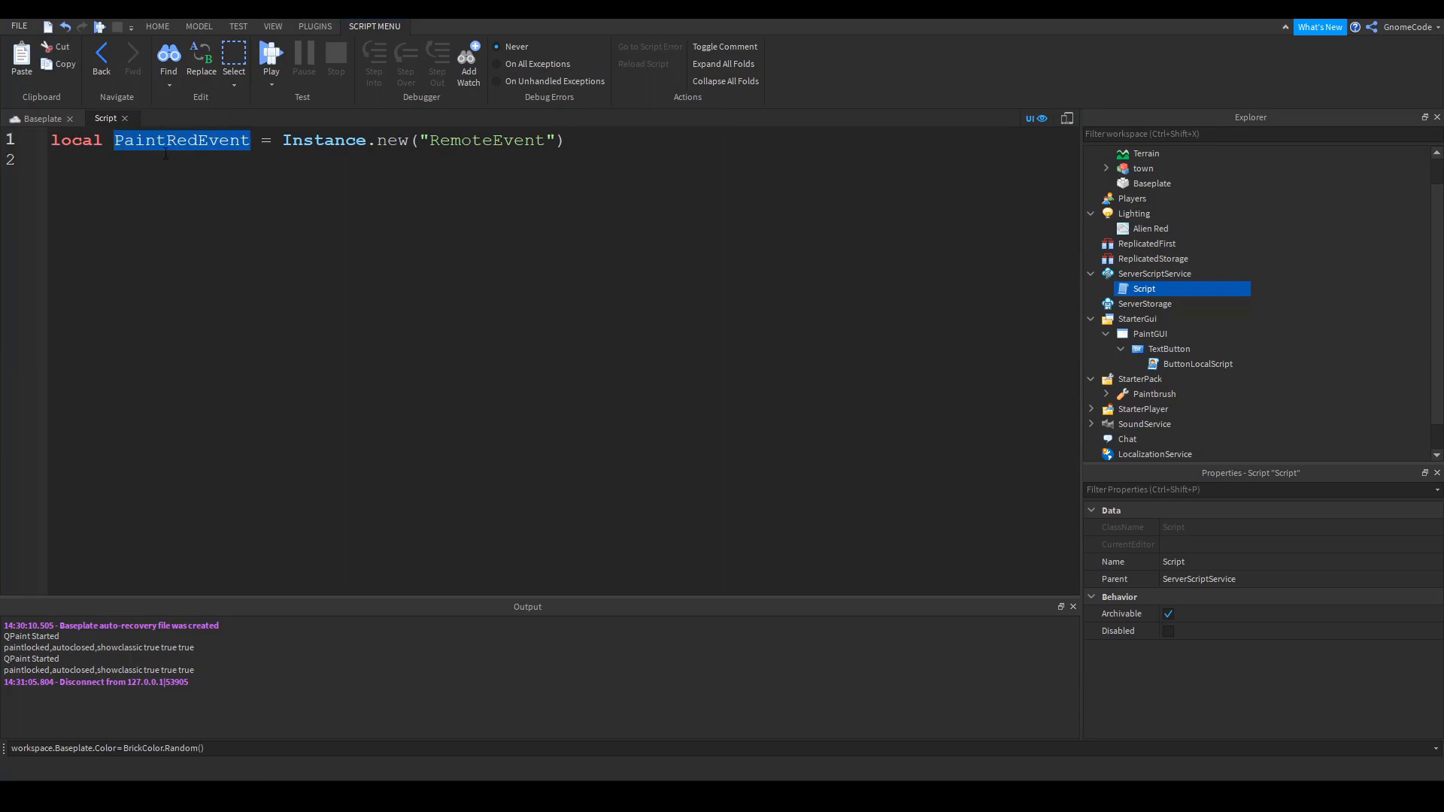
pyautogui.write('PaintRedEvent.Name =')
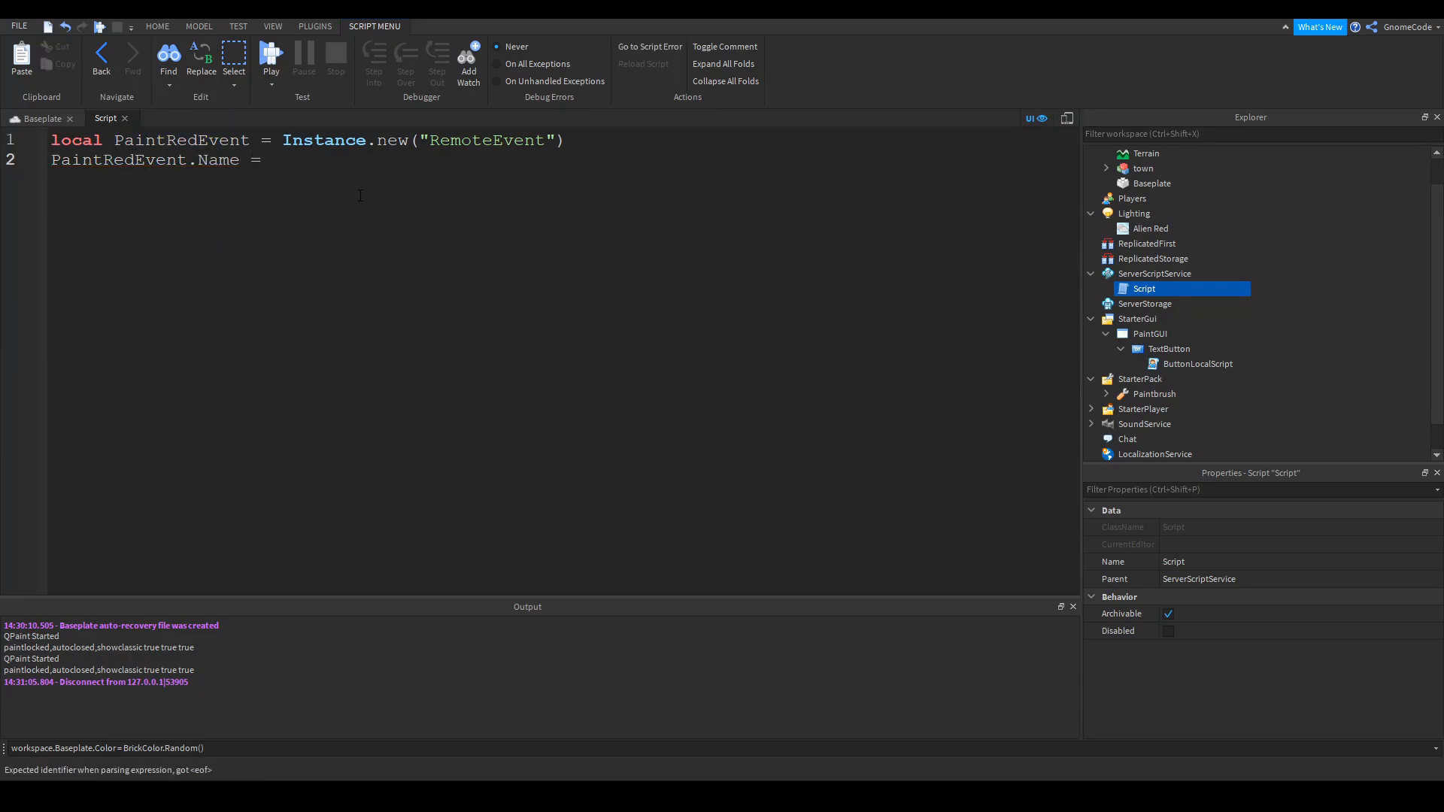
pyautogui.write('"PaintRedEvent"')
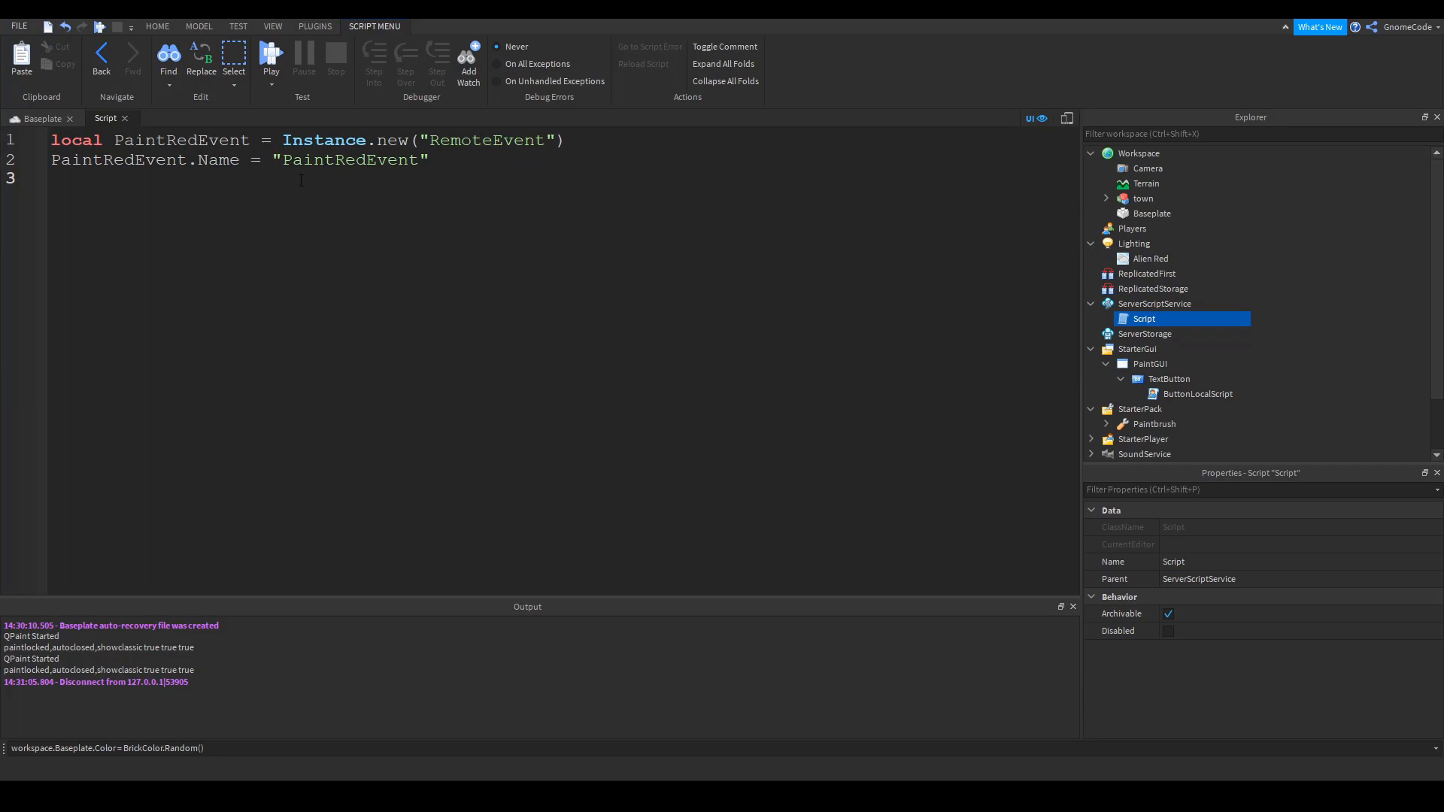
pyautogui.write('PaintRedEvent.')
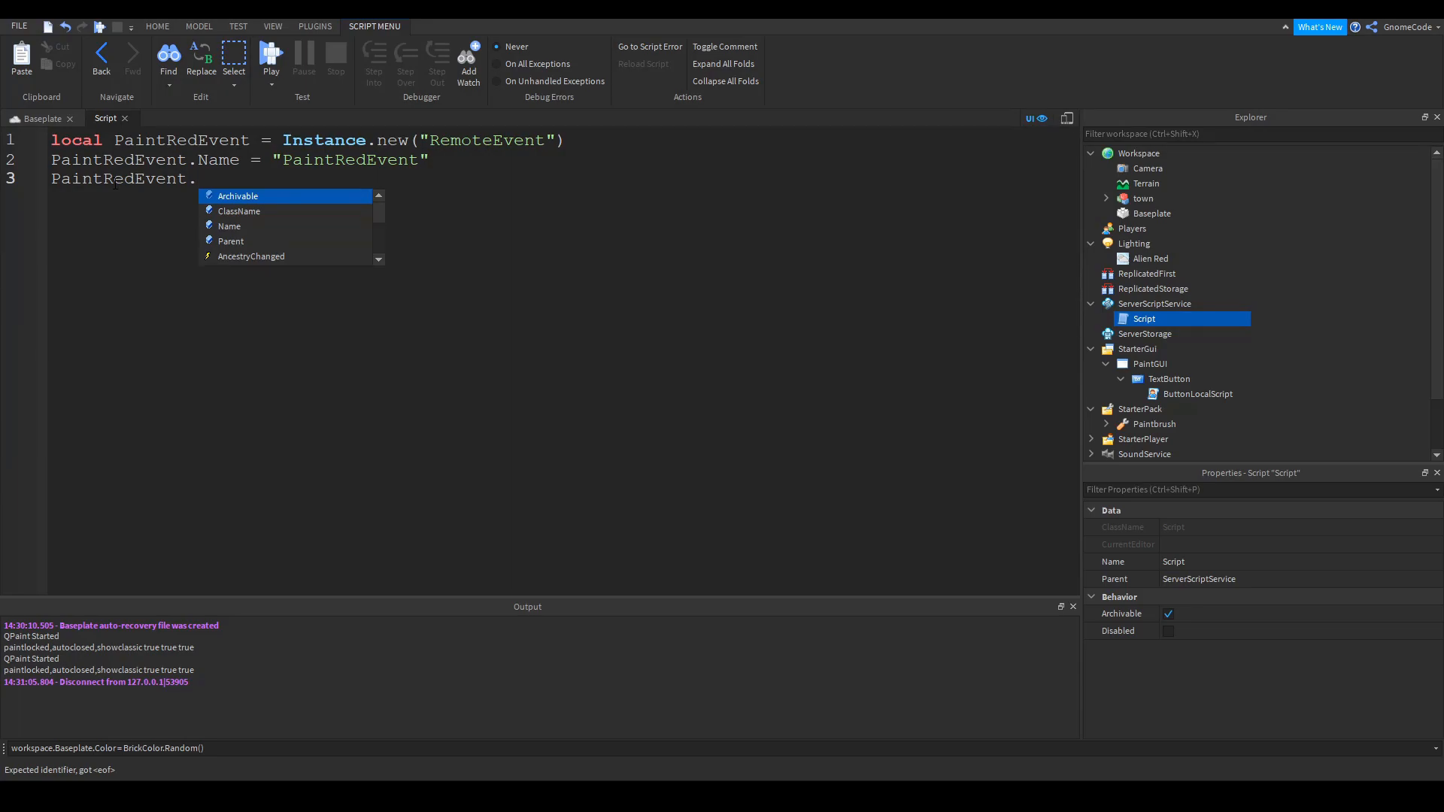
pyautogui.write('Parent = game')
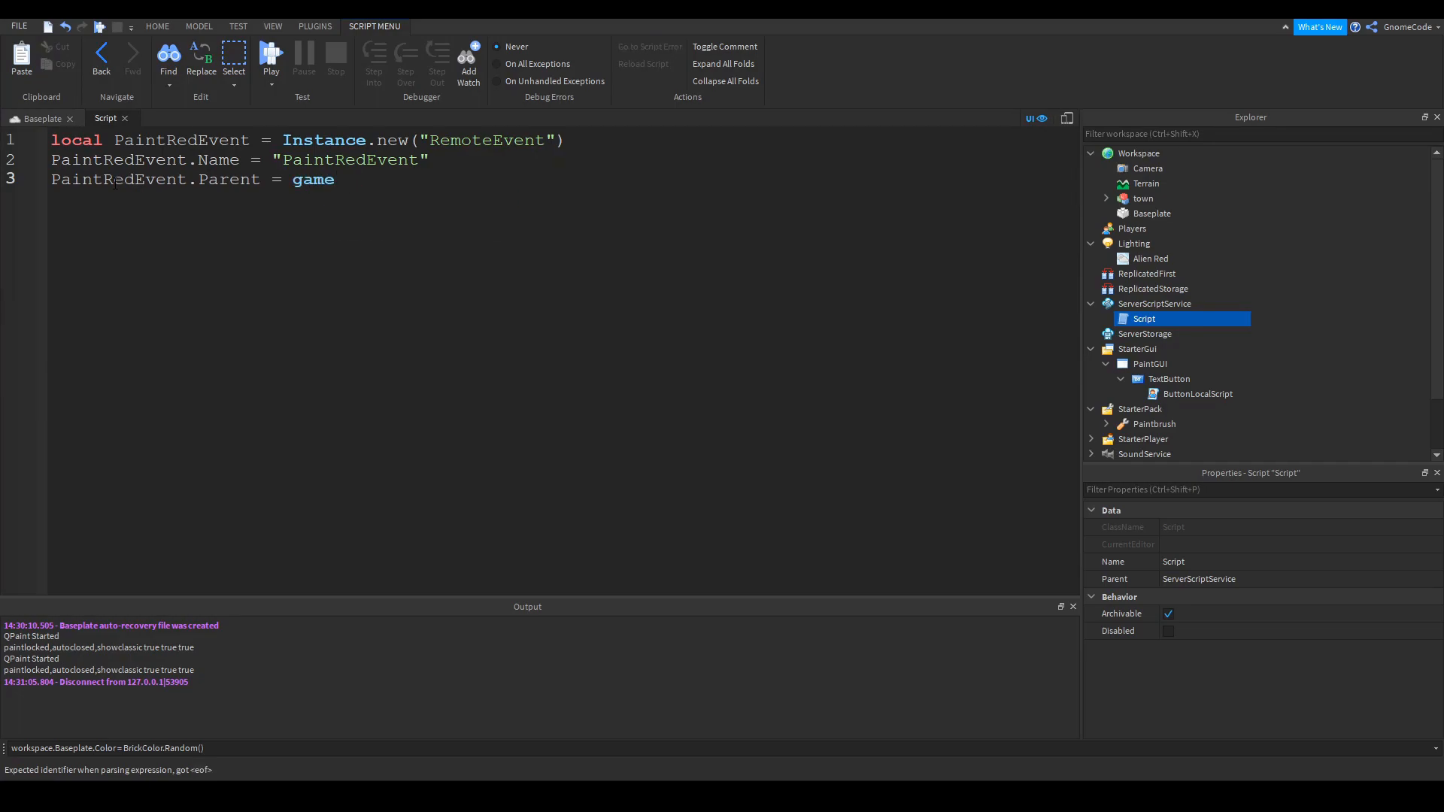
pyautogui.write('.ReplicatedStorage')
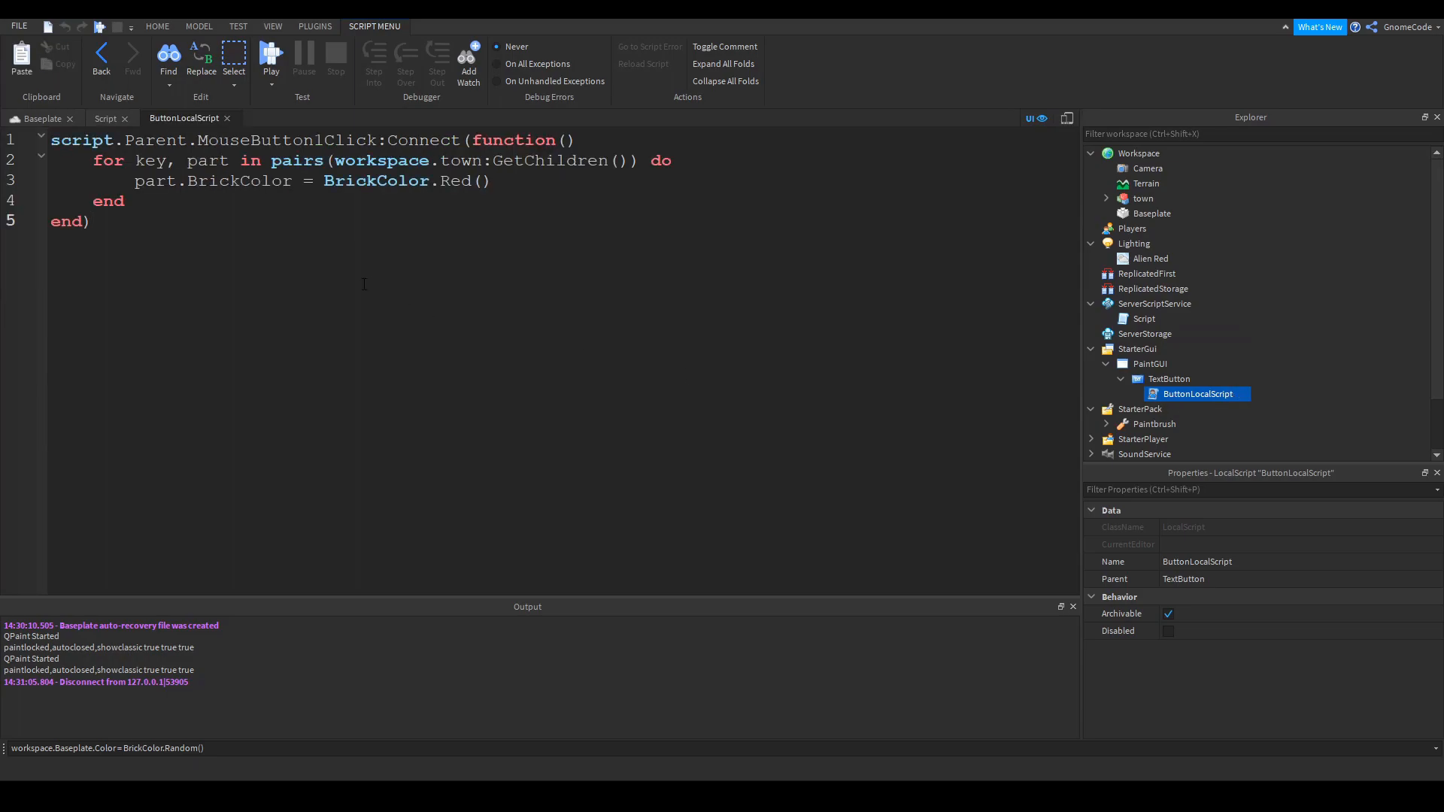
# Copy the town-painting loop into a new local function paintRed() in the server script
pyautogui.moveTo(134, 161); pyautogui.dragTo(125, 200)
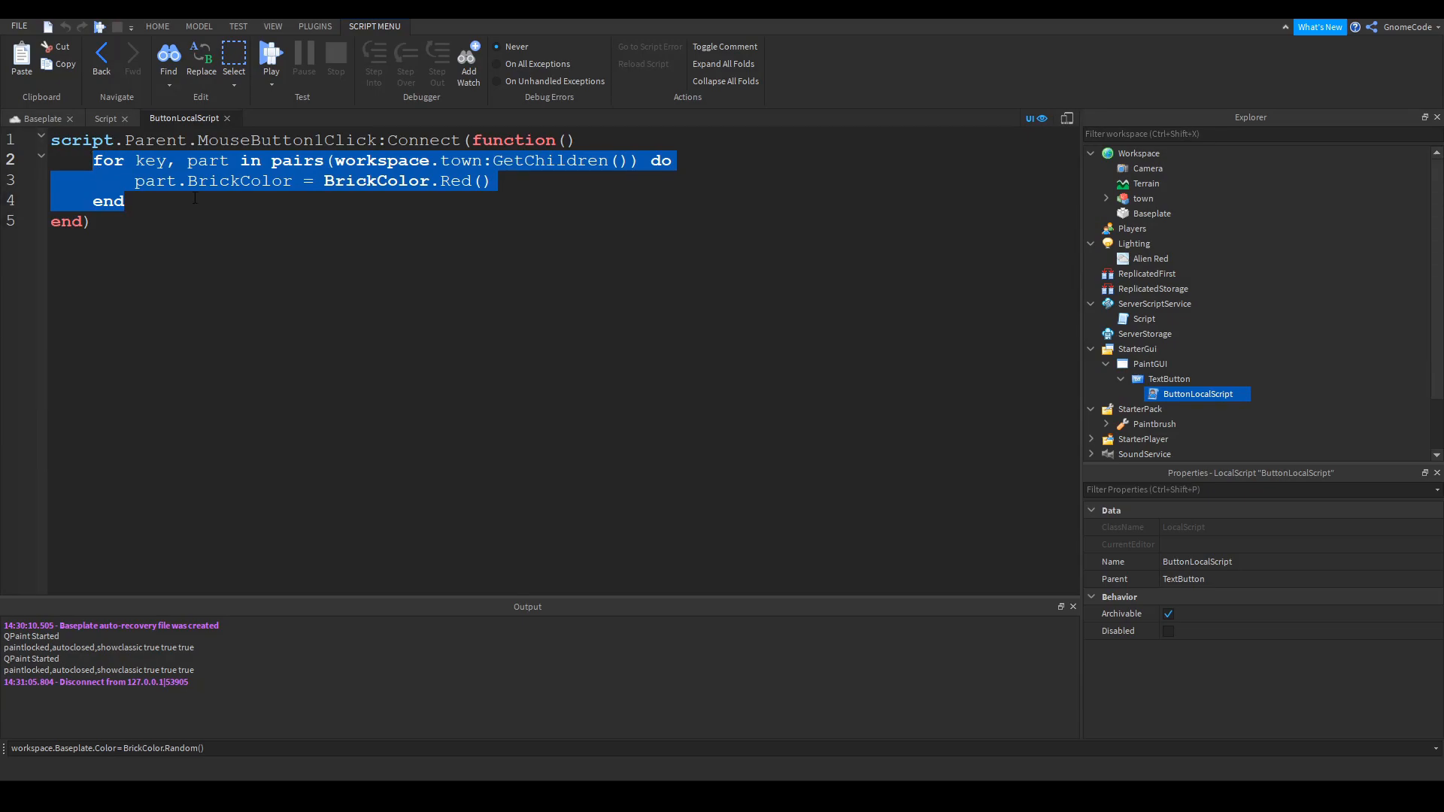
pyautogui.click(105, 118)
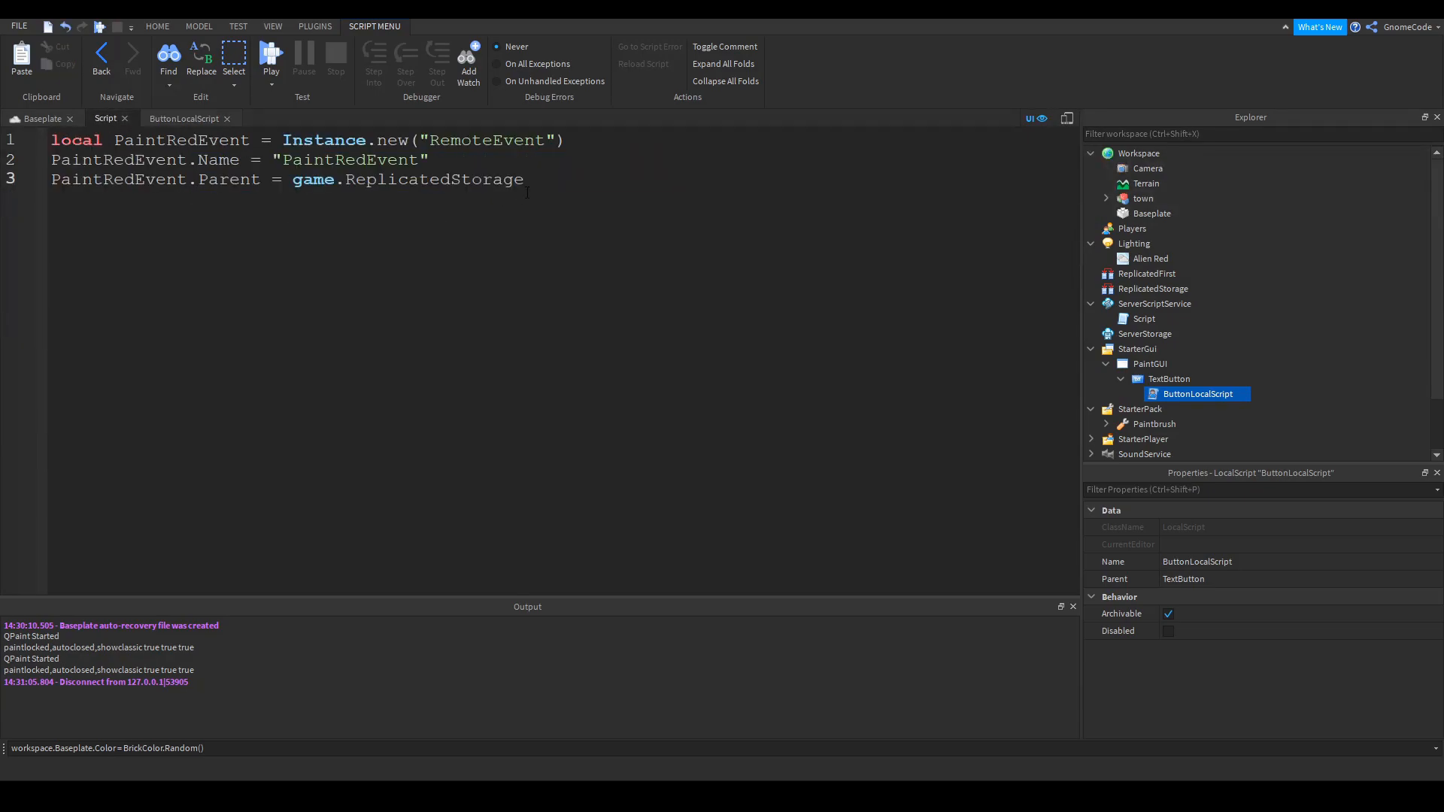
pyautogui.press('Enter')
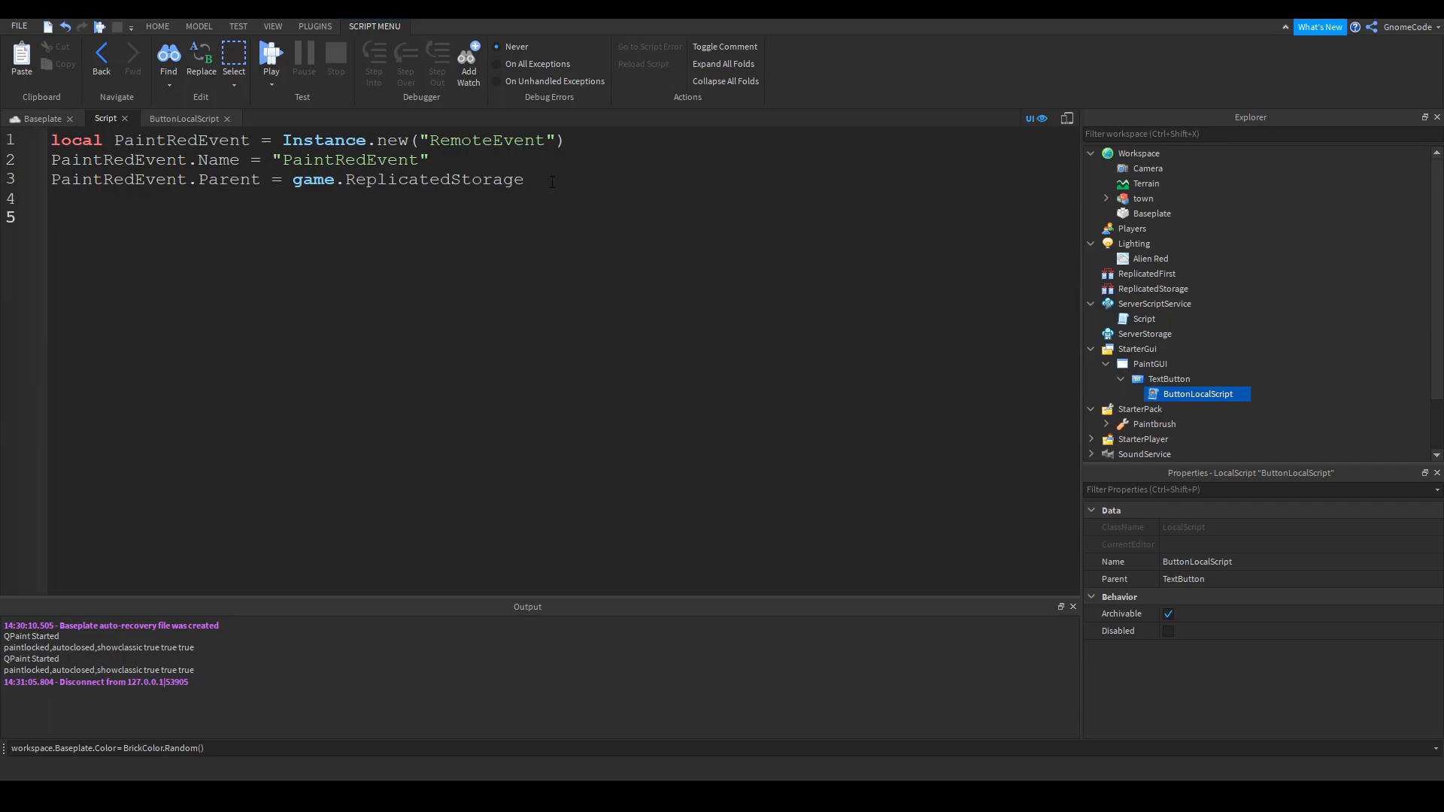
pyautogui.write('l')
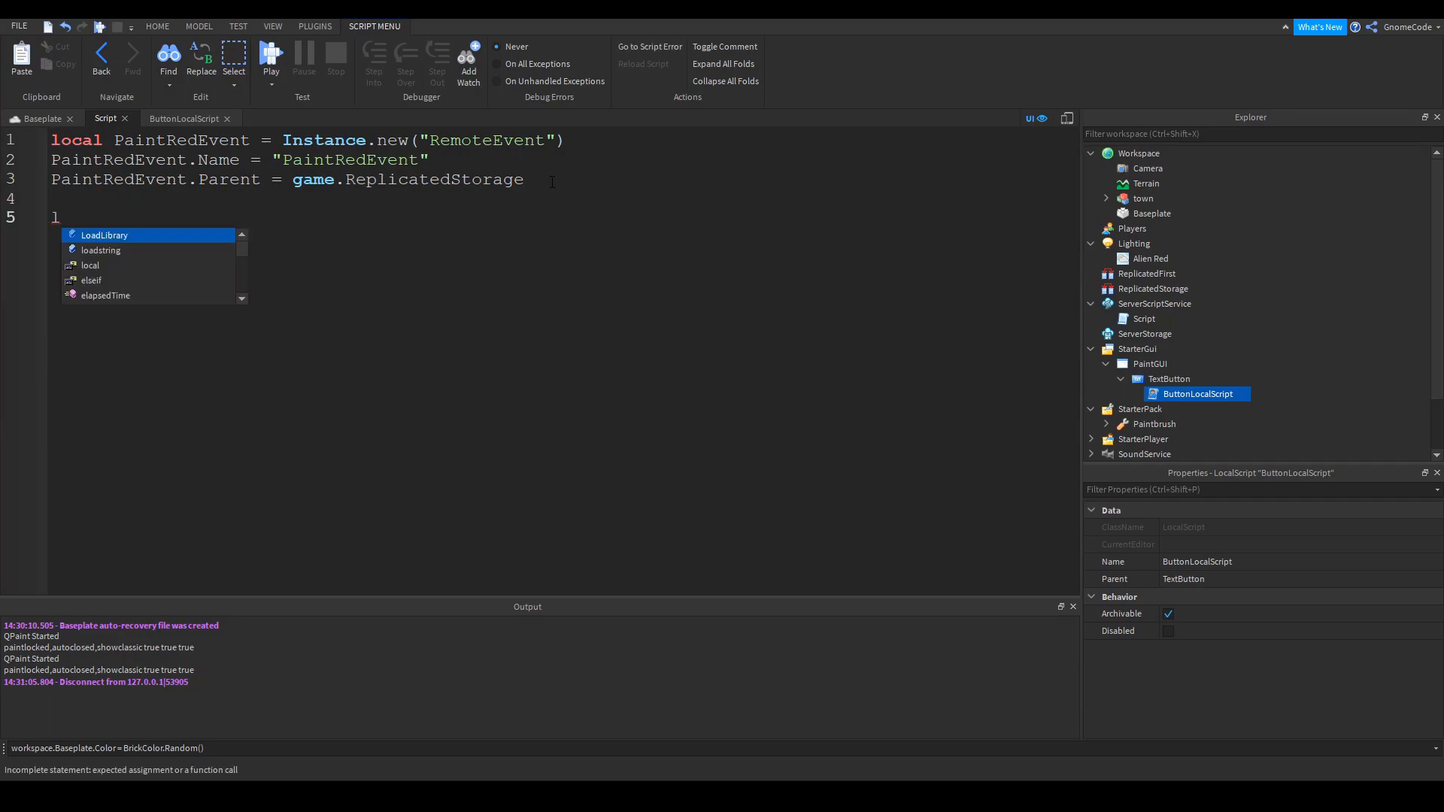
pyautogui.write('local function')
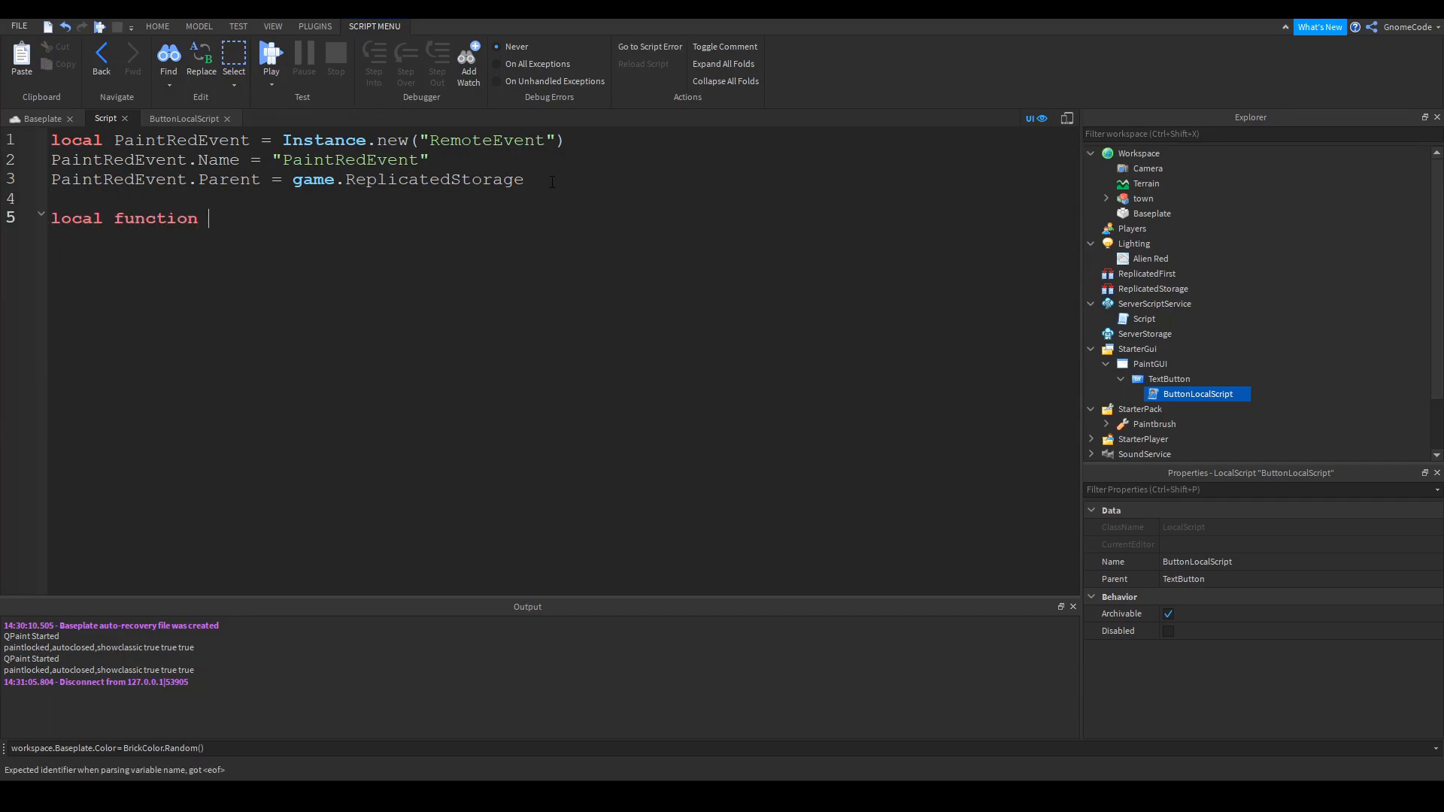
pyautogui.write('paintRed()')
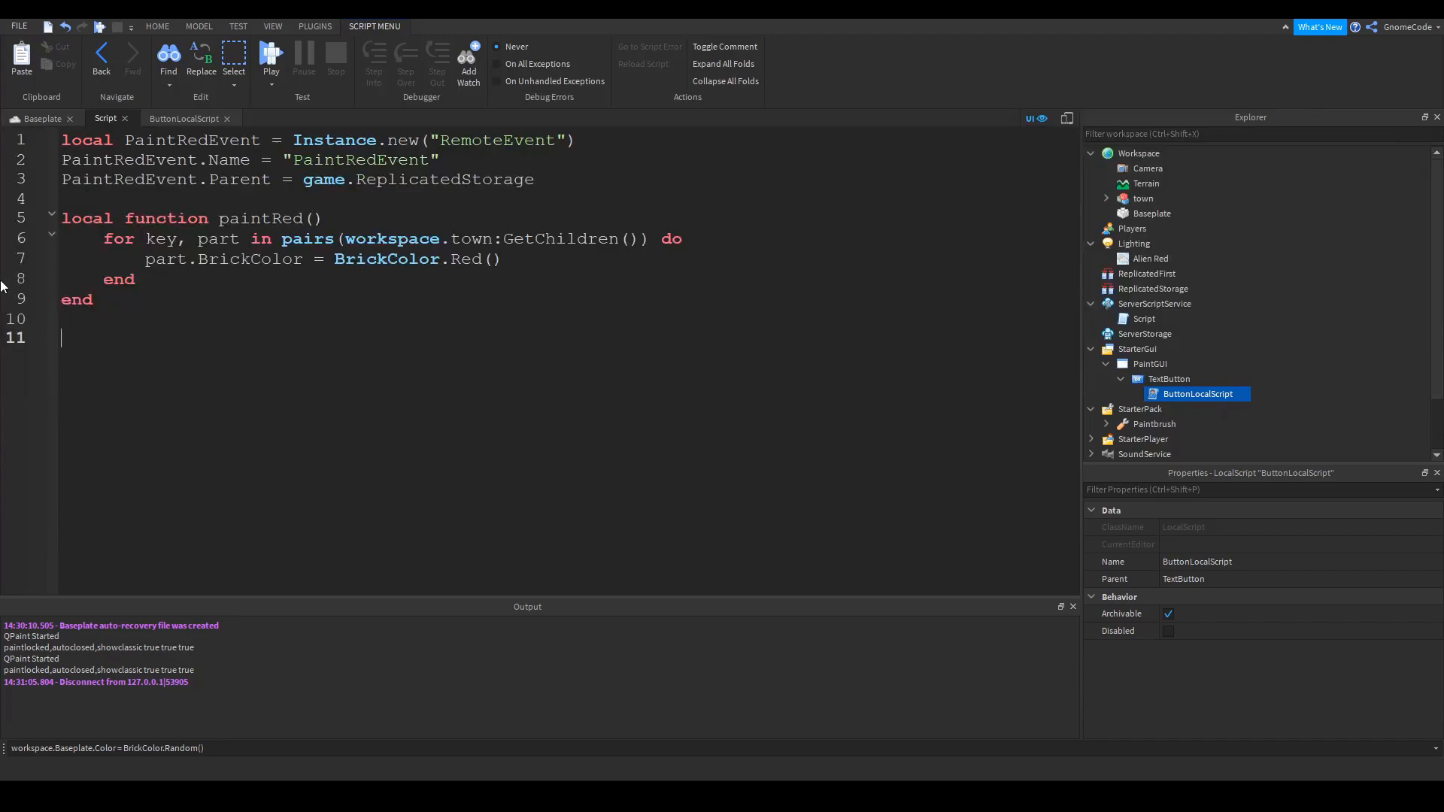
# Connect PaintRedEvent.OnServerEvent to paintRed
pyautogui.write('PaintRedEvent')
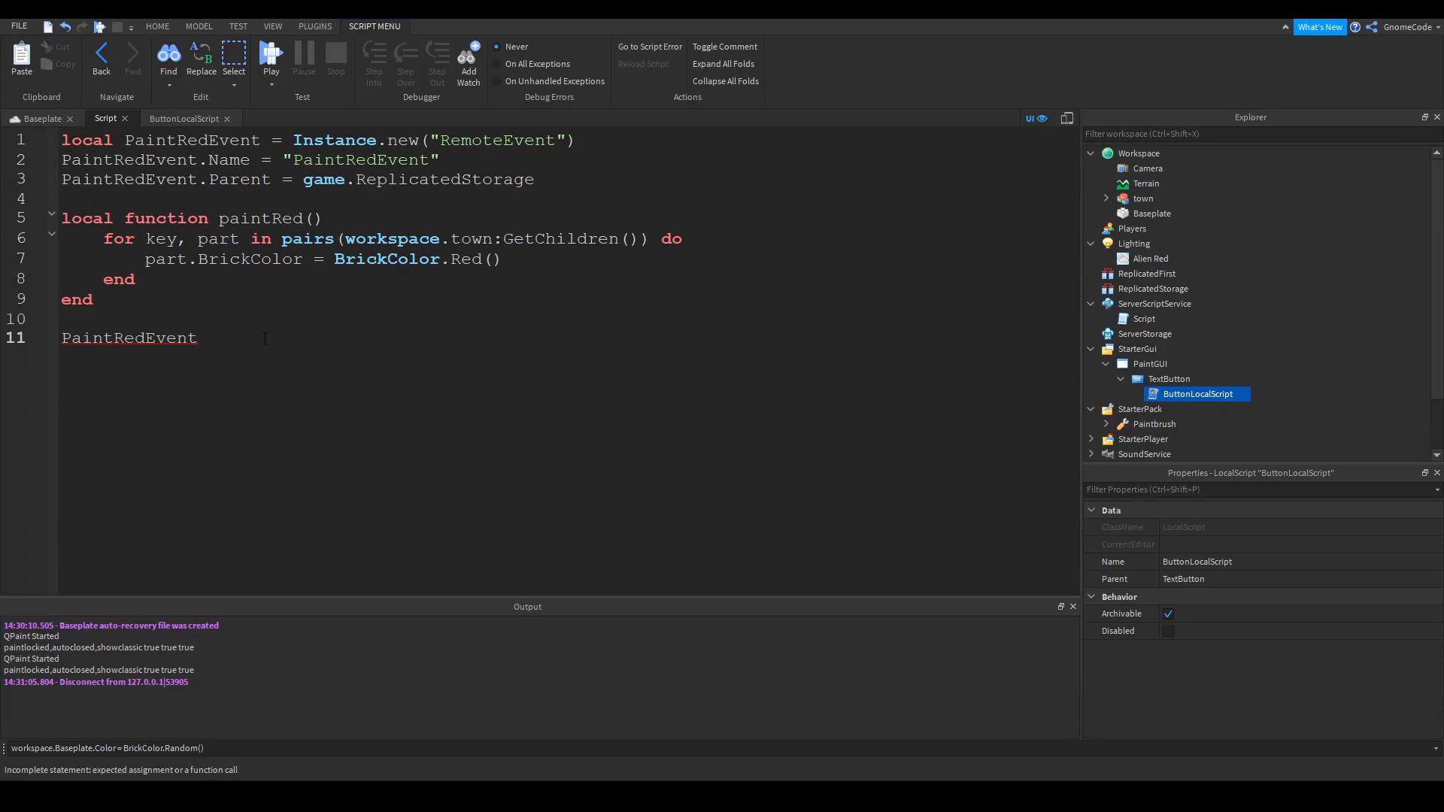
pyautogui.write('.O')
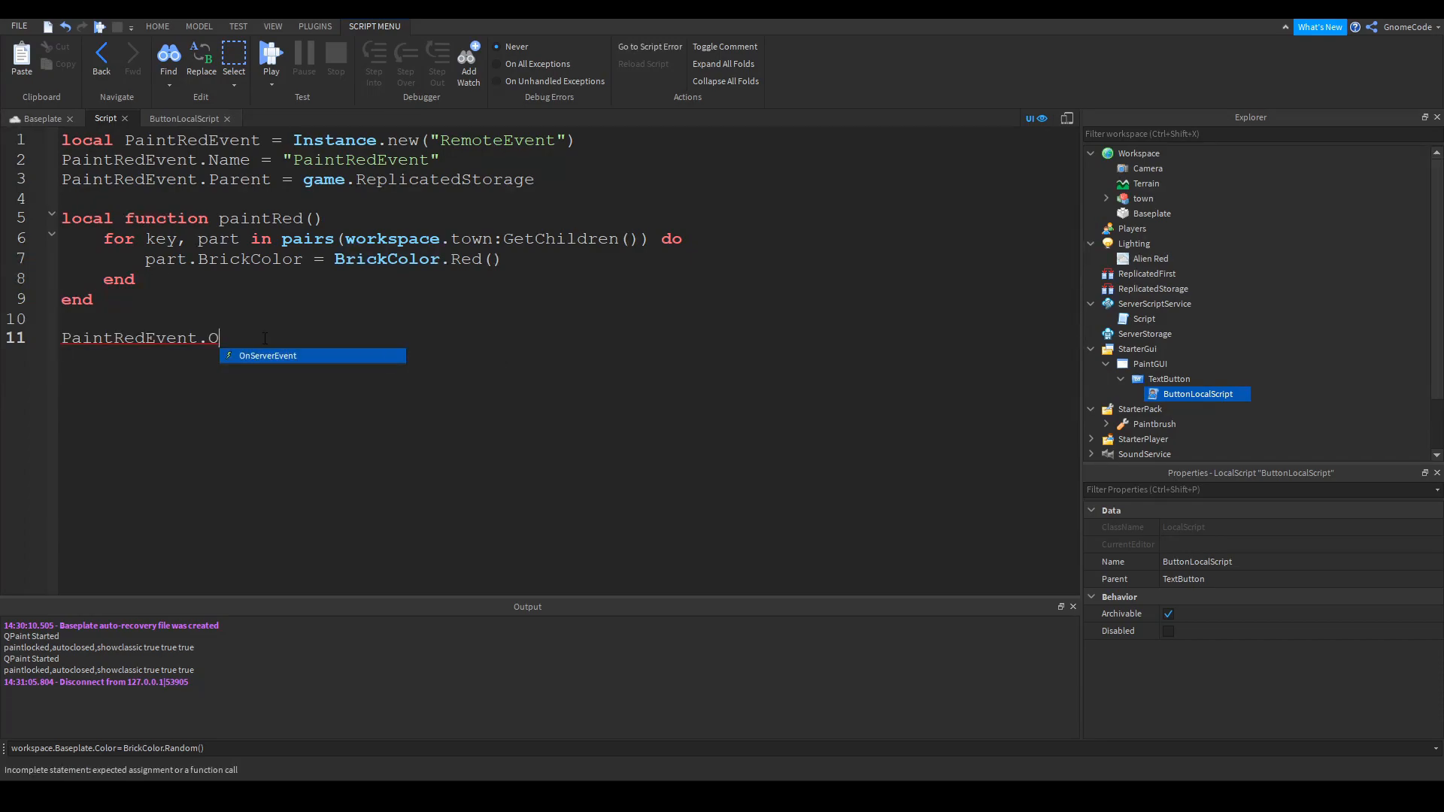
pyautogui.write('nServerEvent:')
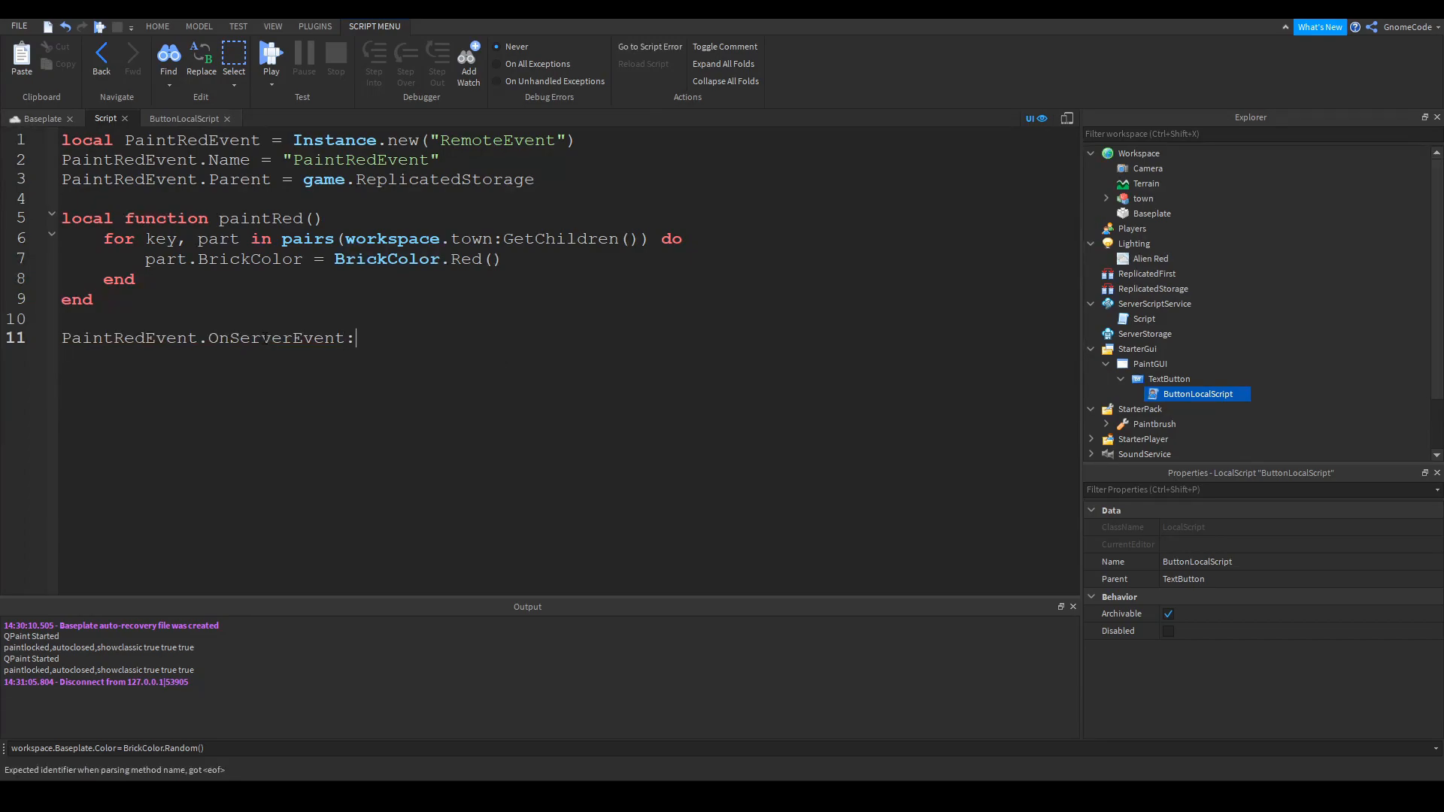
pyautogui.write('Connect()')
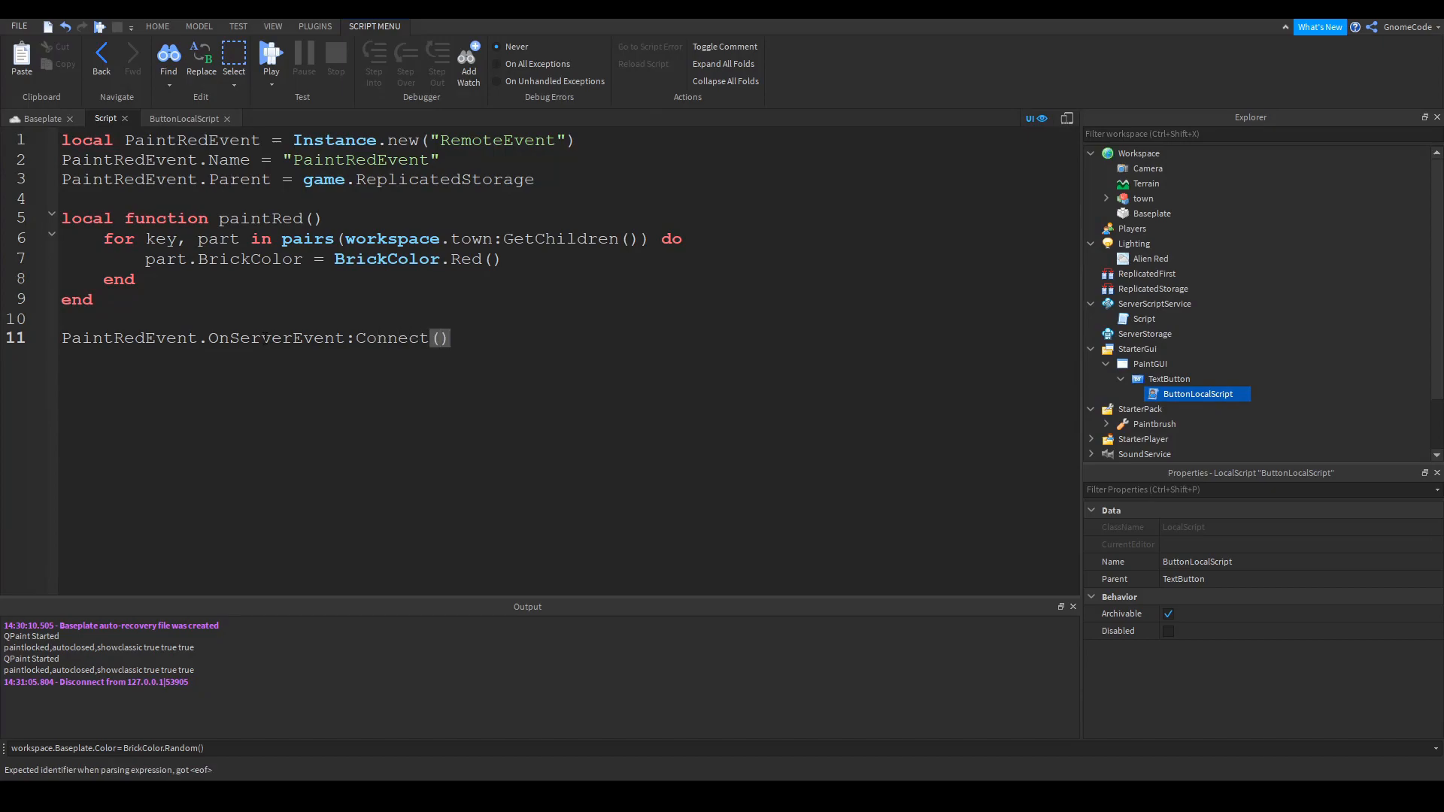
pyautogui.write('paintRed')
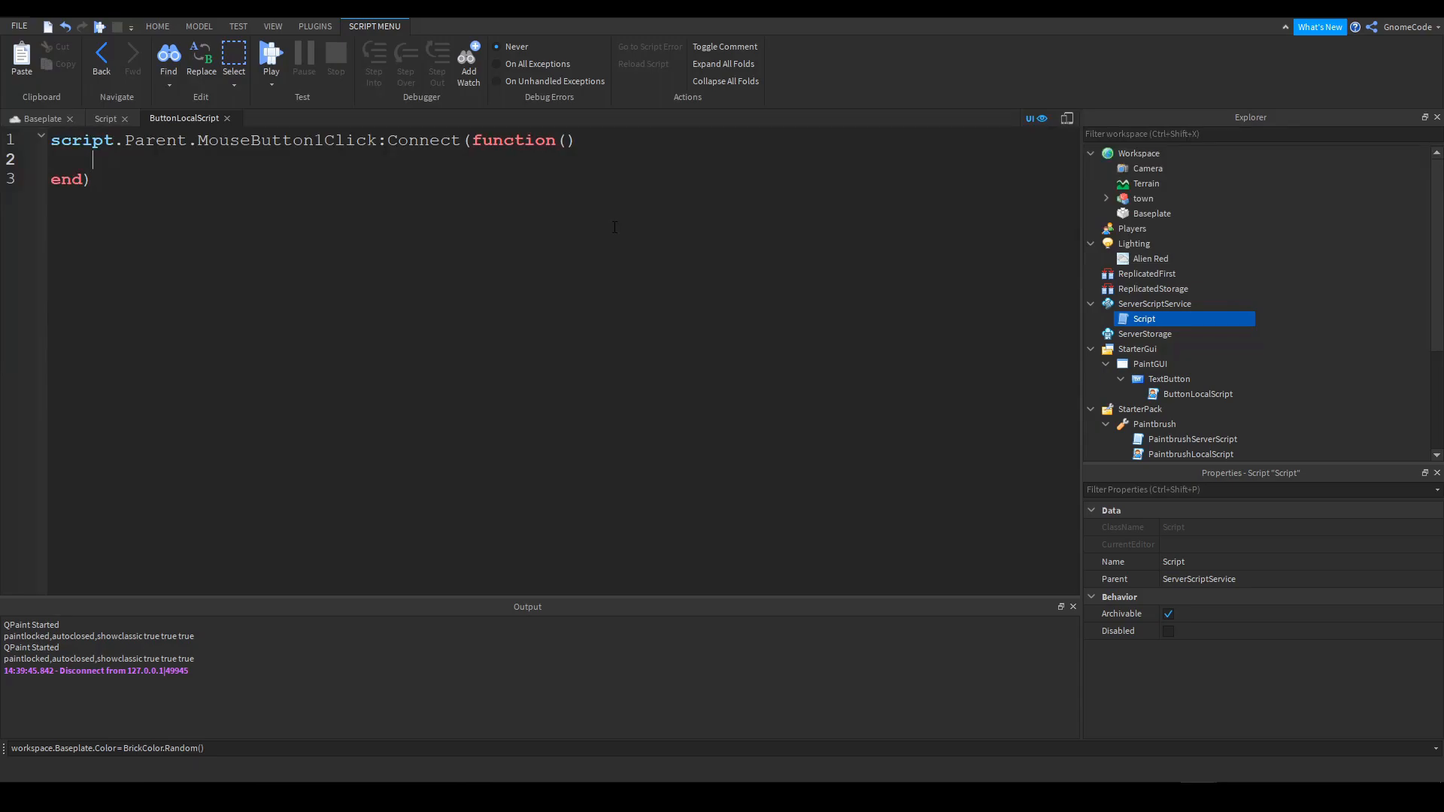
# In ButtonLocalScript declare PaintRedEvent via game.ReplicatedStorage:WaitForChild("PaintRedEvent")
pyautogui.click(107, 118)
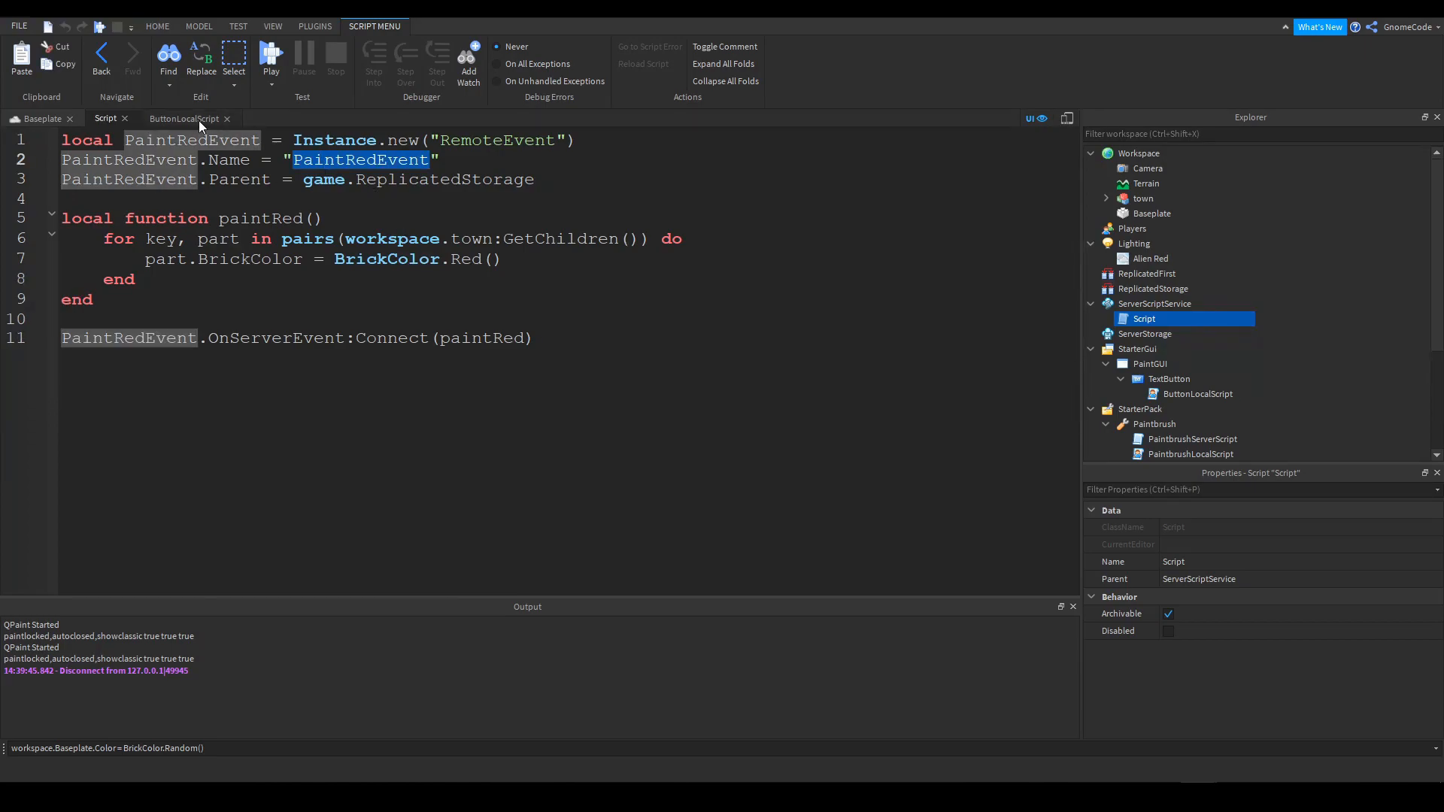
pyautogui.click(184, 117)
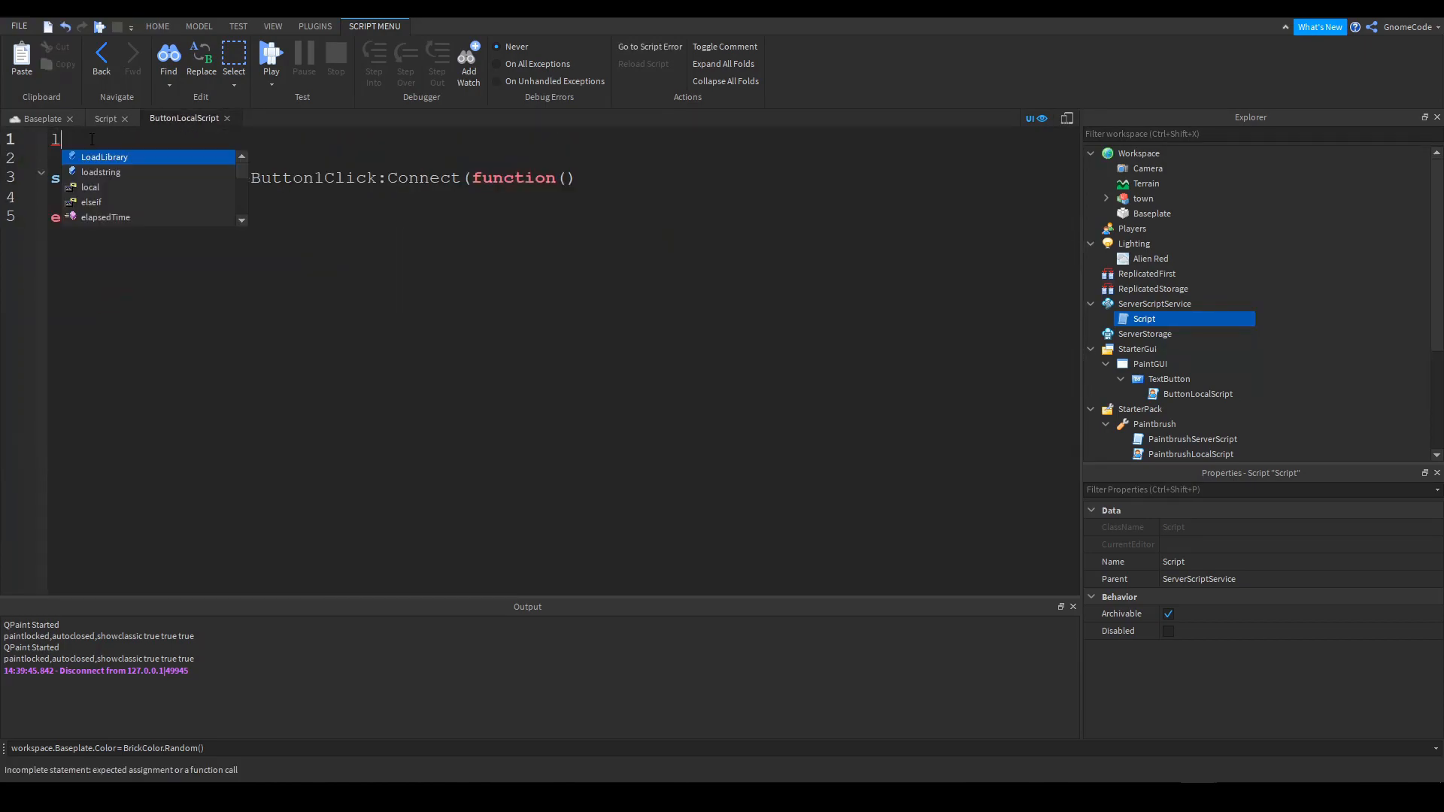
pyautogui.write('local PaintRedEvent =')
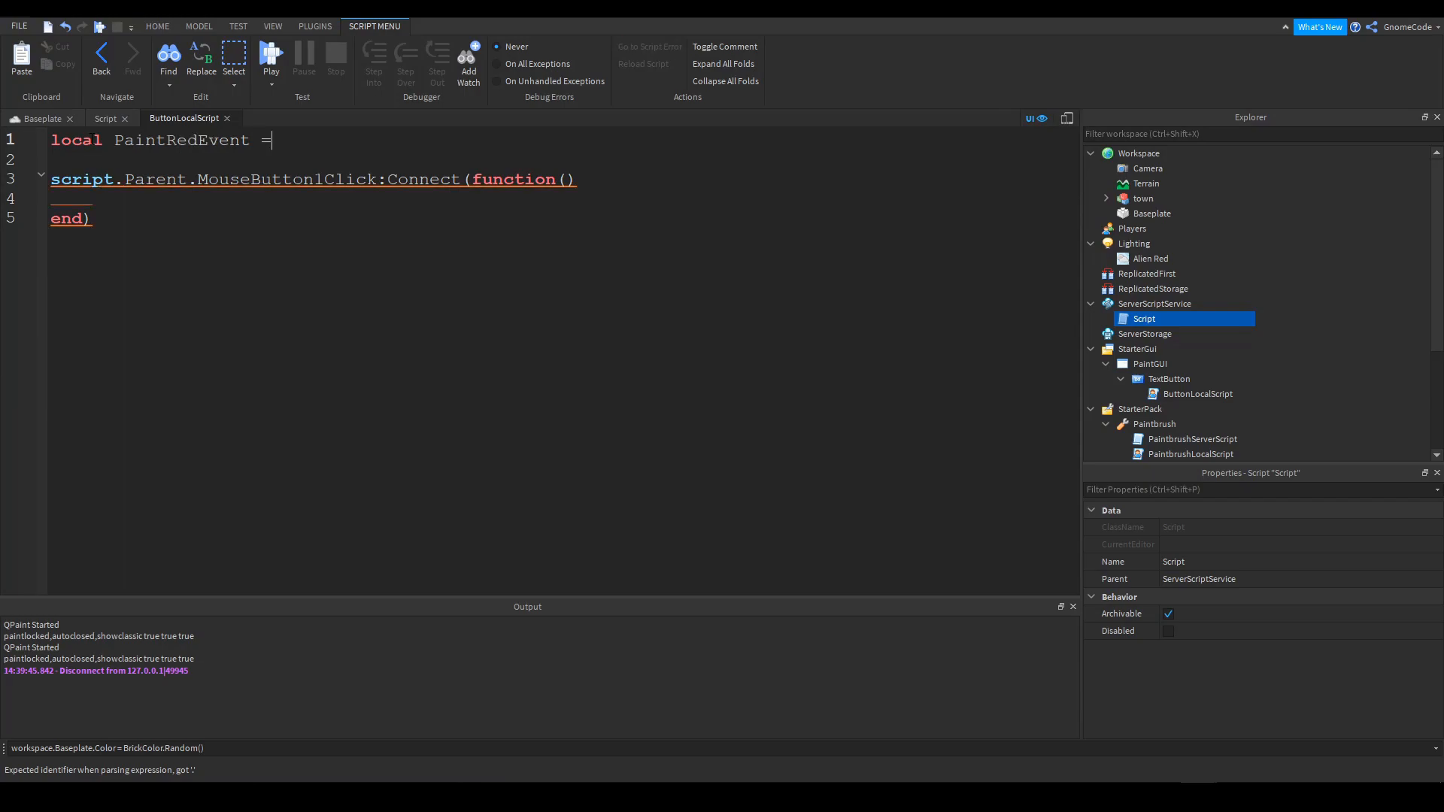
pyautogui.write('game.ReplicatedStorage:')
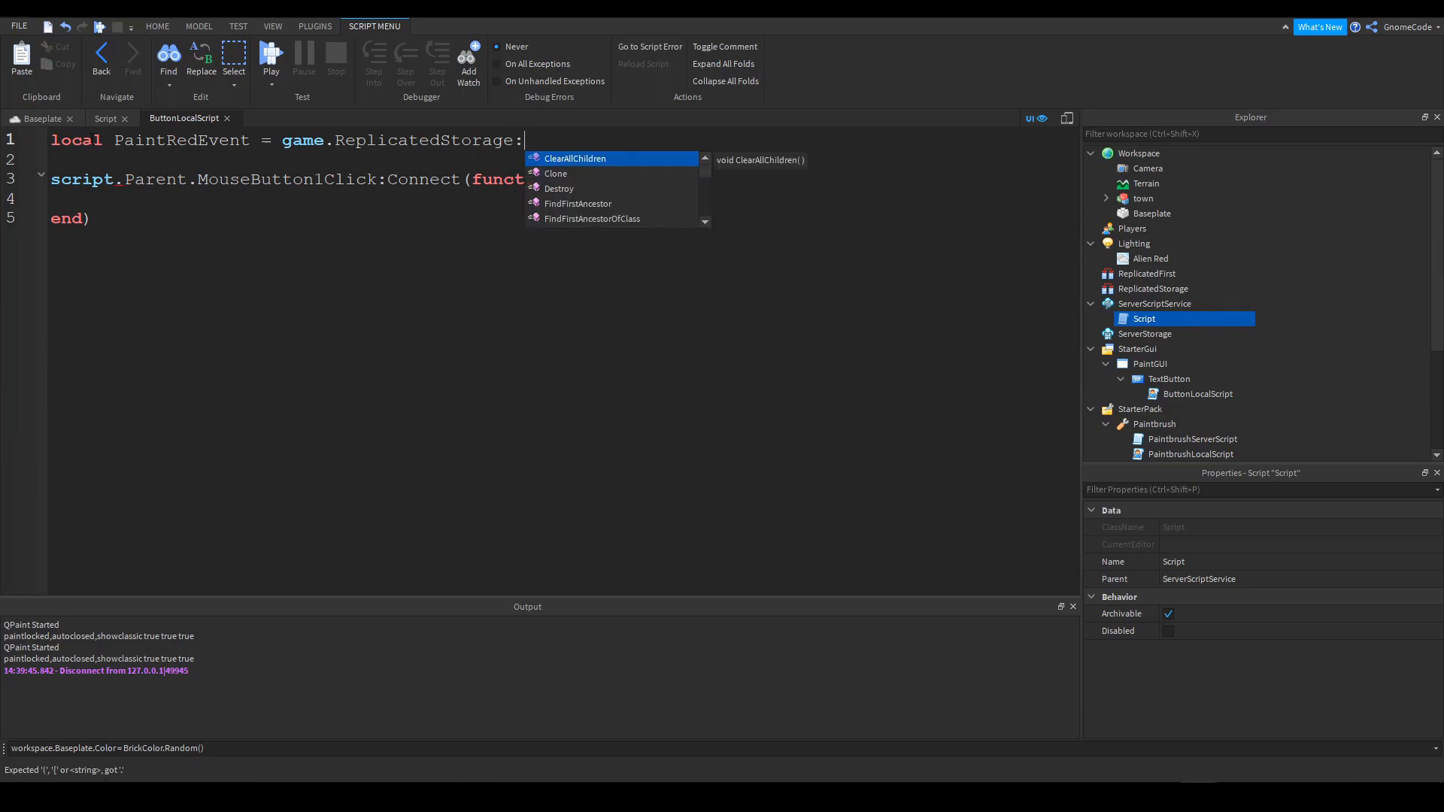
pyautogui.write('WaitForChild(')
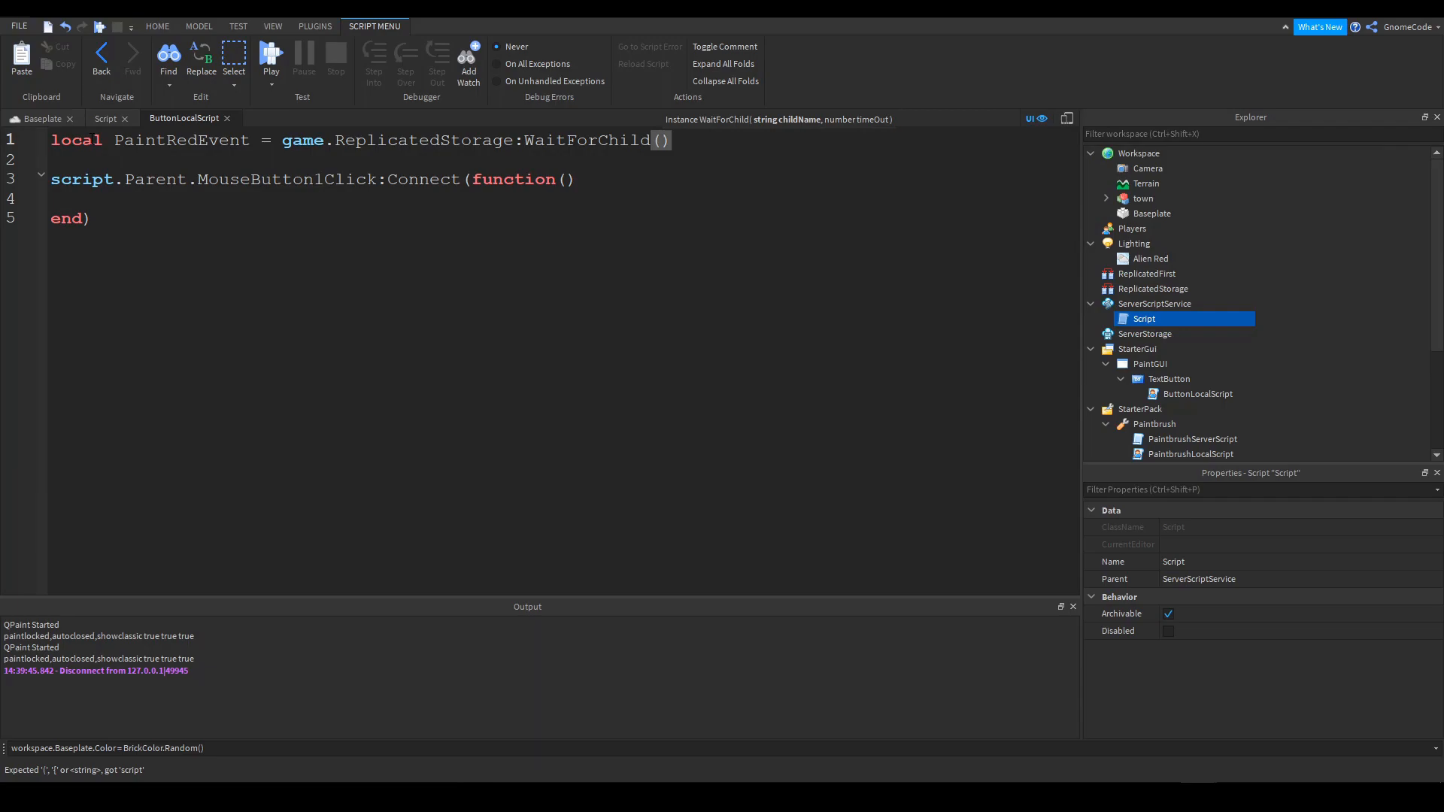
pyautogui.write('""')
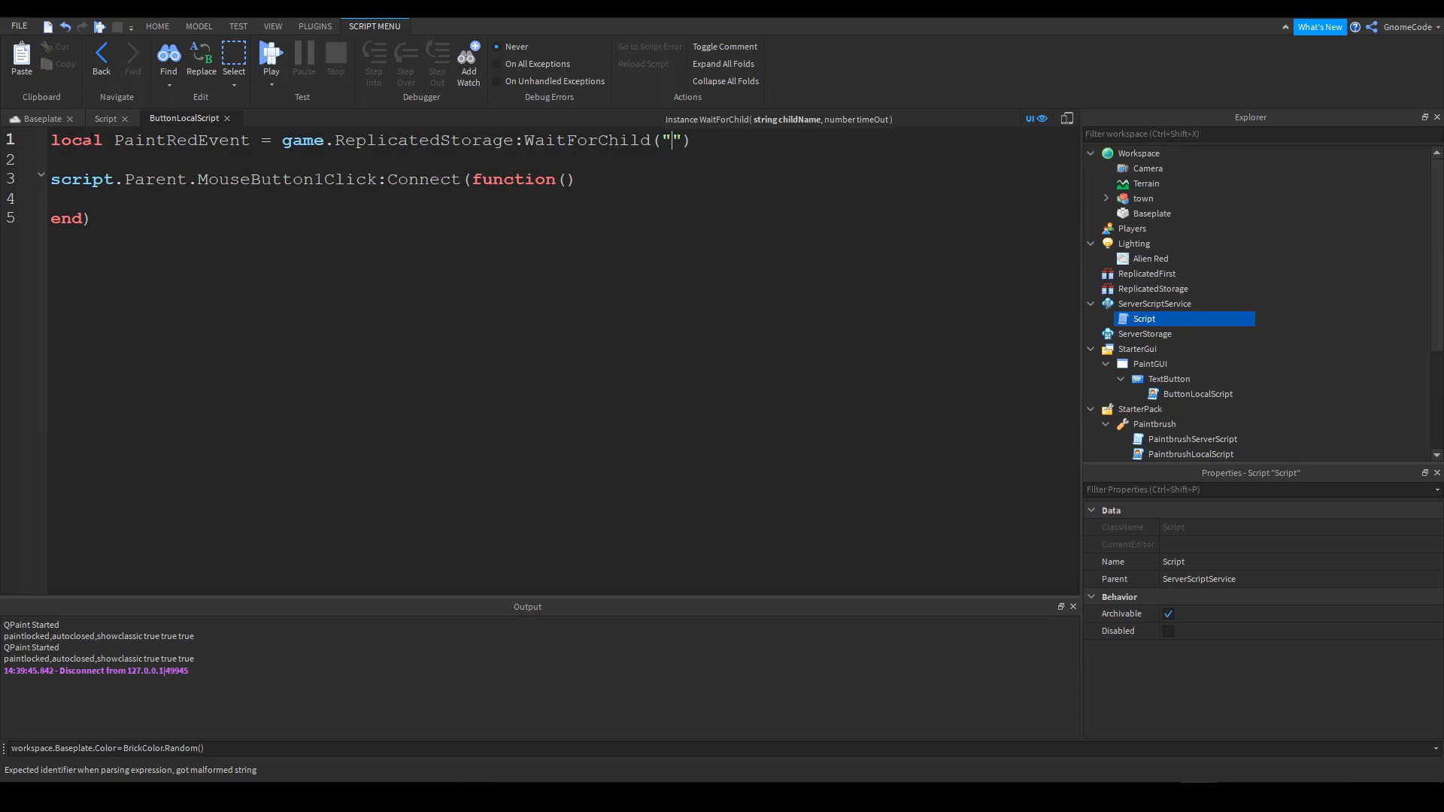
pyautogui.write('PaintRedEvent')
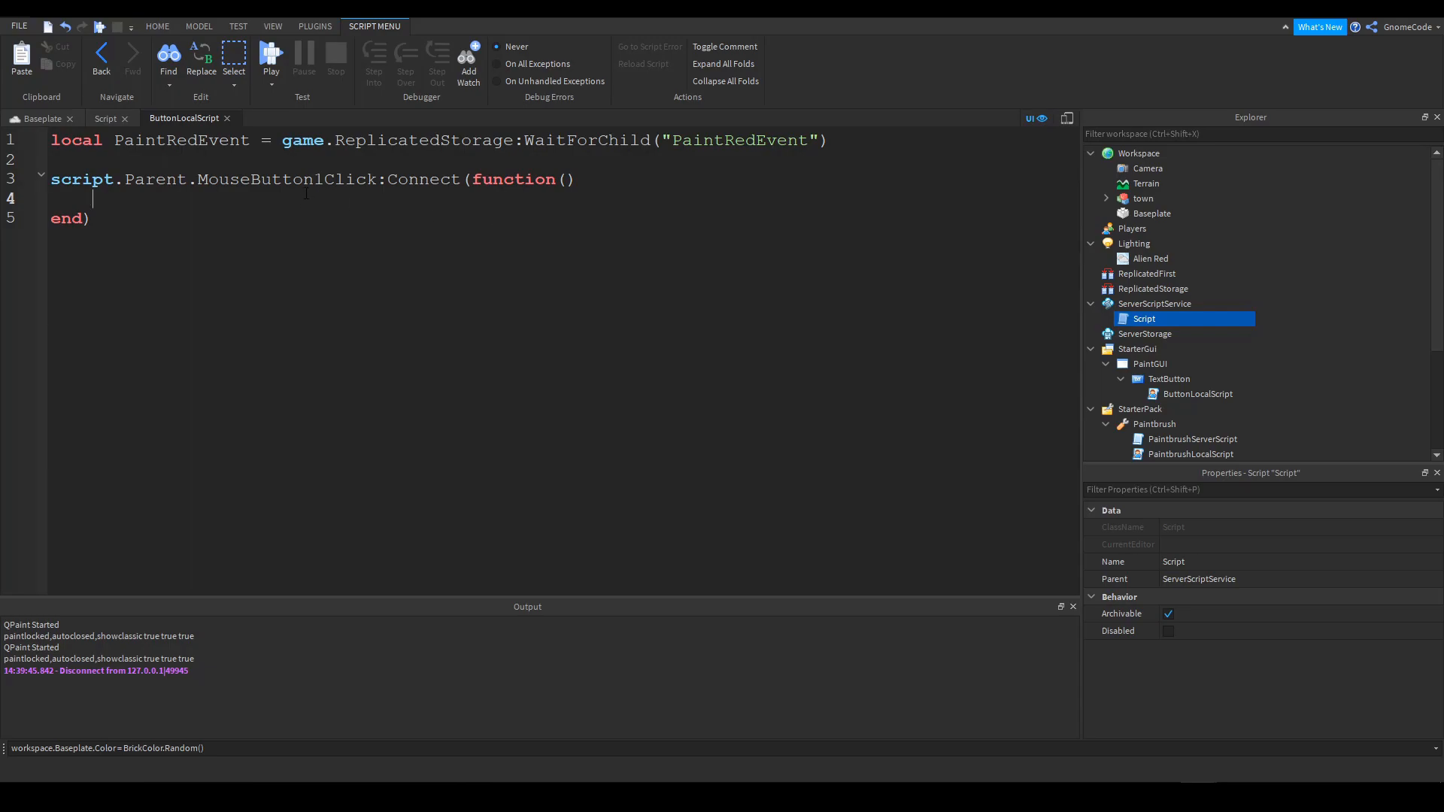
# Call PaintRedEvent:FireServer() inside the button's click handler
pyautogui.write('PaintRedEvent')
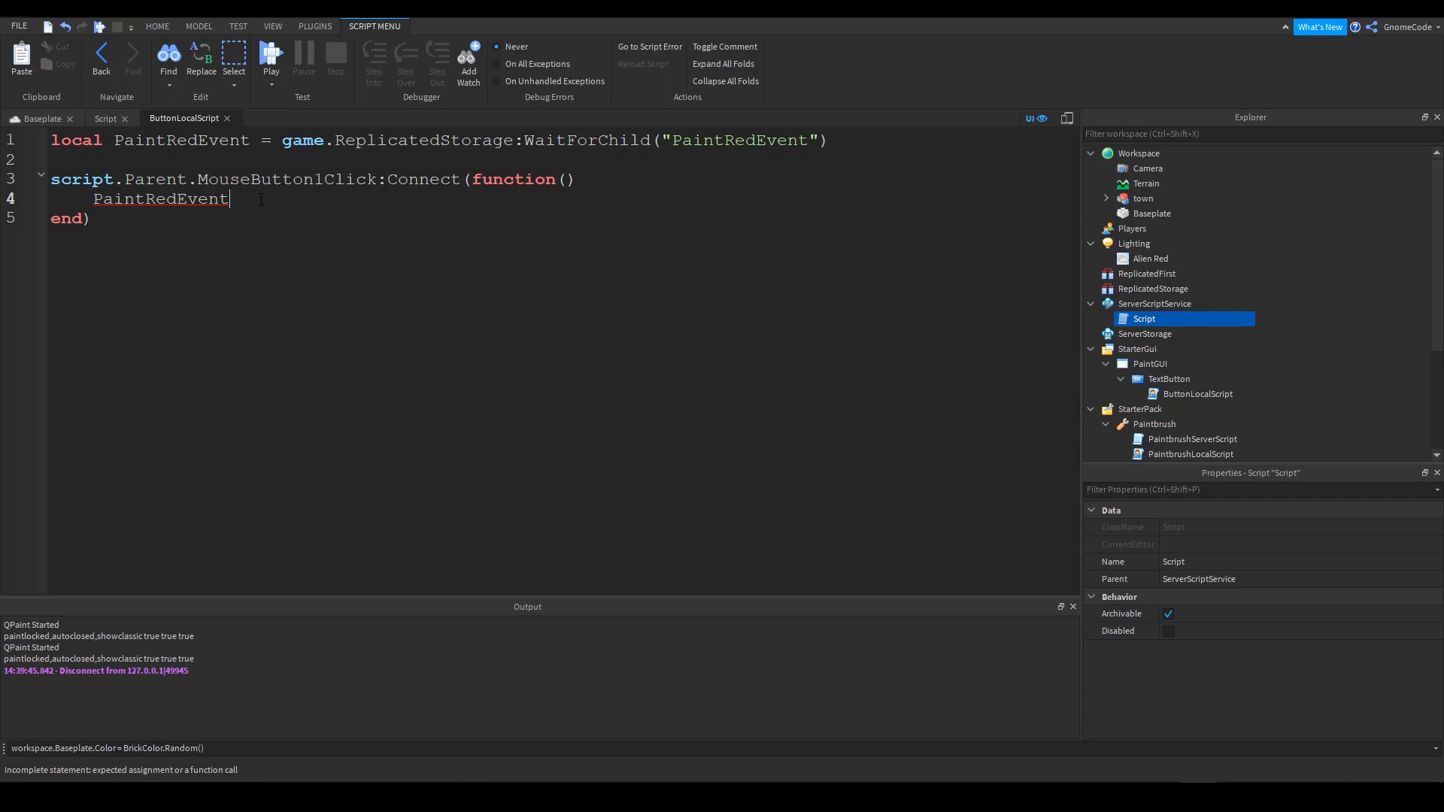
pyautogui.write(':')
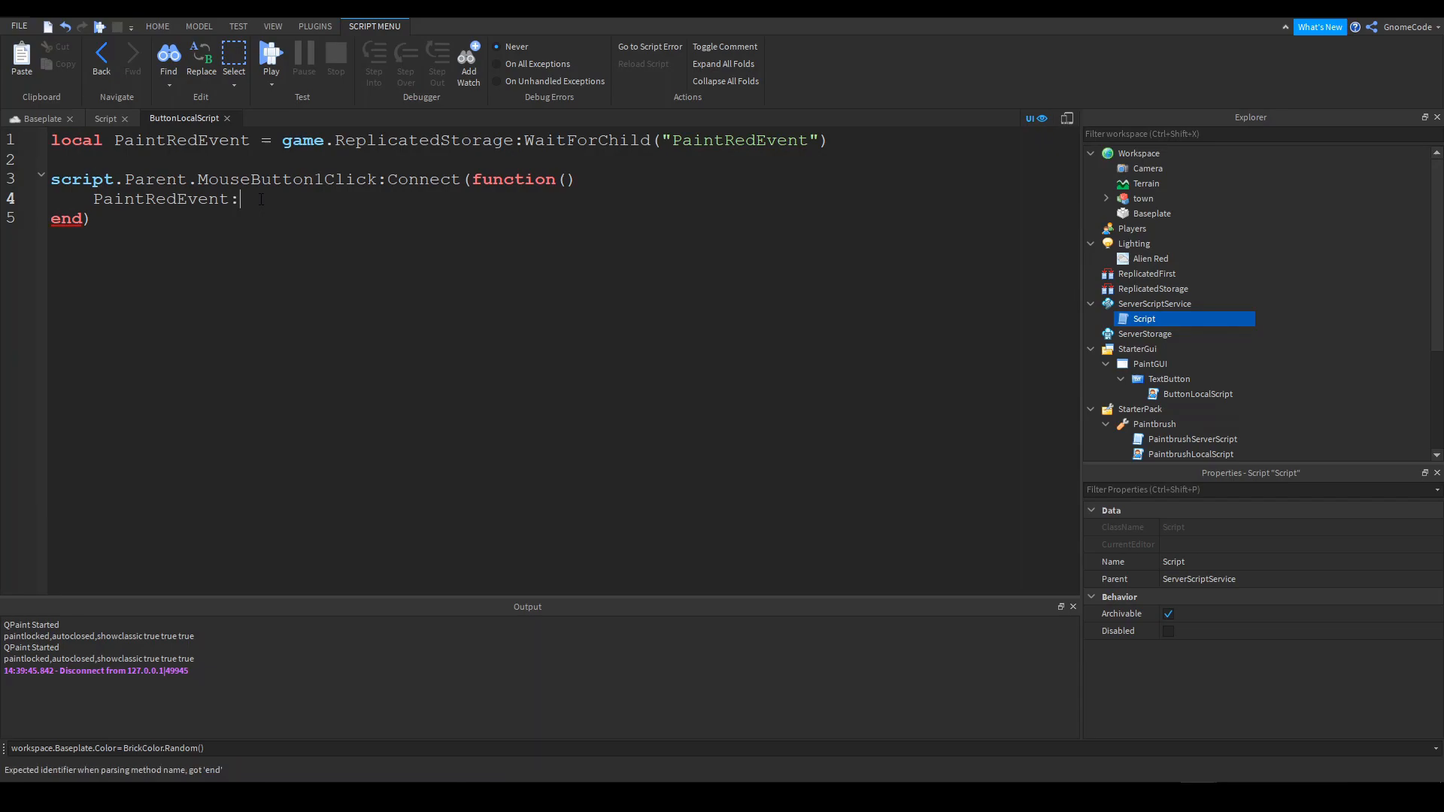
pyautogui.write('FireServ')
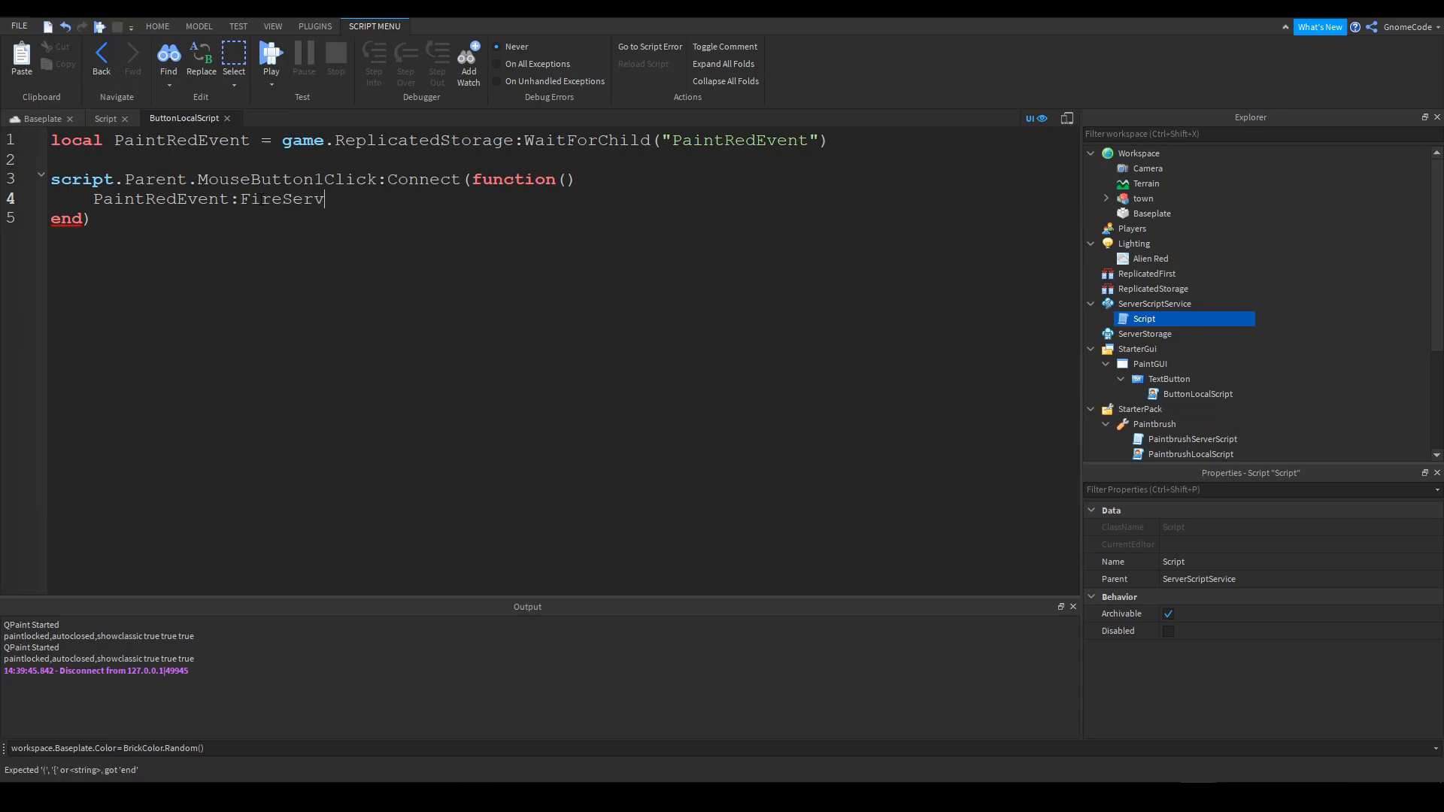
pyautogui.write('er()')
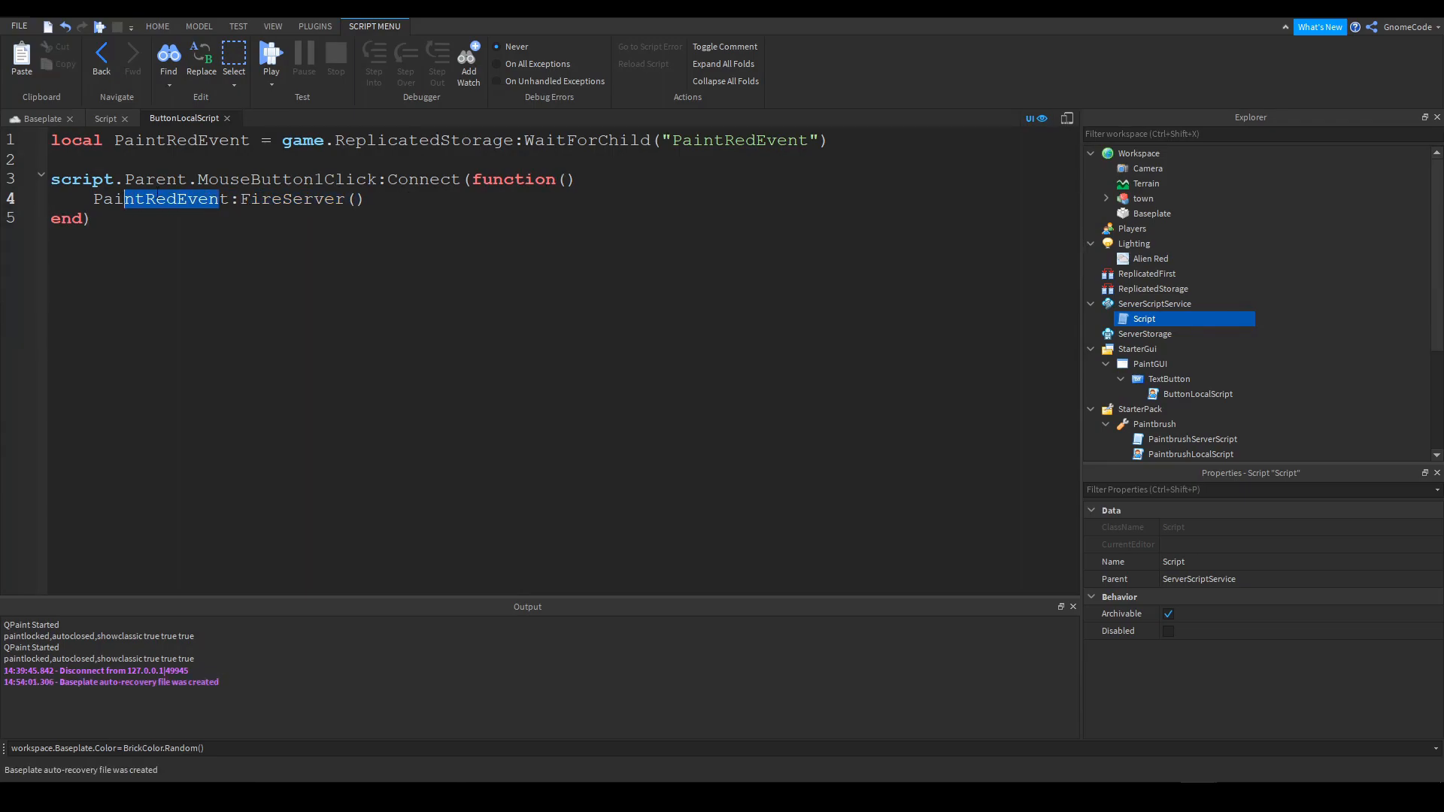
# Reopen the server Script and review its painting code
pyautogui.click(105, 117)
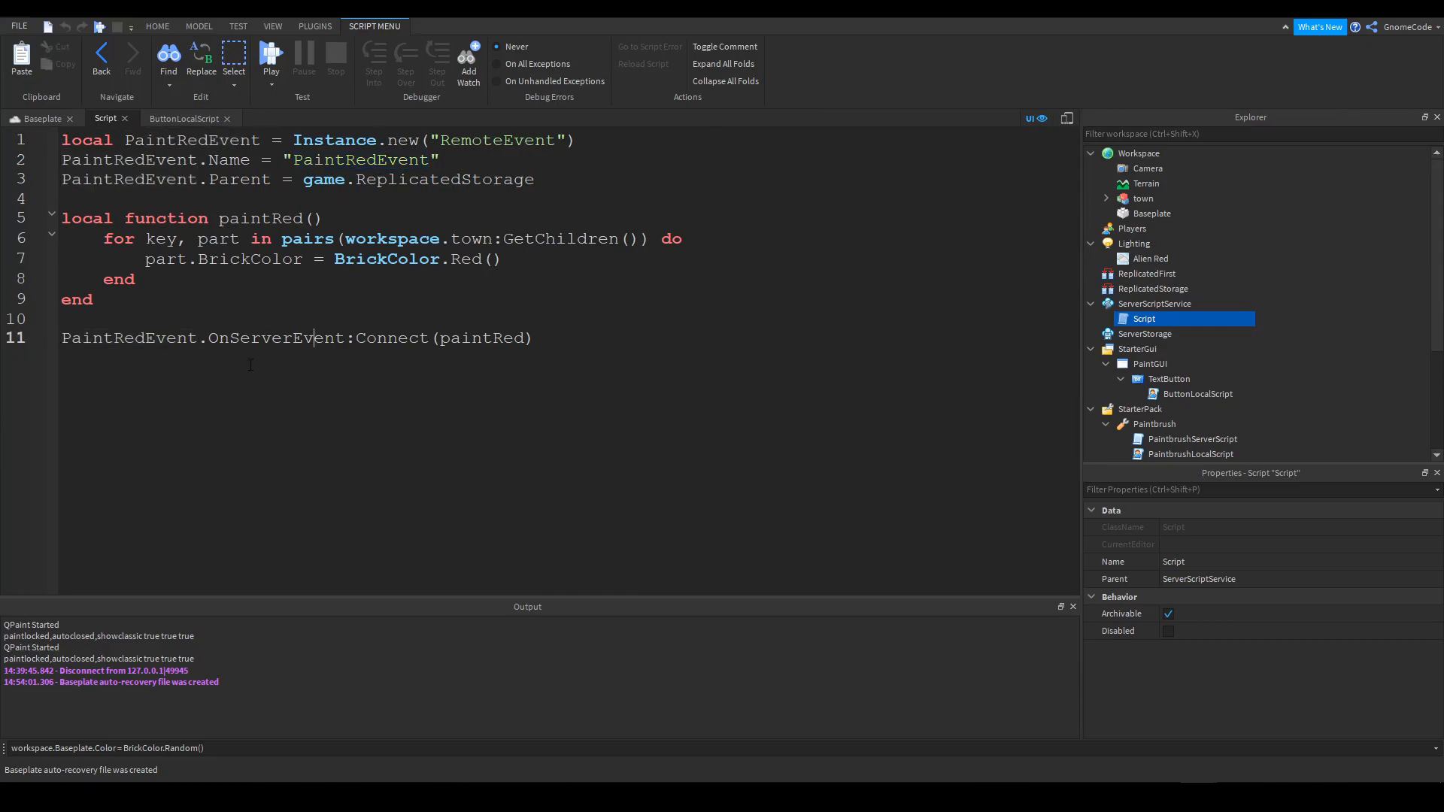
pyautogui.doubleClick(258, 337)
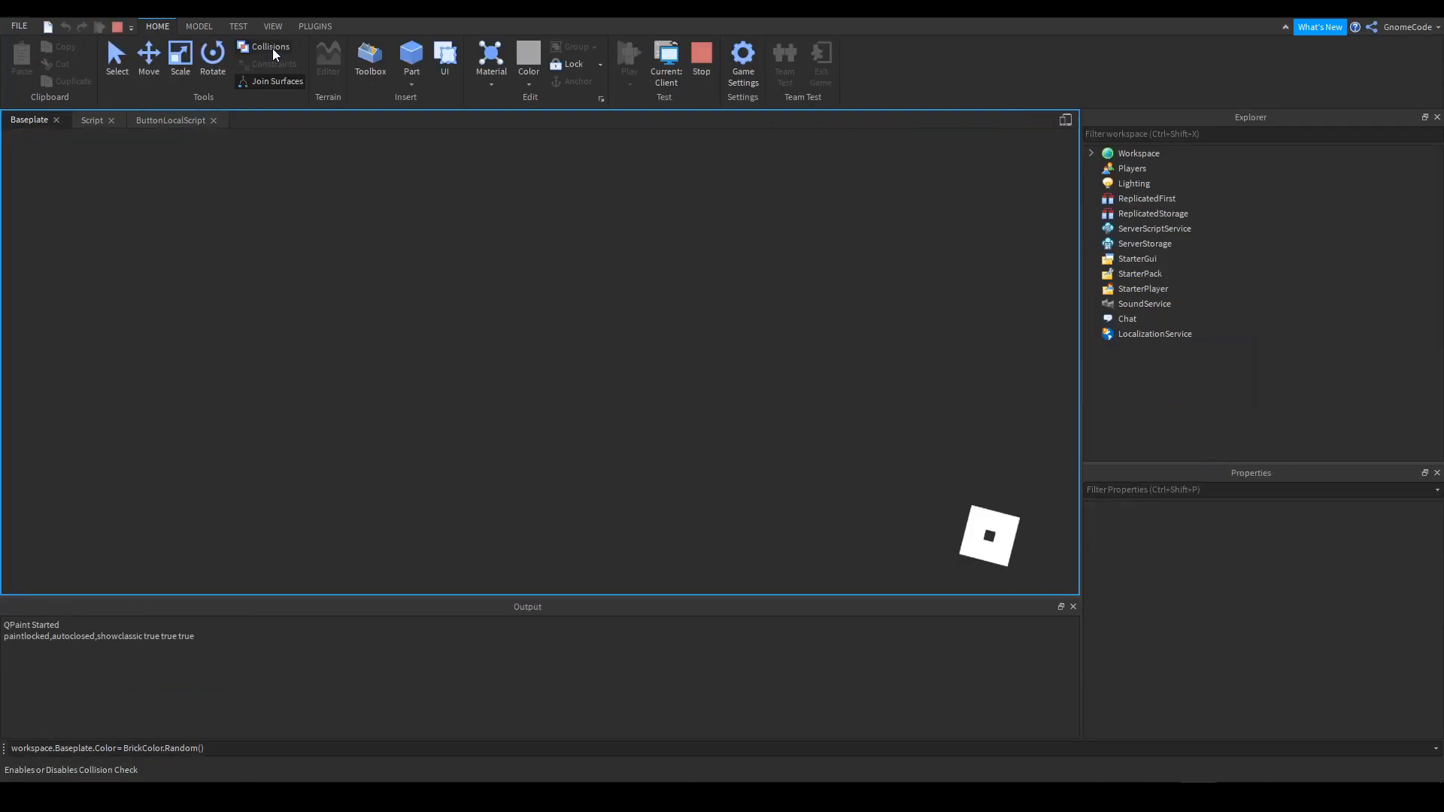
# Start a play test and switch to the server-side view of the painted town
pyautogui.click(629, 60)
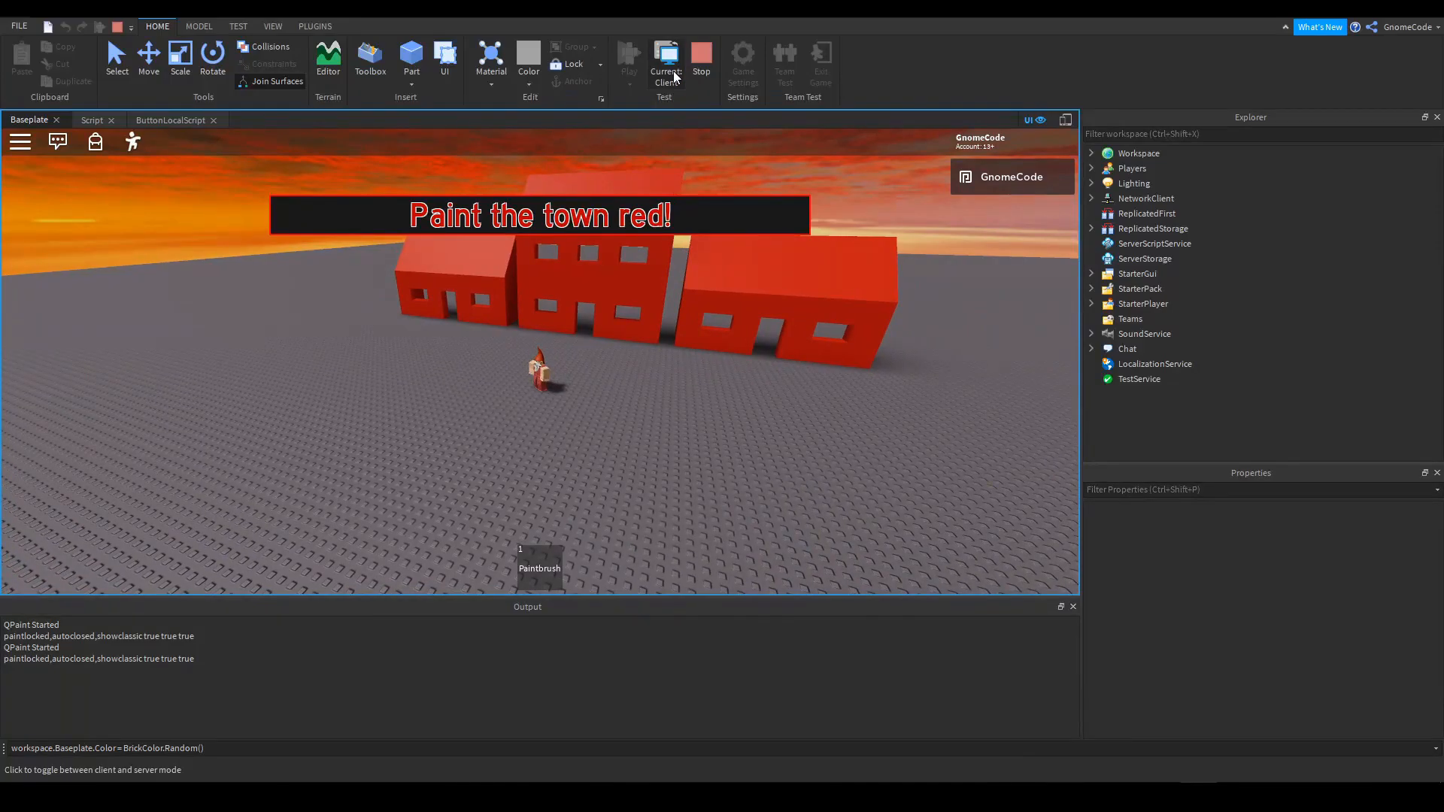
pyautogui.click(665, 63)
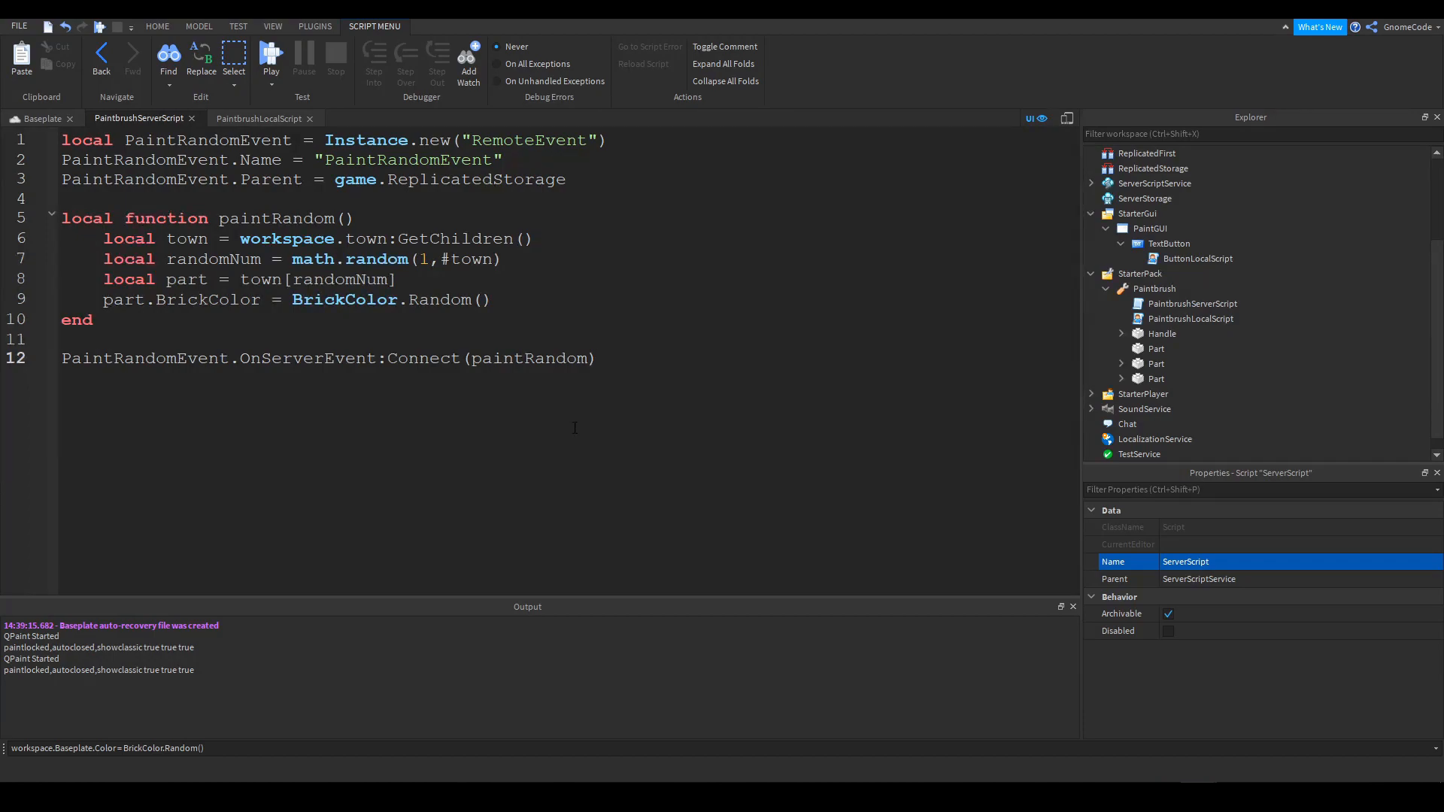
# Select PaintbrushServerScript, play-test the random-colour paintbrush, then stop the test
pyautogui.click(1192, 303)
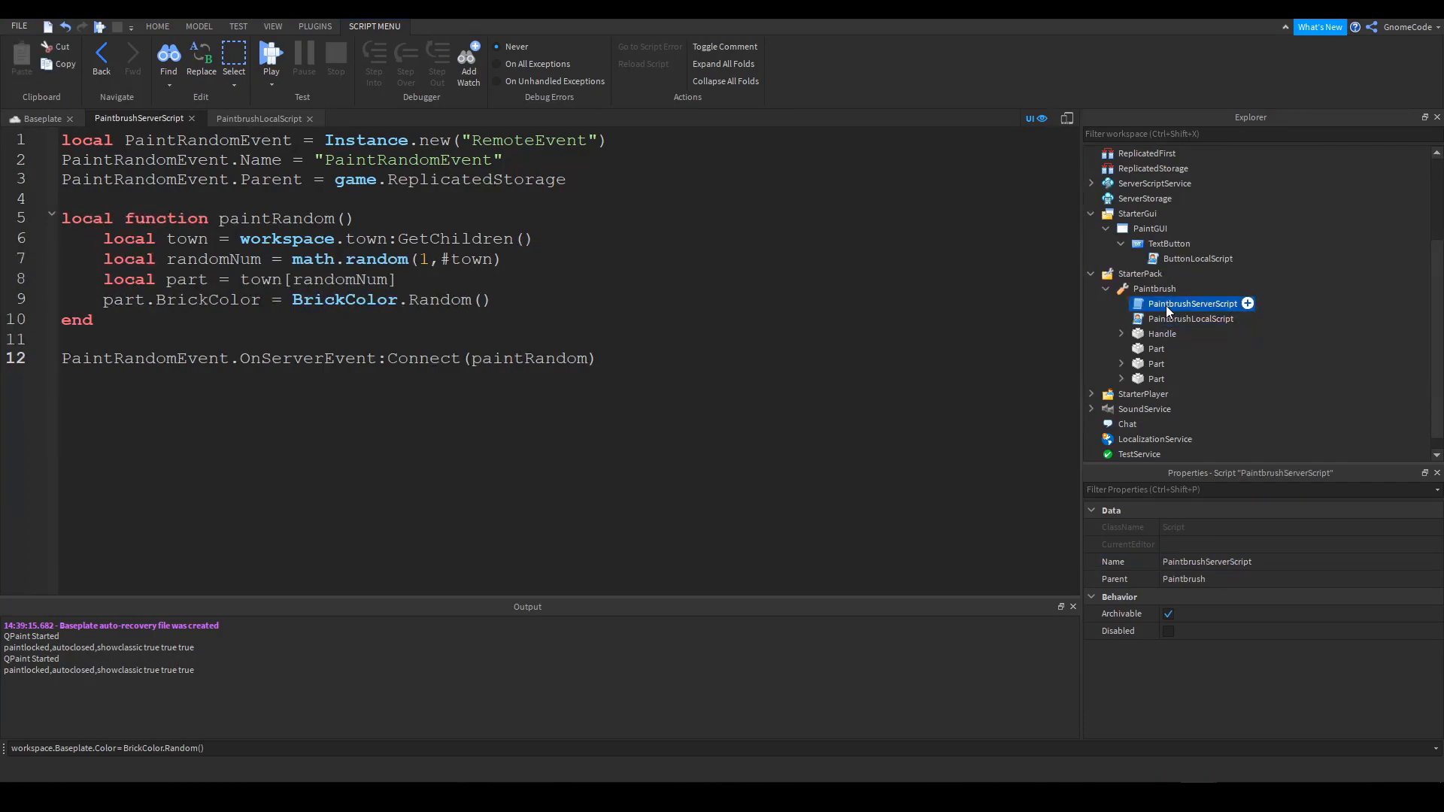
pyautogui.click(1192, 317)
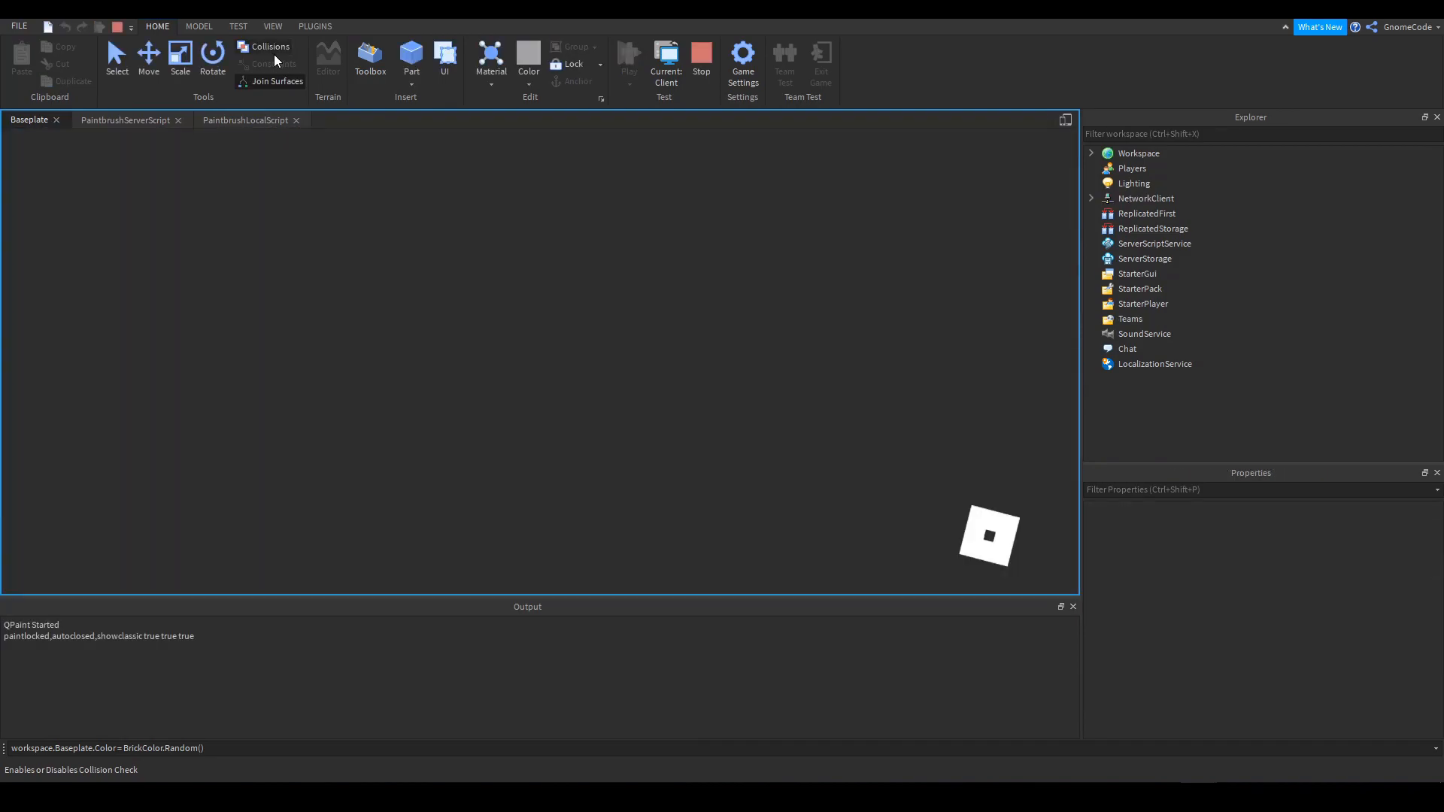
pyautogui.click(628, 57)
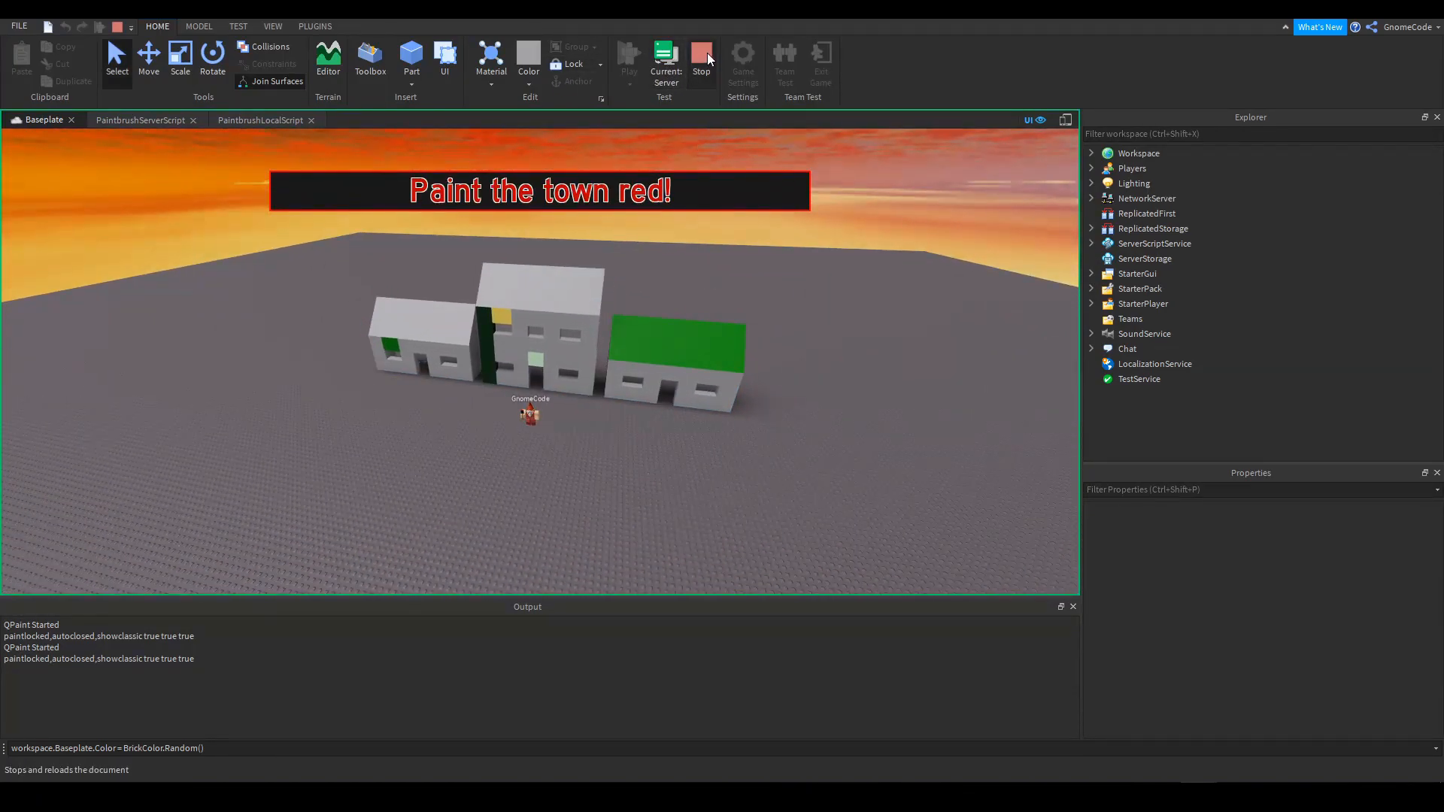
pyautogui.click(700, 60)
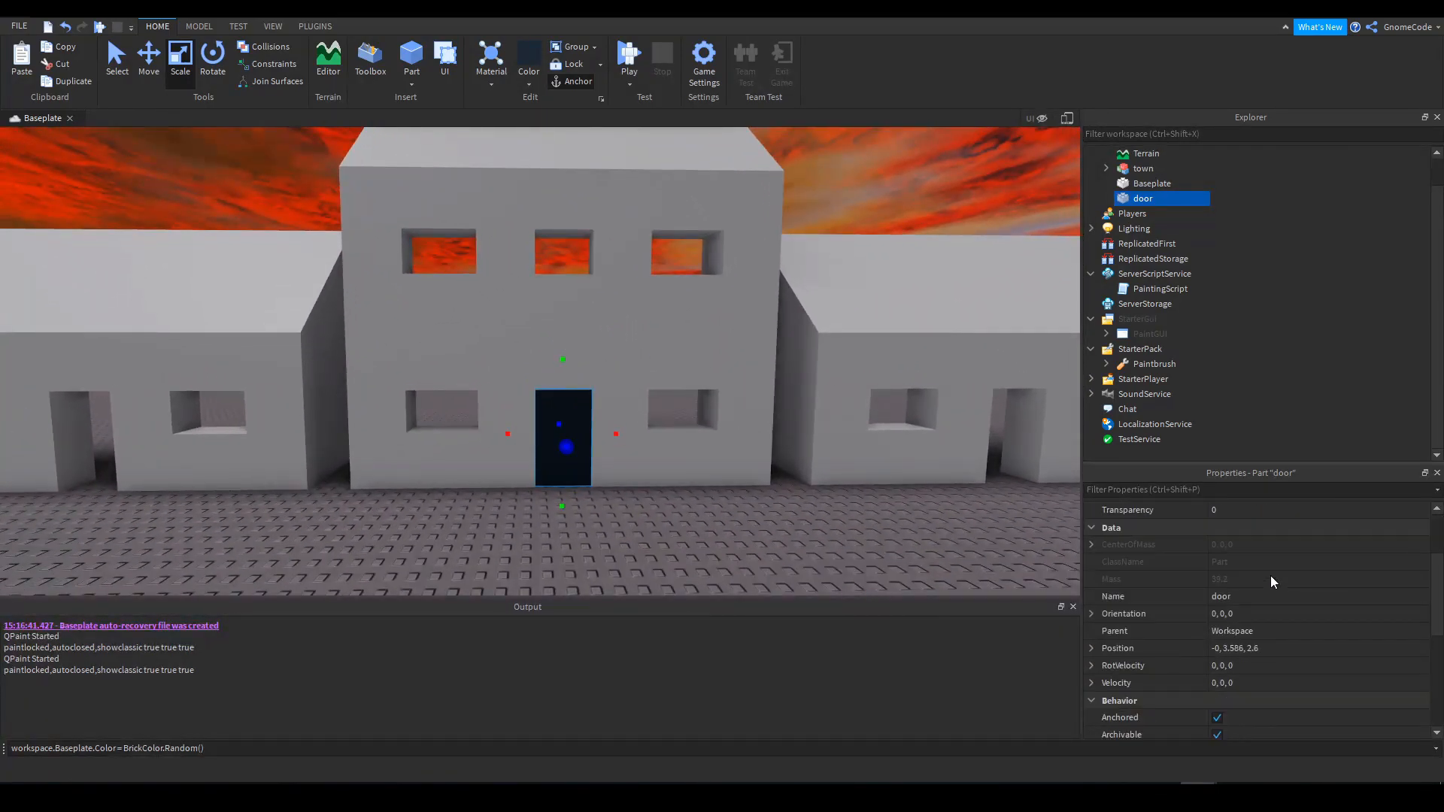
pyautogui.moveTo(638, 534)
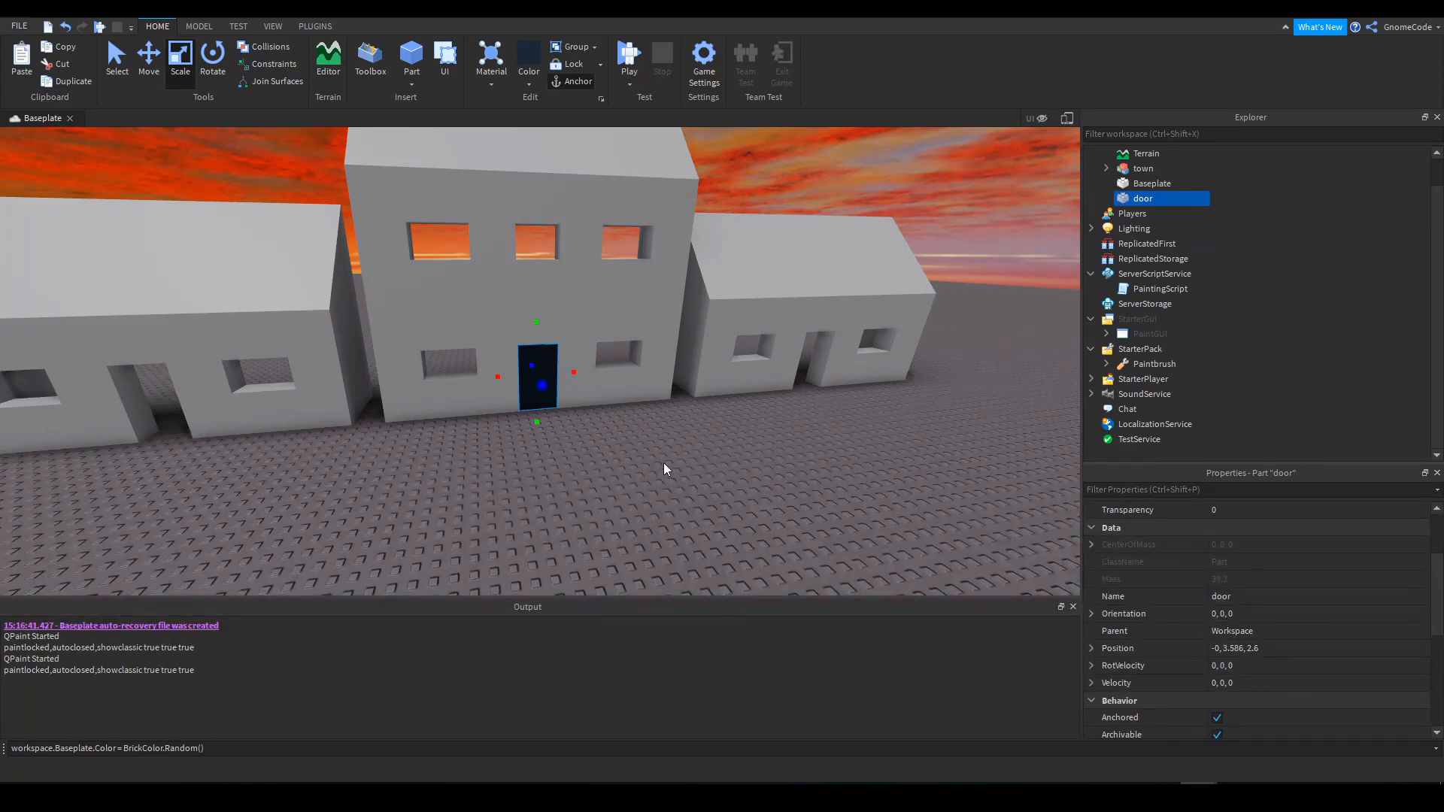
# Start inserting a new object under StarterPlayerScripts, filtered to LocalScript
pyautogui.click(1090, 379)
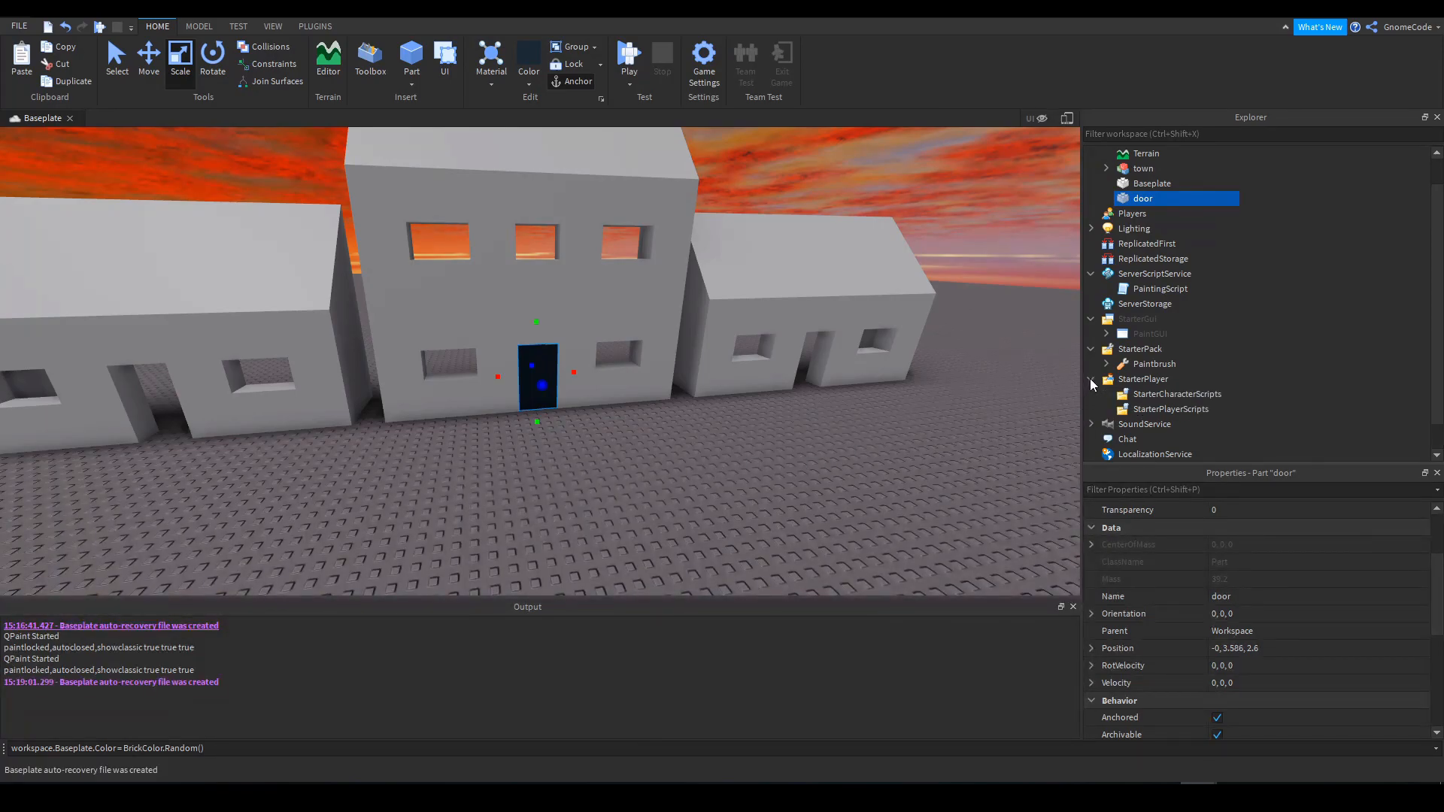
pyautogui.click(1172, 409)
pyautogui.write('lo')
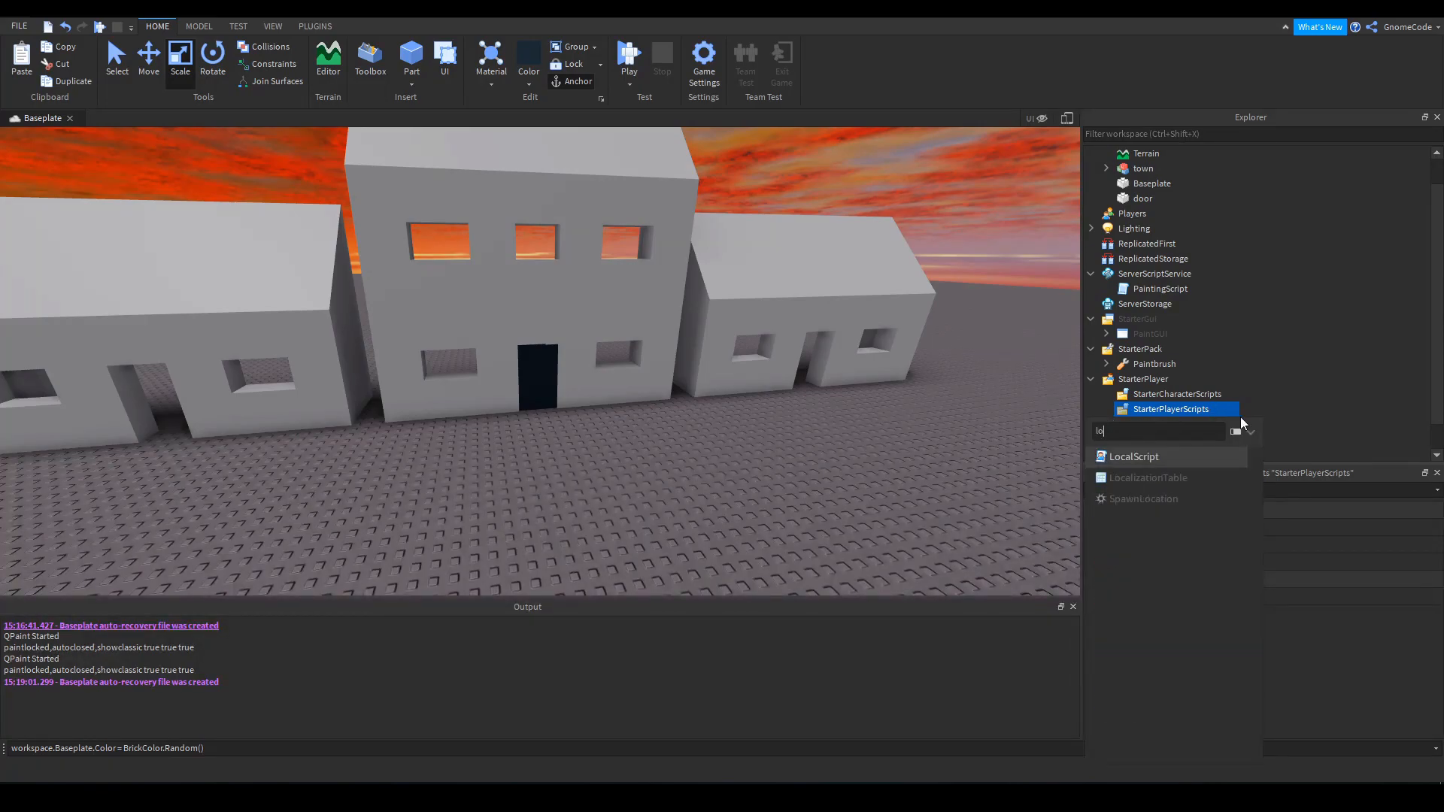
# Write openAdminDoor in a new LocalScript setting workspace.door Transparency 1 and CanCollide false
pyautogui.click(1134, 456)
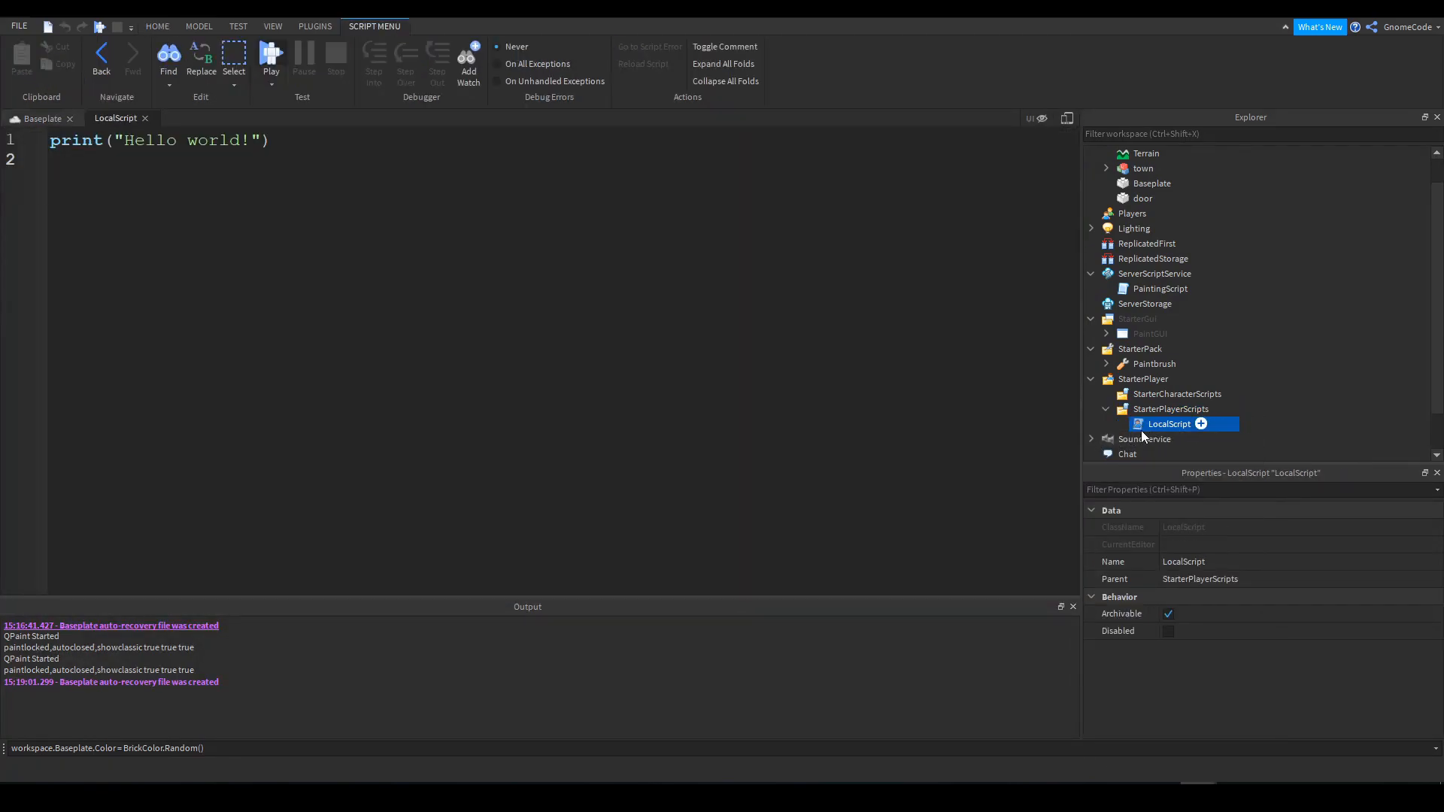
pyautogui.moveTo(1176, 394)
pyautogui.write('local function O')
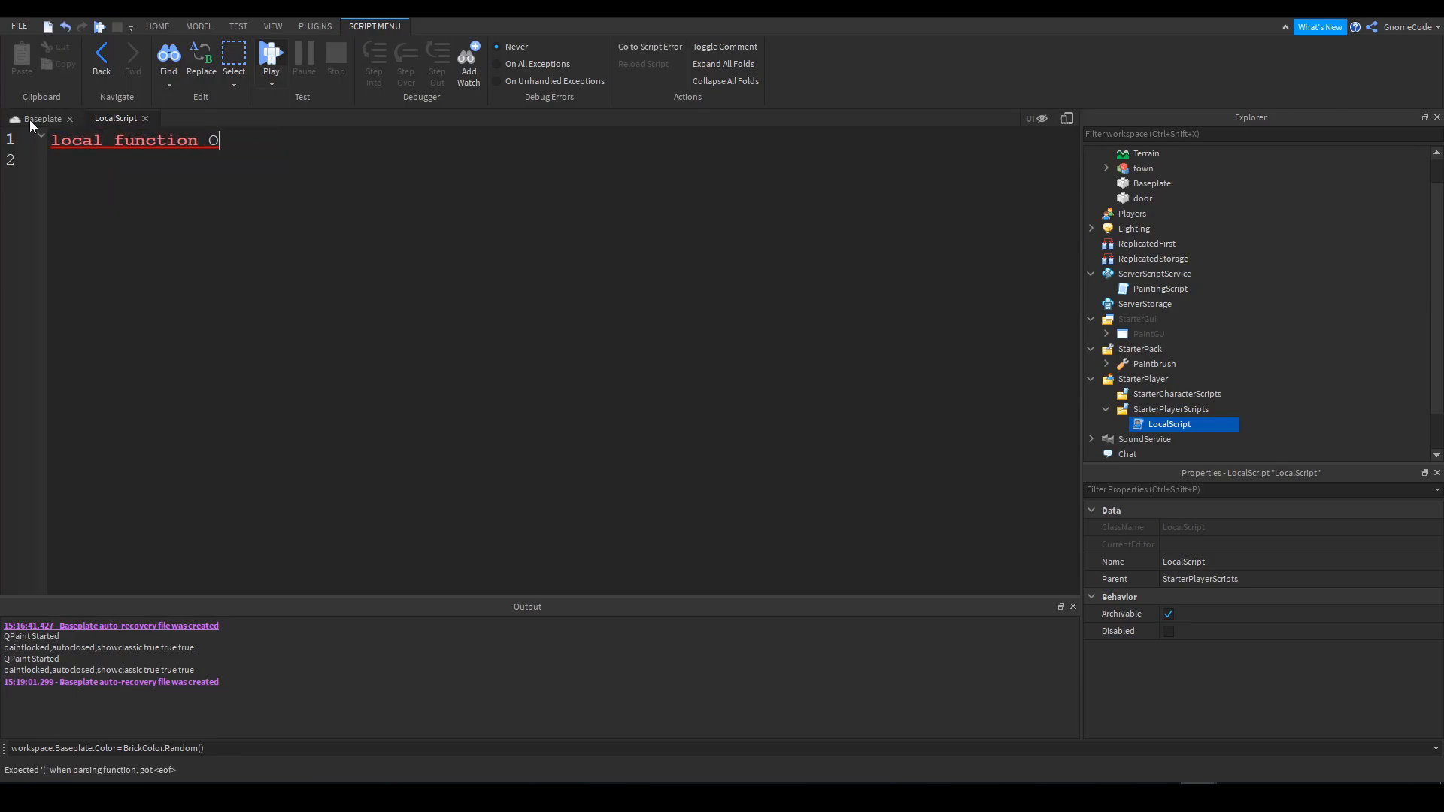
pyautogui.write('penAdminDoor(')
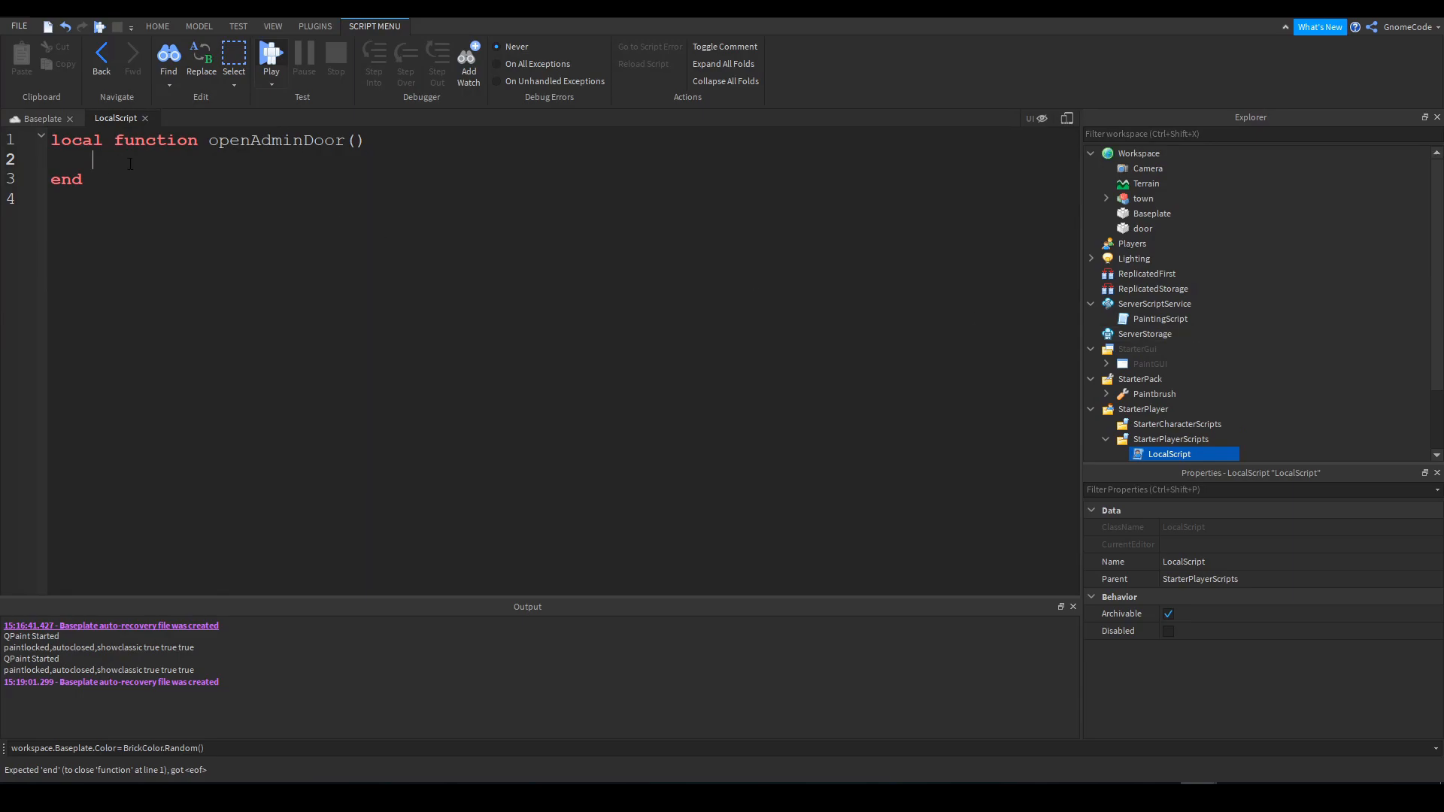
pyautogui.write('workspace')
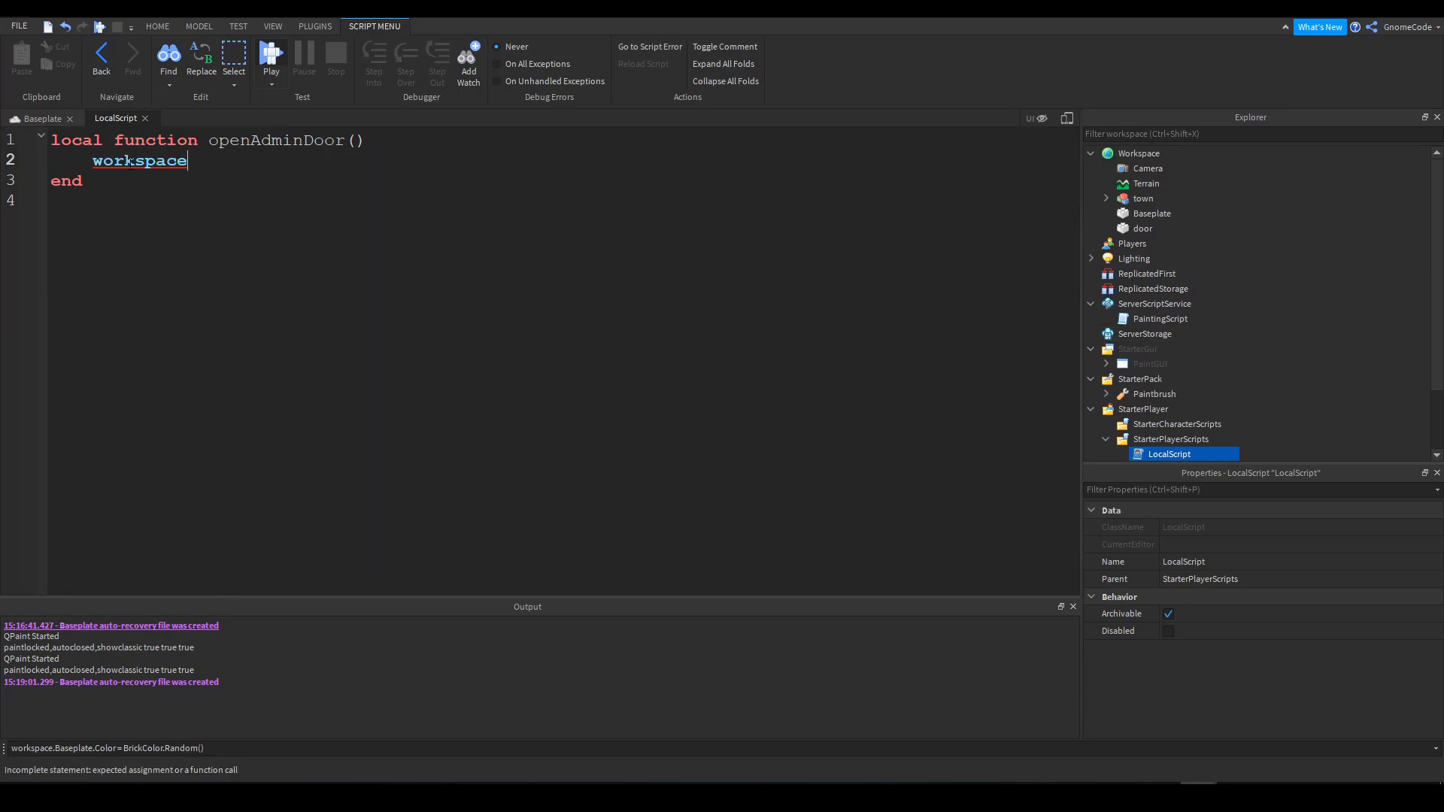
pyautogui.write('.door.')
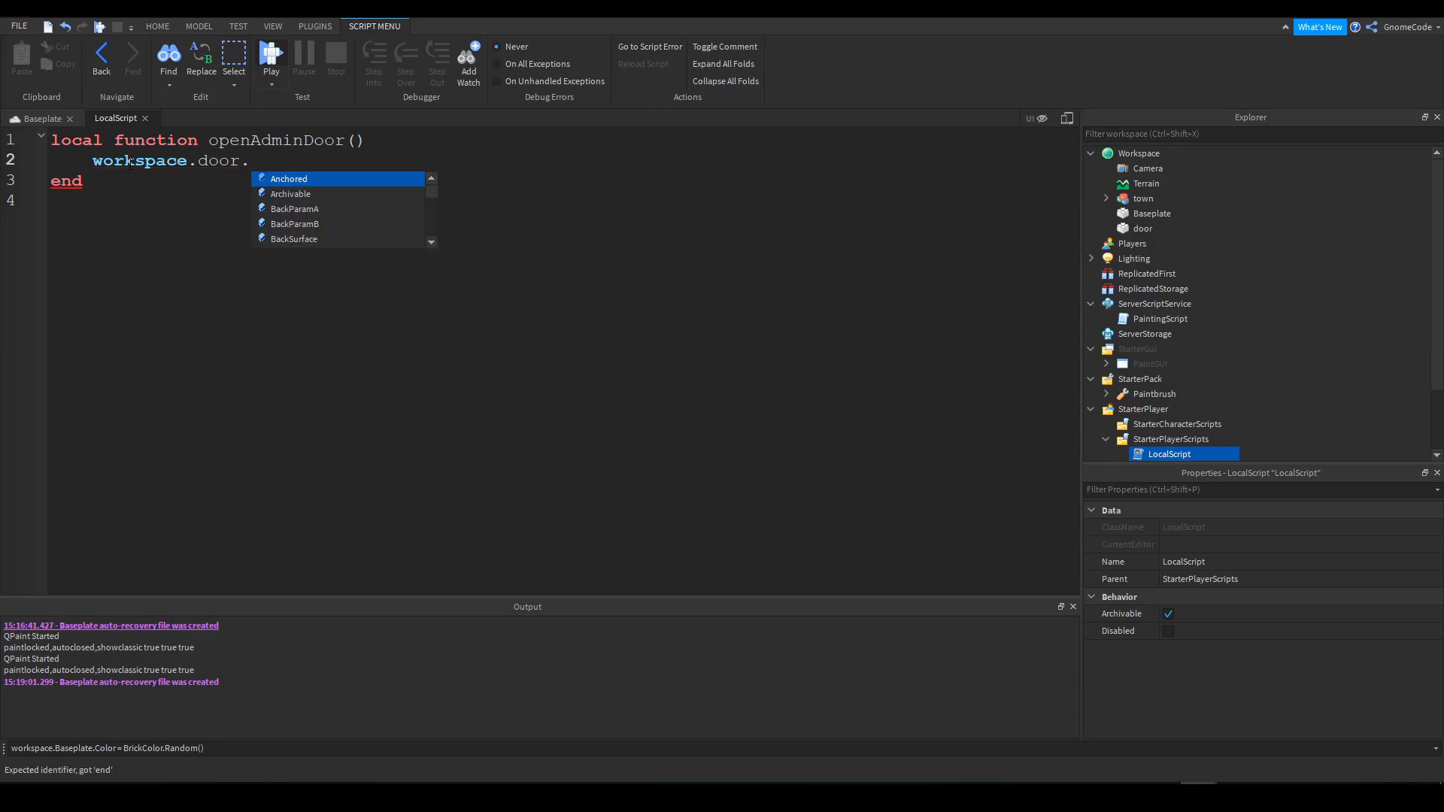
pyautogui.write('Transparency = 1')
pyautogui.write('workspace.door.C')
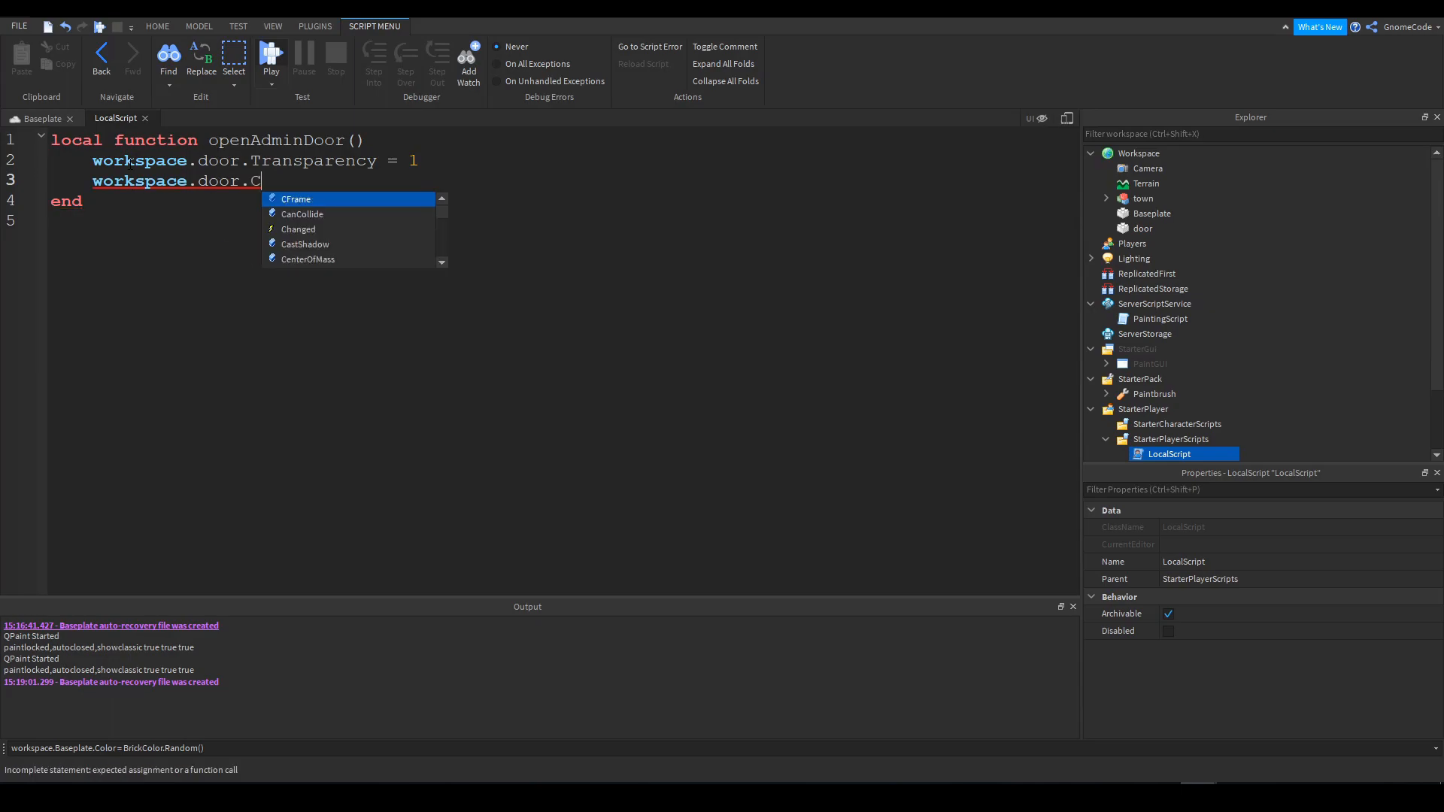
pyautogui.write('anCollide =')
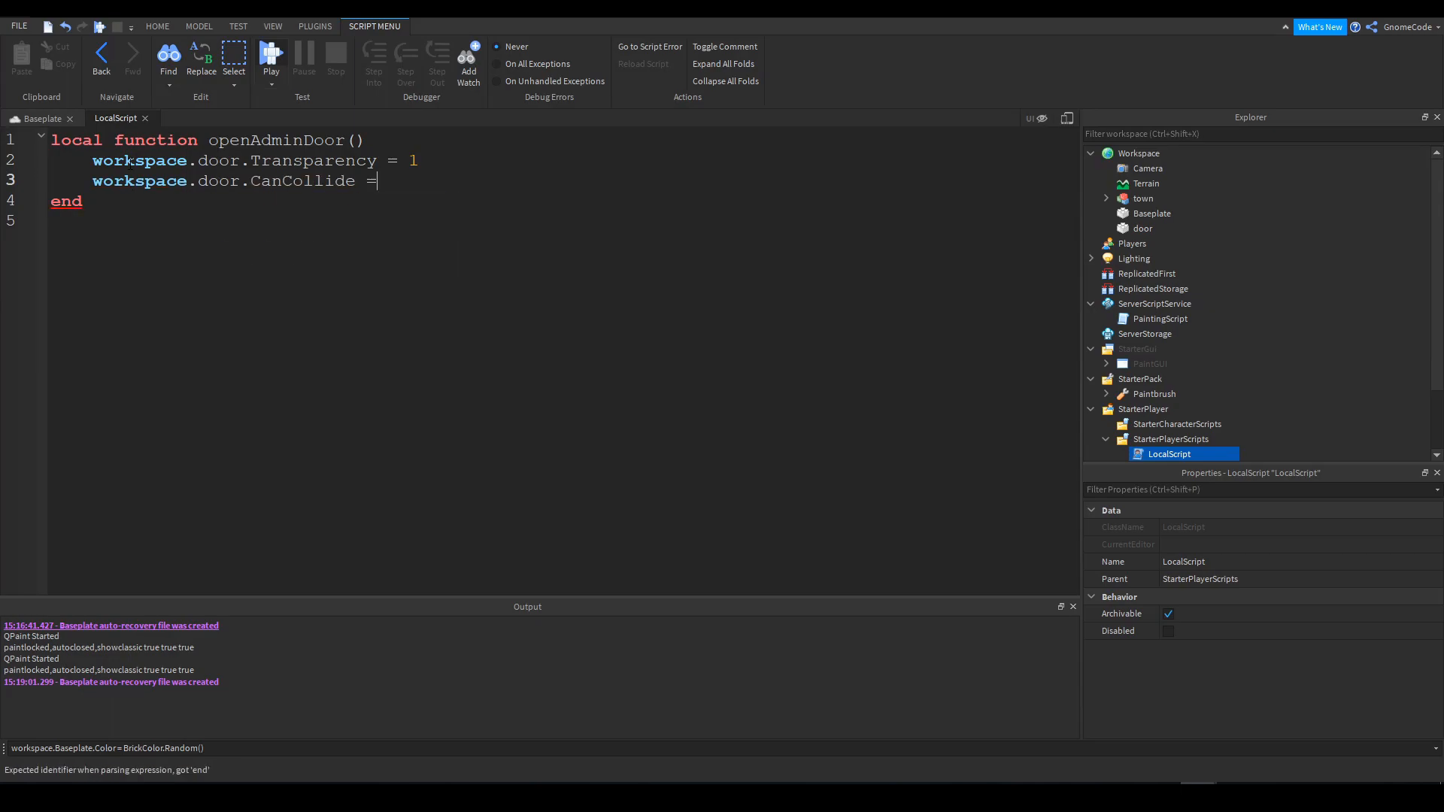
pyautogui.write('false')
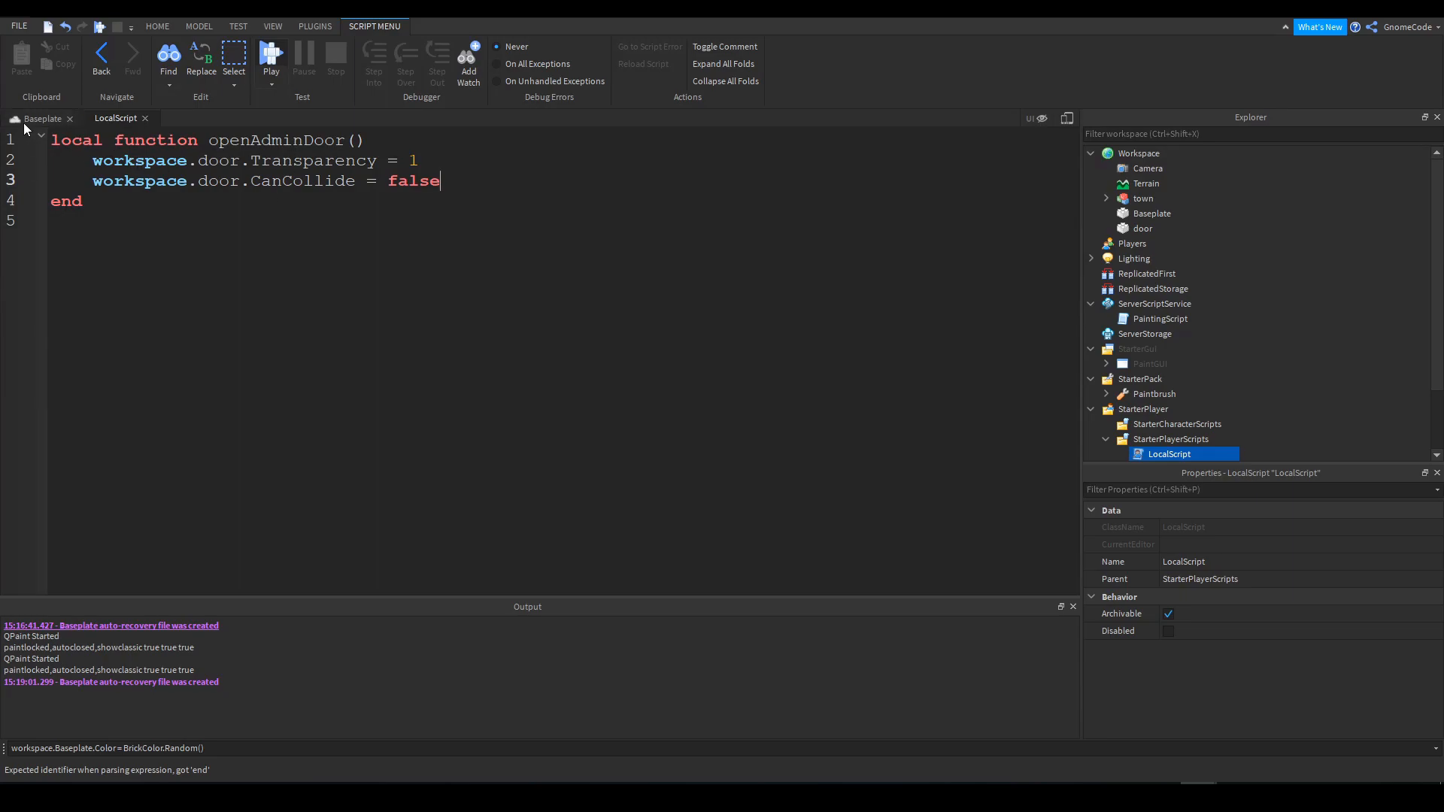
pyautogui.moveTo(36, 121)
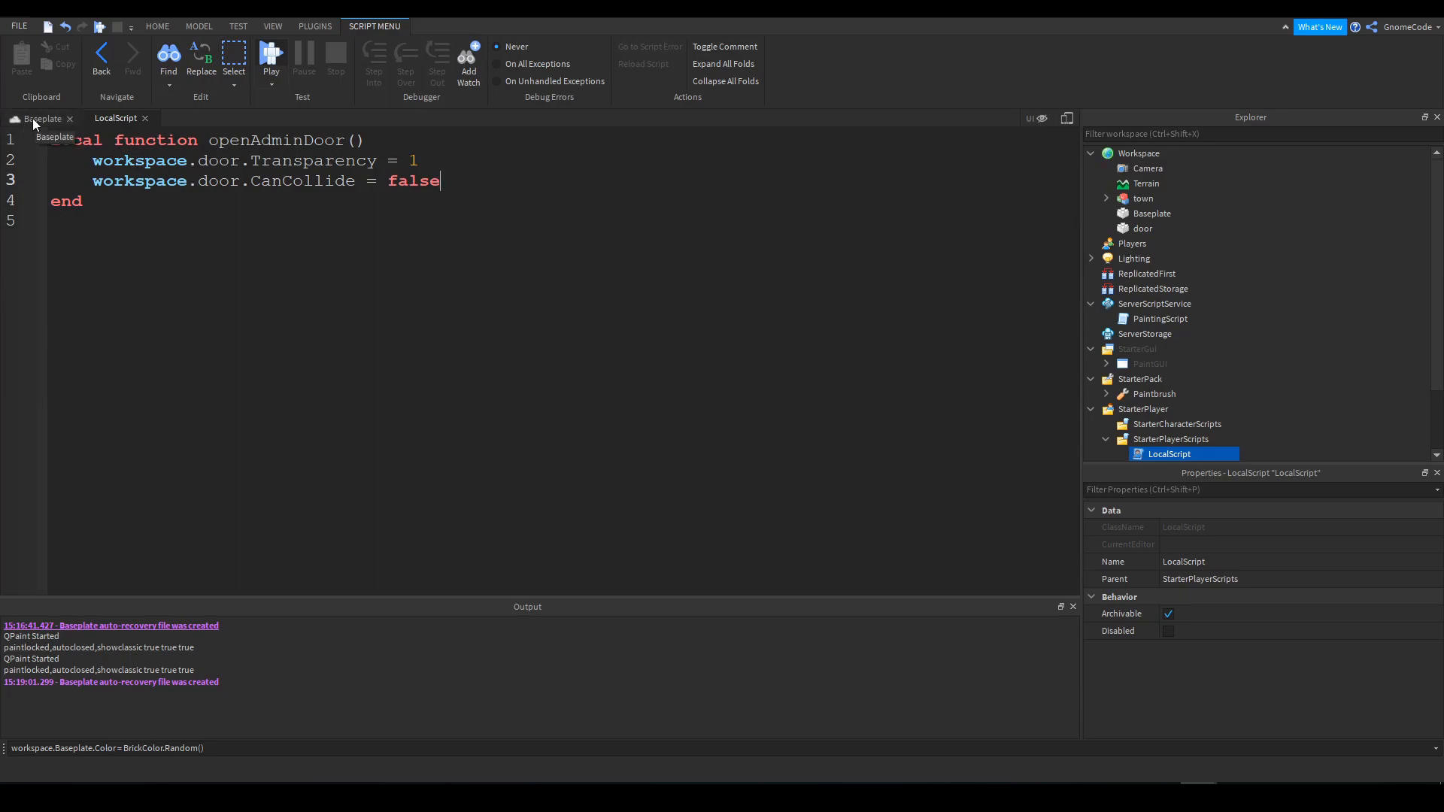
pyautogui.click(42, 117)
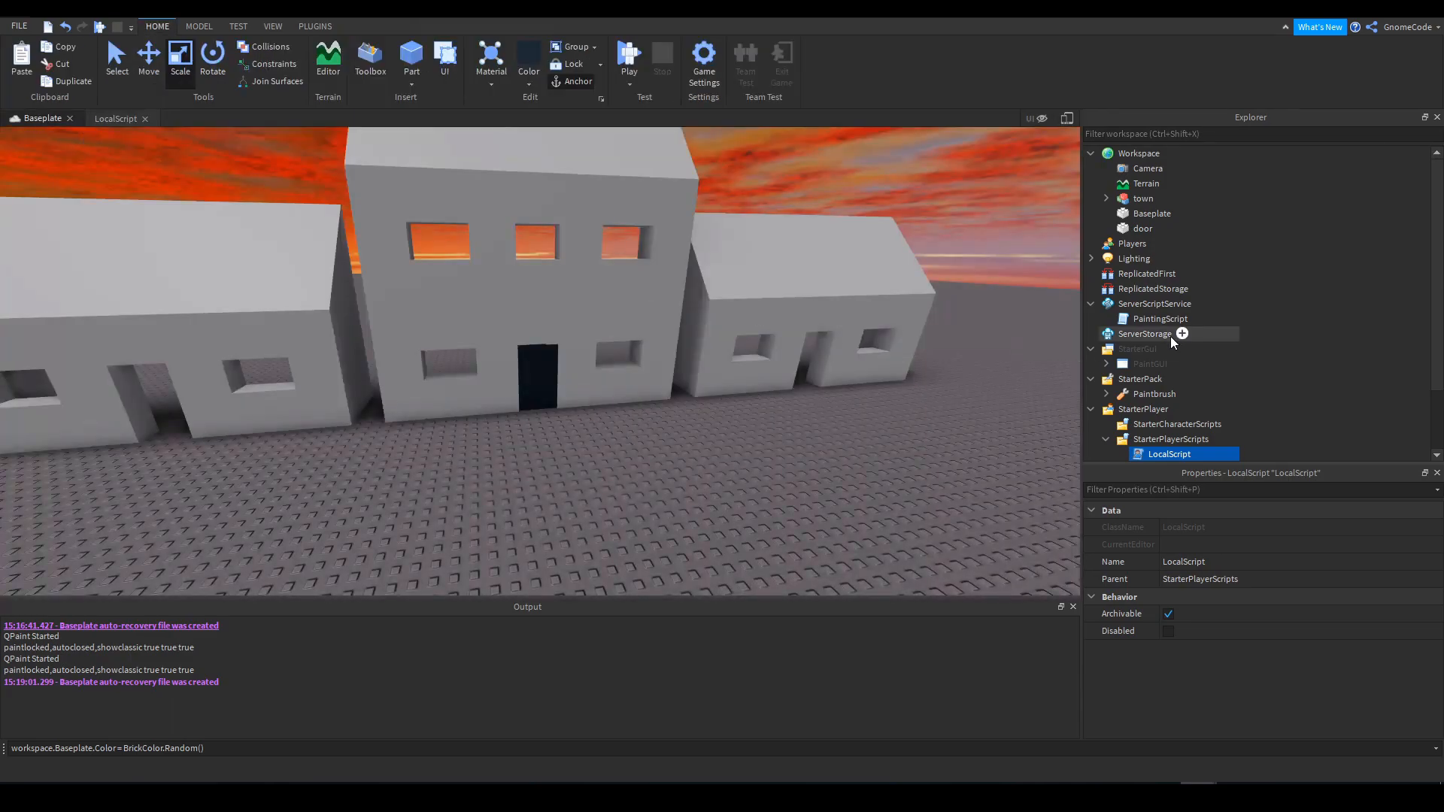
# Insert a server Script named AdminScript into ServerScriptService and return to the town view
pyautogui.click(1154, 303)
pyautogui.write('AdminScript')
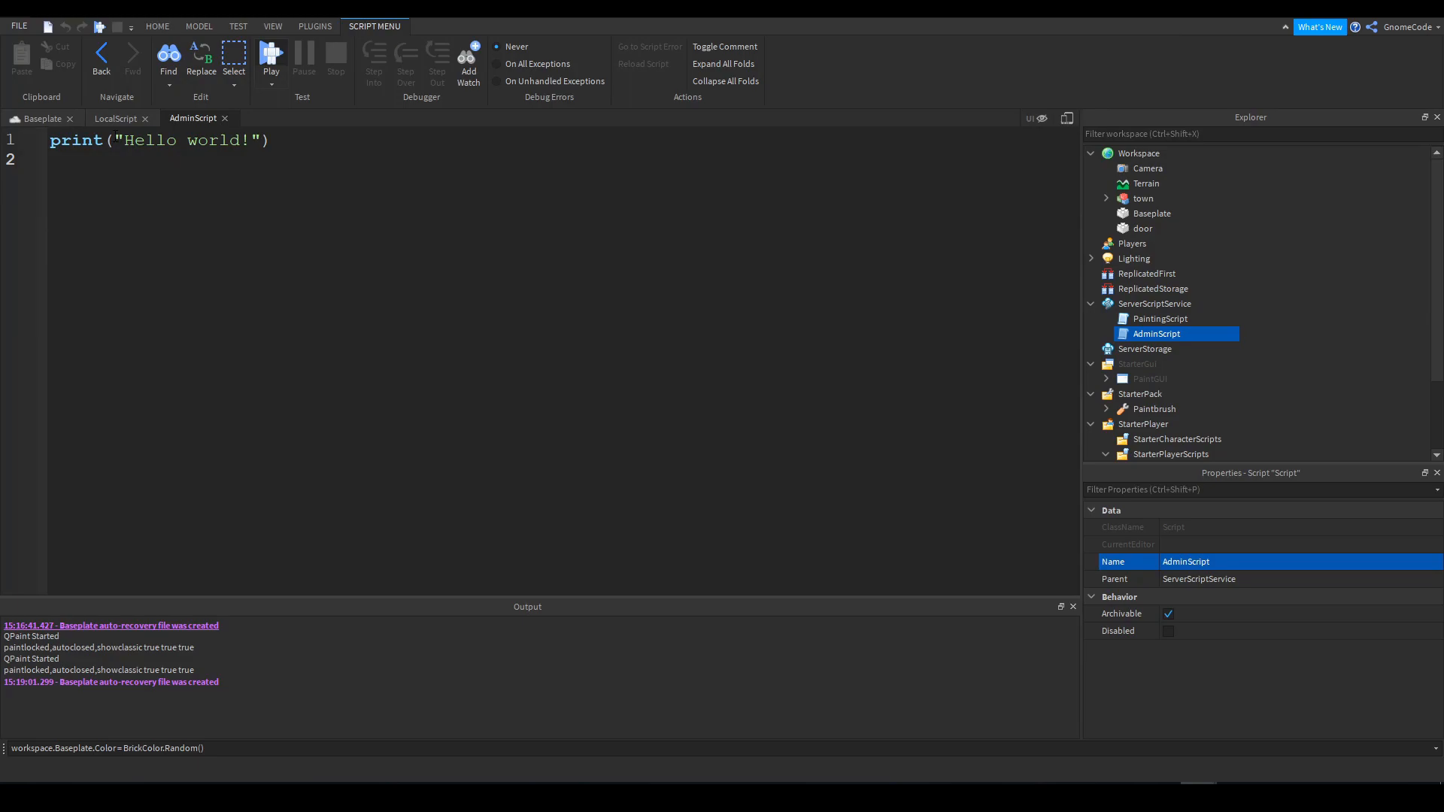
pyautogui.moveTo(1283, 335)
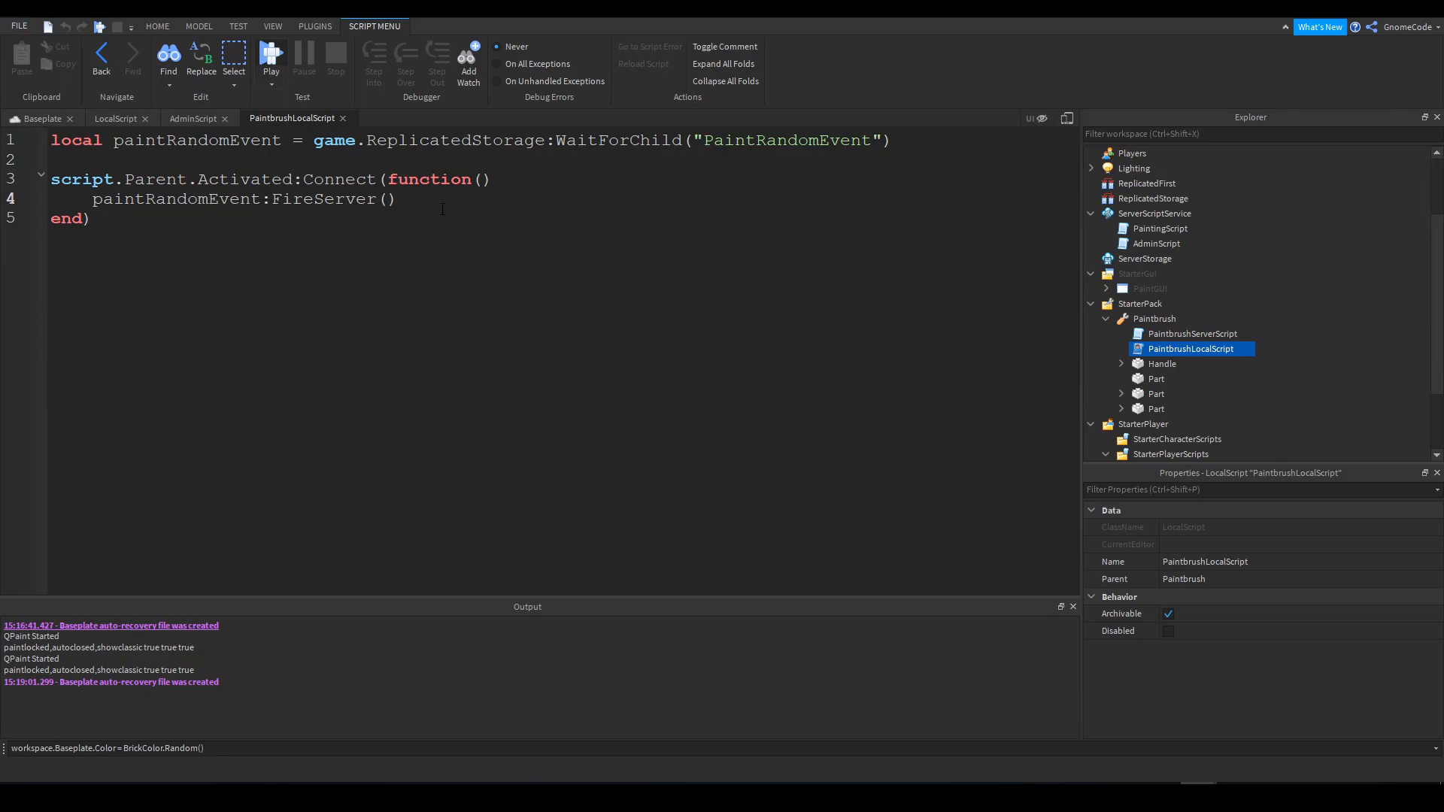
pyautogui.moveTo(851, 173)
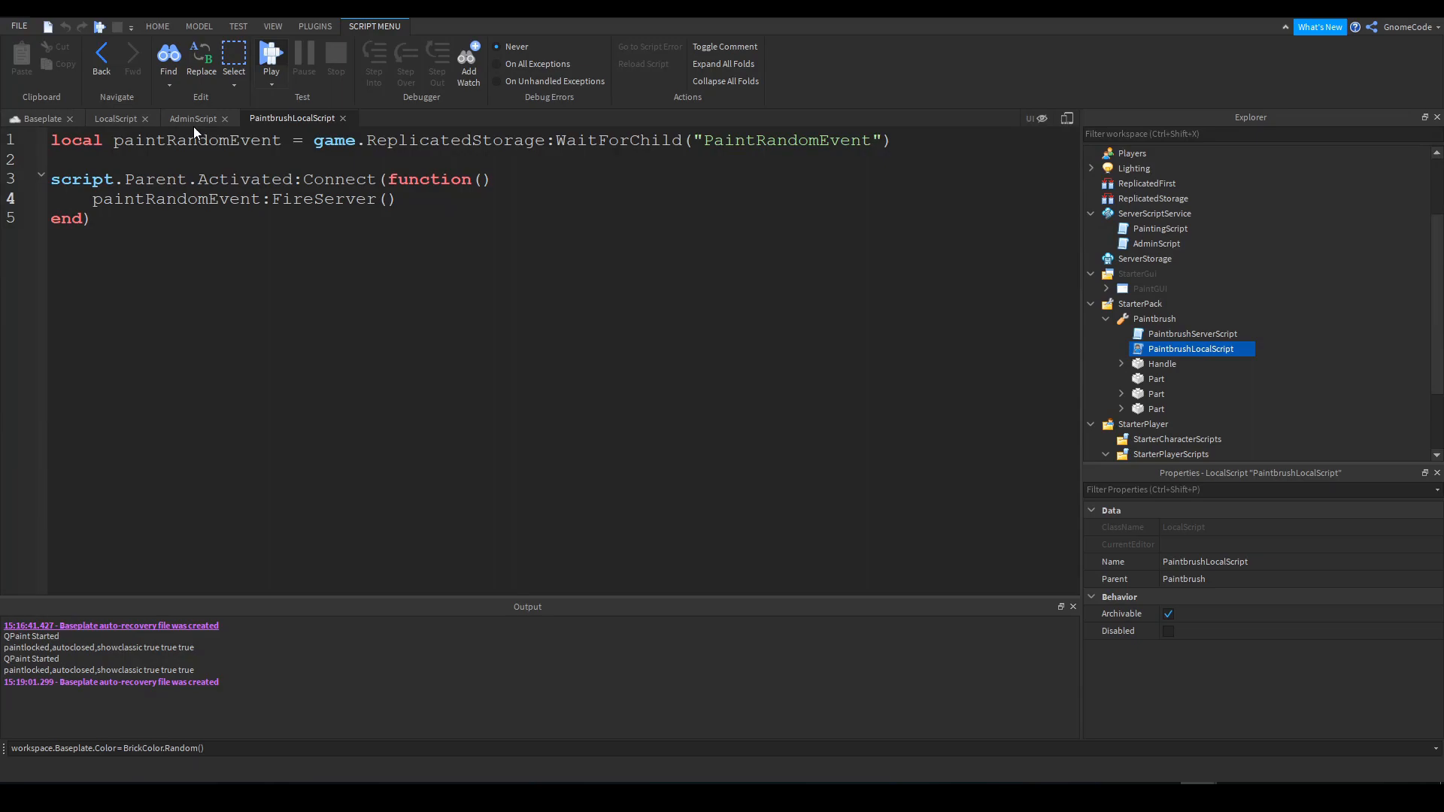
pyautogui.click(194, 118)
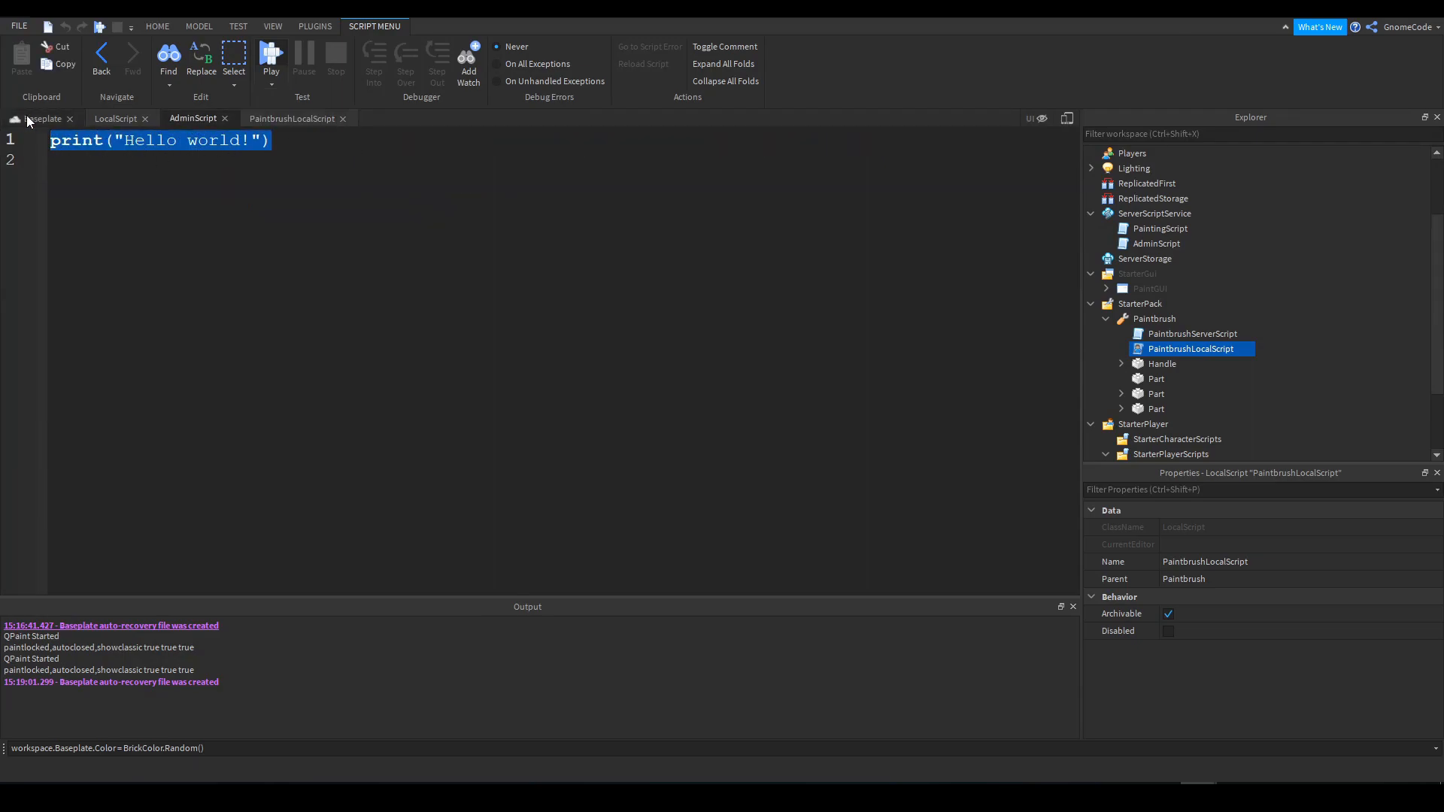
pyautogui.click(41, 117)
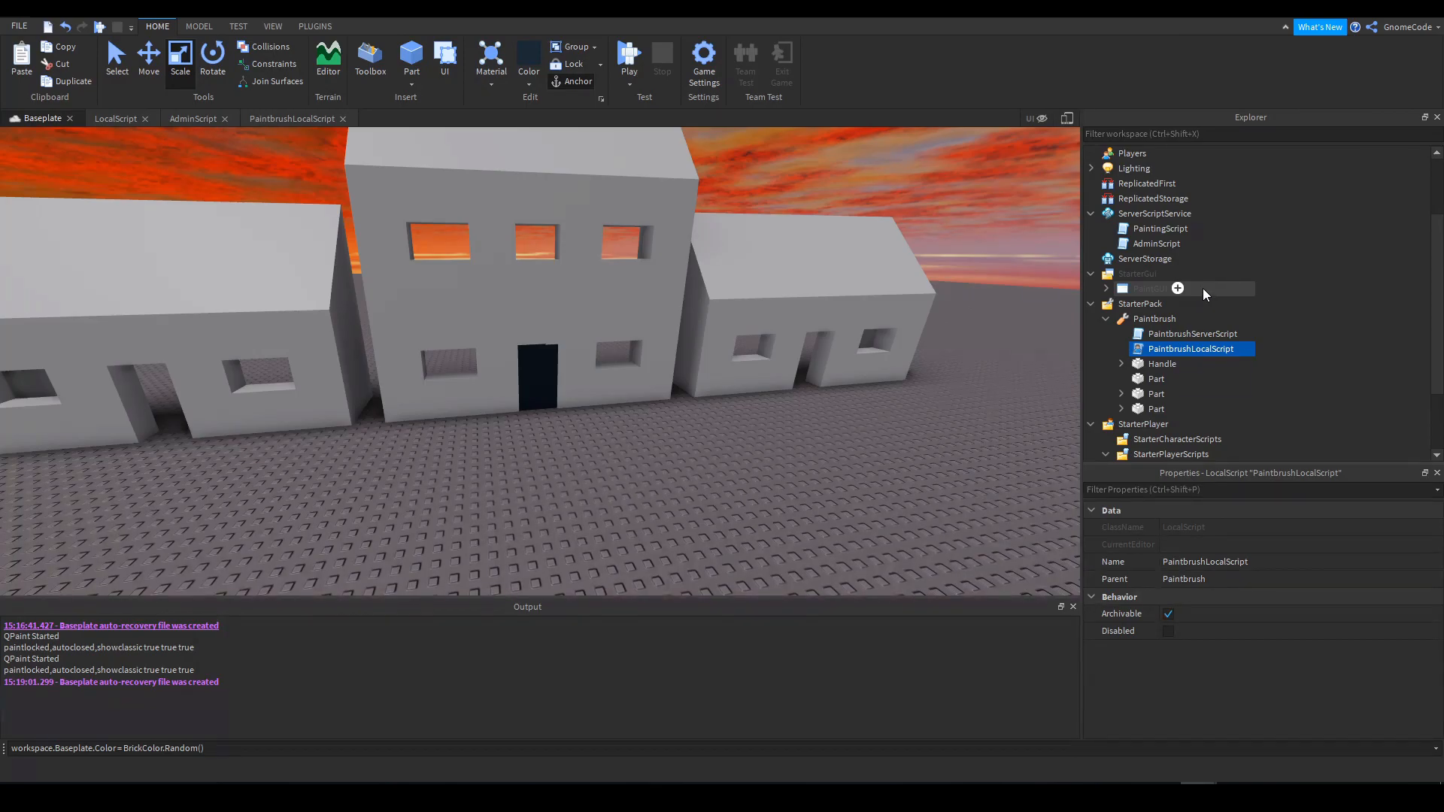
# Insert a RemoteEvent into ReplicatedStorage and rename it OpenAdminDoor
pyautogui.click(1153, 198)
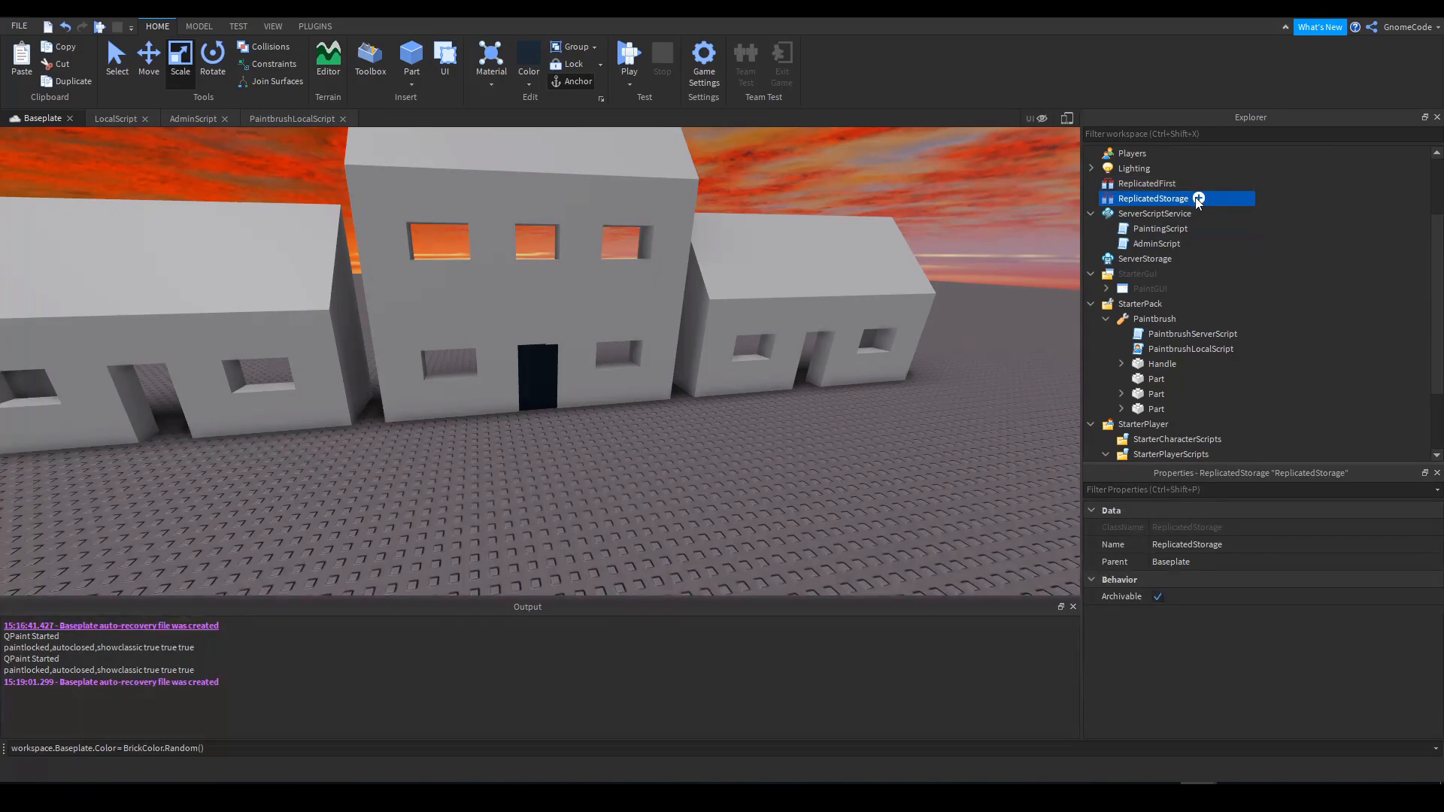
pyautogui.click(1198, 198)
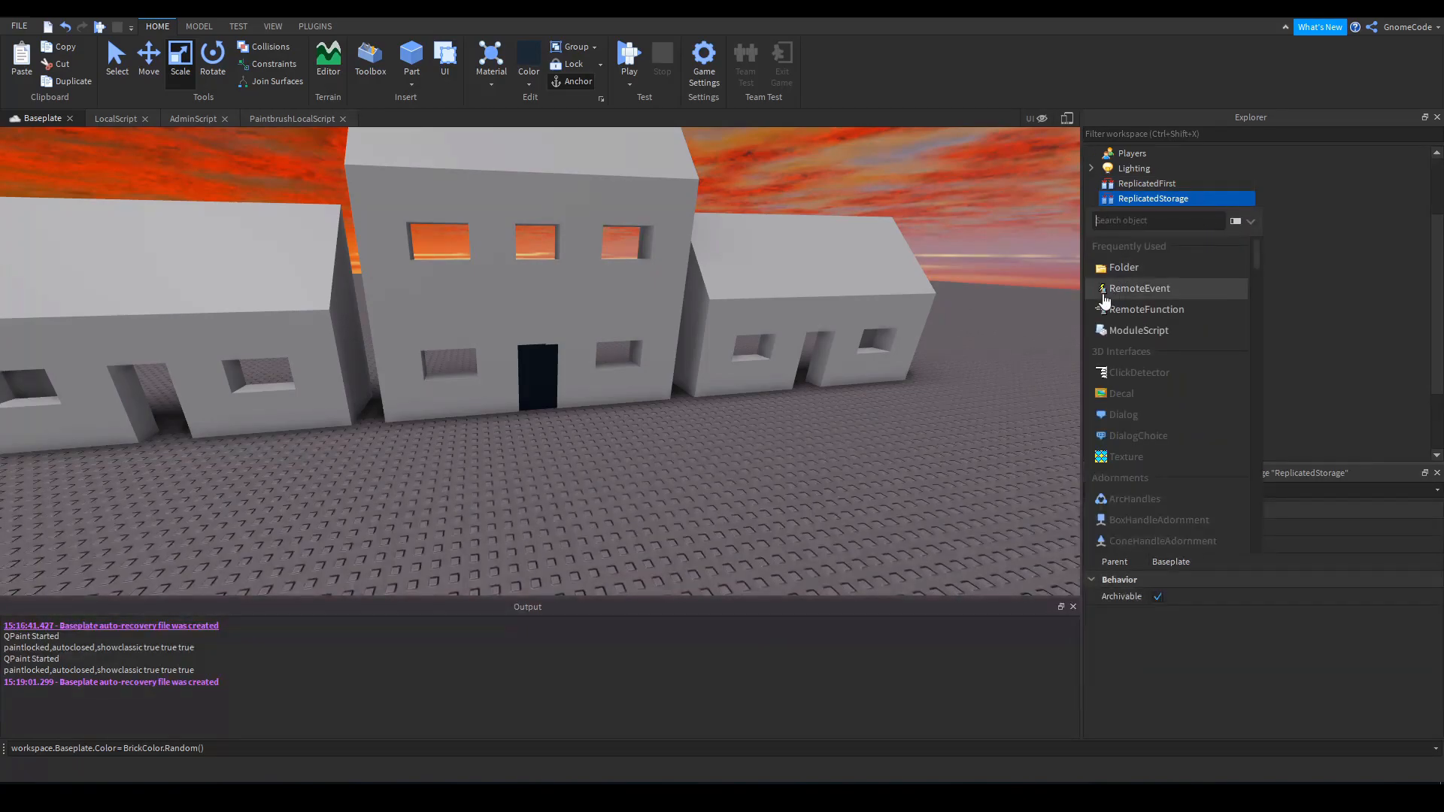
pyautogui.click(1139, 287)
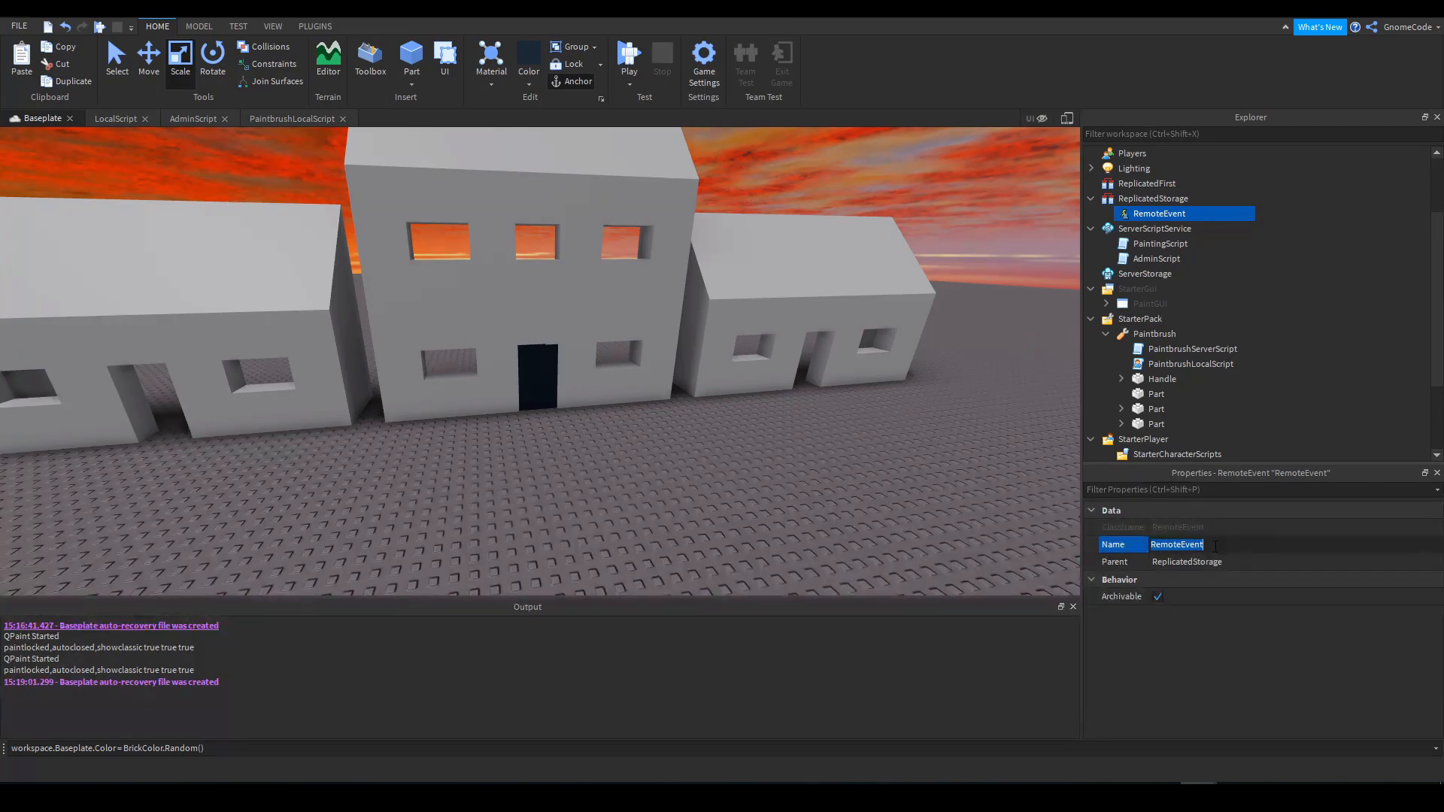
pyautogui.write('OpenAdminDoor')
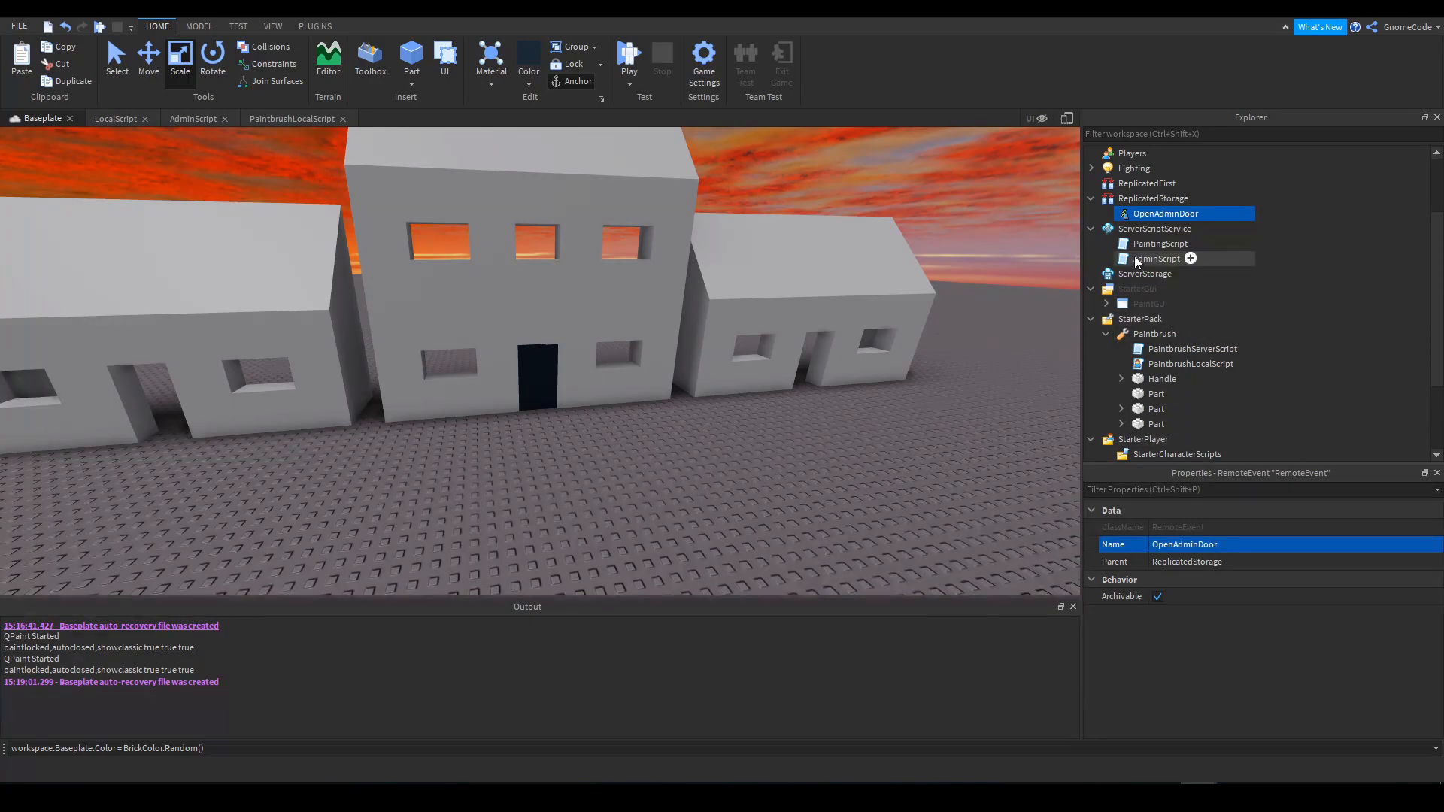
# In AdminScript, get OpenAdminDoorEvent from ReplicatedStorage via WaitForChild("OpenAdminDoor")
pyautogui.doubleClick(1156, 258)
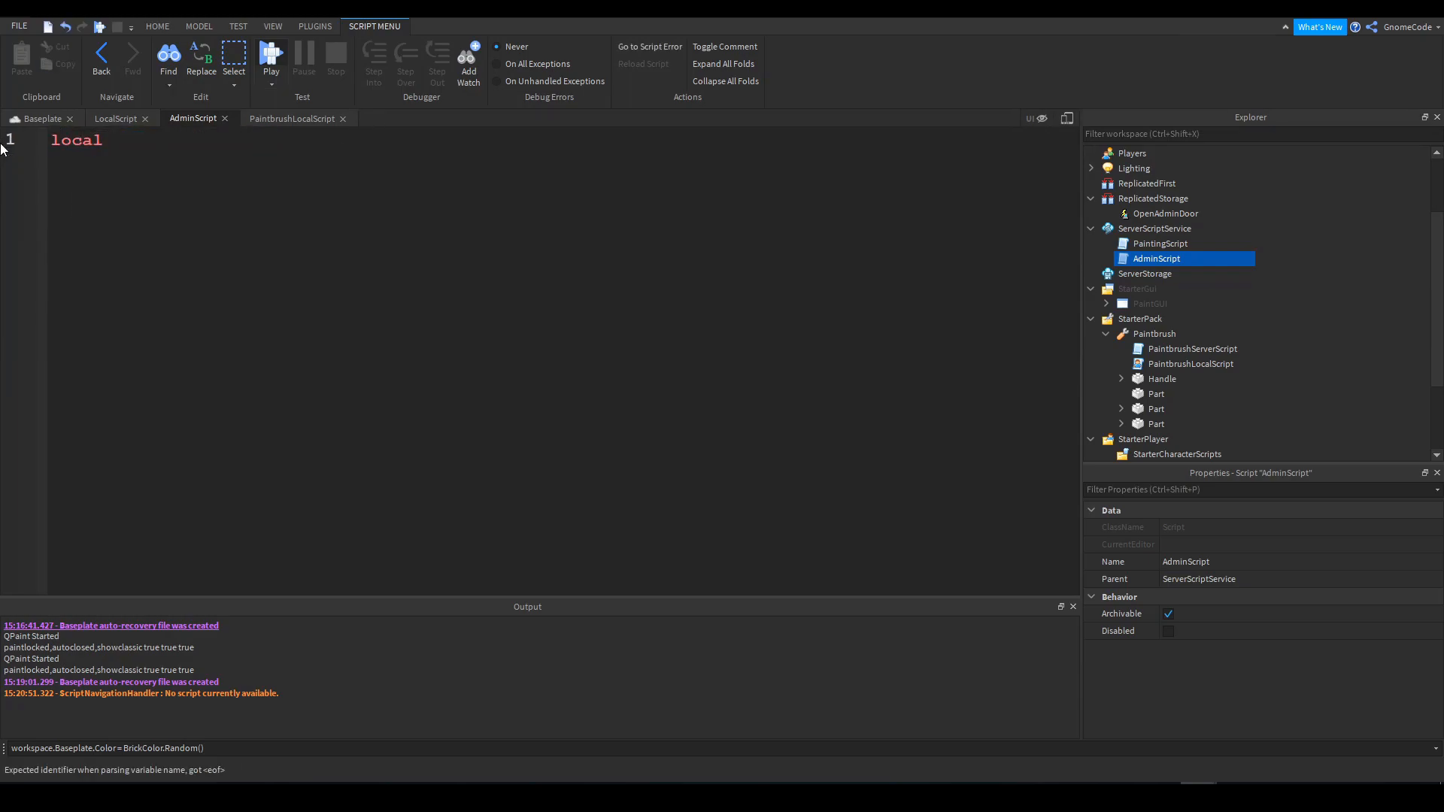
pyautogui.write('openA')
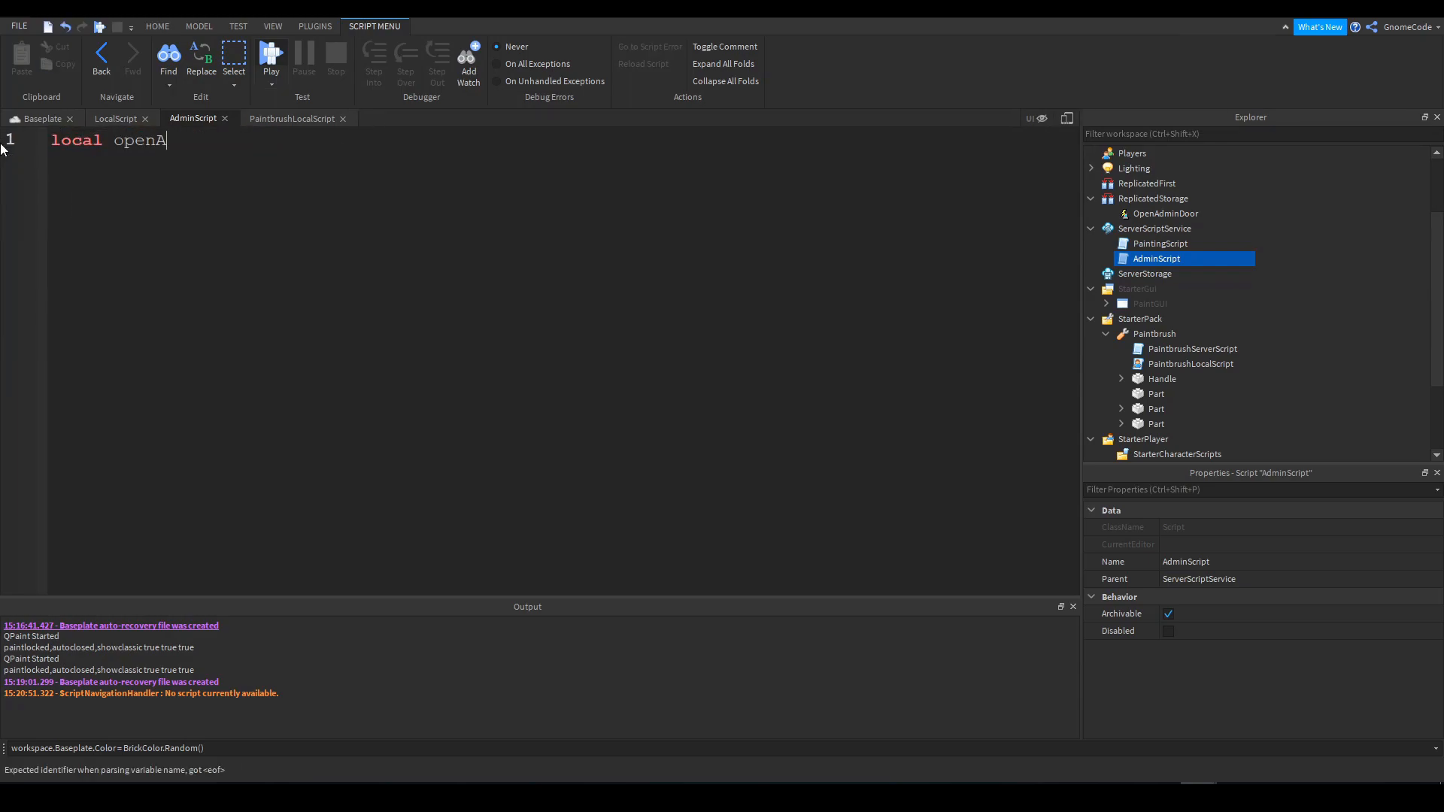
pyautogui.write('d')
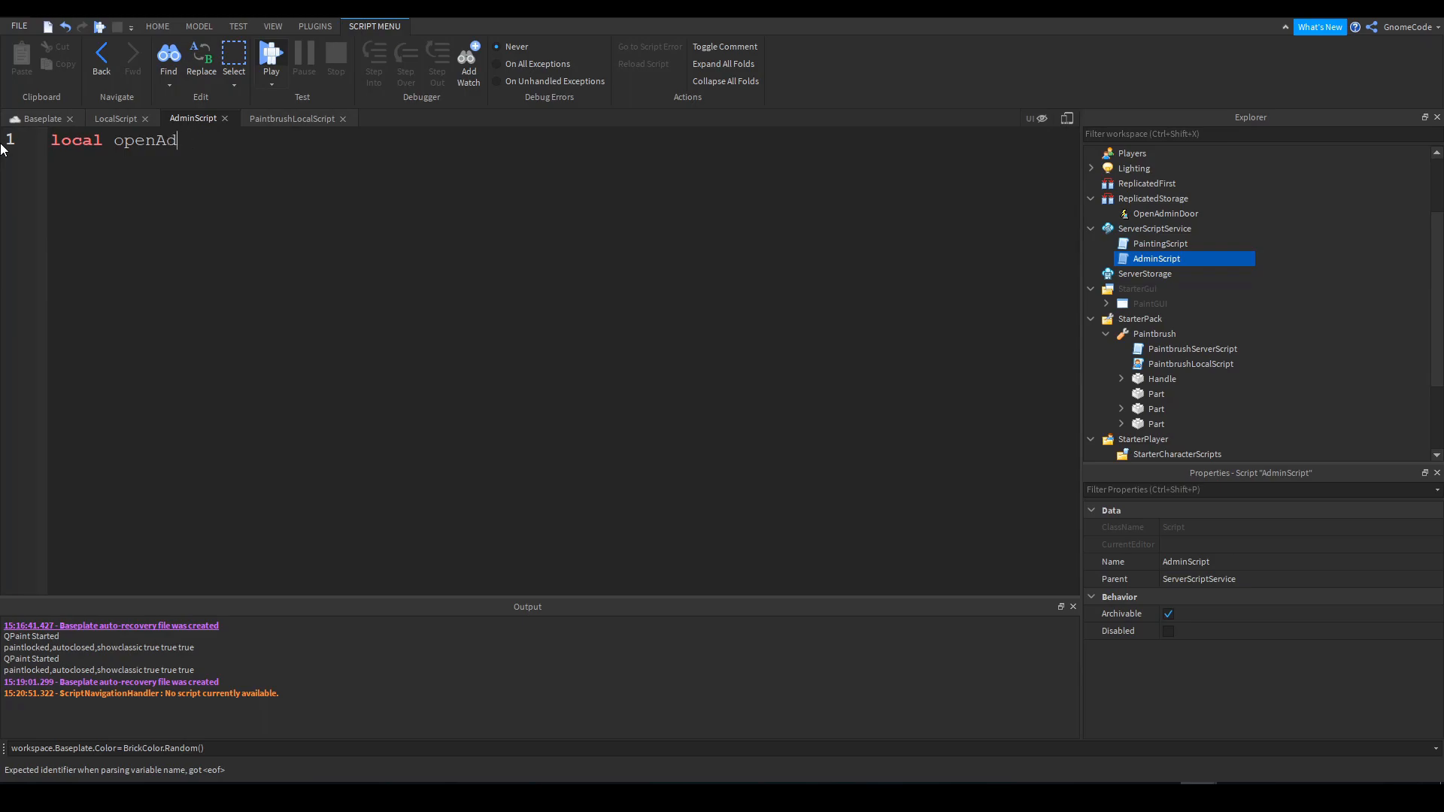
pyautogui.write('minDoorEvent = game.')
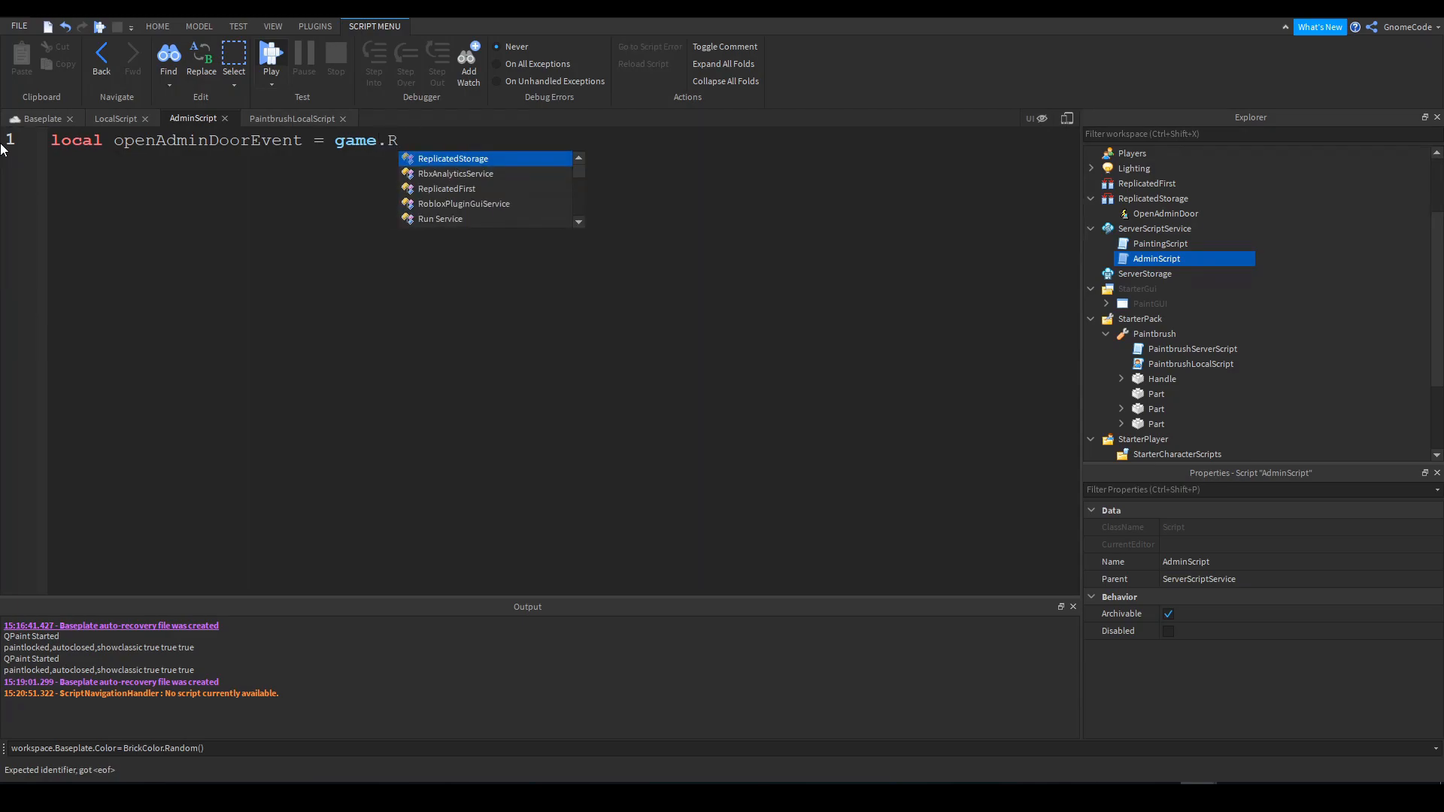
pyautogui.write('ReplicatedStorage:WaitForChild(')
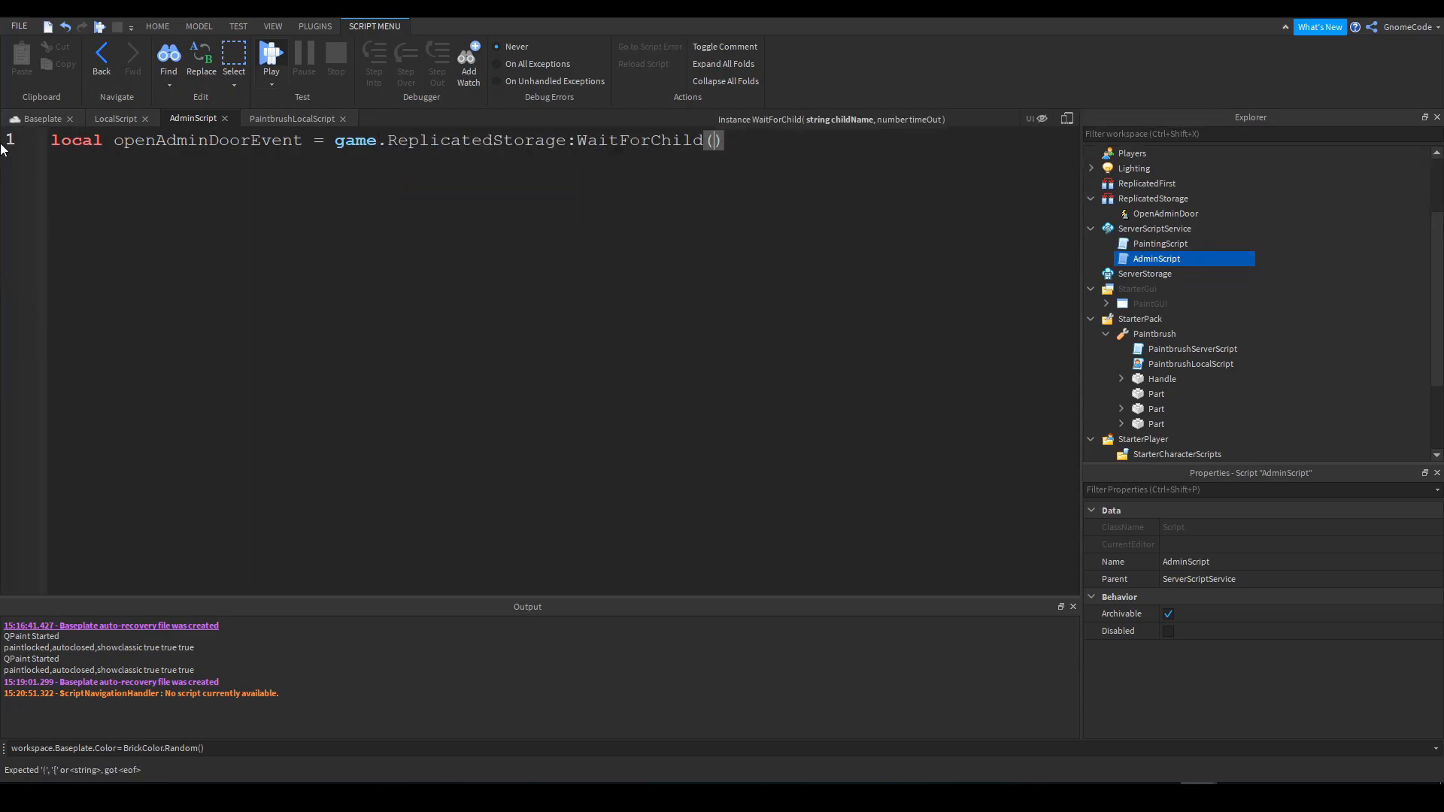
pyautogui.write('"Open"')
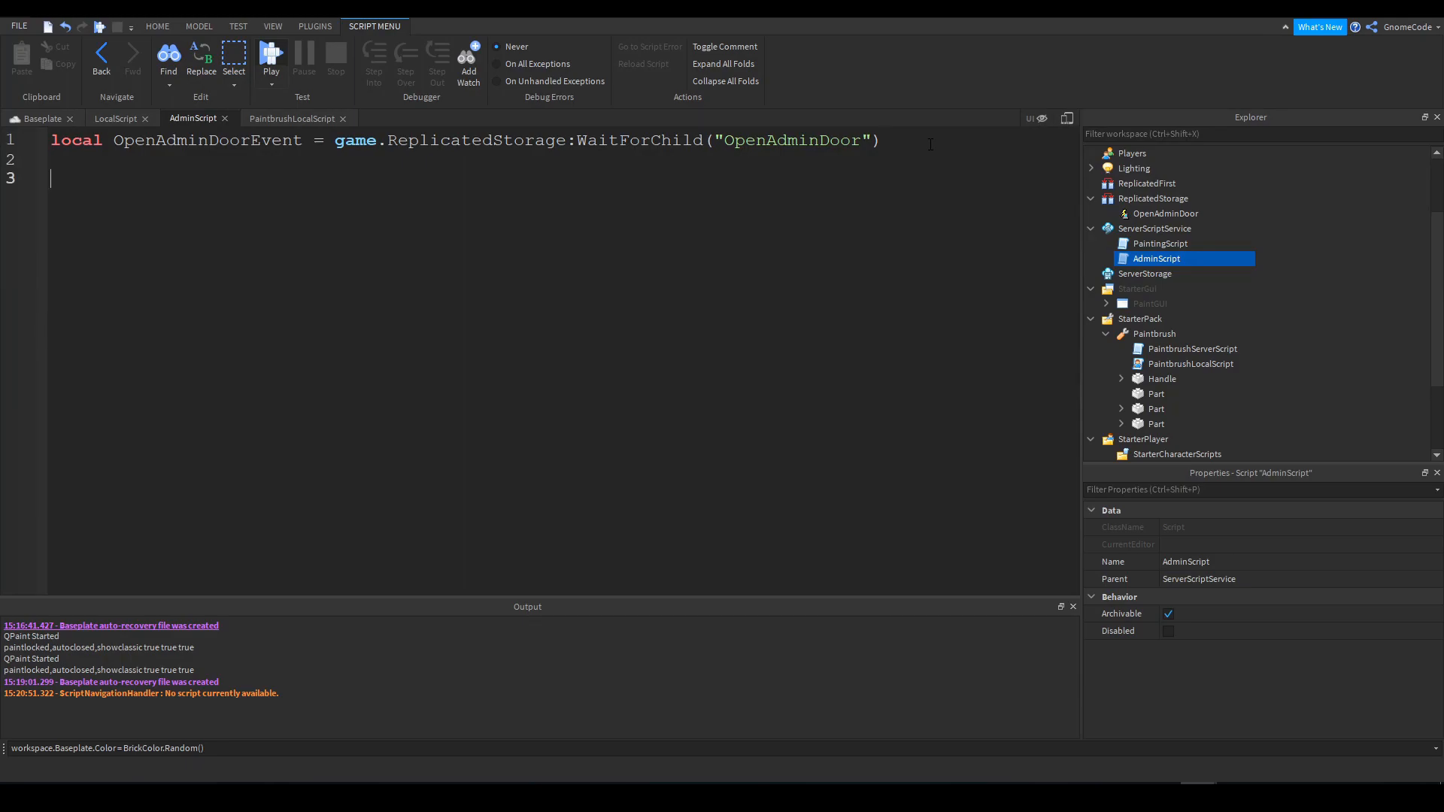
# Write playerAdded(player) and connect it to game.Players.PlayerAdded
pyautogui.write('local function playerAdded(player)')
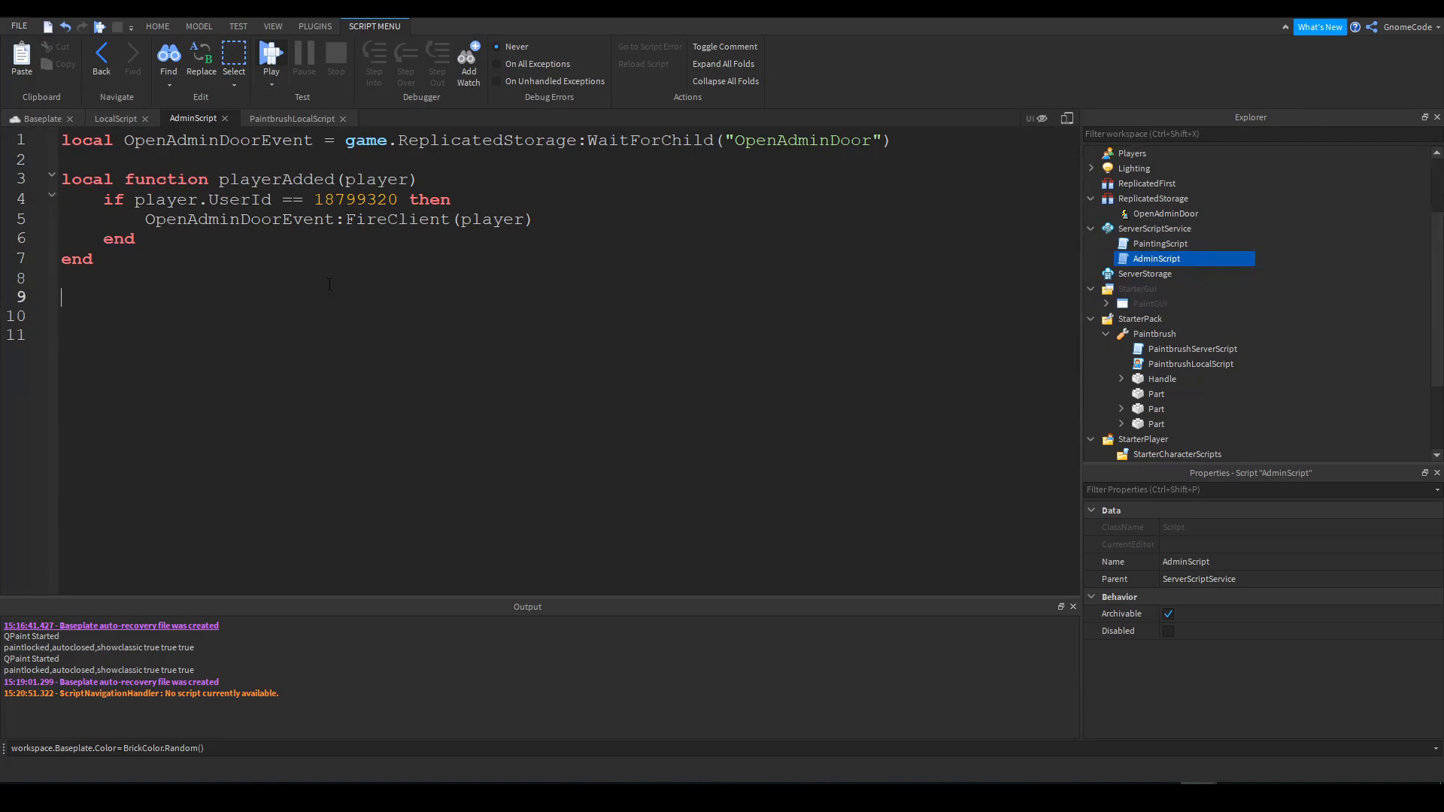
pyautogui.write('game.Players')
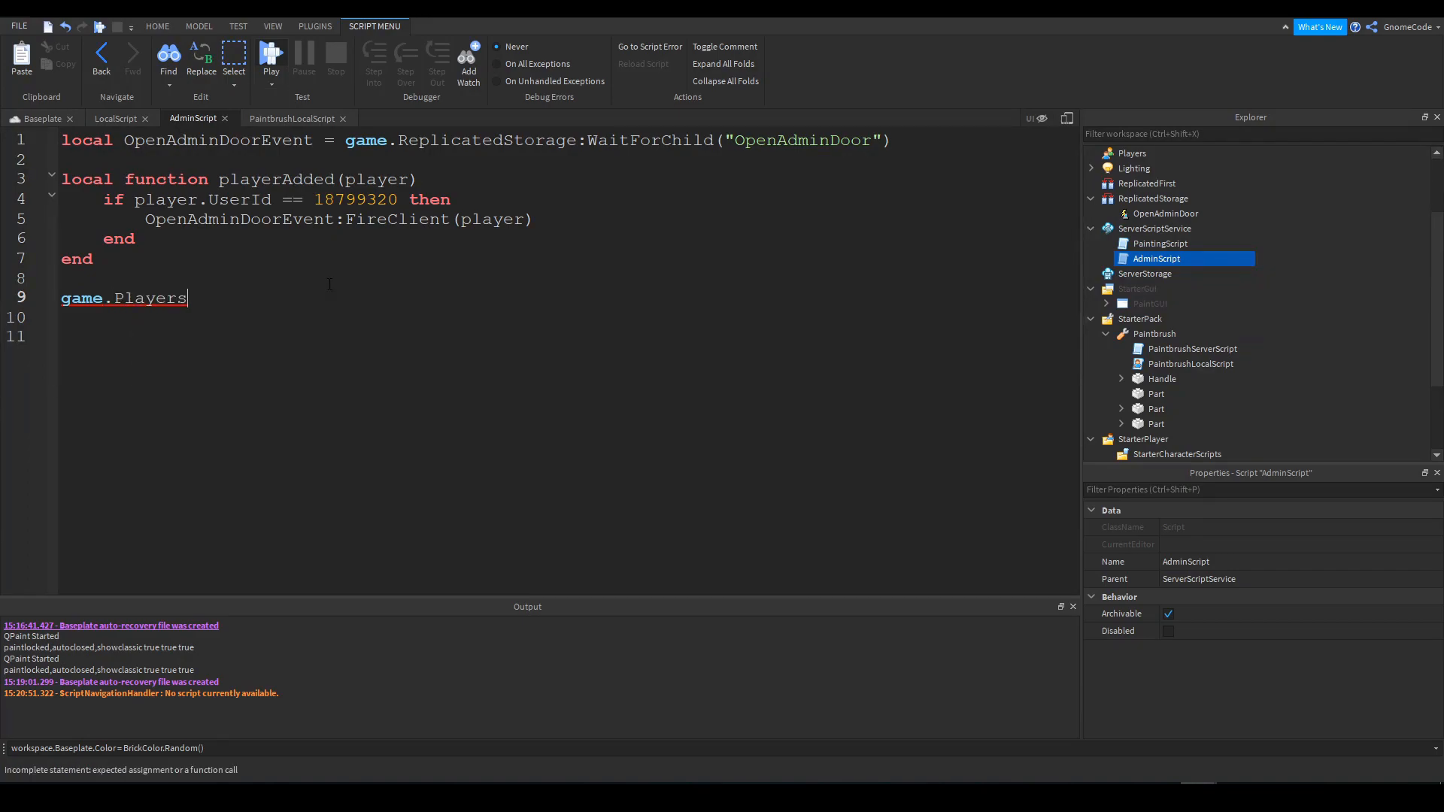
pyautogui.write('.PlayerAdded:Connect(')
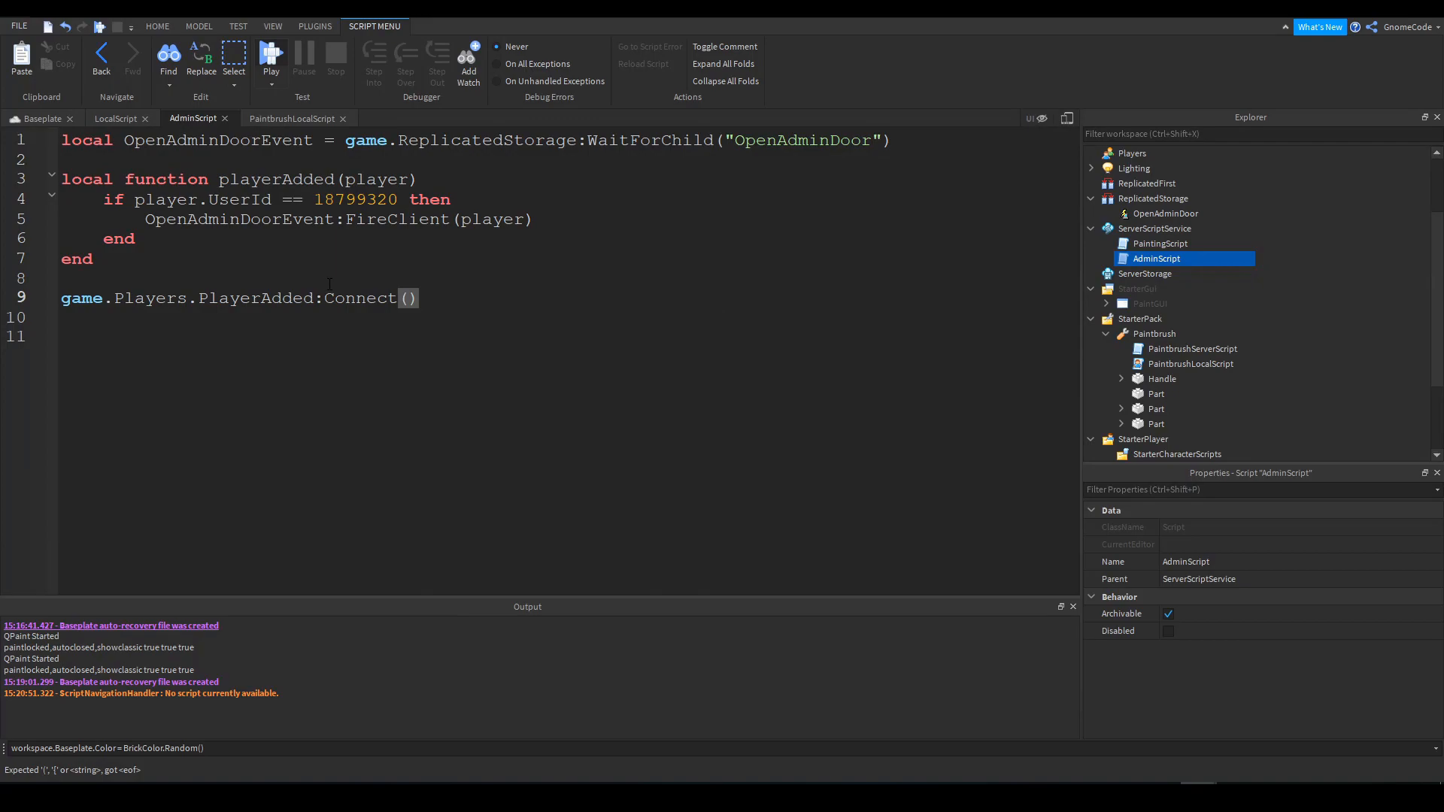
pyautogui.write('playerAdded')
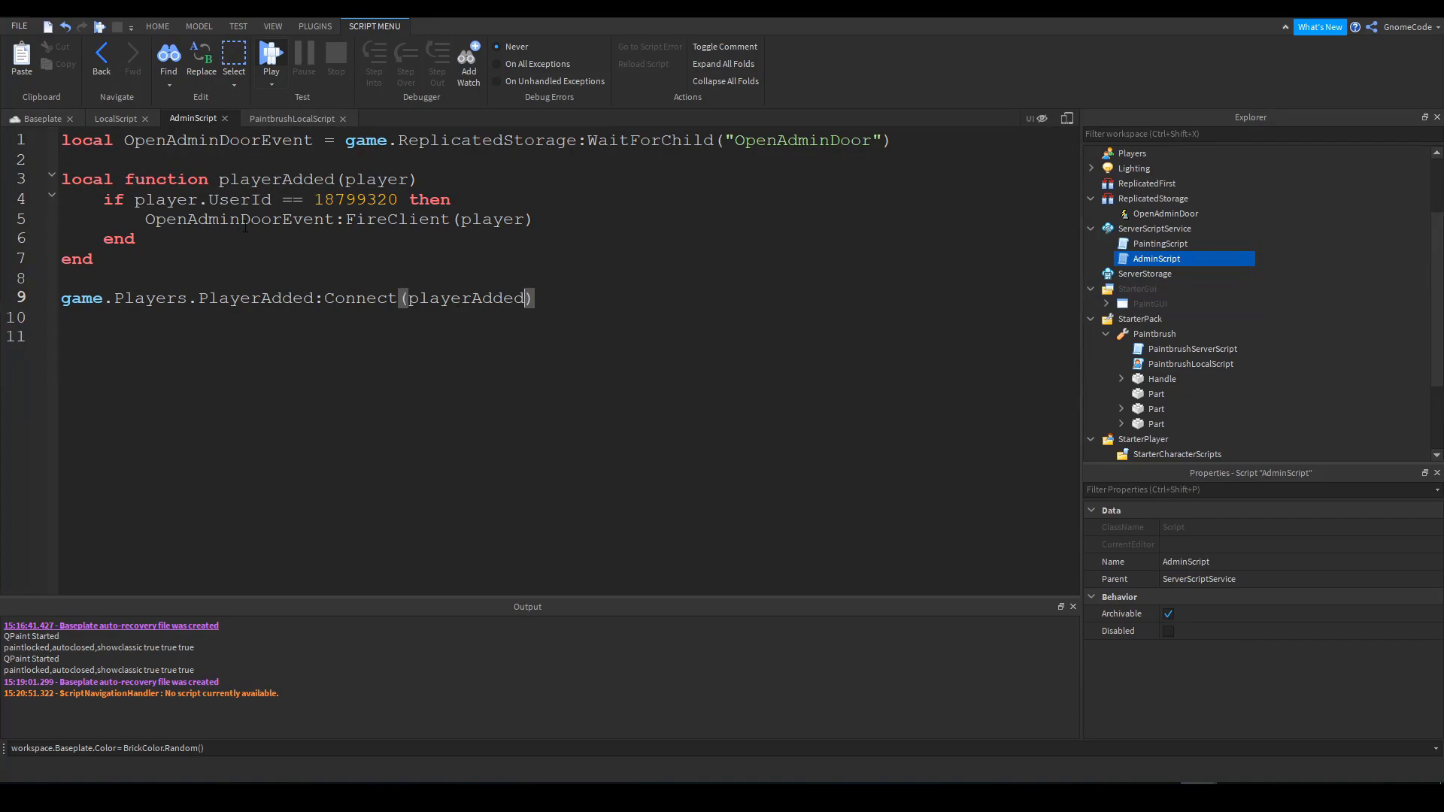
# Review the UserId check and the FireClient(player) call inside playerAdded
pyautogui.doubleClick(174, 200)
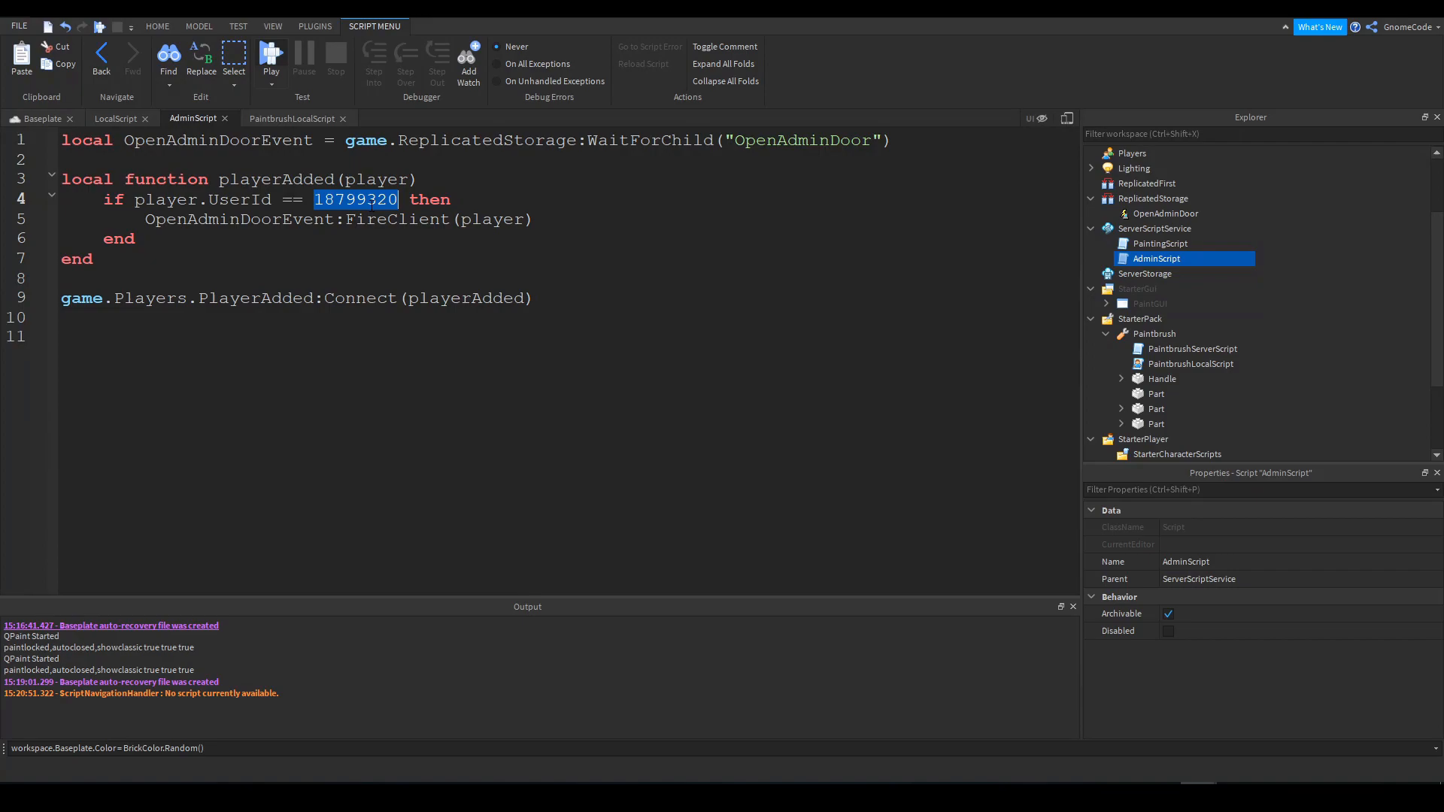
pyautogui.click(355, 199)
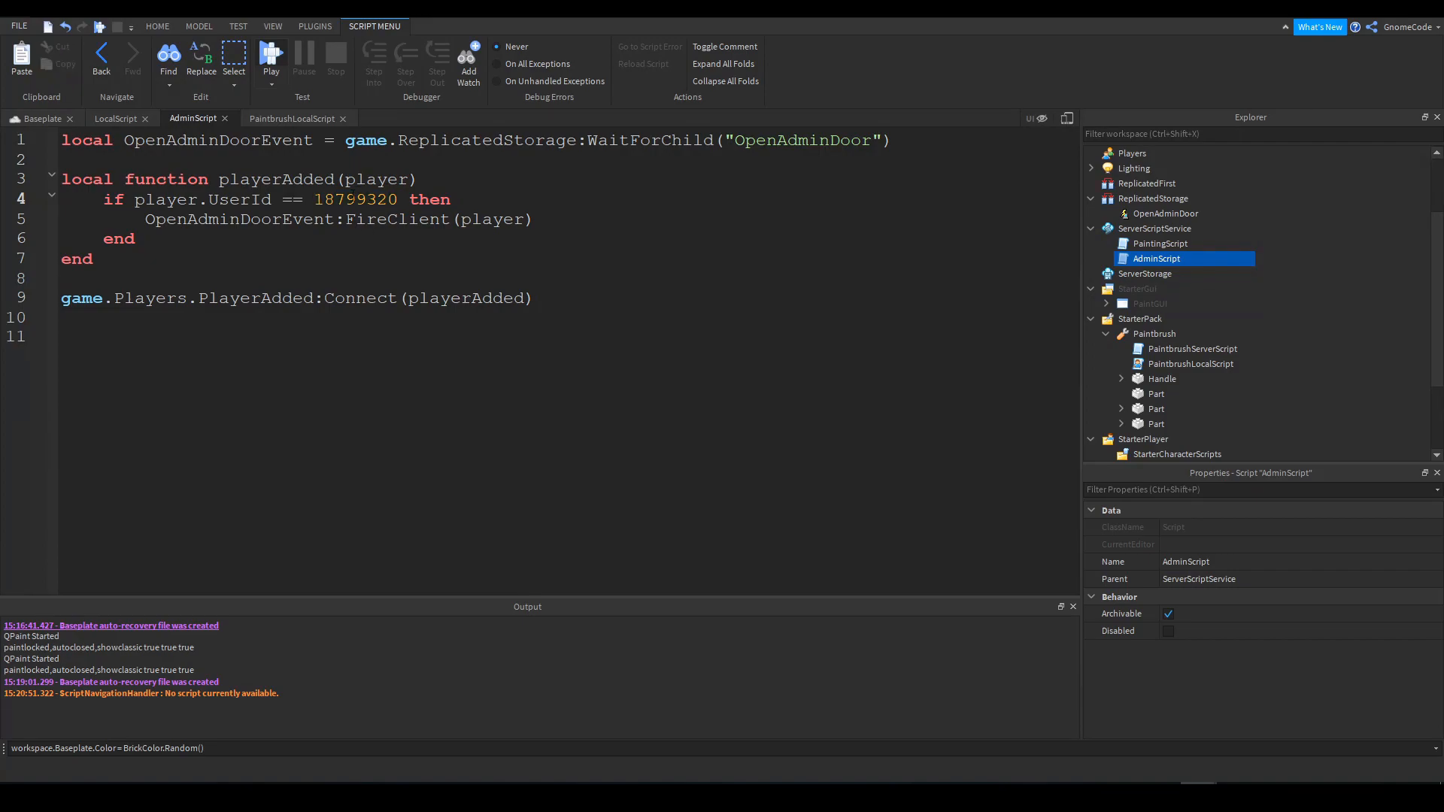
pyautogui.doubleClick(355, 200)
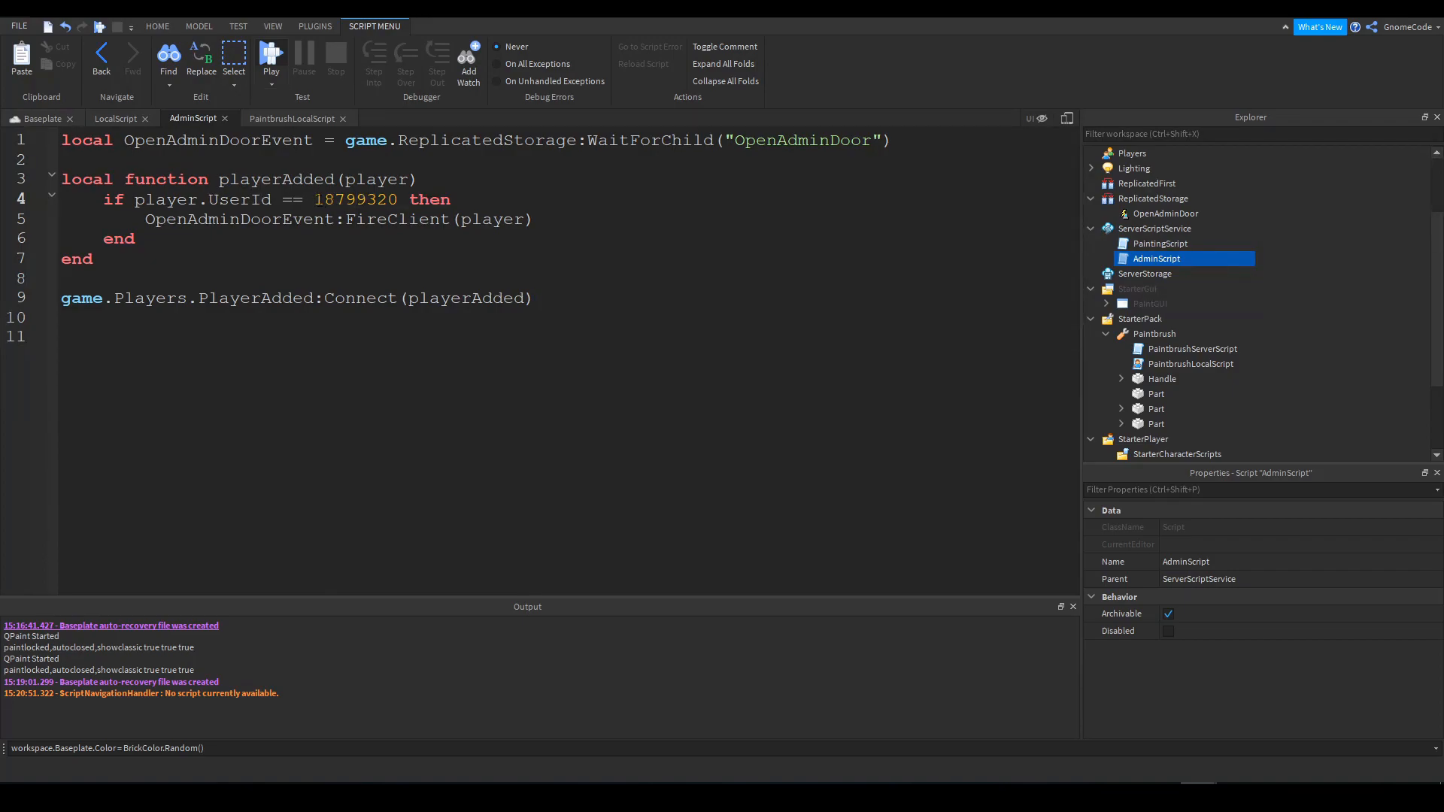
pyautogui.doubleClick(355, 200)
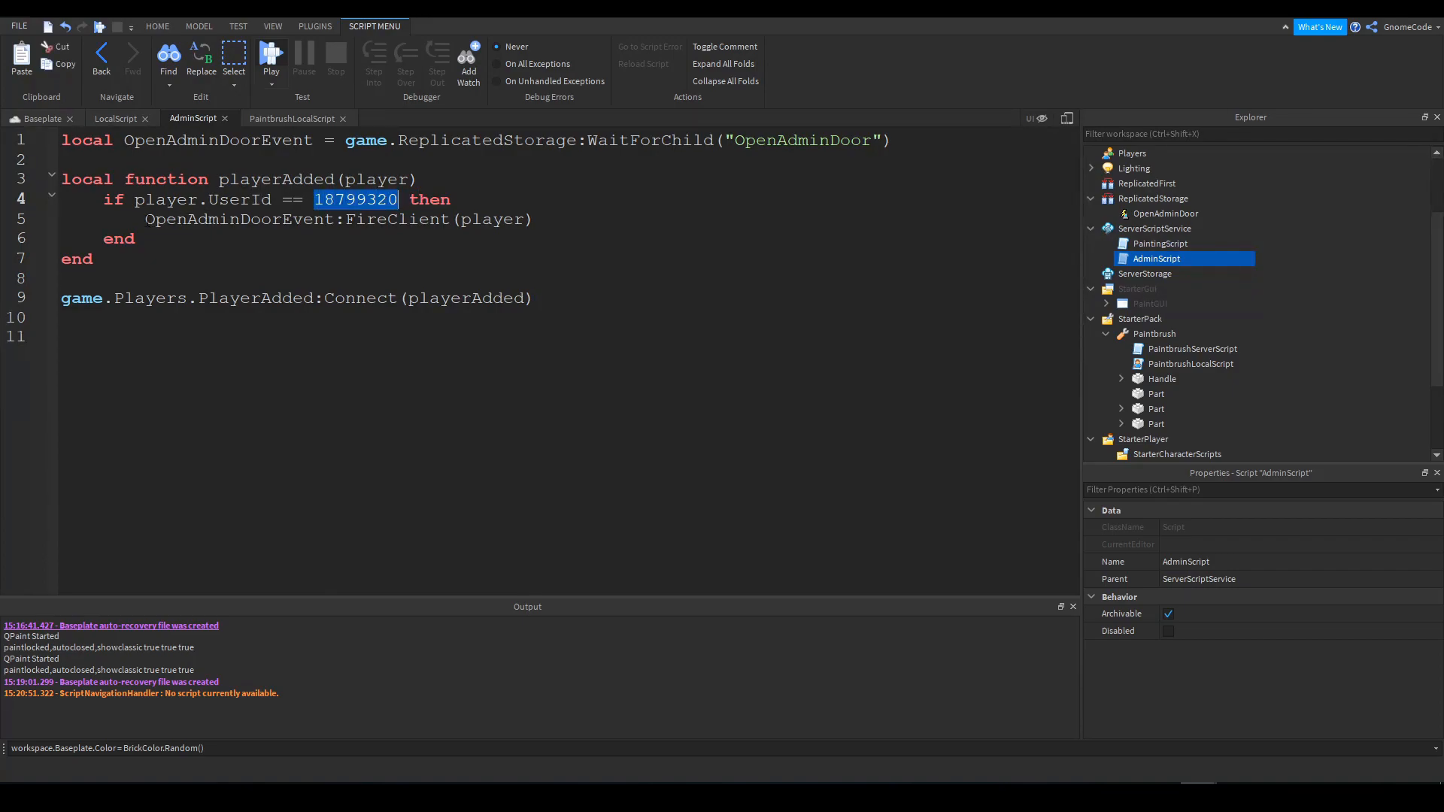
pyautogui.click(391, 219)
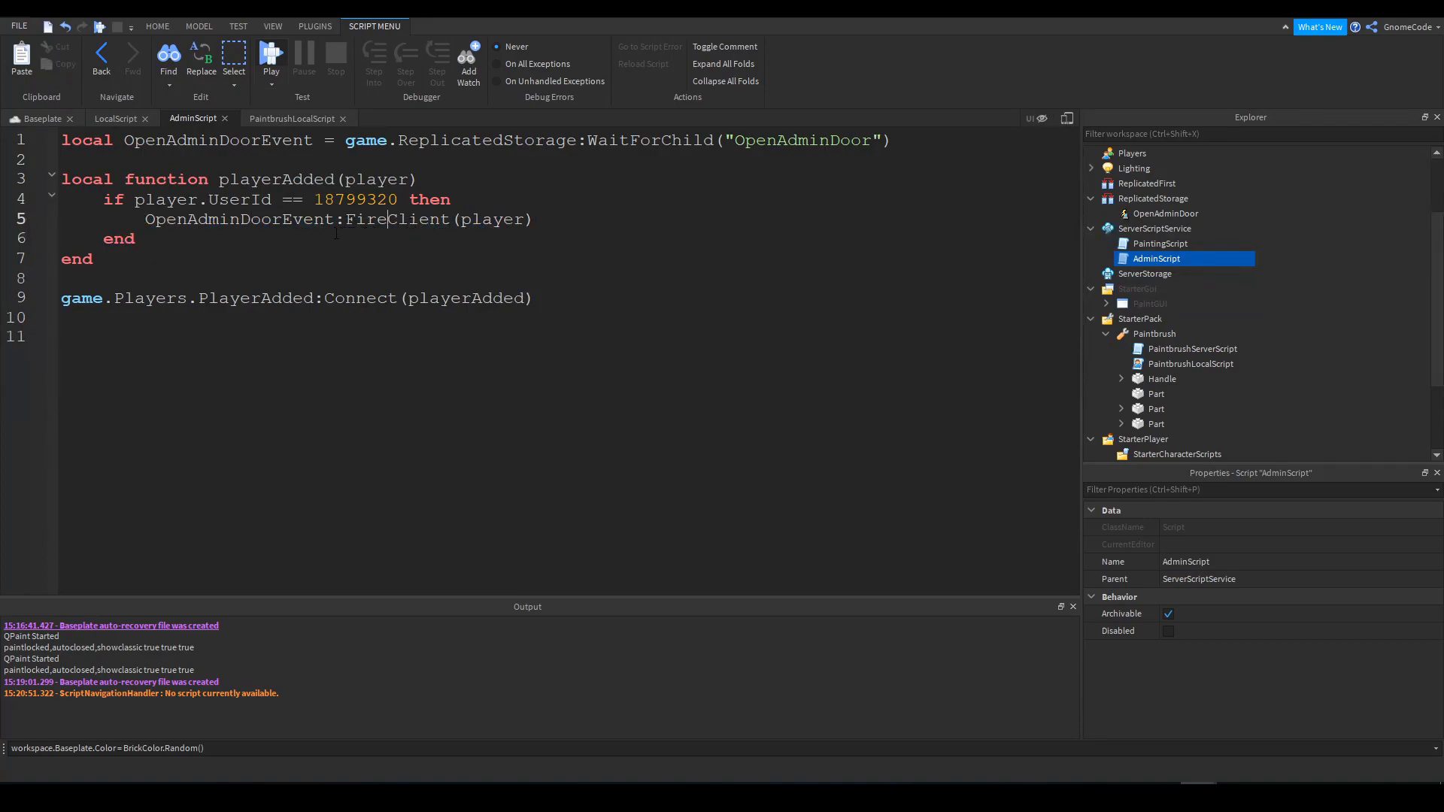
pyautogui.doubleClick(218, 140)
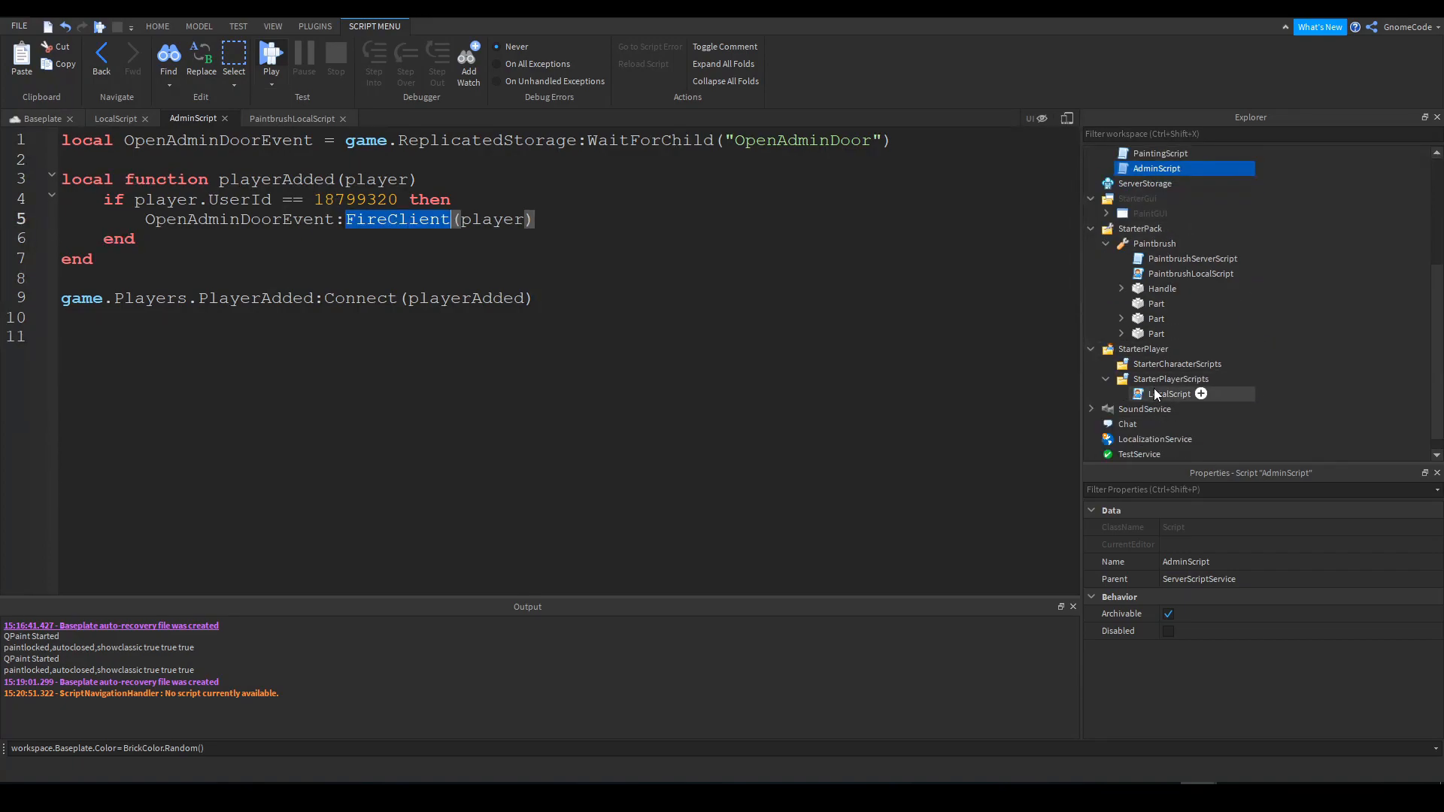
# Add the WaitForChild("OpenAdminDoor") line to the LocalScript as OpenAdminDoorEvent
pyautogui.click(1170, 393)
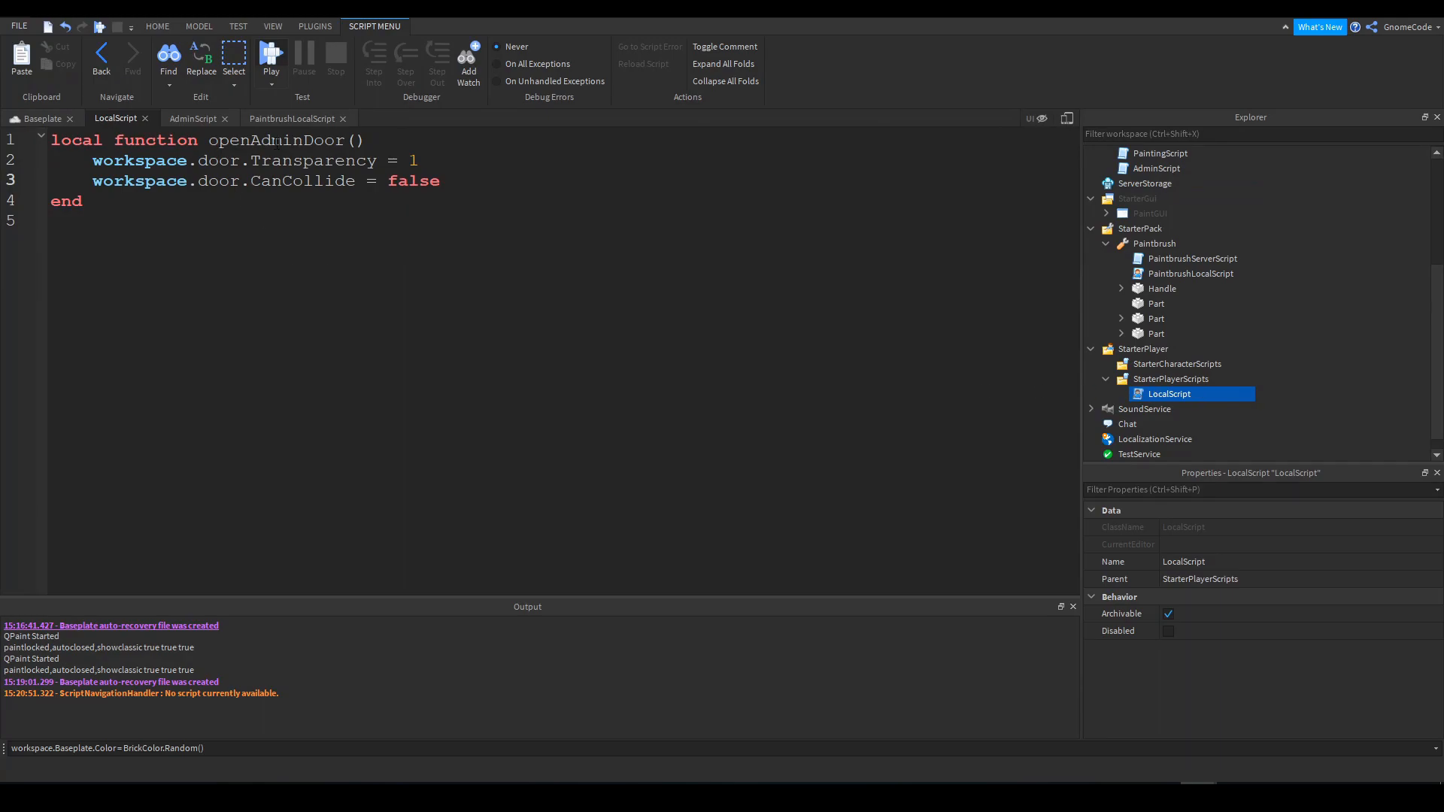
pyautogui.doubleClick(275, 140)
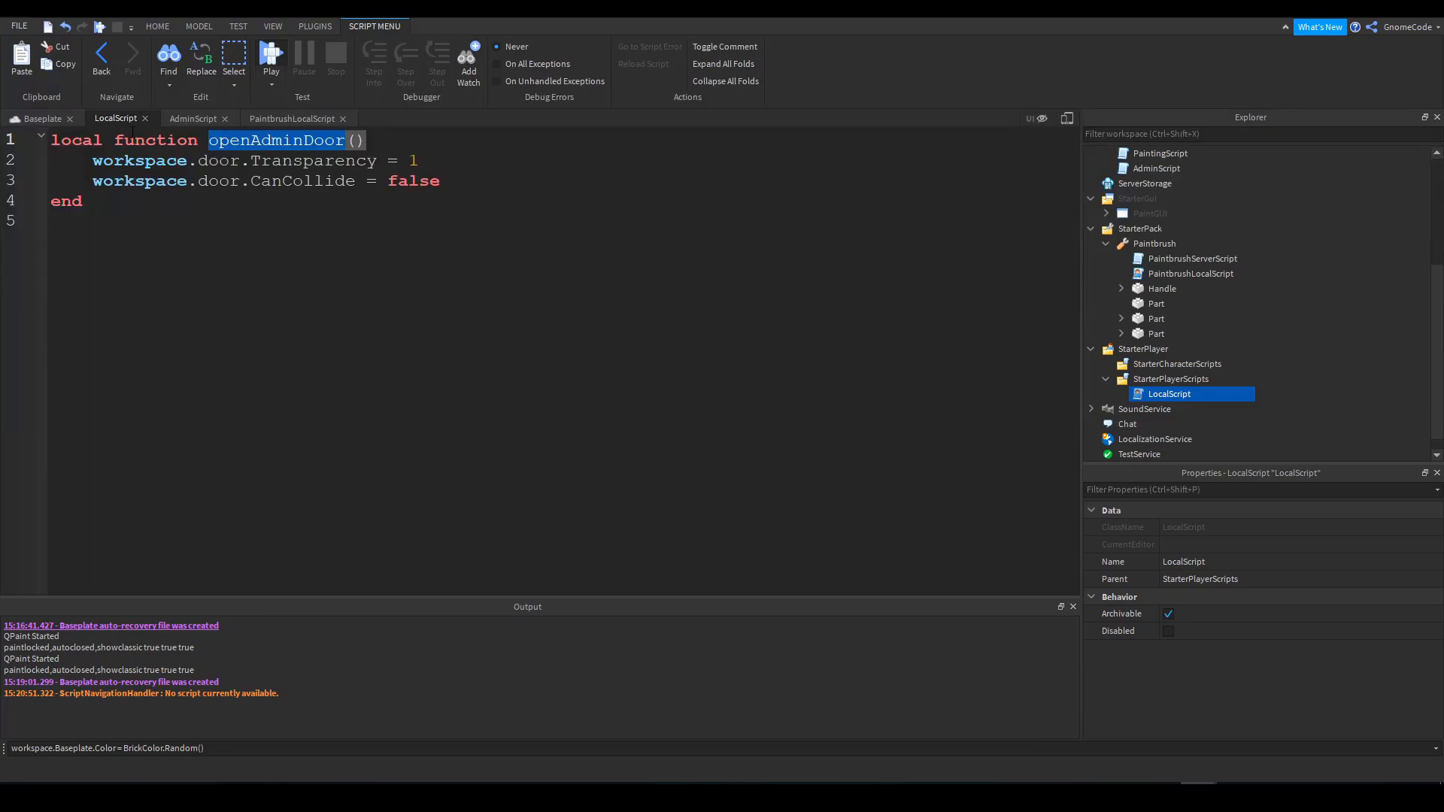
pyautogui.click(194, 117)
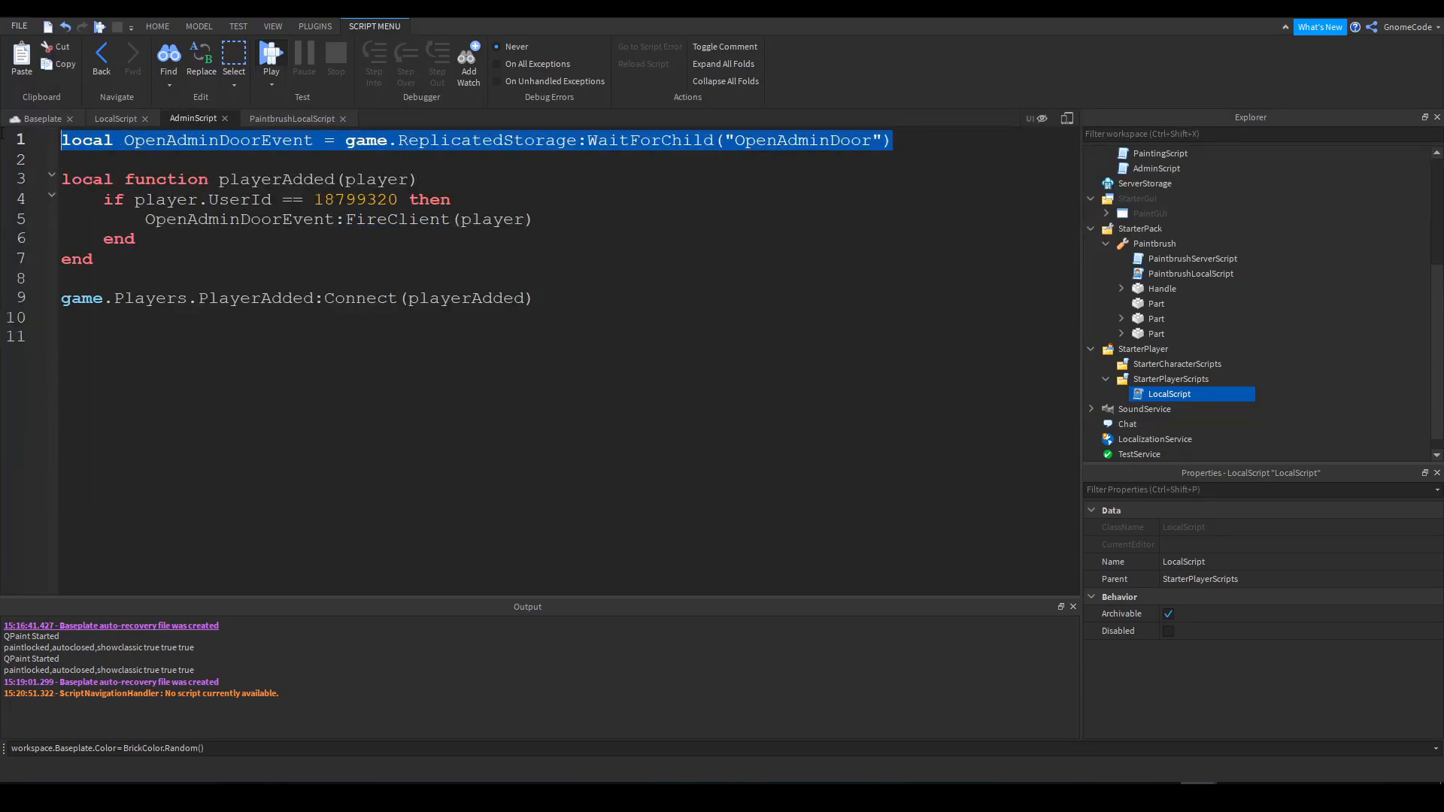
pyautogui.click(118, 117)
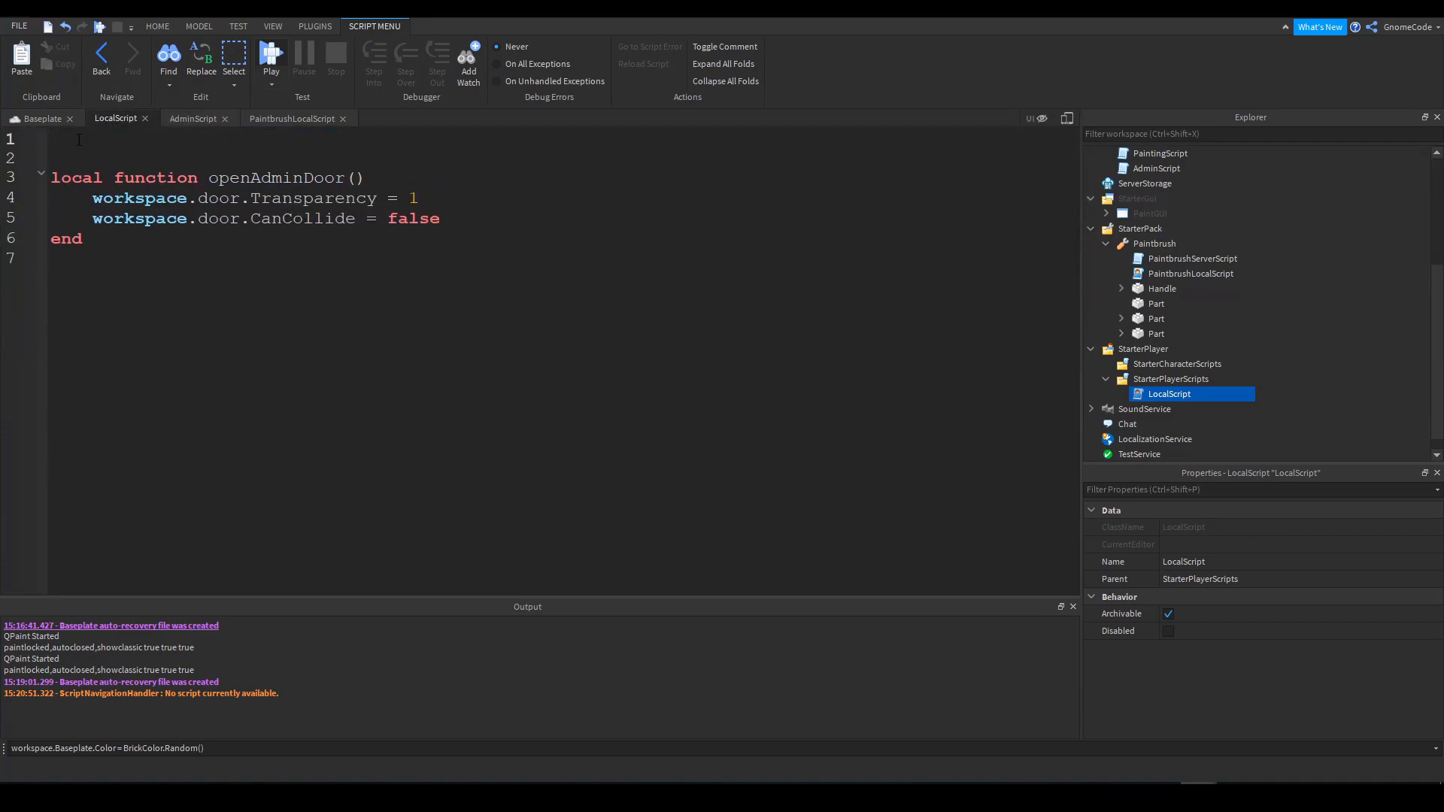
pyautogui.write('local OpenAdminDoorEvent = game.ReplicatedStorage:WaitForChild("OpenAdminDoor")')
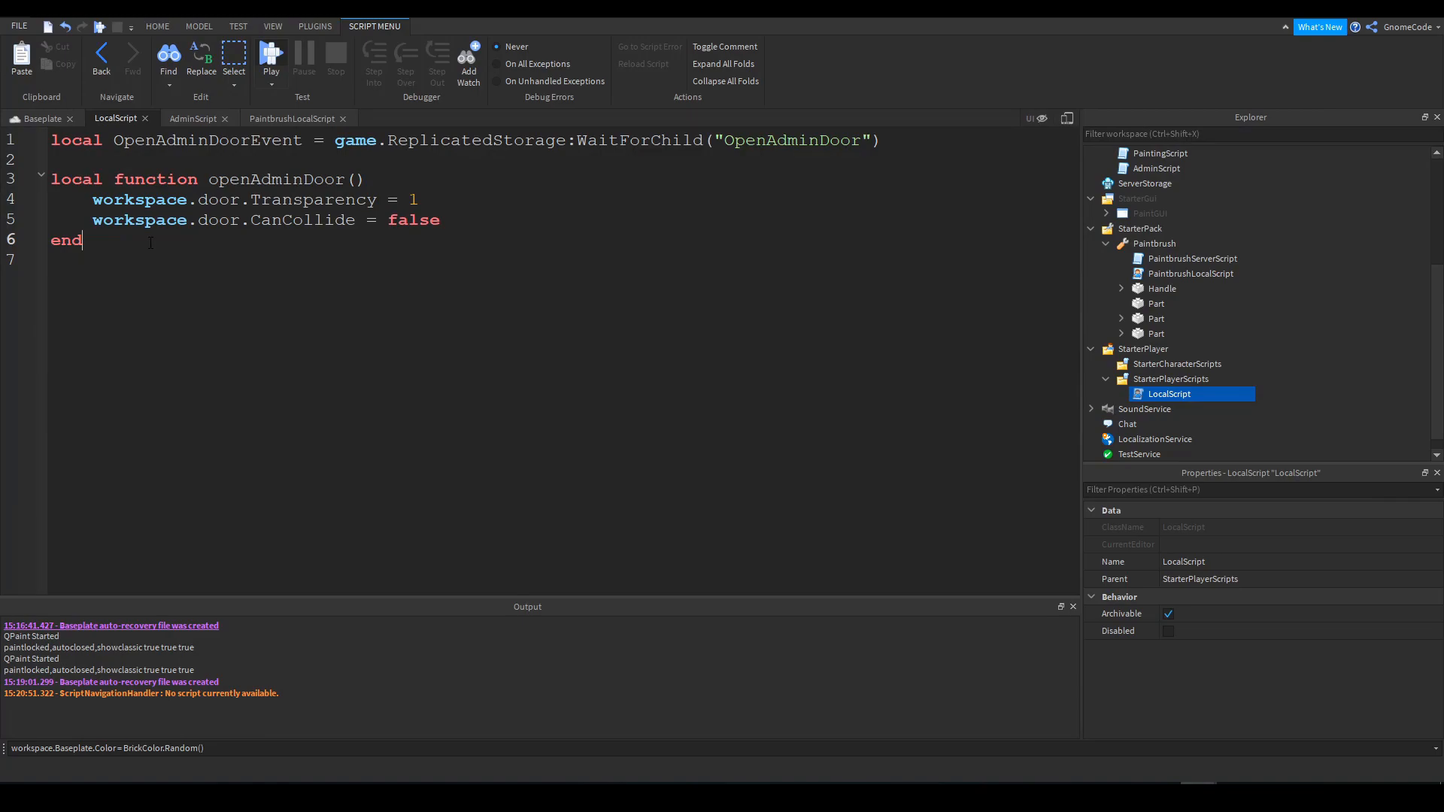
# Connect openAdminDoor to OpenAdminDoorEvent.OnClientEvent at the bottom of the LocalScript
pyautogui.doubleClick(206, 140)
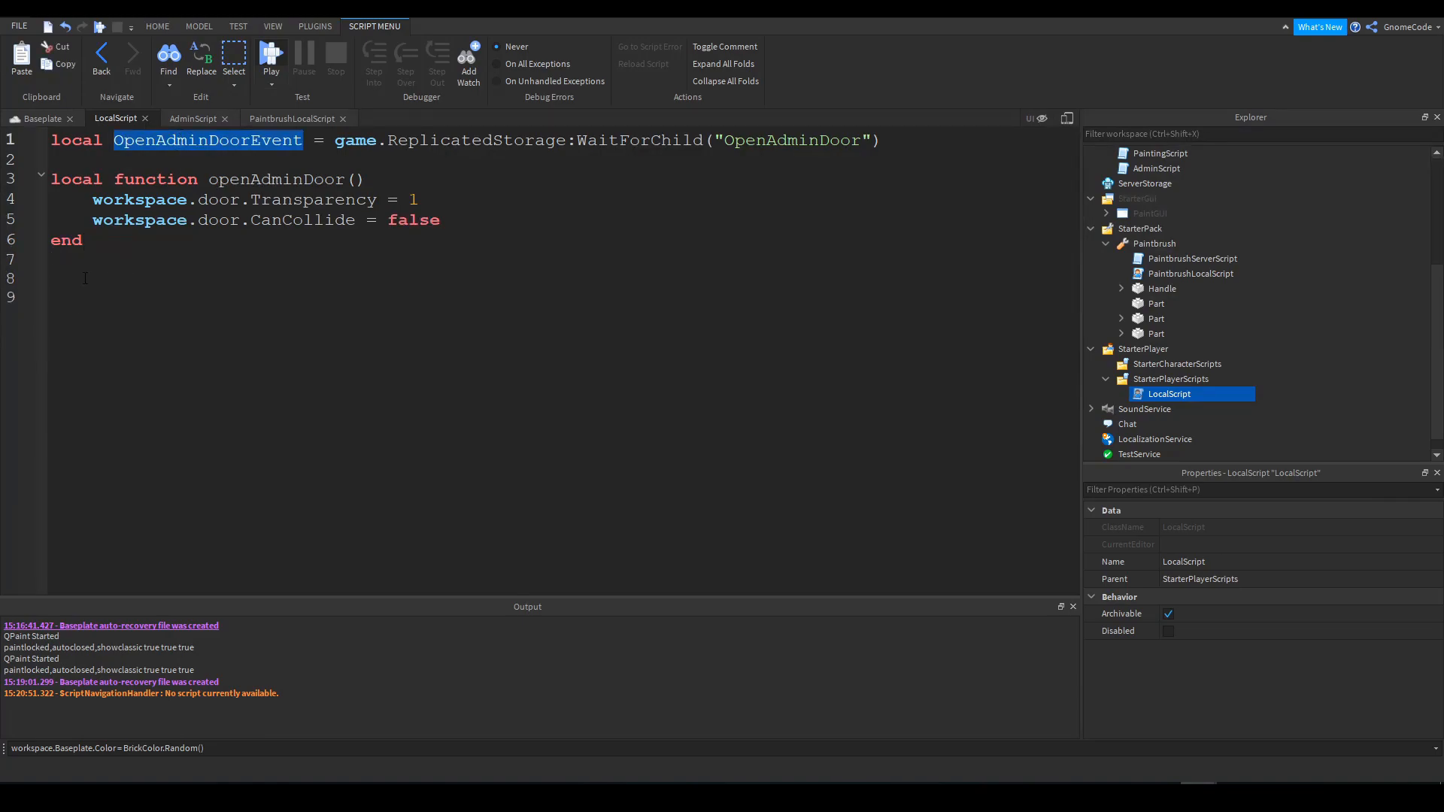
pyautogui.write('OpenAdminDoorEvent.')
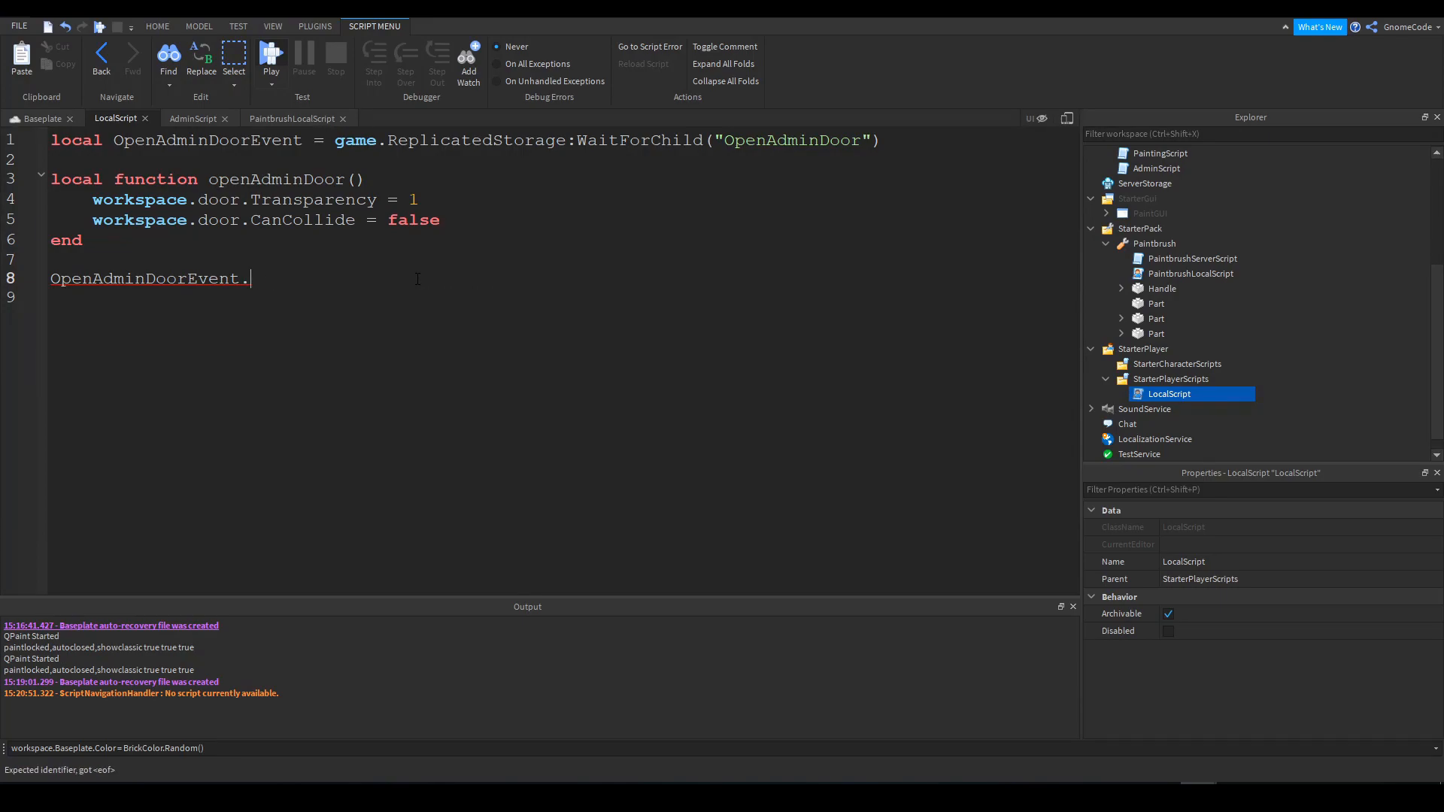
pyautogui.write('OnClient')
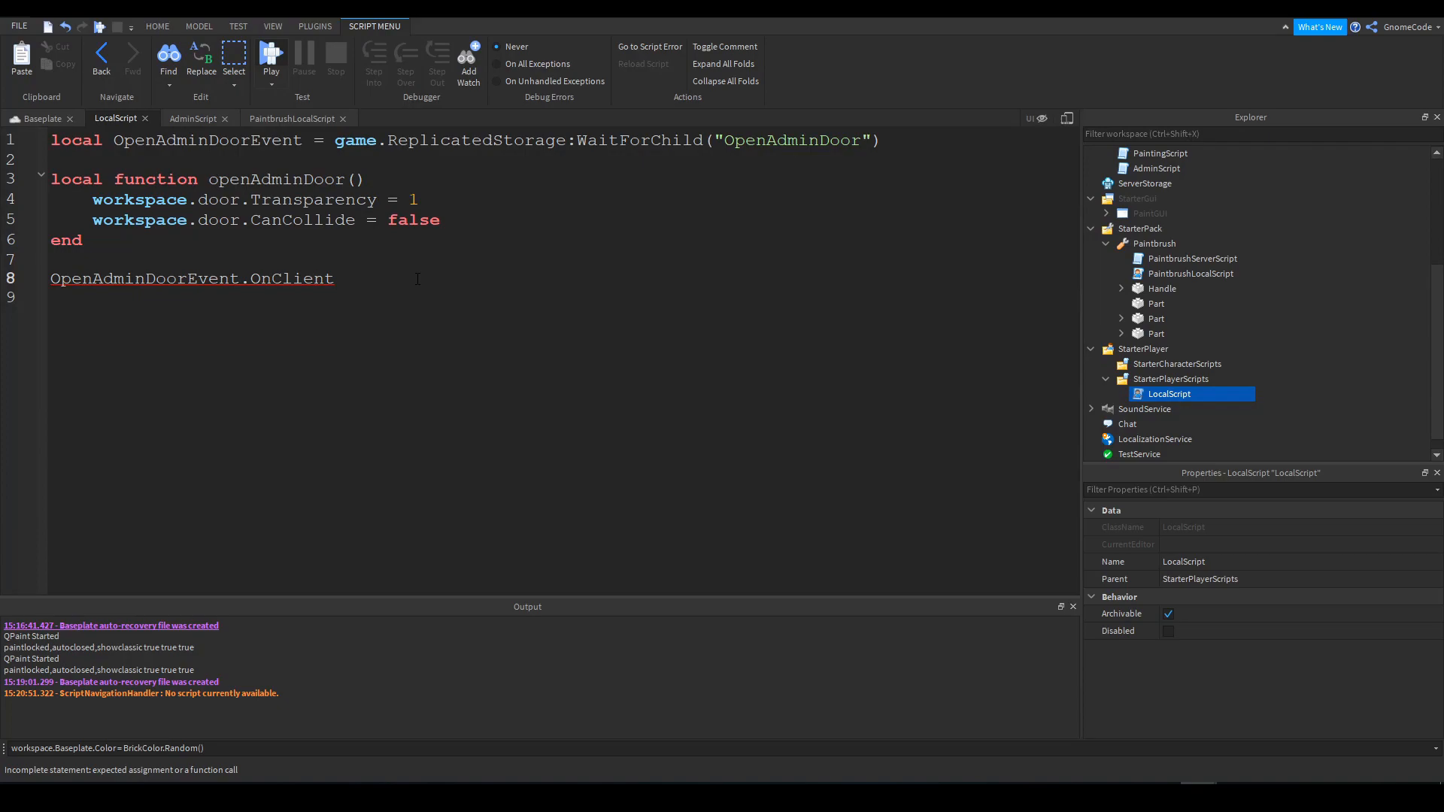
pyautogui.write('Event:Co')
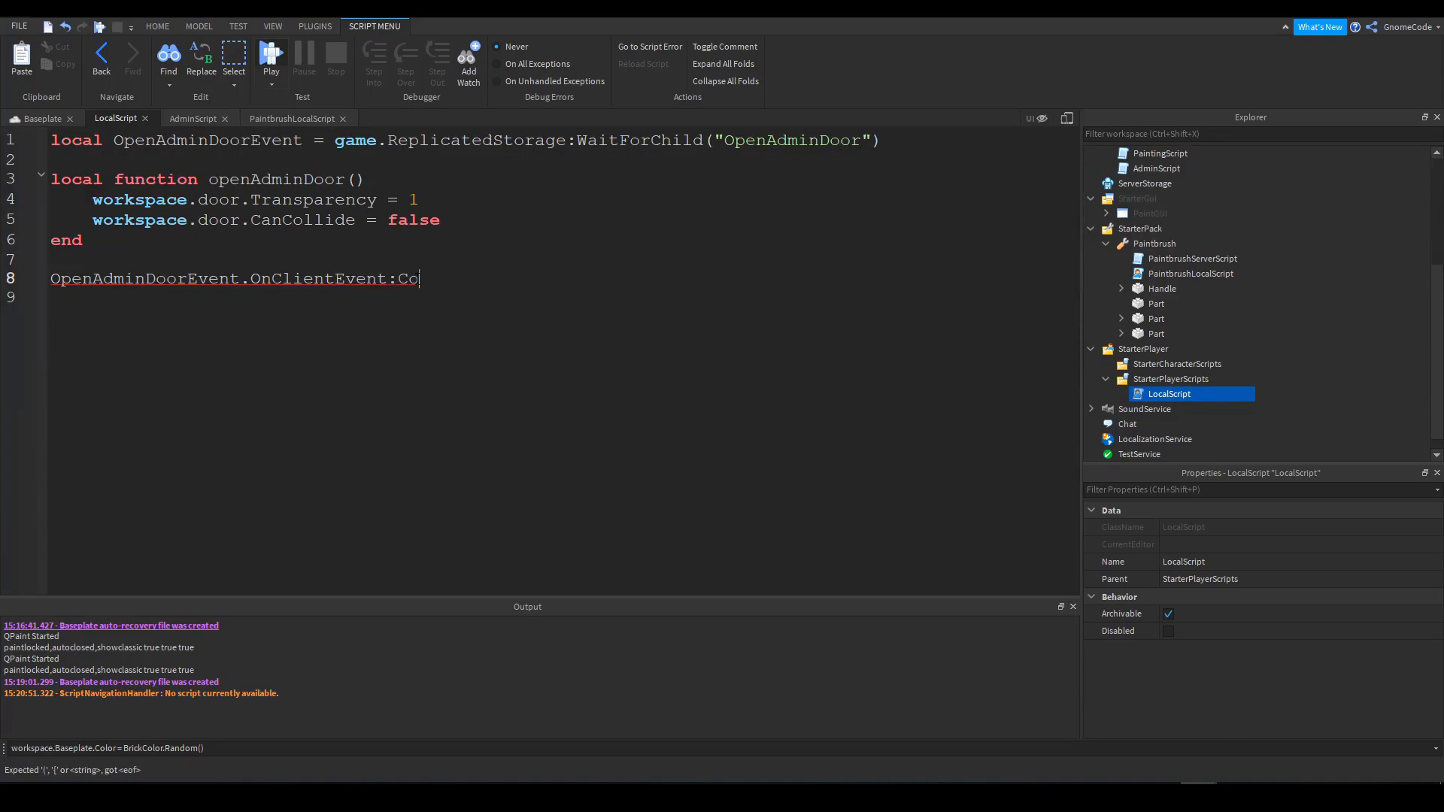
pyautogui.write('nnect()')
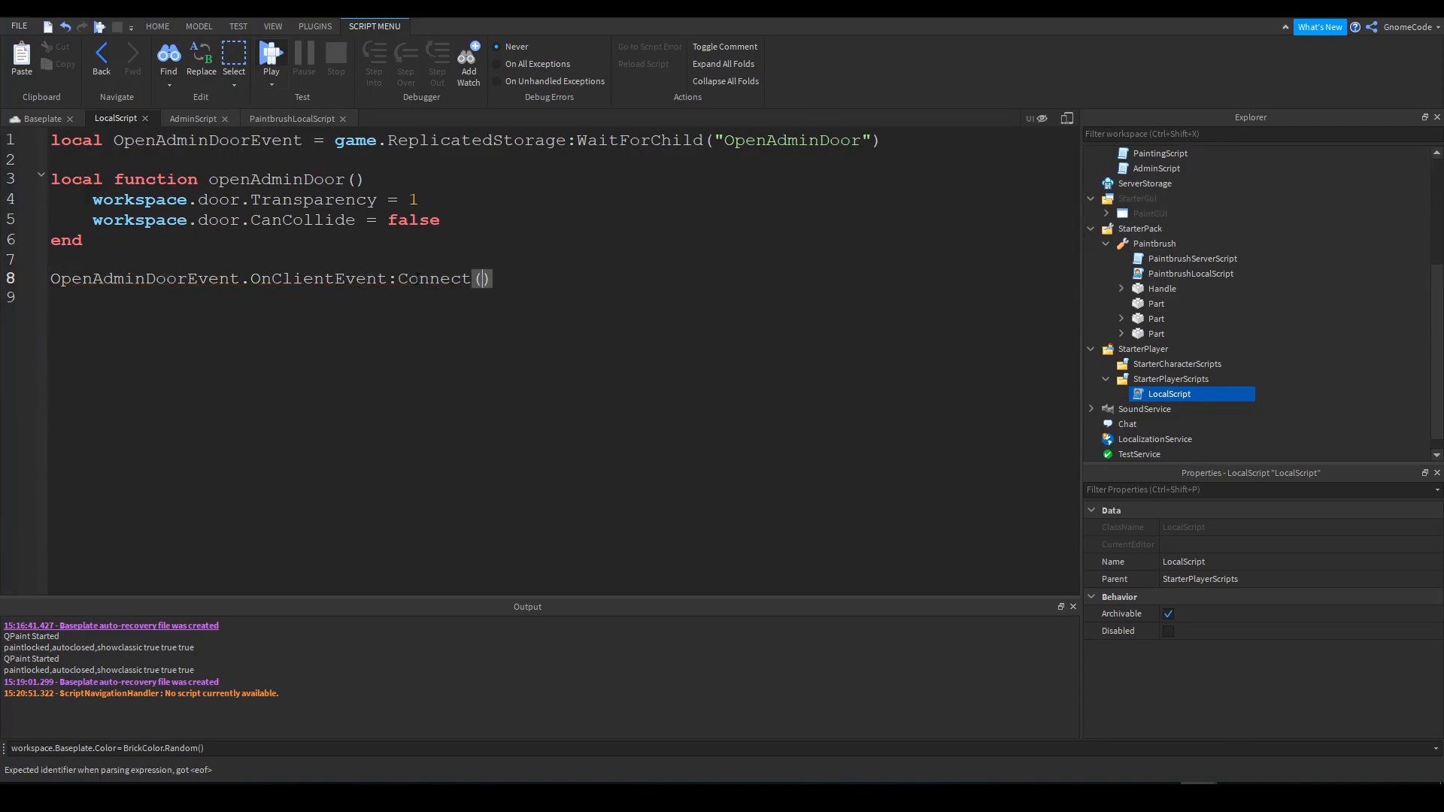
pyautogui.write('openAdminDoor()')
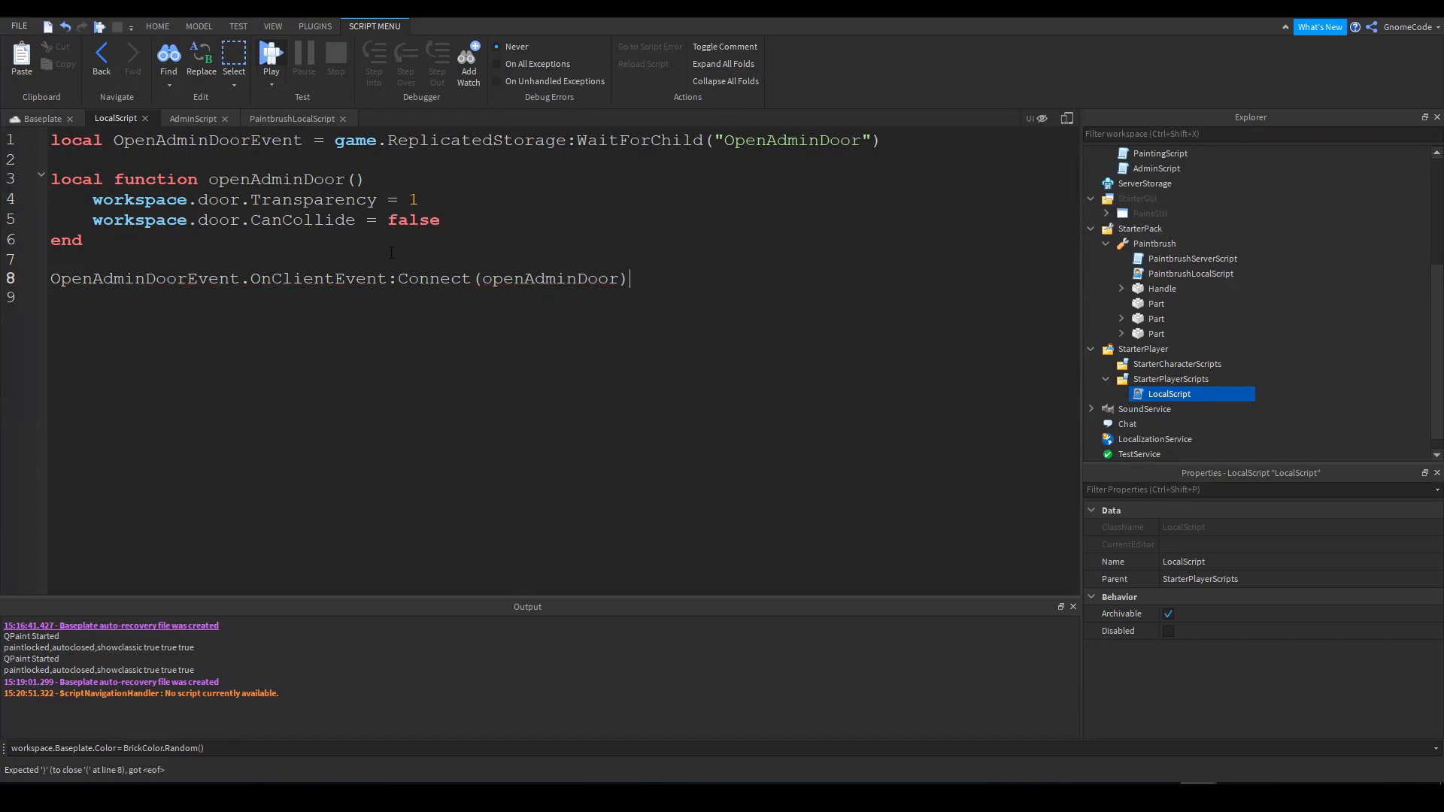
pyautogui.click(270, 55)
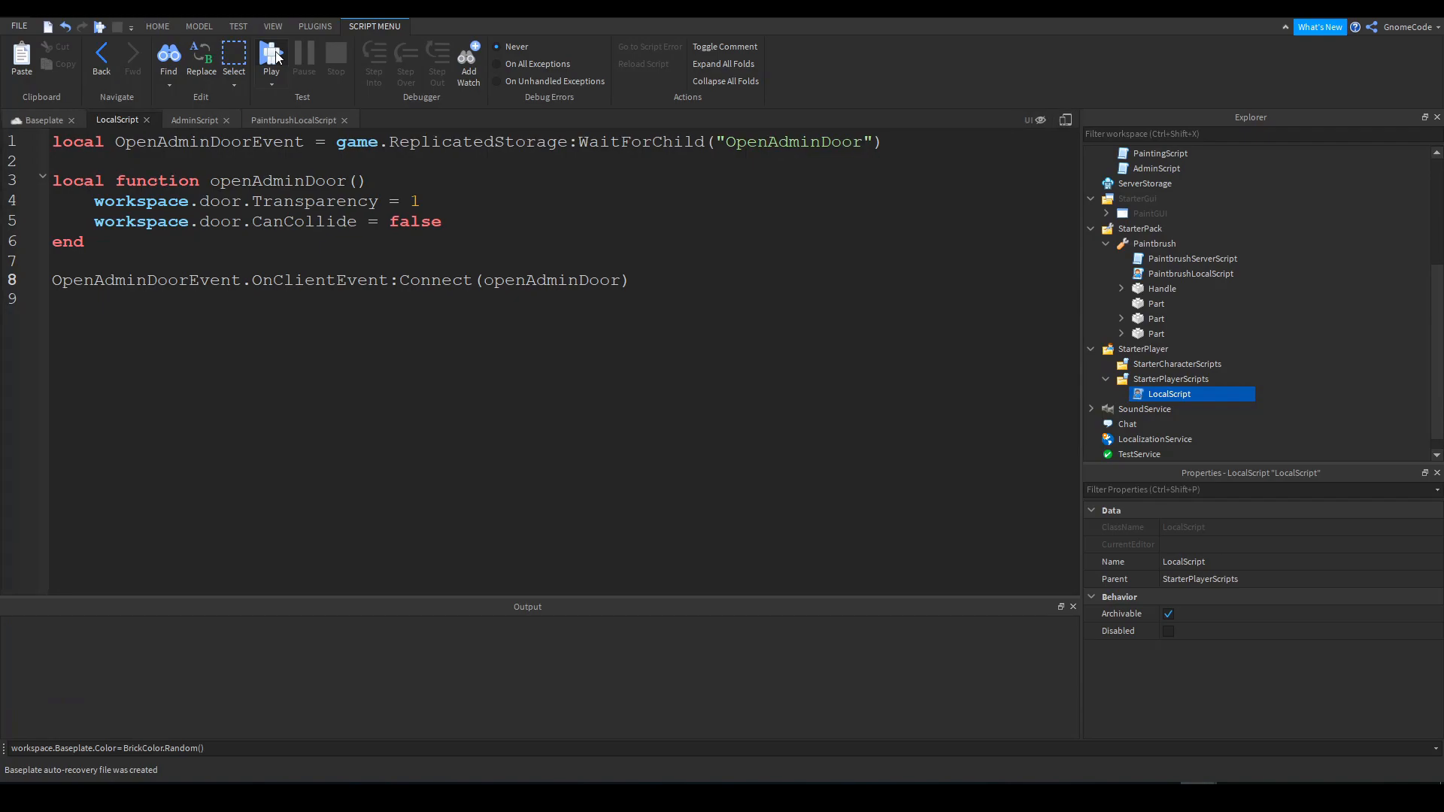
# Playtest the place to check the admin door, then stop the test
pyautogui.click(271, 55)
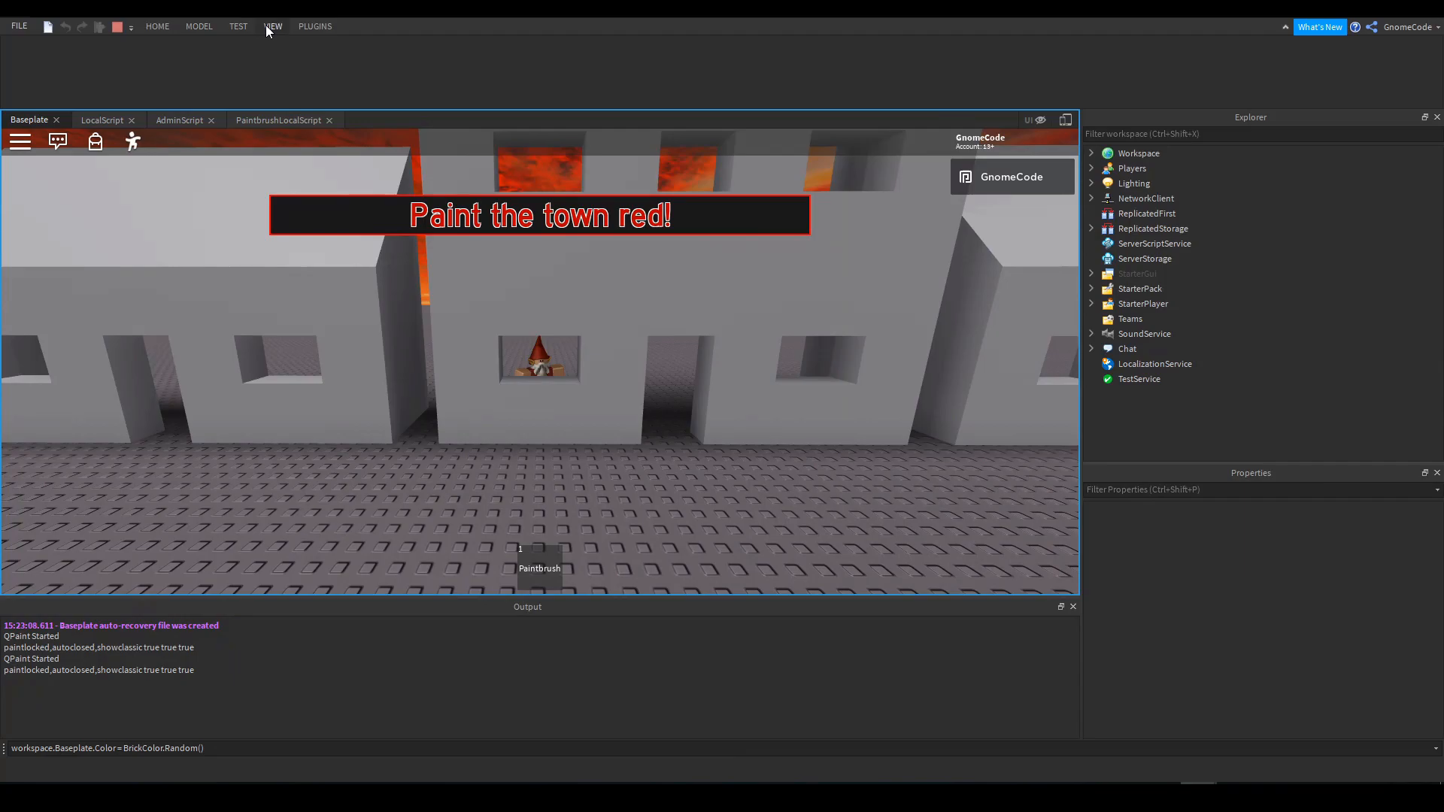
pyautogui.click(238, 25)
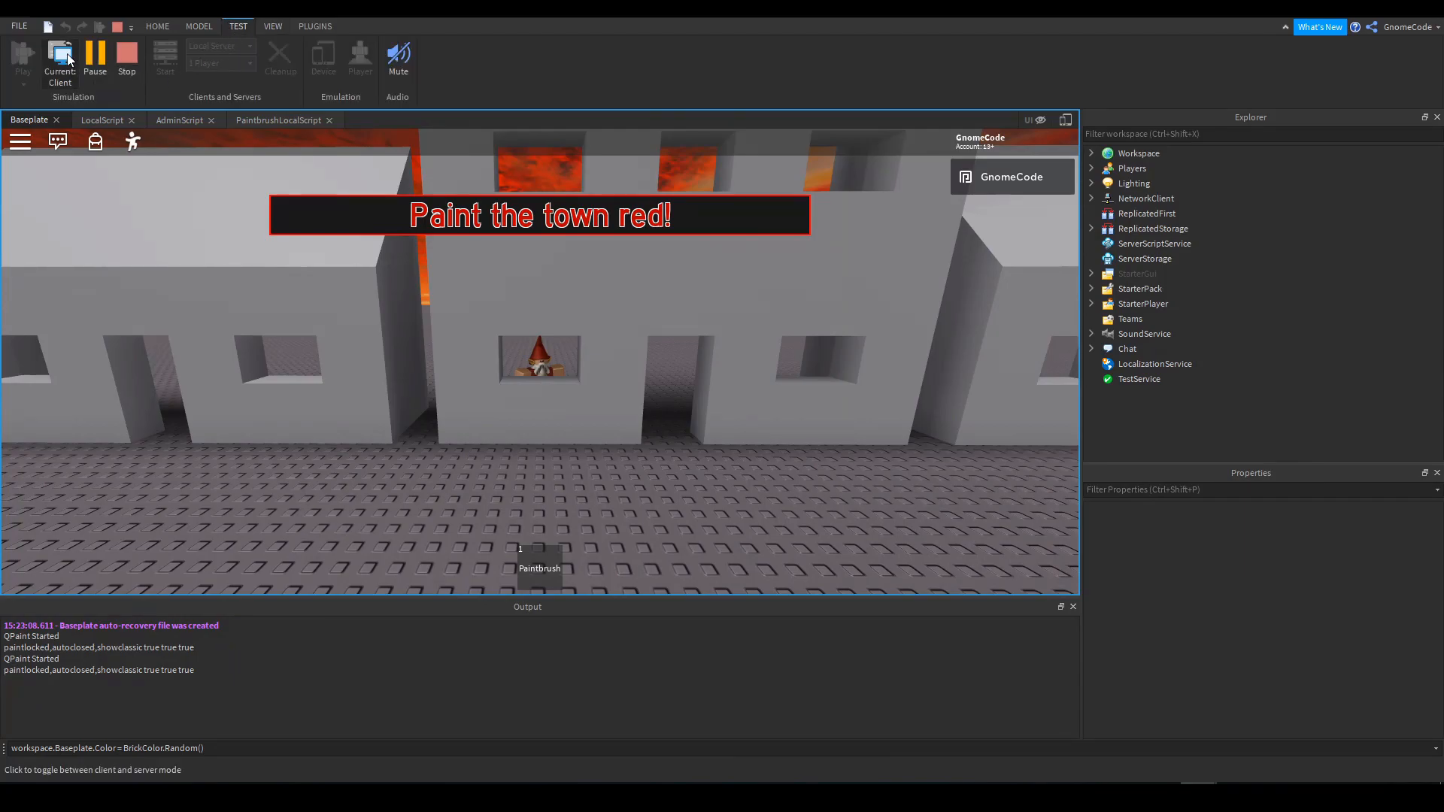
pyautogui.click(58, 63)
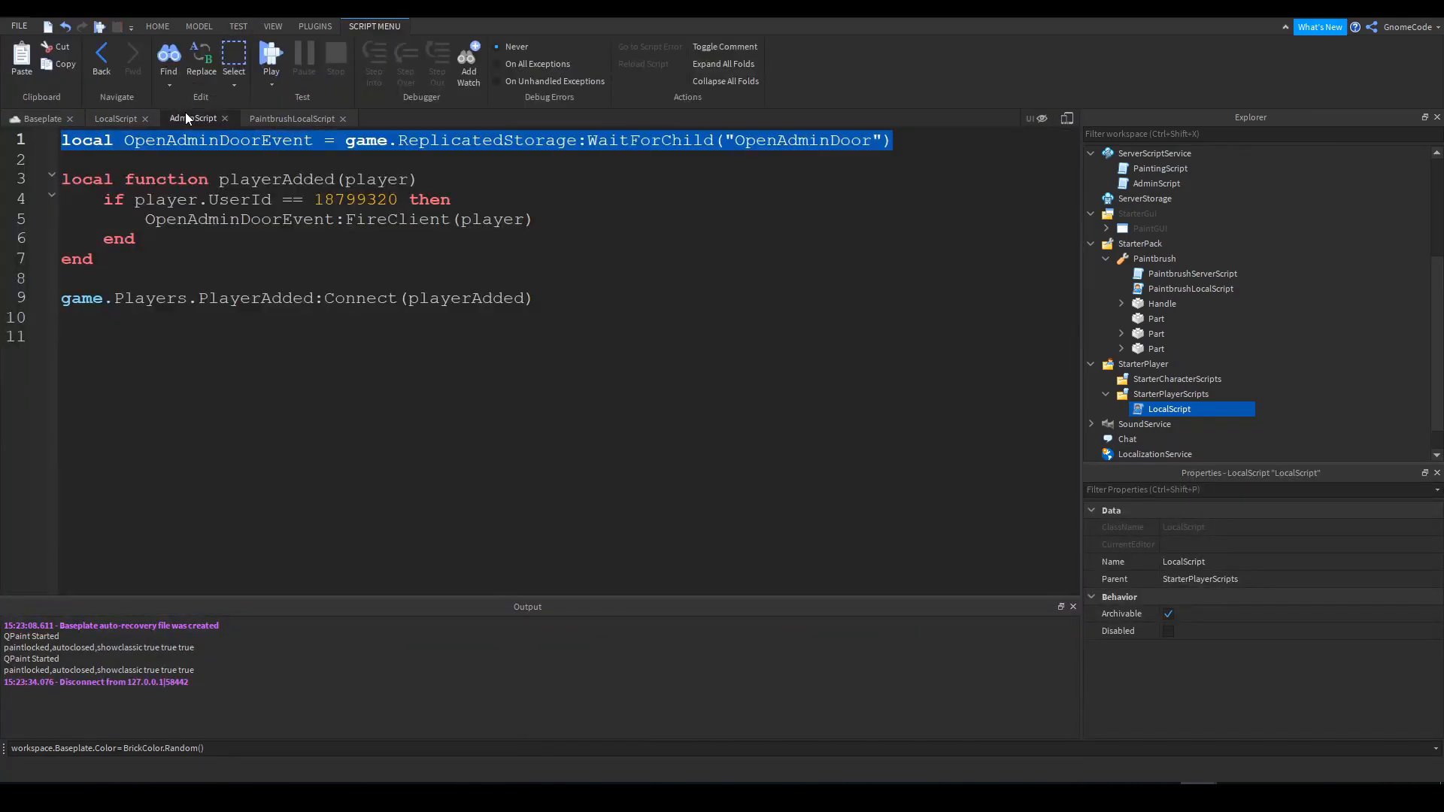
pyautogui.click(383, 239)
pyautogui.write('2')
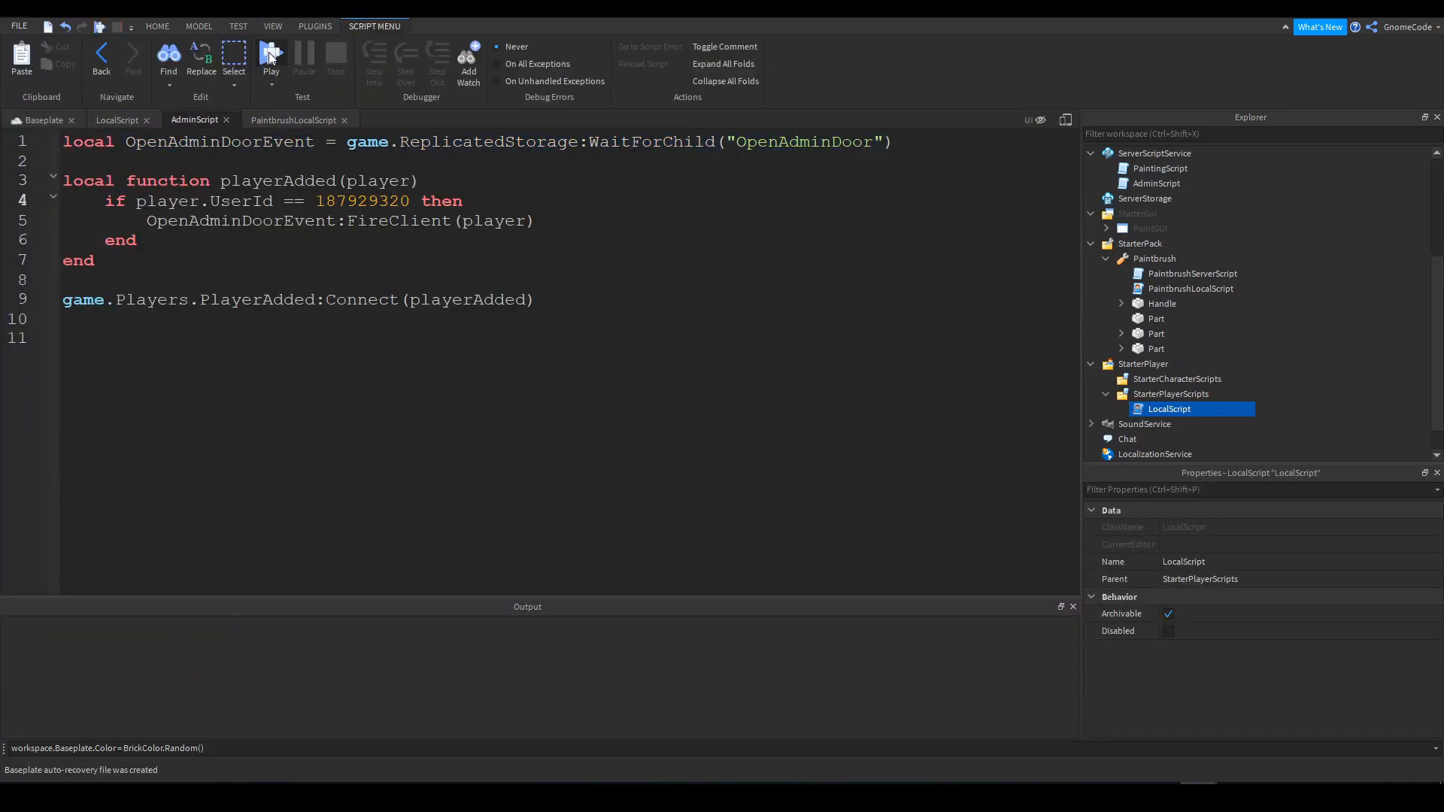
pyautogui.click(271, 56)
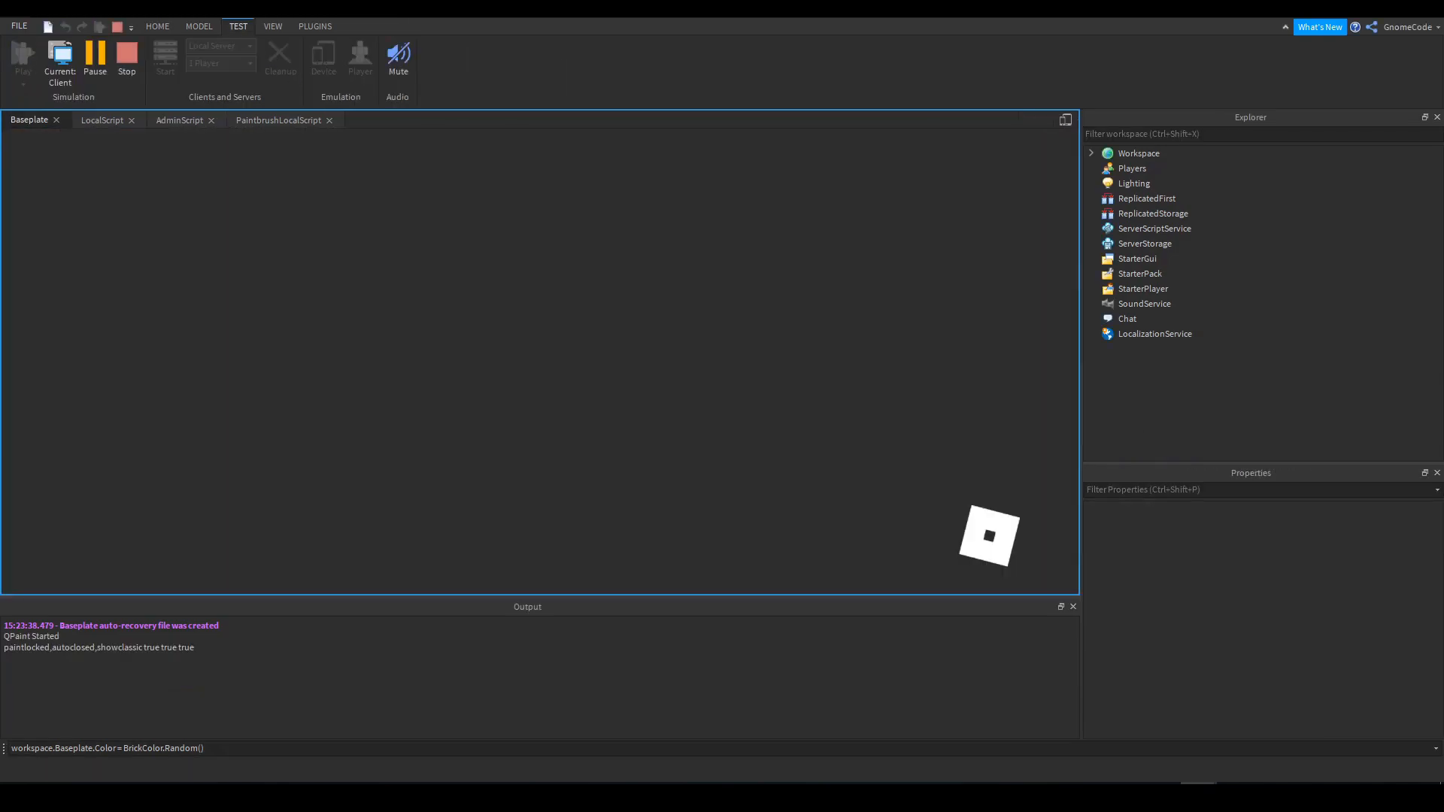
pyautogui.click(22, 60)
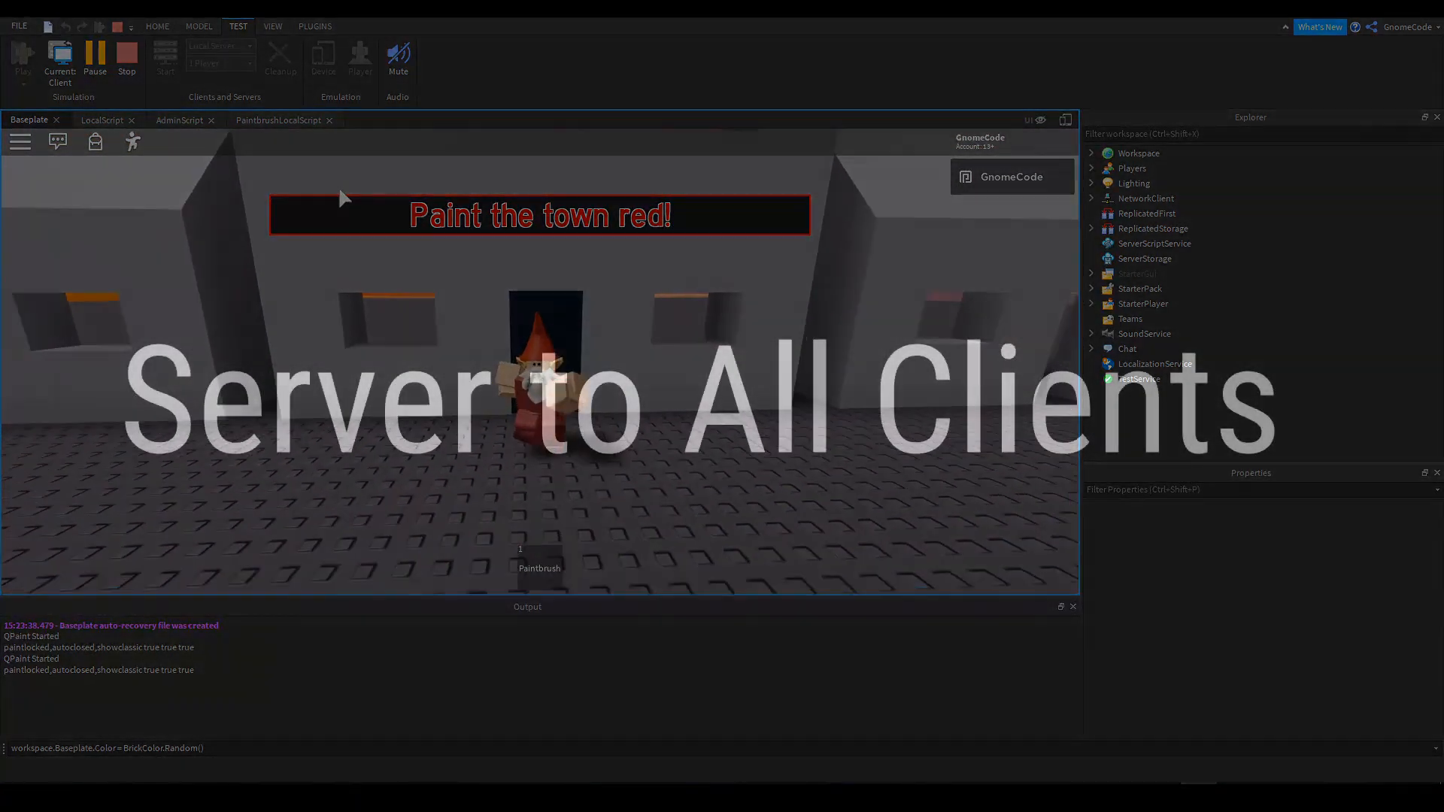
pyautogui.click(87, 57)
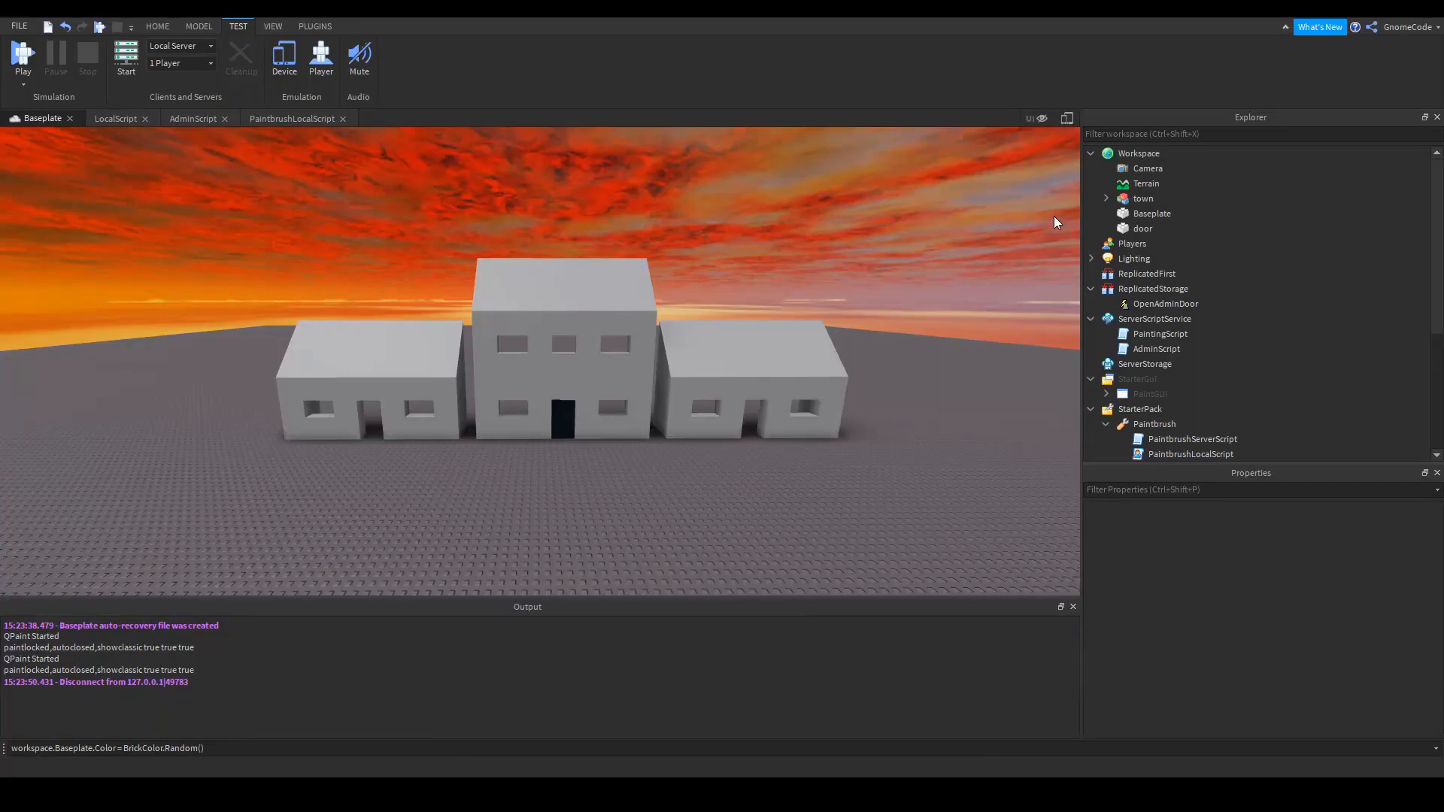
pyautogui.moveTo(1301, 337)
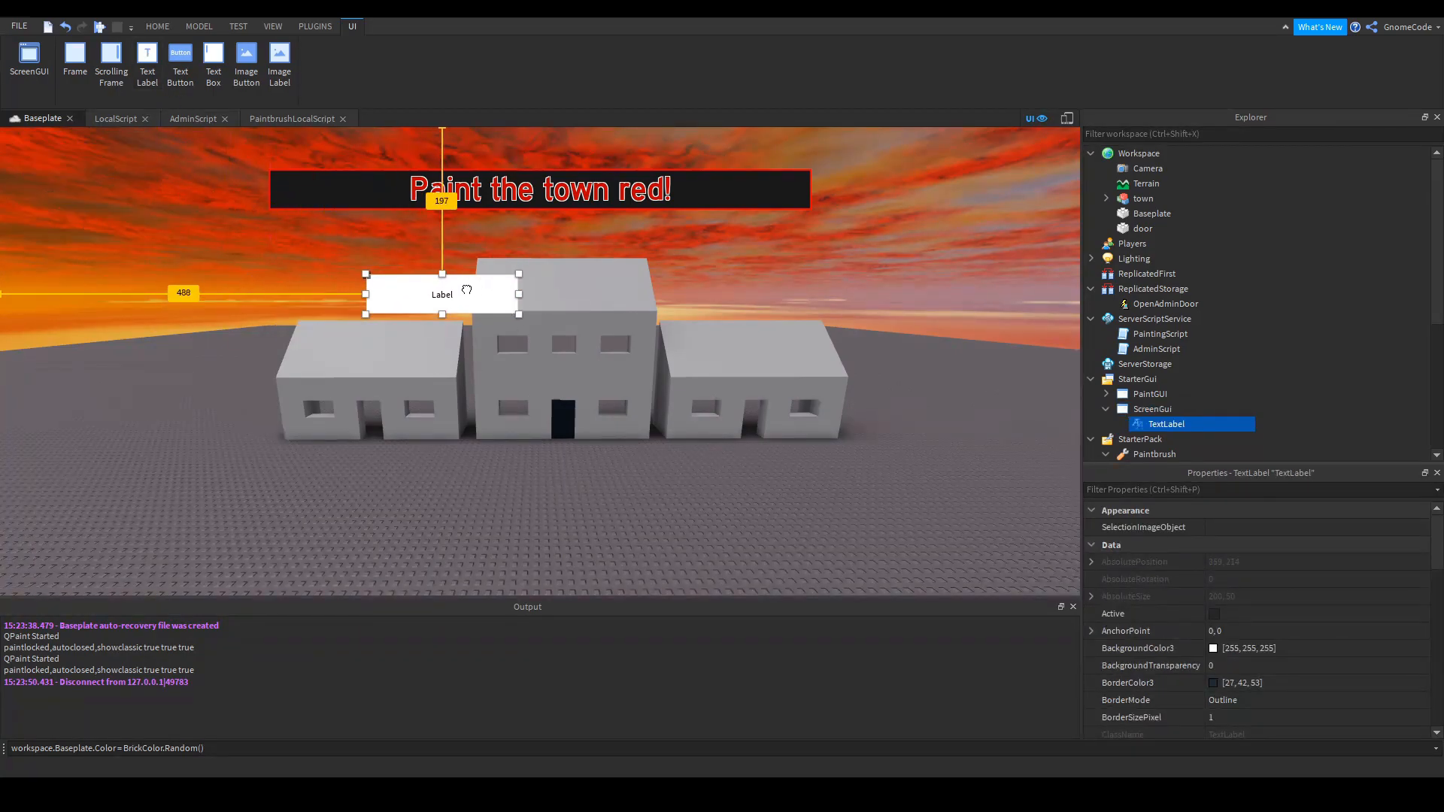
# Move the TextLabel below the banner and widen it to match
pyautogui.moveTo(442, 293); pyautogui.dragTo(539, 240)
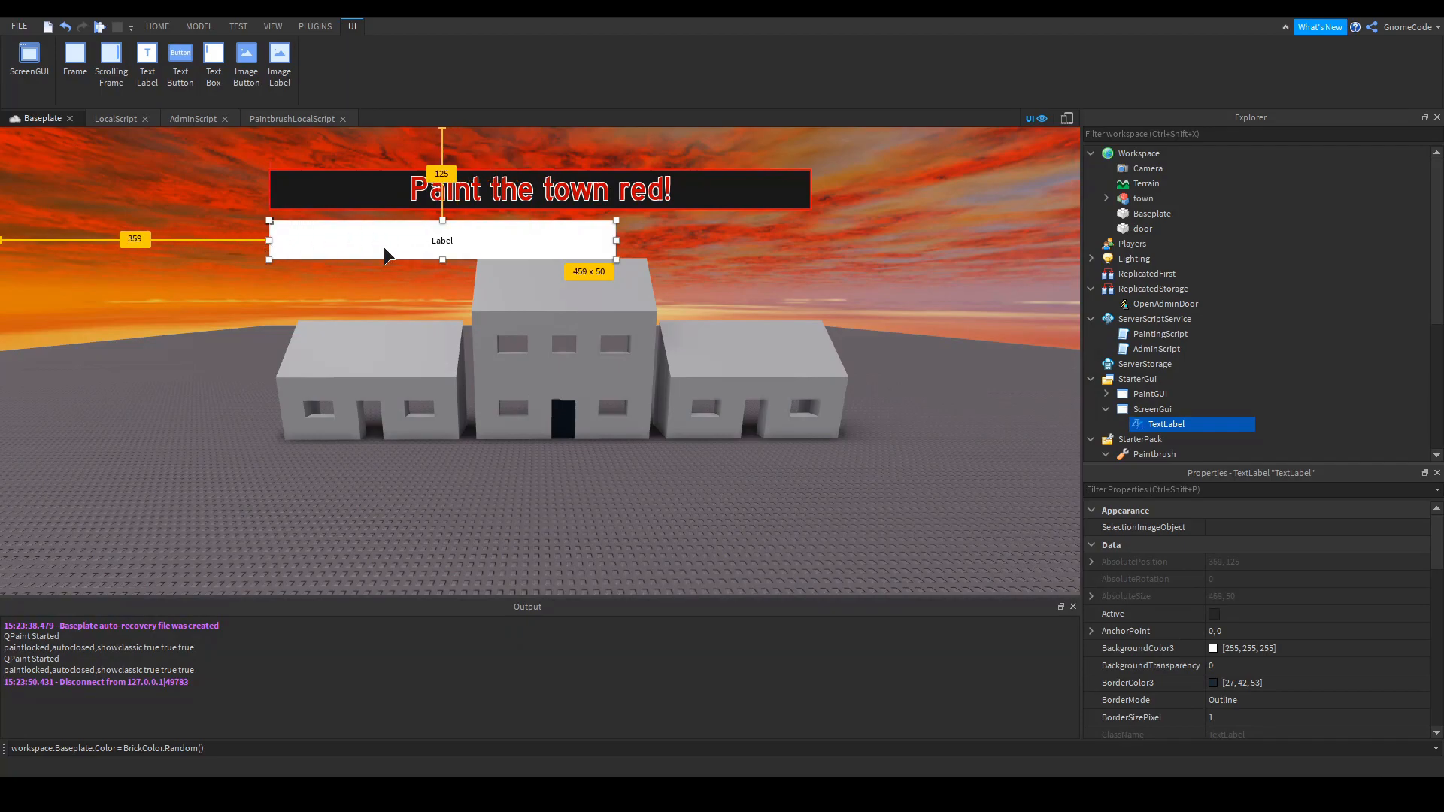
pyautogui.moveTo(617, 245); pyautogui.dragTo(814, 245)
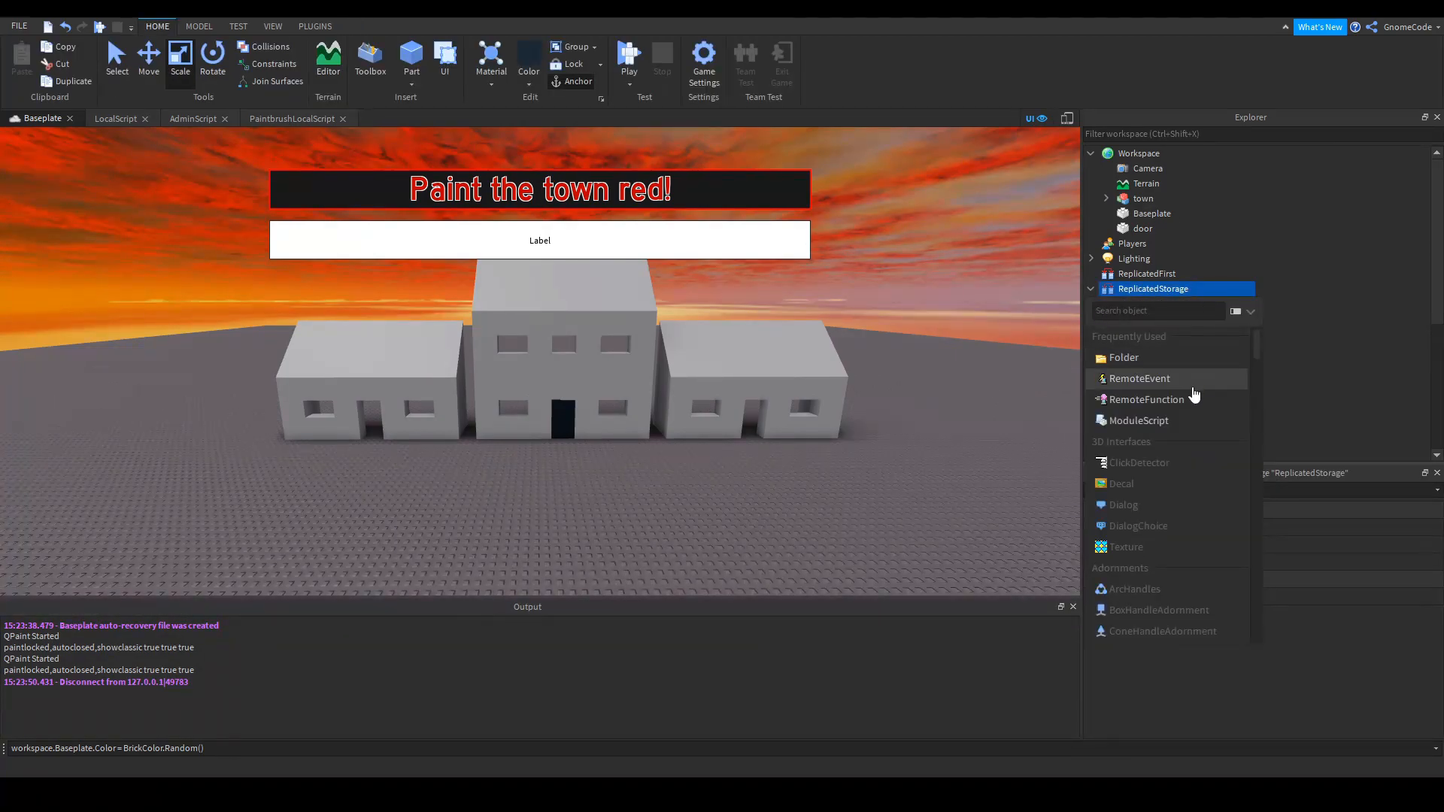
# Insert a second RemoteEvent into ReplicatedStorage and rename it PlayerJoinedEvent
pyautogui.click(1139, 379)
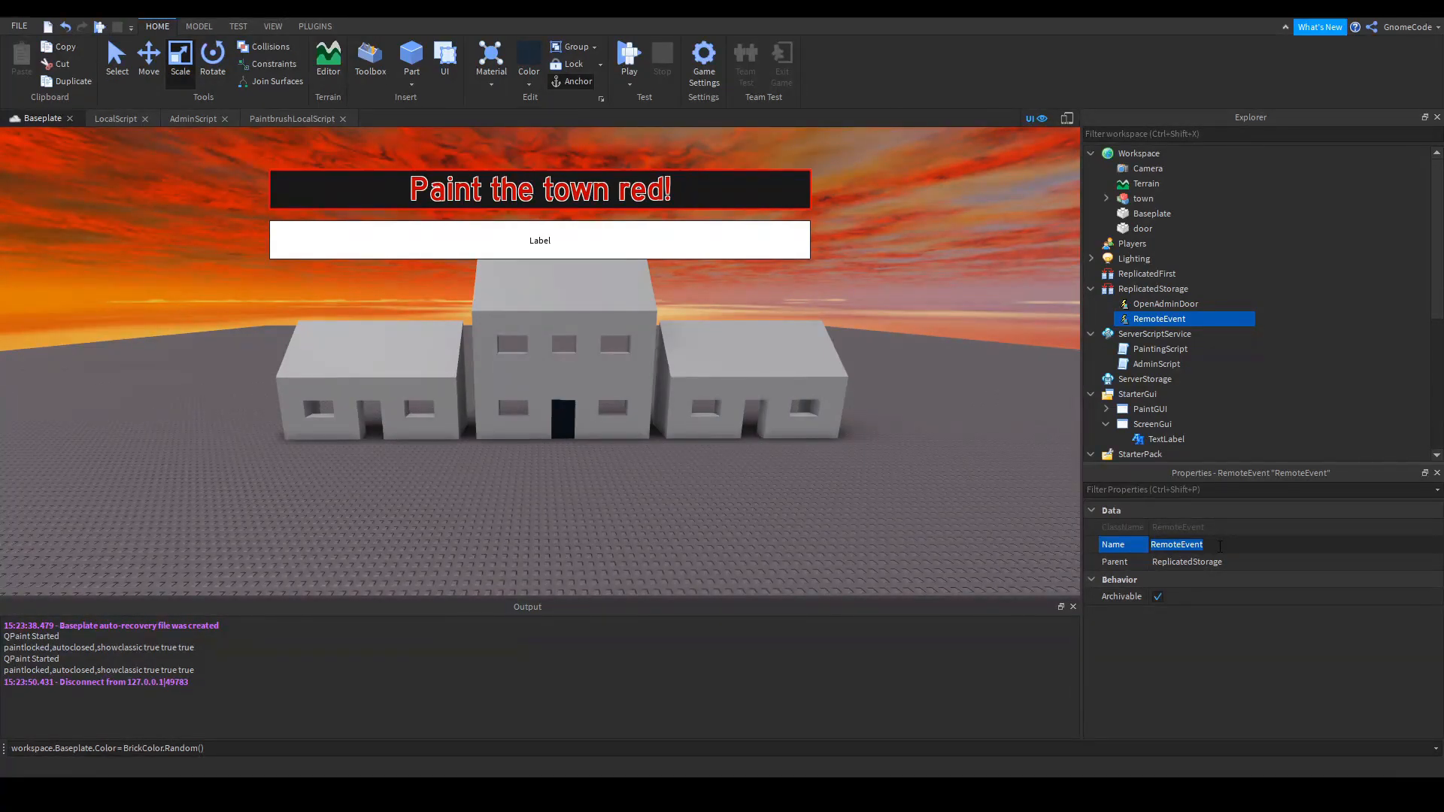
pyautogui.write('PlayerJoined')
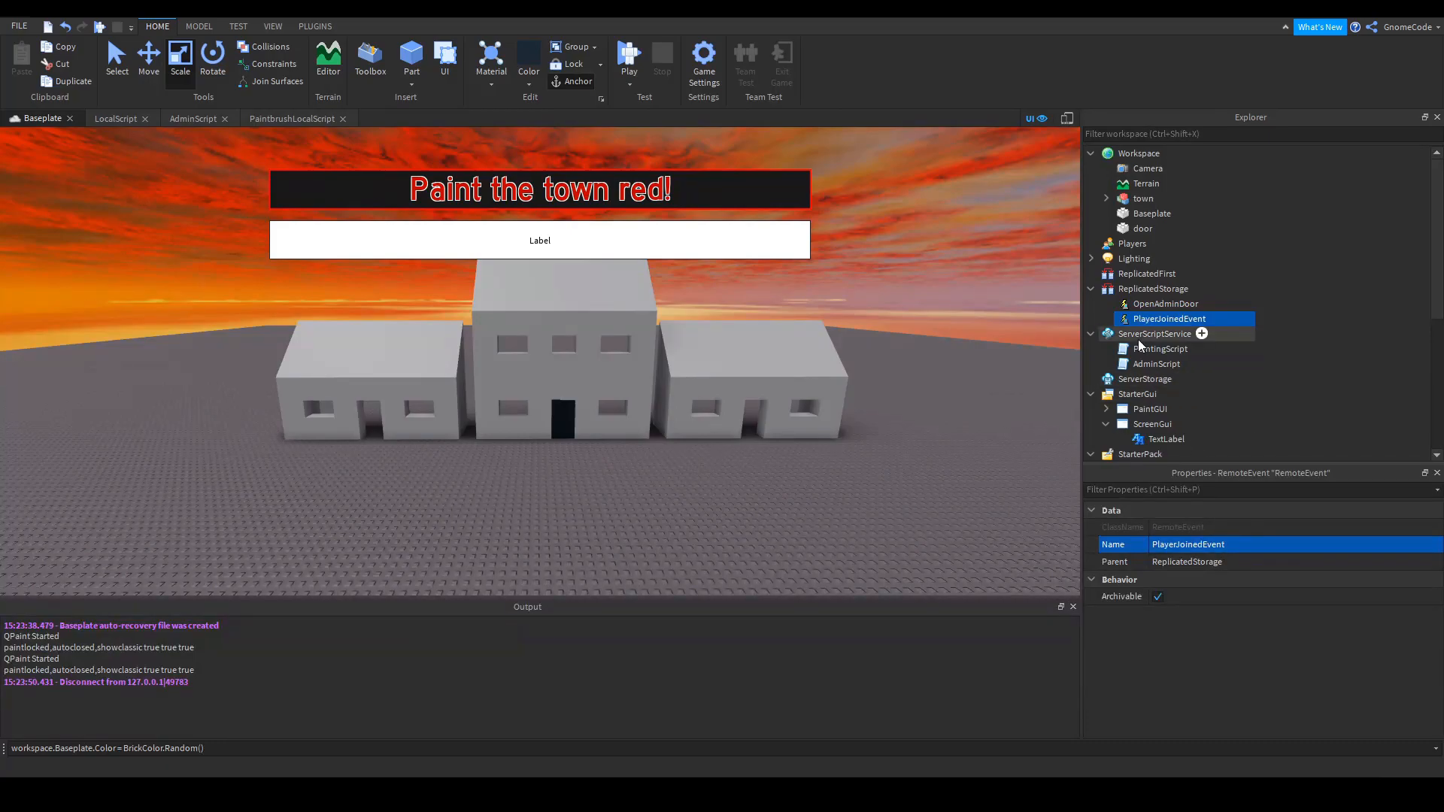
# Add a PlayerJoinedEvent reference to AdminScript via ReplicatedStorage:WaitForChild, alongside OpenAdminDoorEvent
pyautogui.doubleClick(1157, 364)
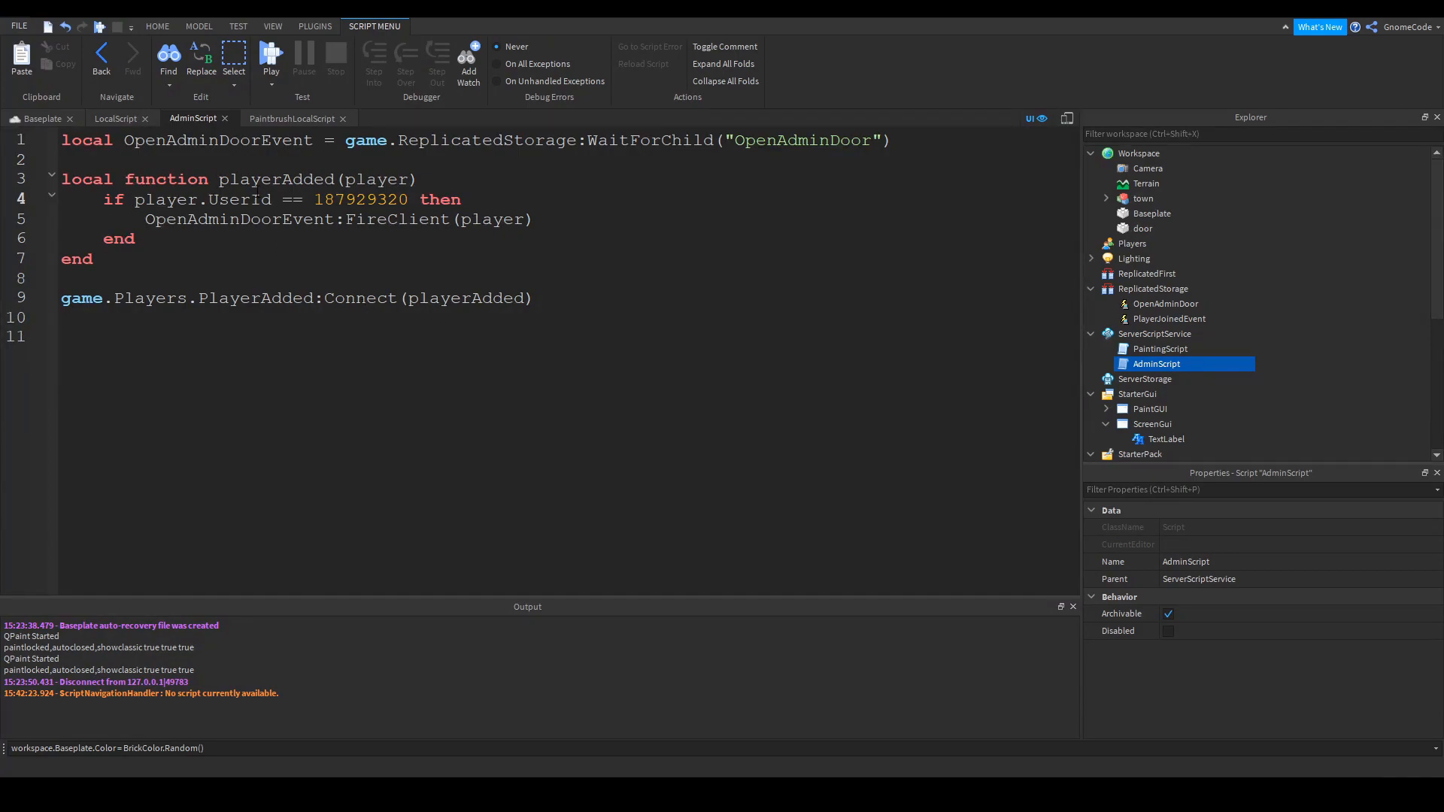
pyautogui.doubleClick(276, 179)
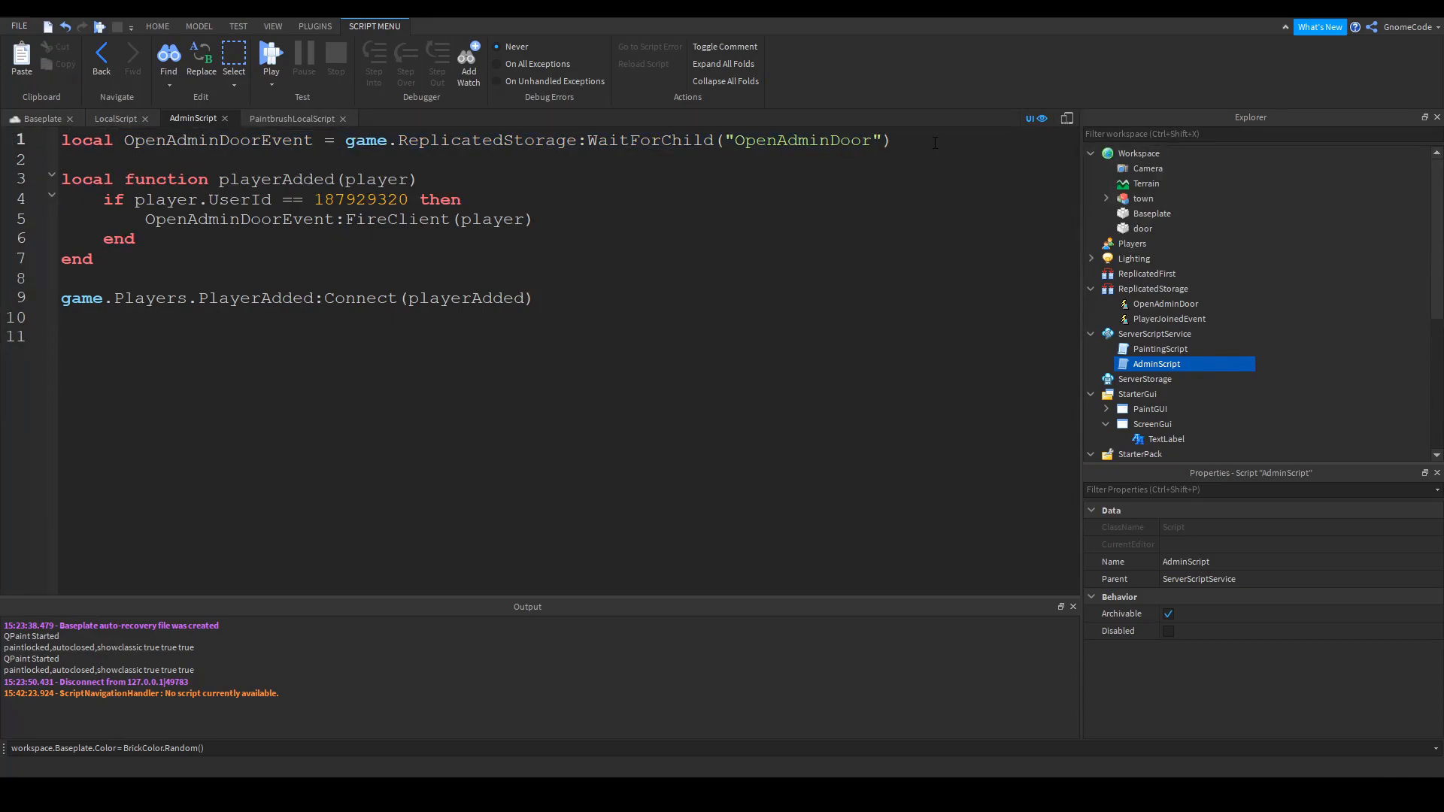
pyautogui.write('local OpenAdminDoorEvent = game.ReplicatedStorage:WaitForChild("OpenAdminDoor")')
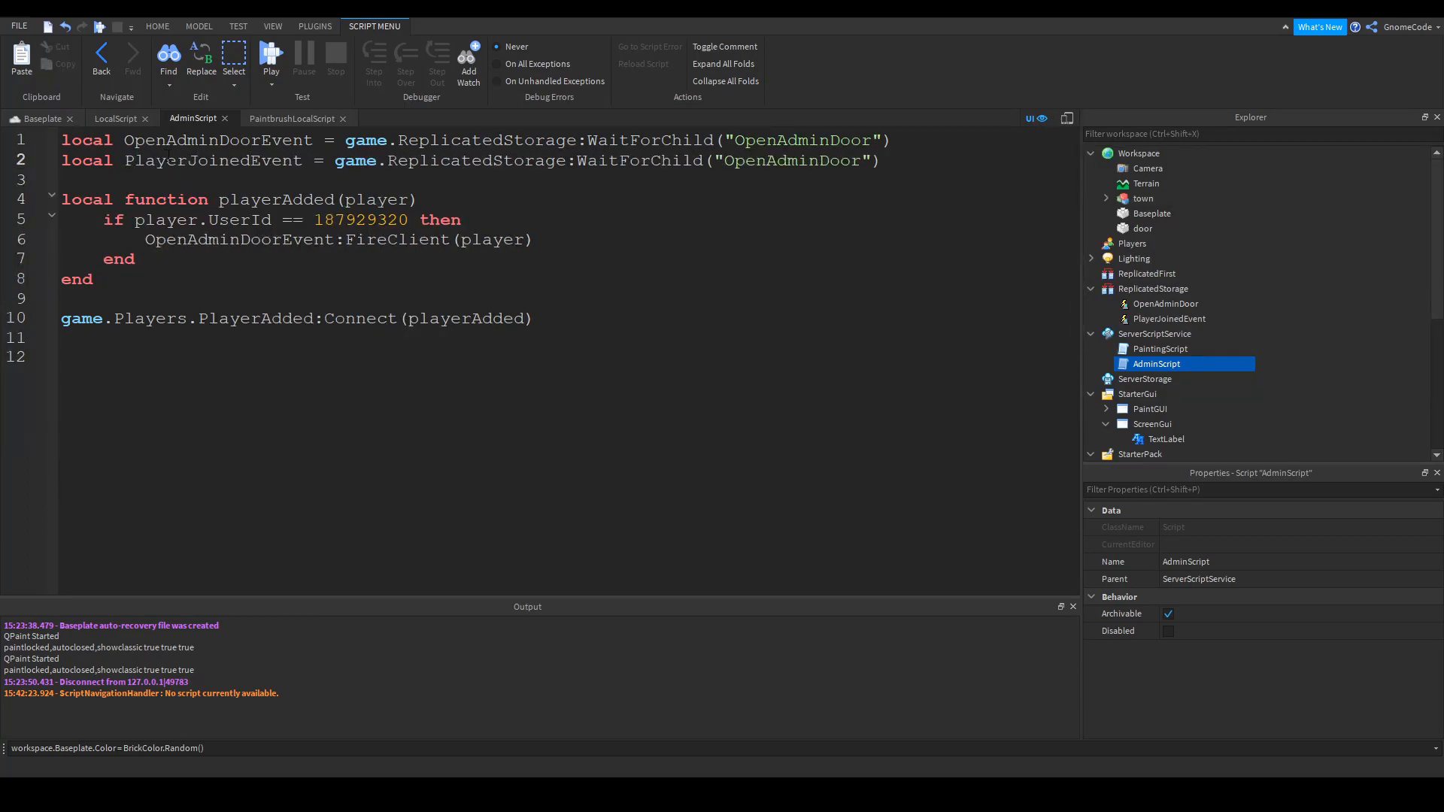
pyautogui.write('PlayerJoinedEvent')
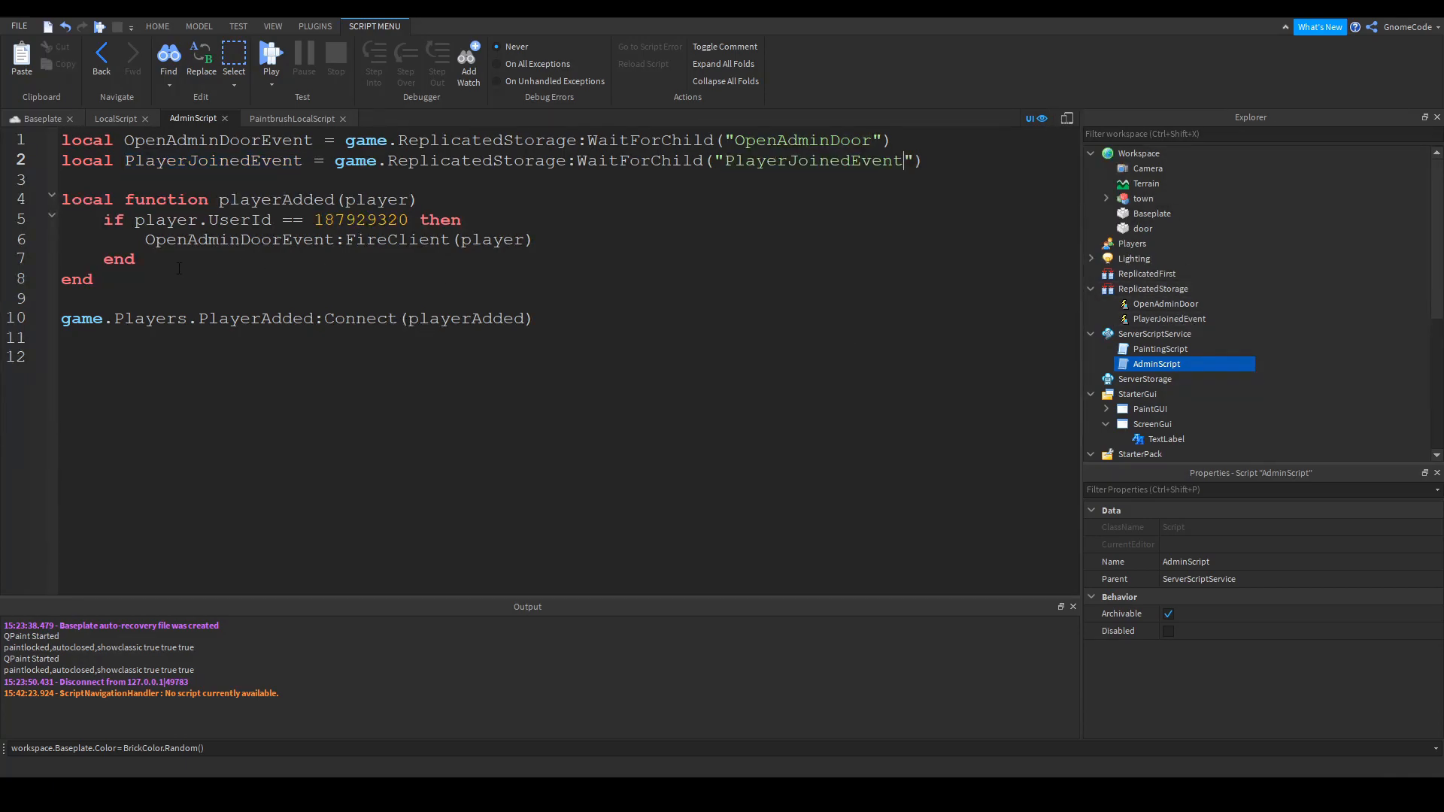
pyautogui.moveTo(101, 220); pyautogui.dragTo(92, 280)
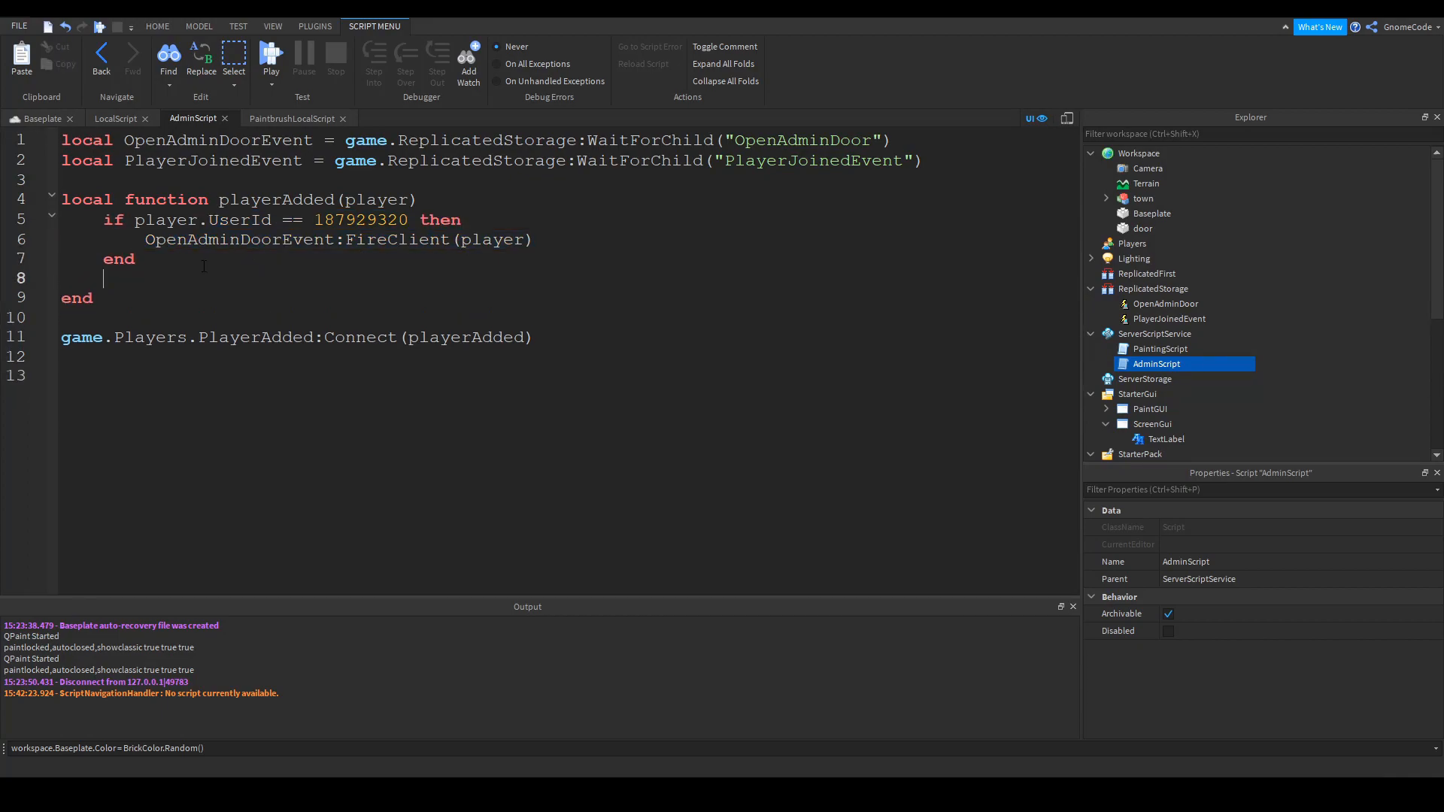
# Call PlayerJoinedEvent:FireAllClients() in the playerAdded function after the if block
pyautogui.write('PlayerJoinedEvent')
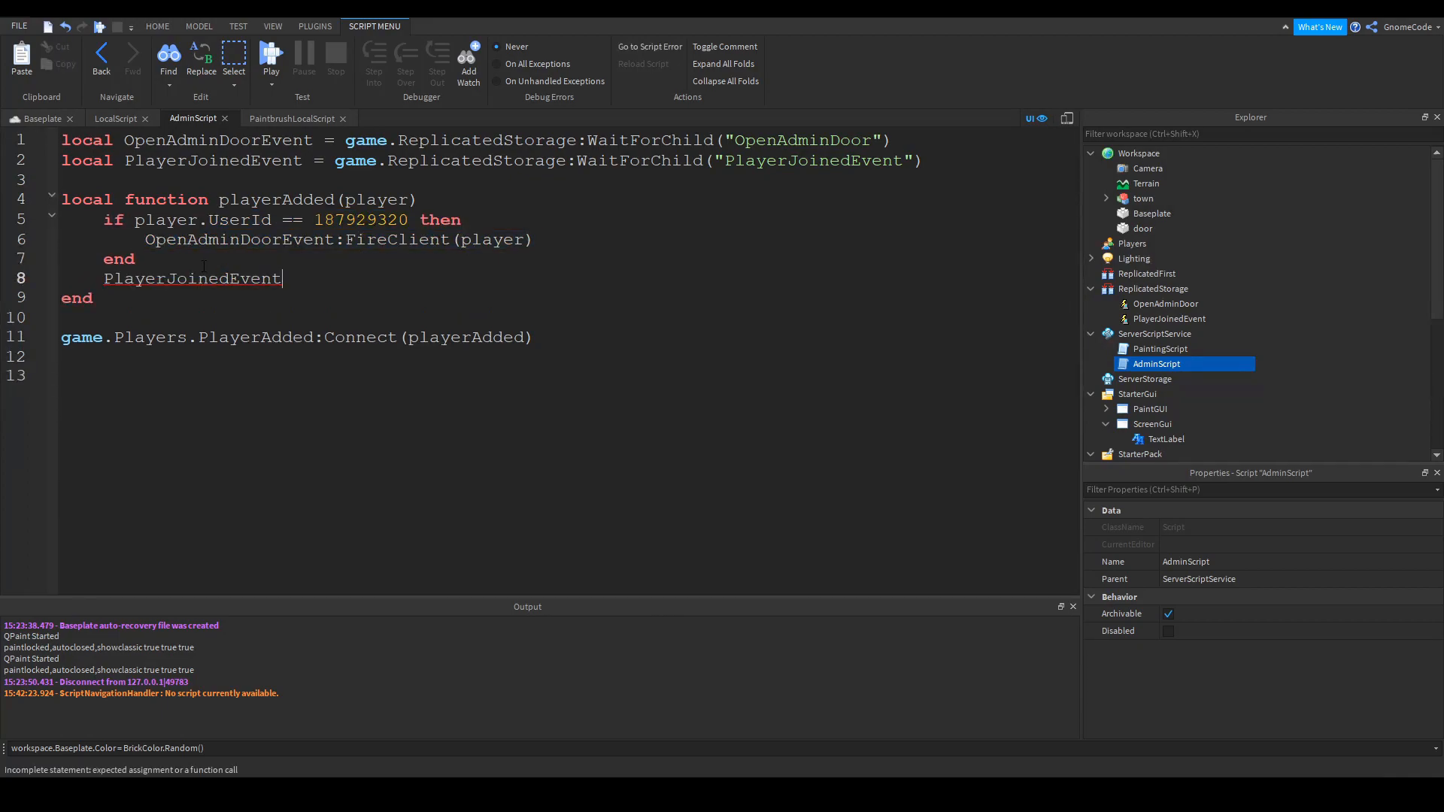
pyautogui.write(':')
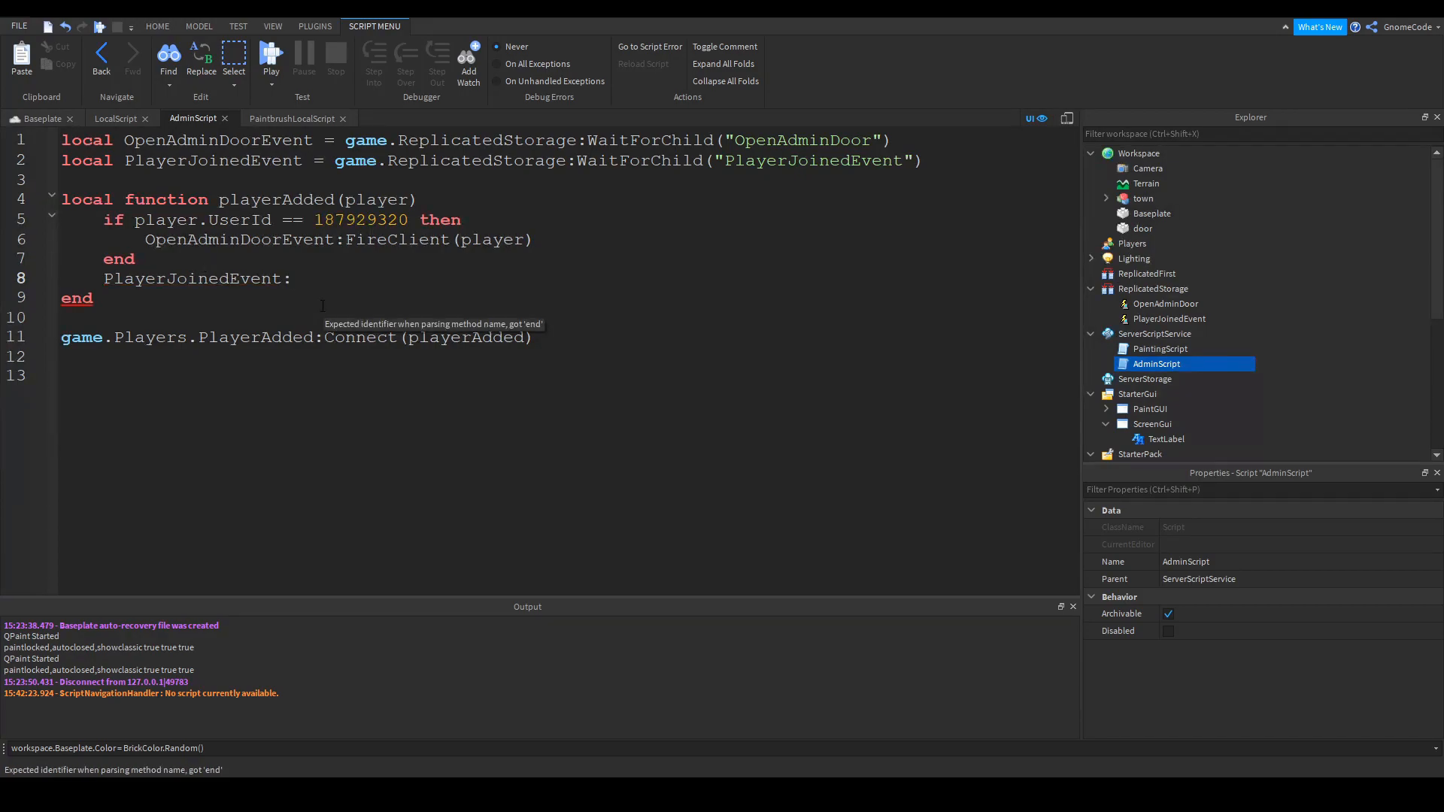
pyautogui.write('FireAll')
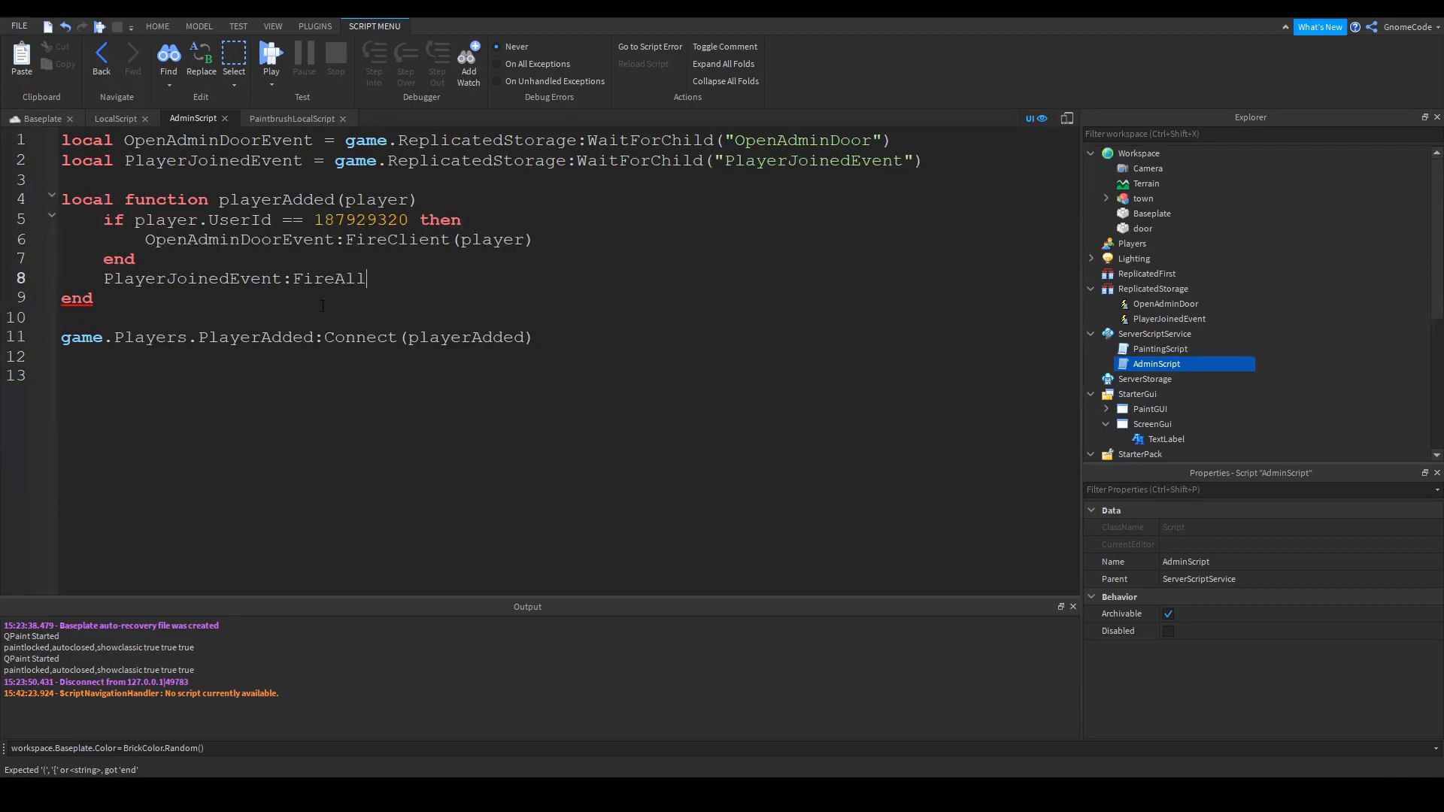
pyautogui.write('Clients()')
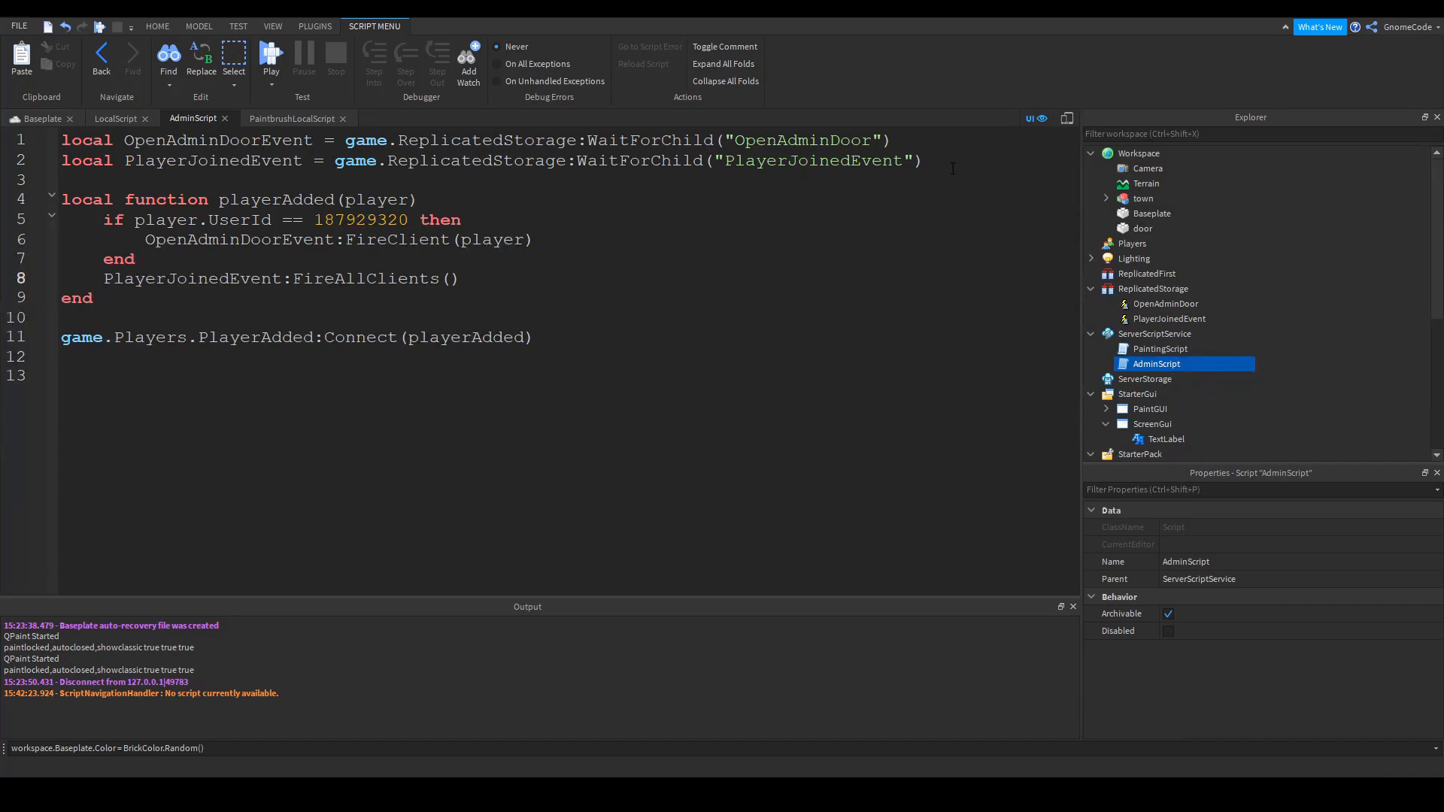
pyautogui.tripleClick(368, 161)
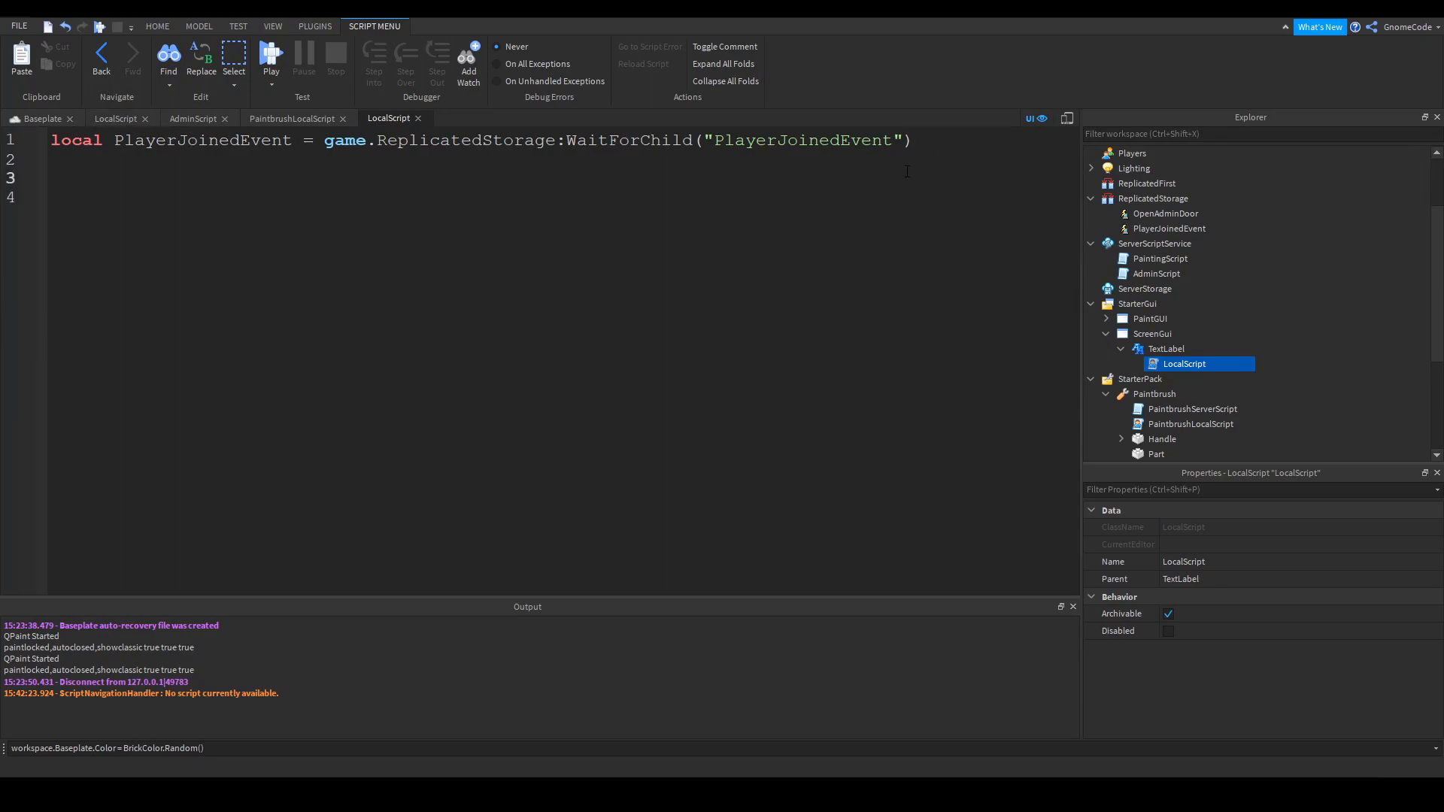
# Declare a local updateText() function and connect it to PlayerJoinedEvent.OnClientEvent
pyautogui.write('local function upda')
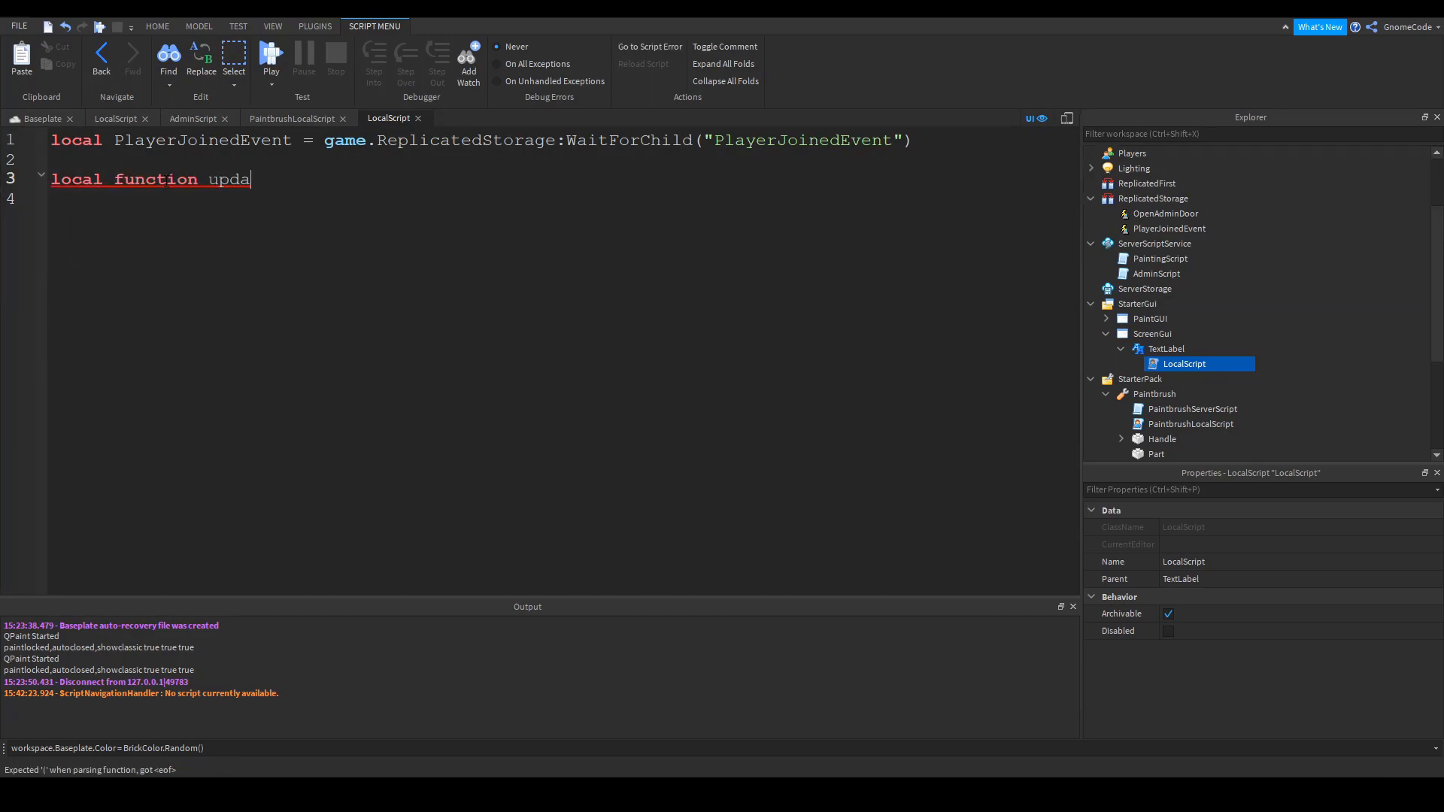
pyautogui.write('teText()')
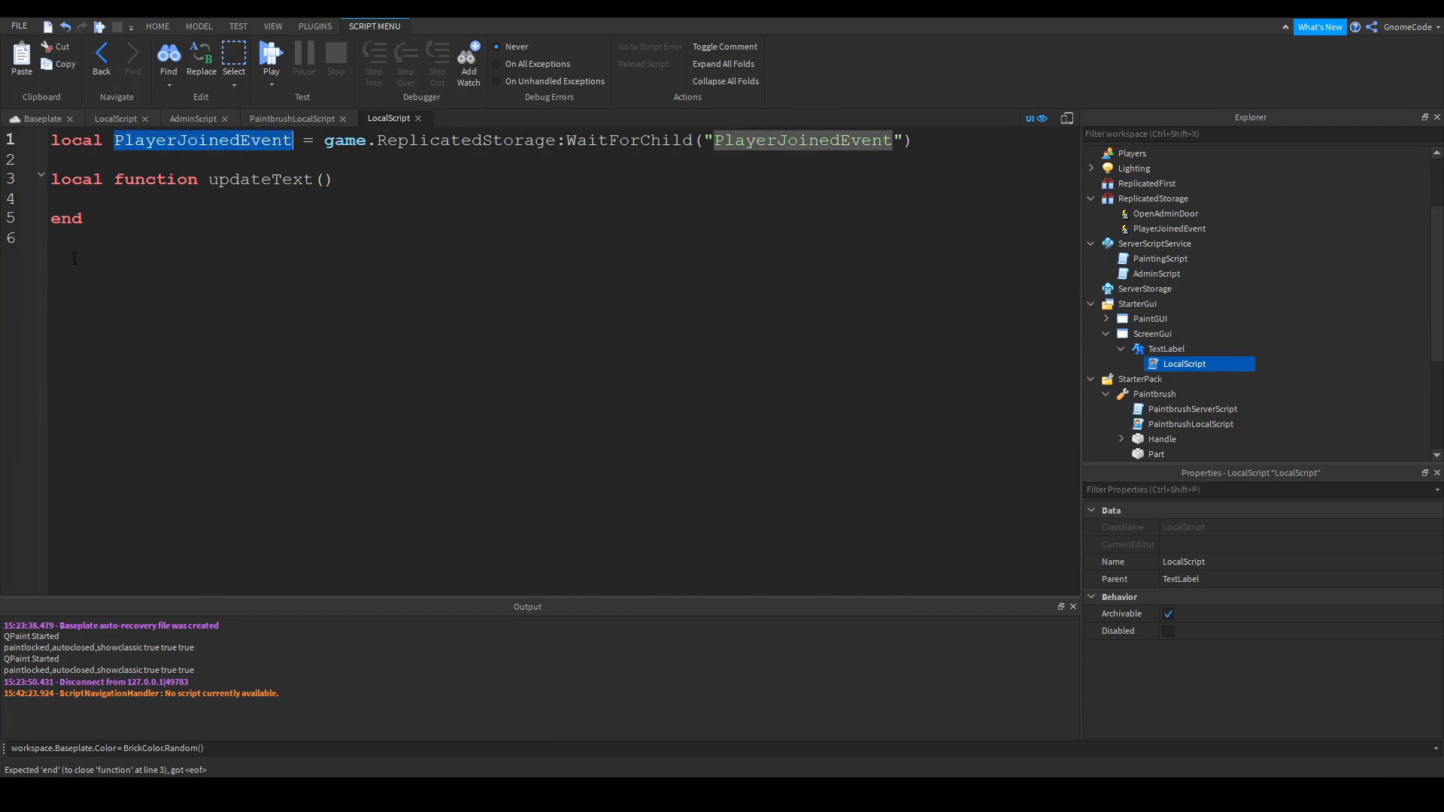
pyautogui.click(74, 256)
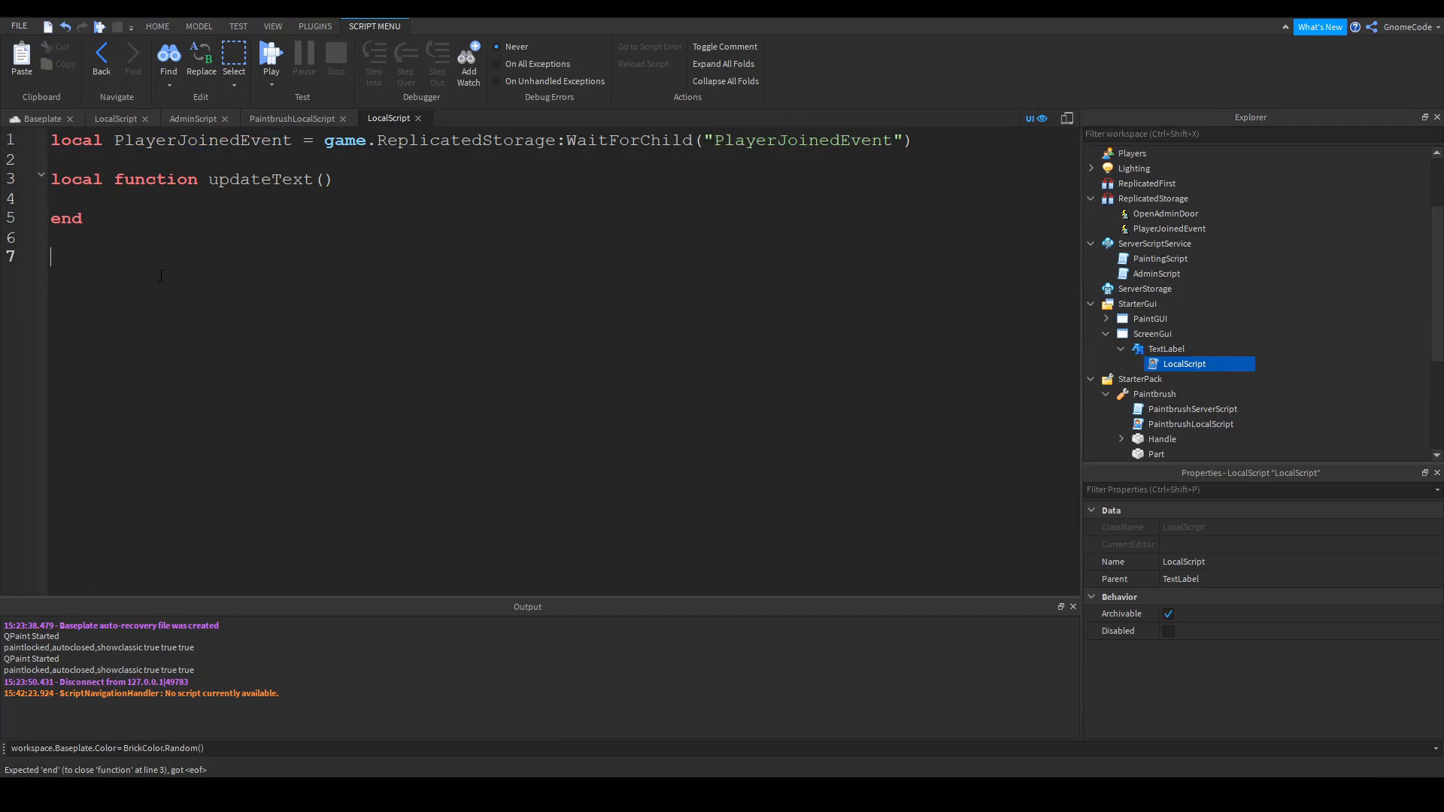
pyautogui.write('PlayerJoinedEvent')
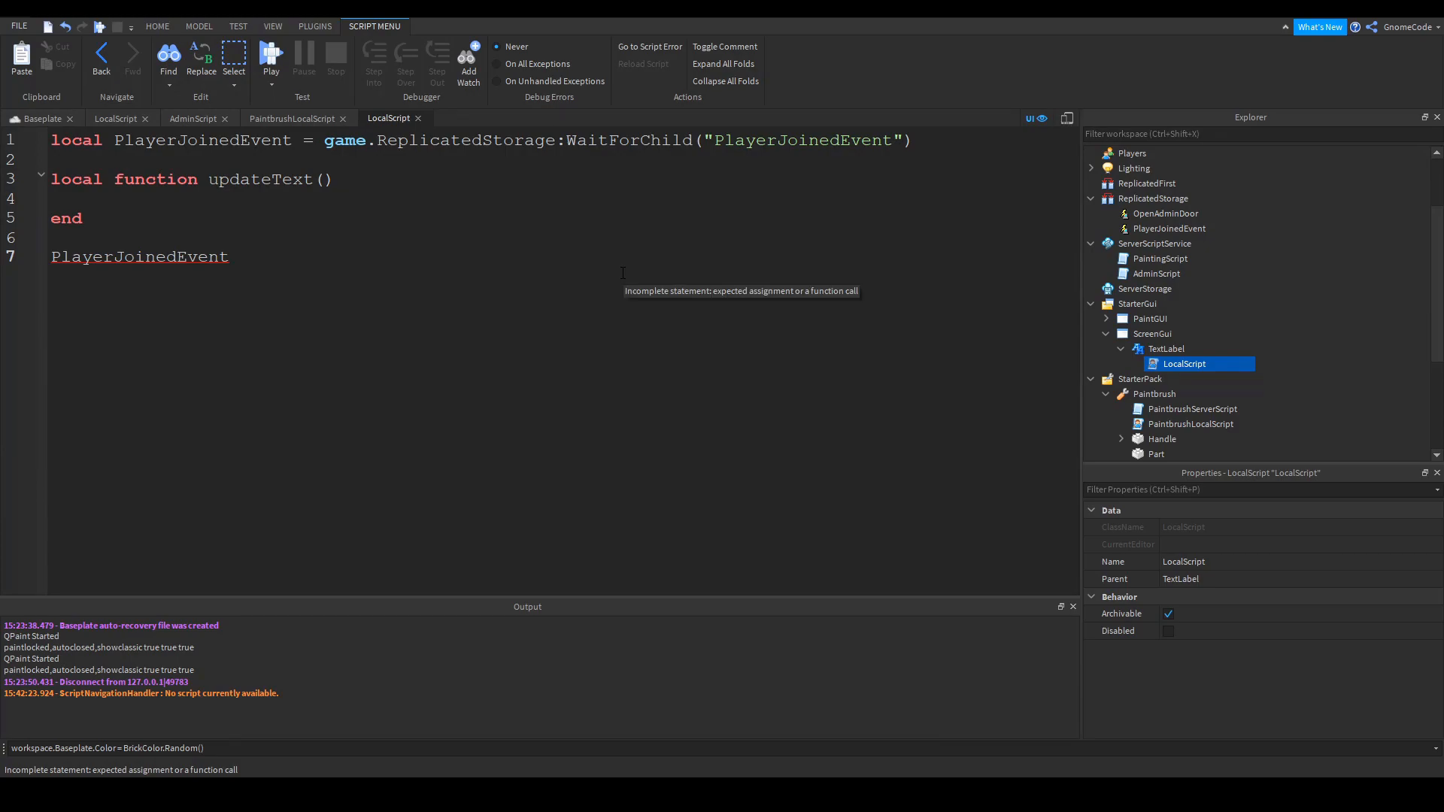
pyautogui.write('.')
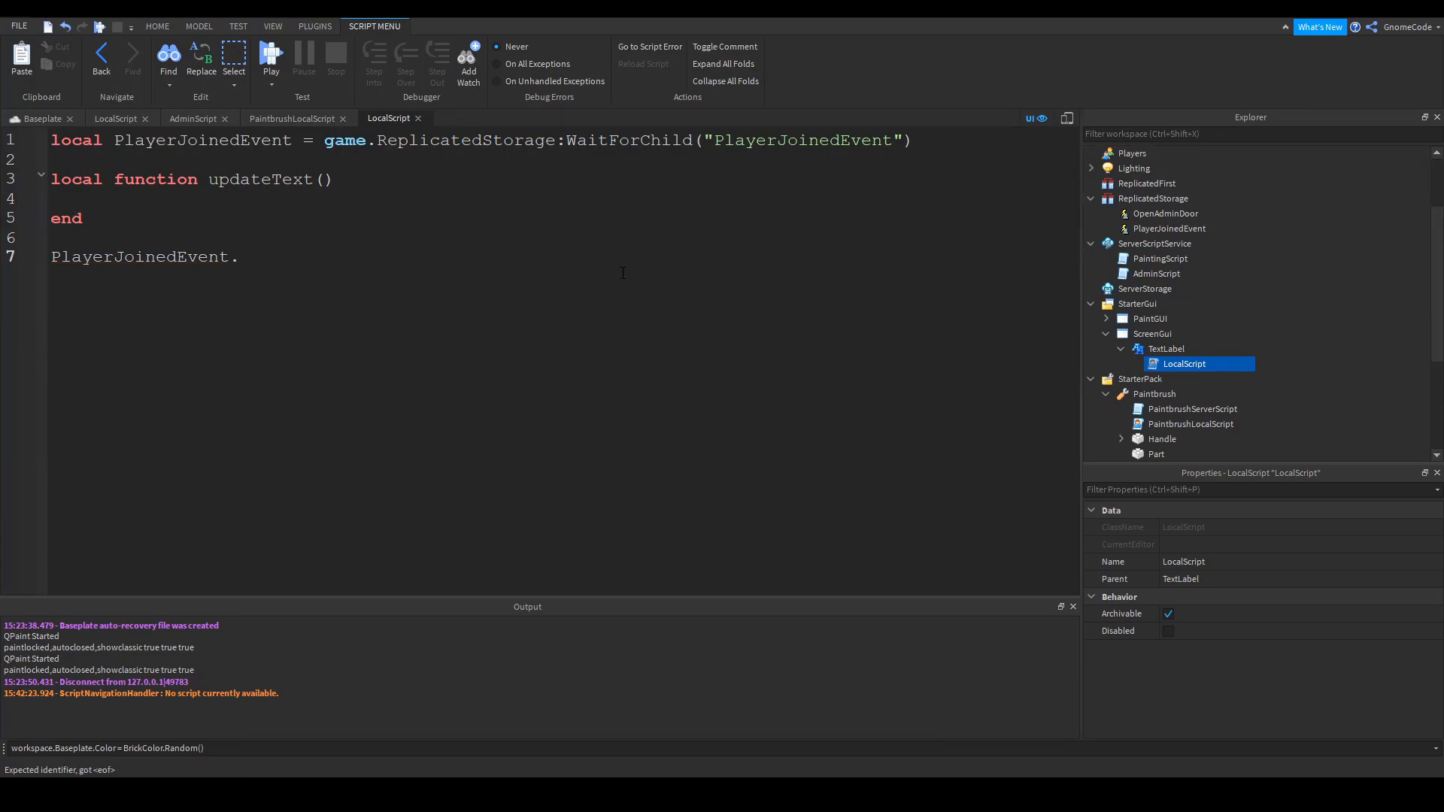
pyautogui.write('OnClientE')
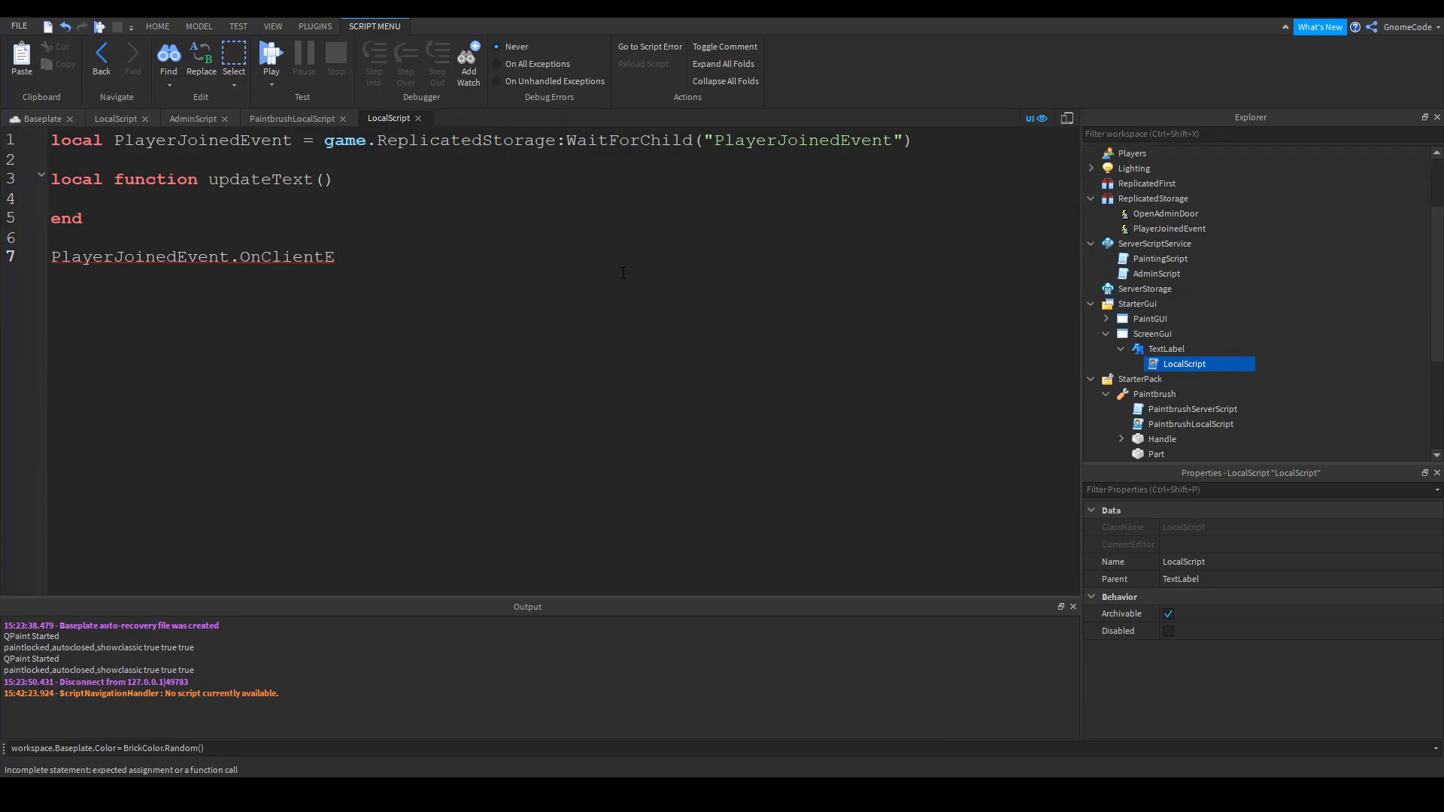
pyautogui.write('vent:C')
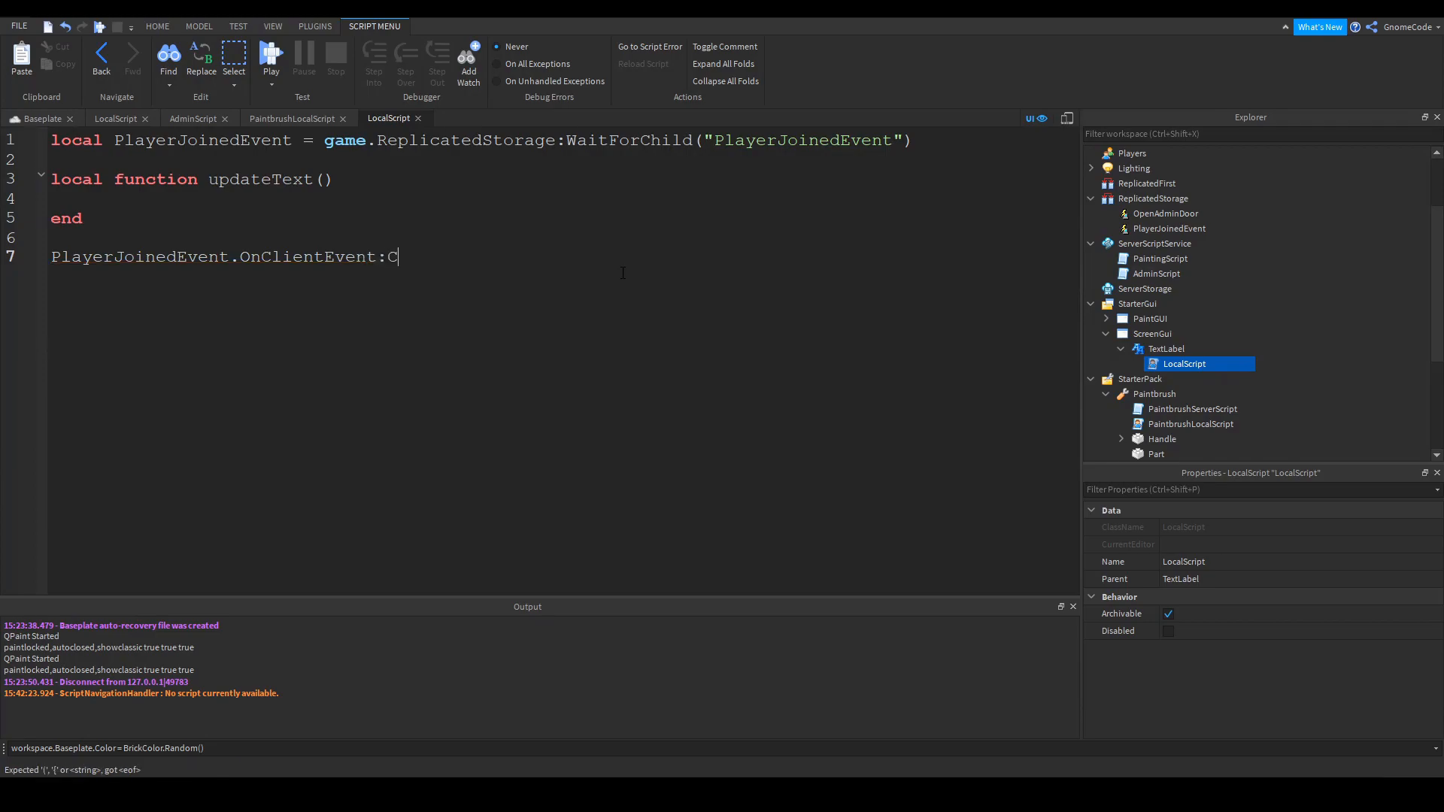
pyautogui.write('onnect(updateText')
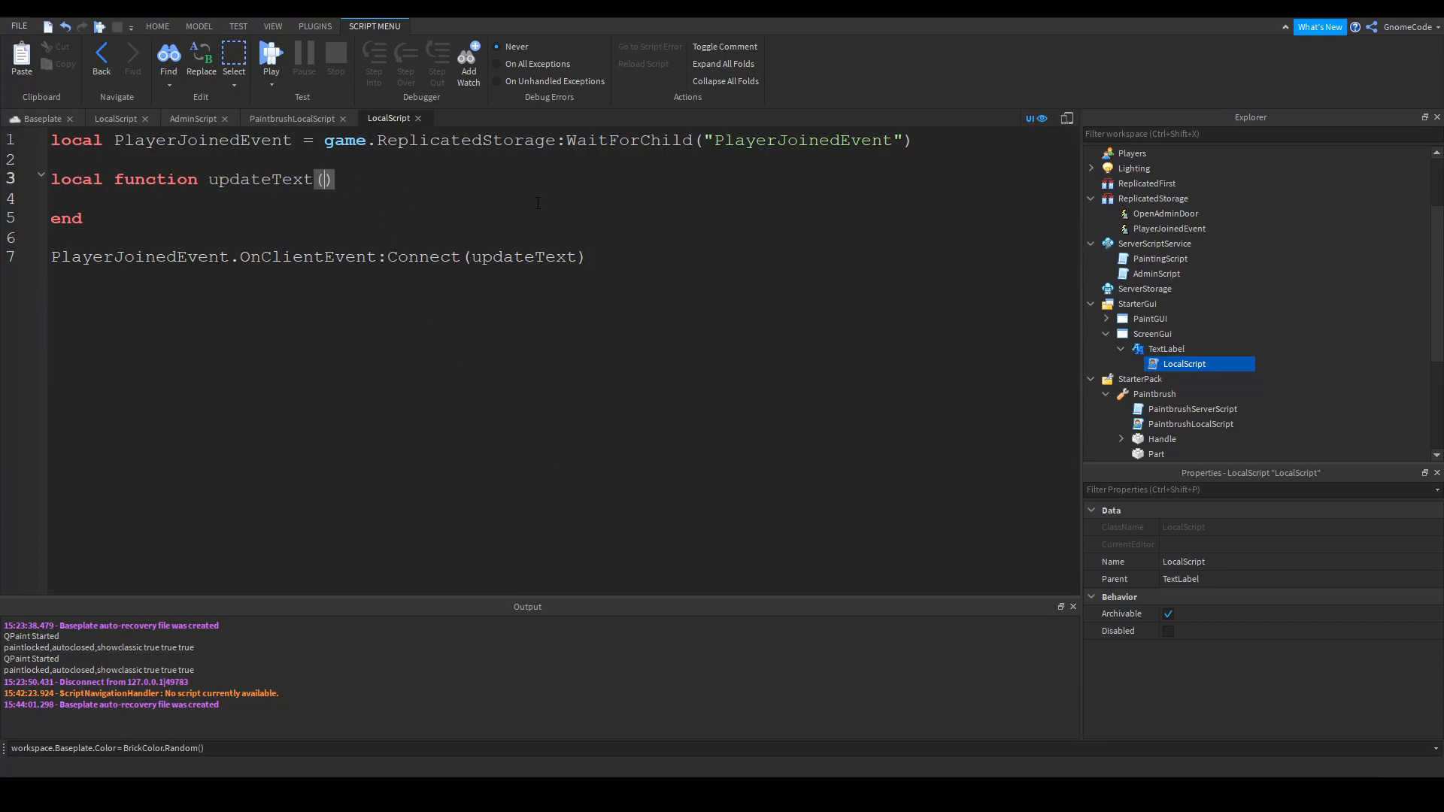
# Make updateText(player) set script.Parent.Text to player .. " has joined"
pyautogui.write('playe')
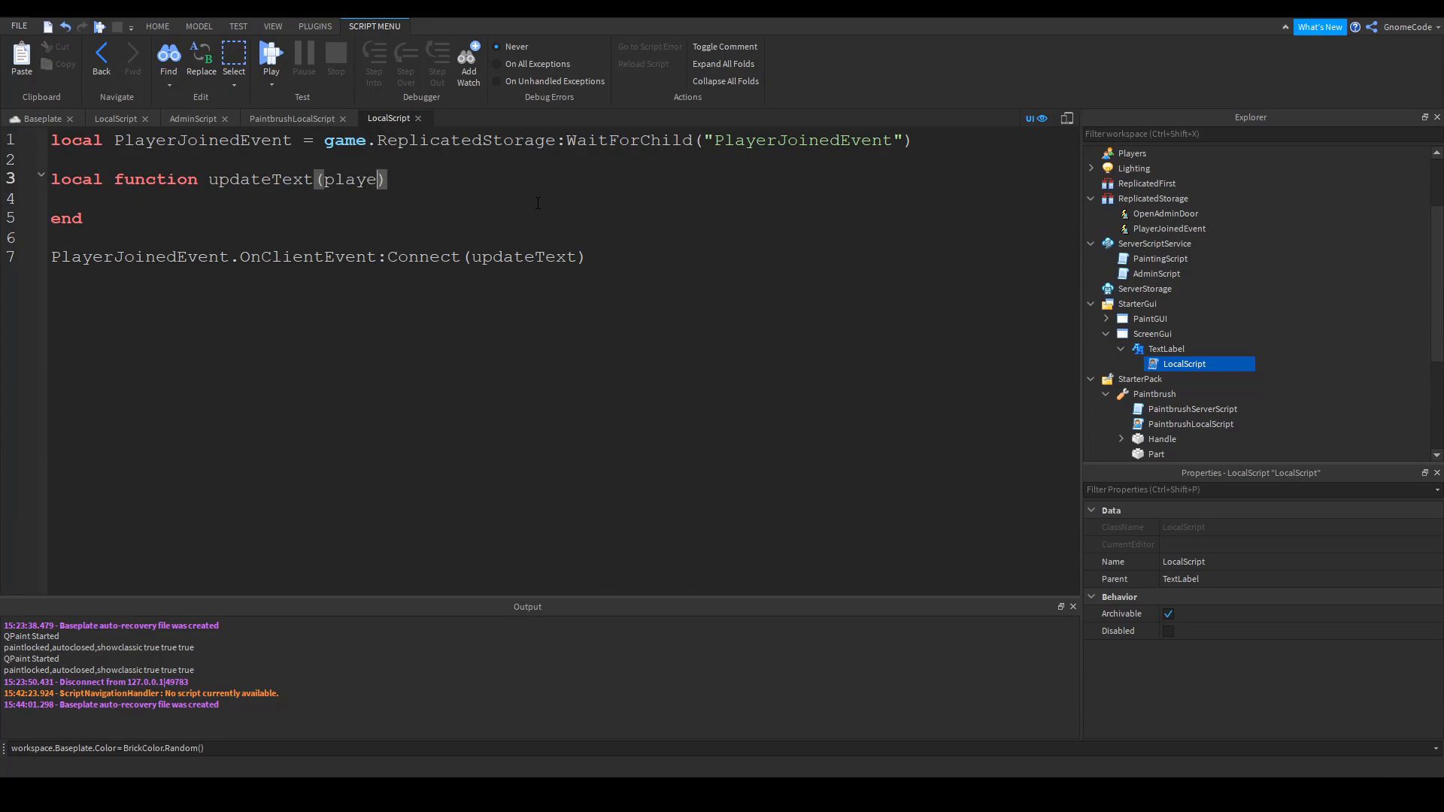
pyautogui.write('SC')
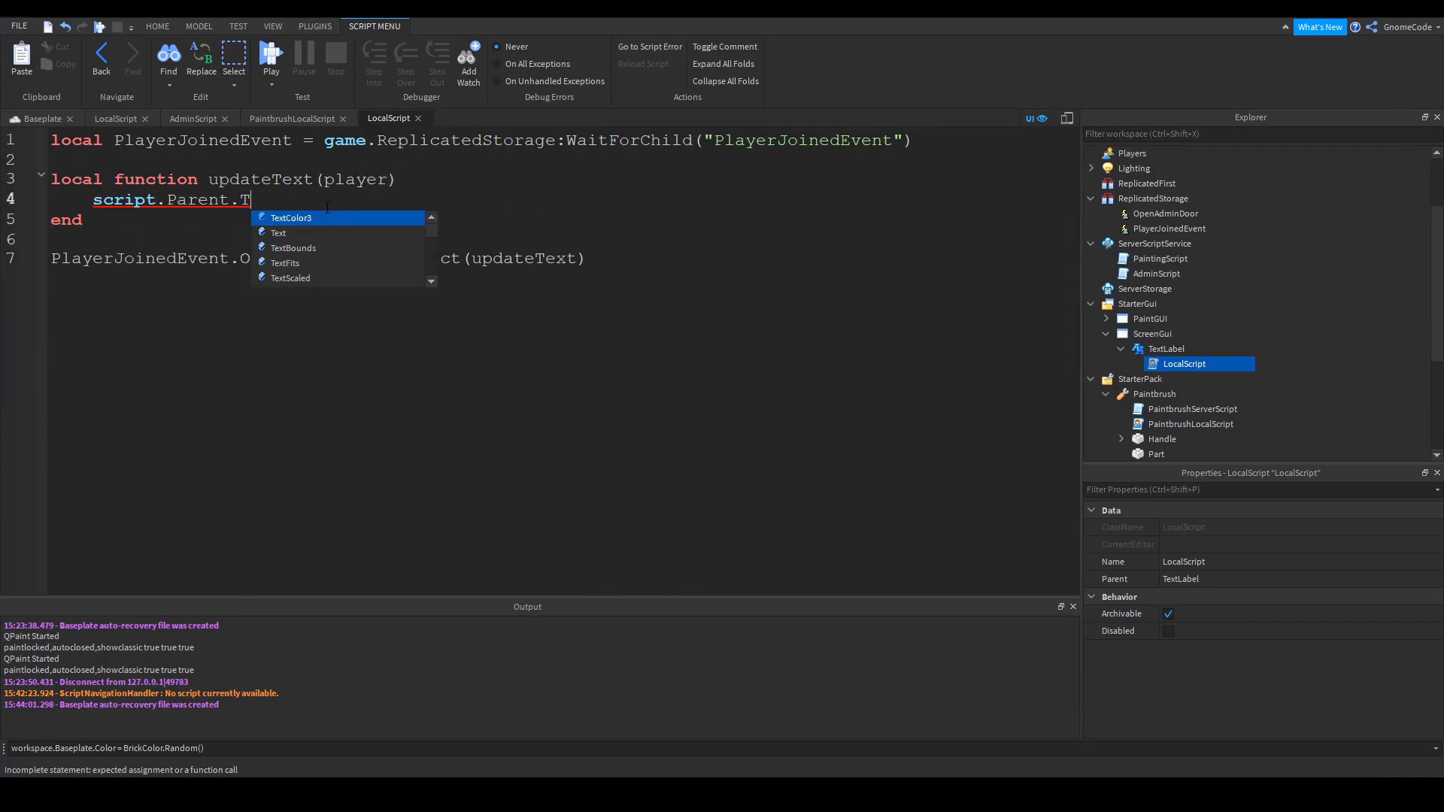
pyautogui.write('ext')
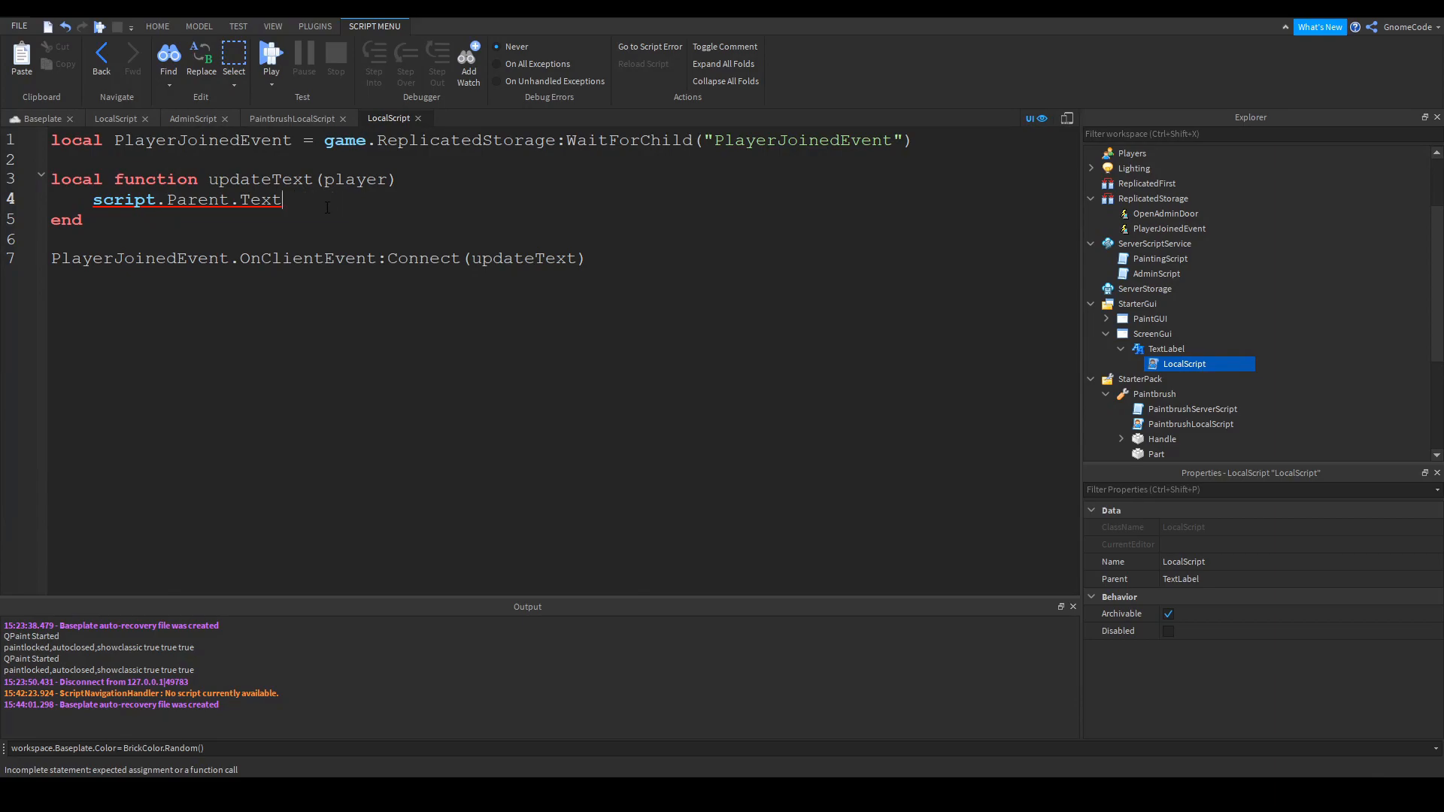
pyautogui.write('= player ..')
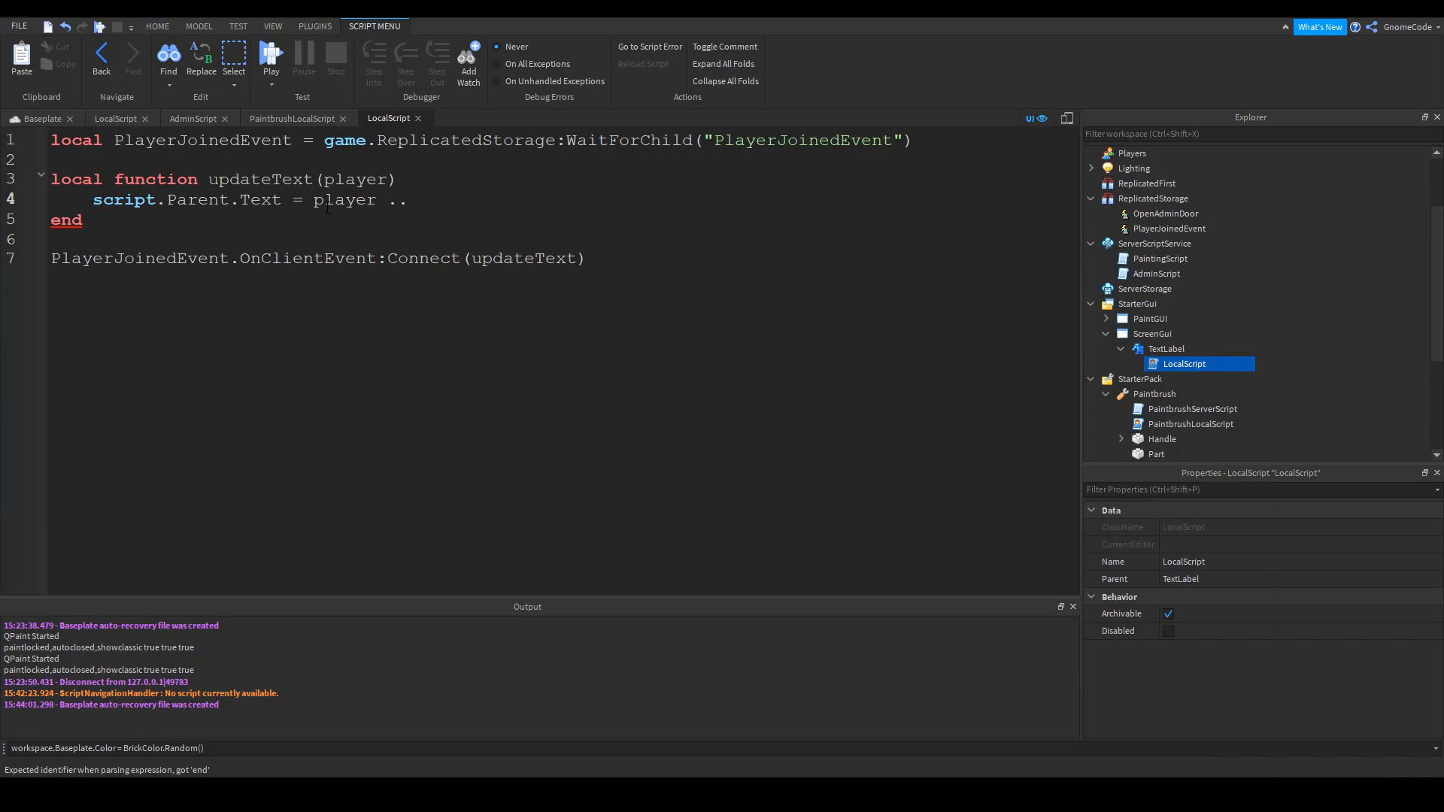
pyautogui.write('"')
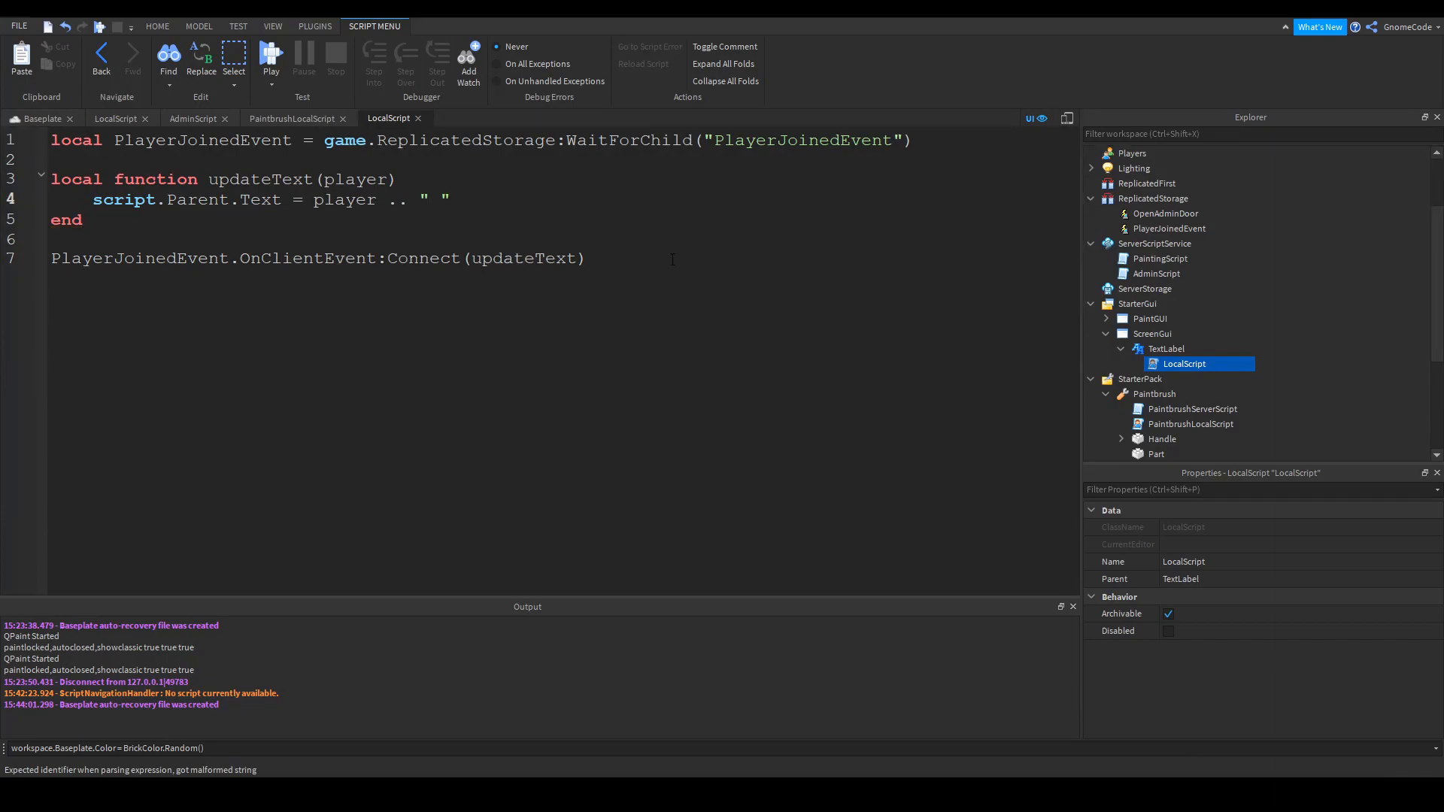
pyautogui.write('has join')
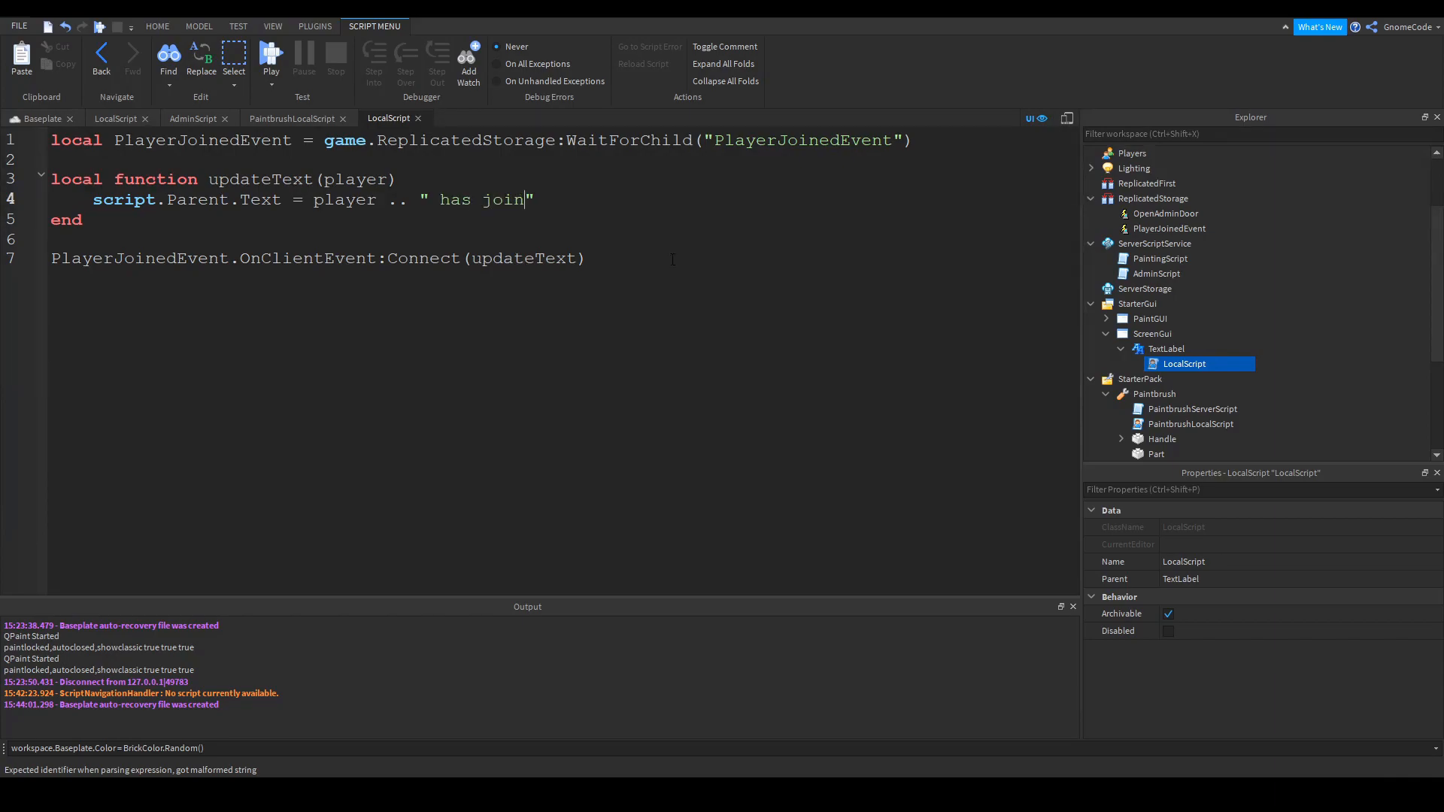
pyautogui.write('ed')
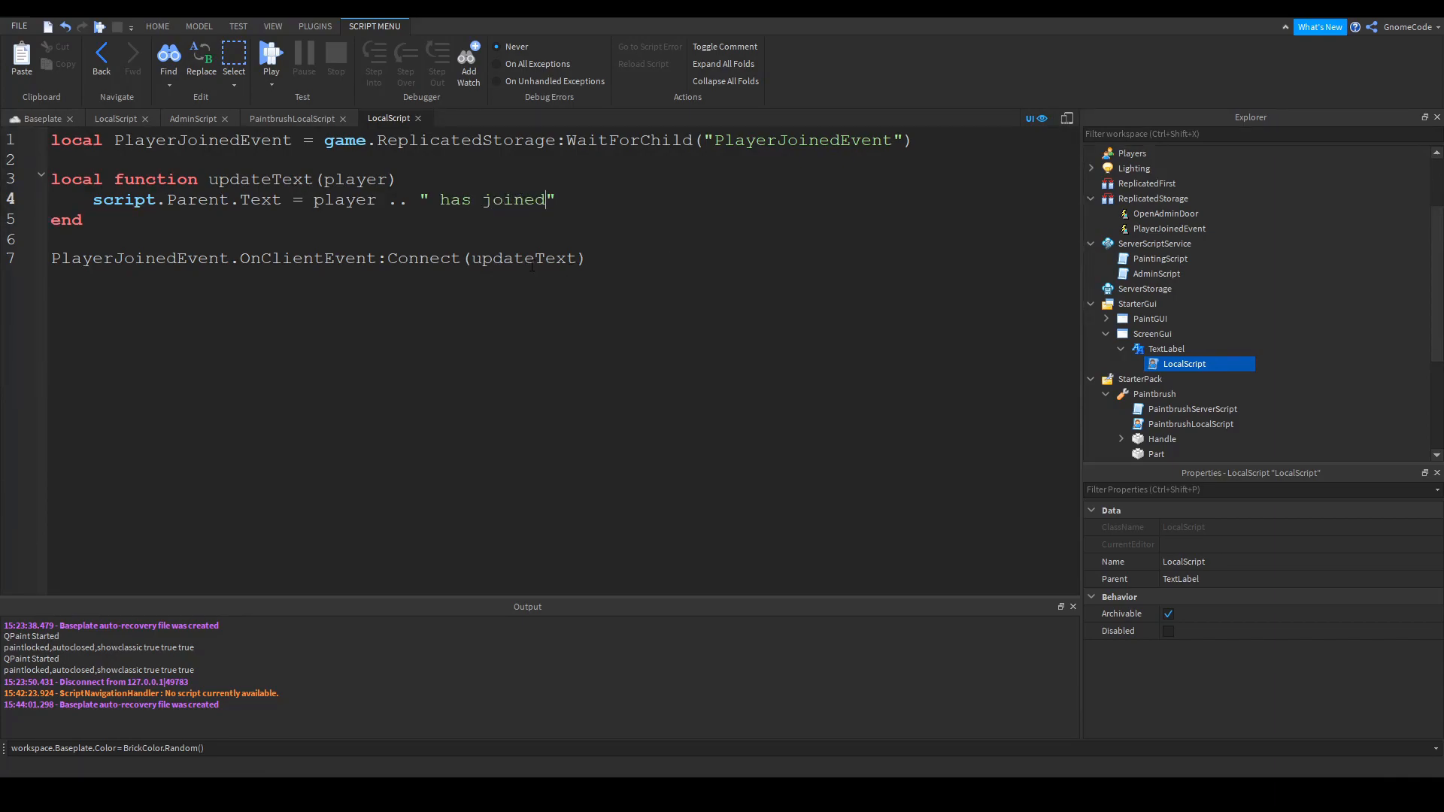
pyautogui.click(194, 117)
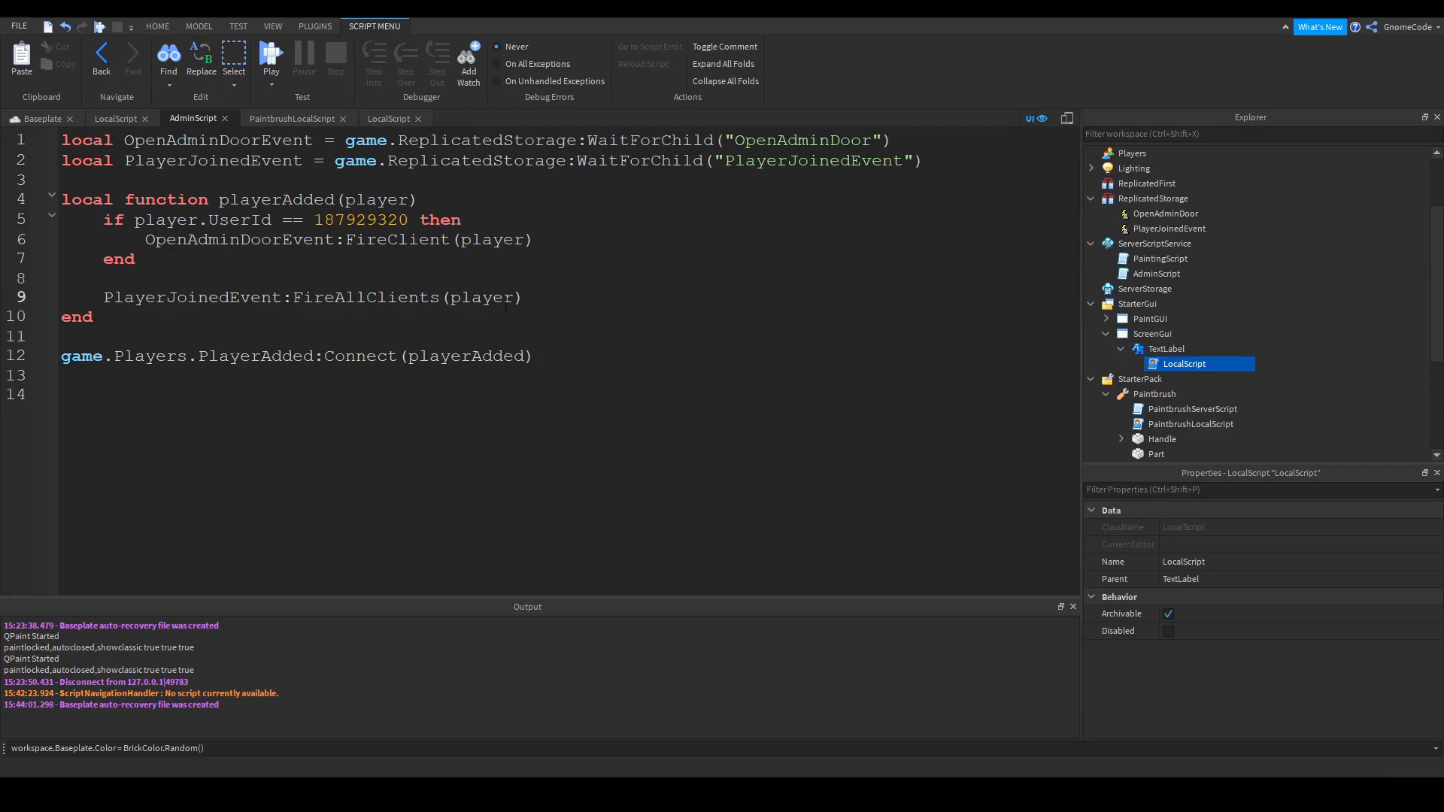
# Pass player to PlayerJoinedEvent:FireAllClients in AdminScript and add a blank line above it
pyautogui.doubleClick(498, 297)
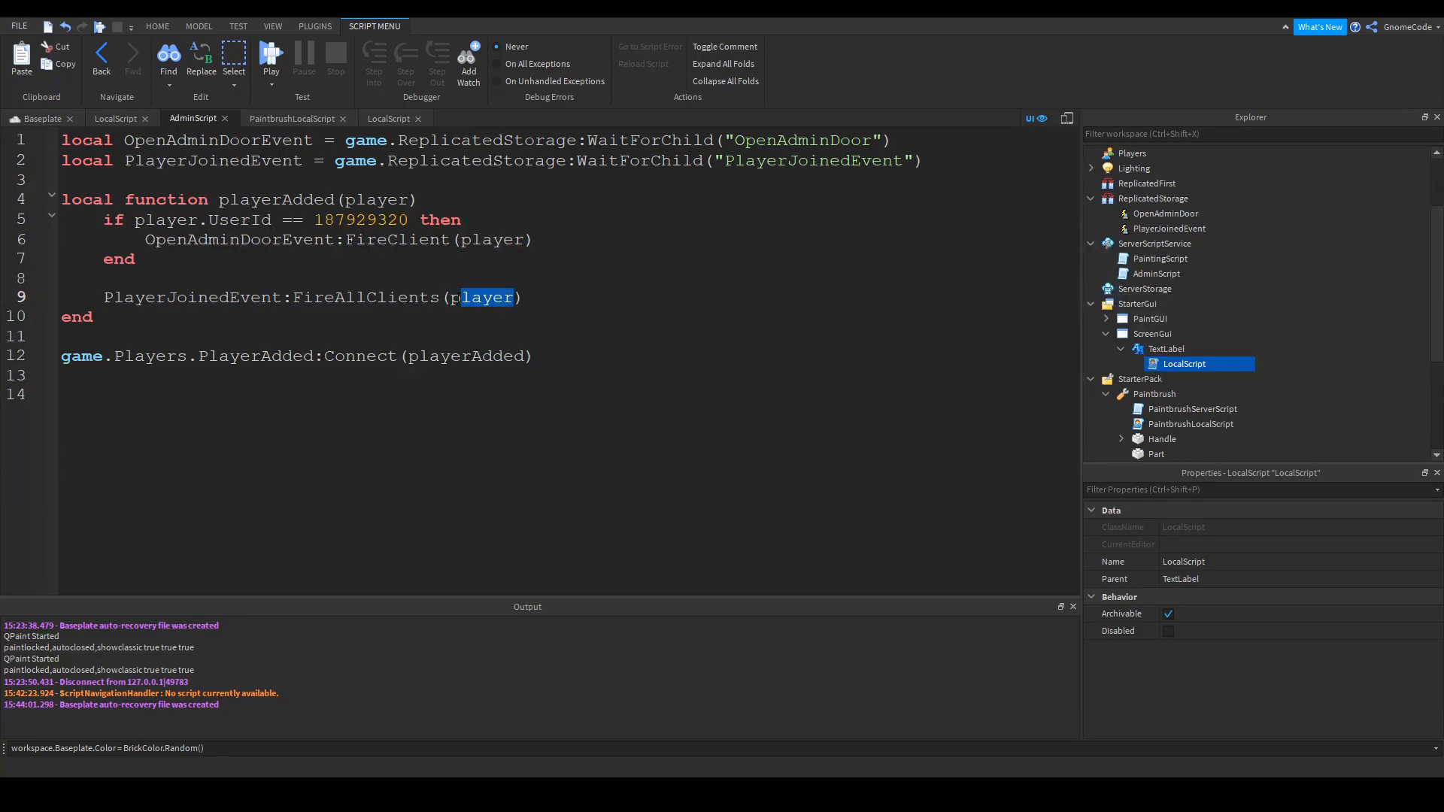
pyautogui.doubleClick(483, 297)
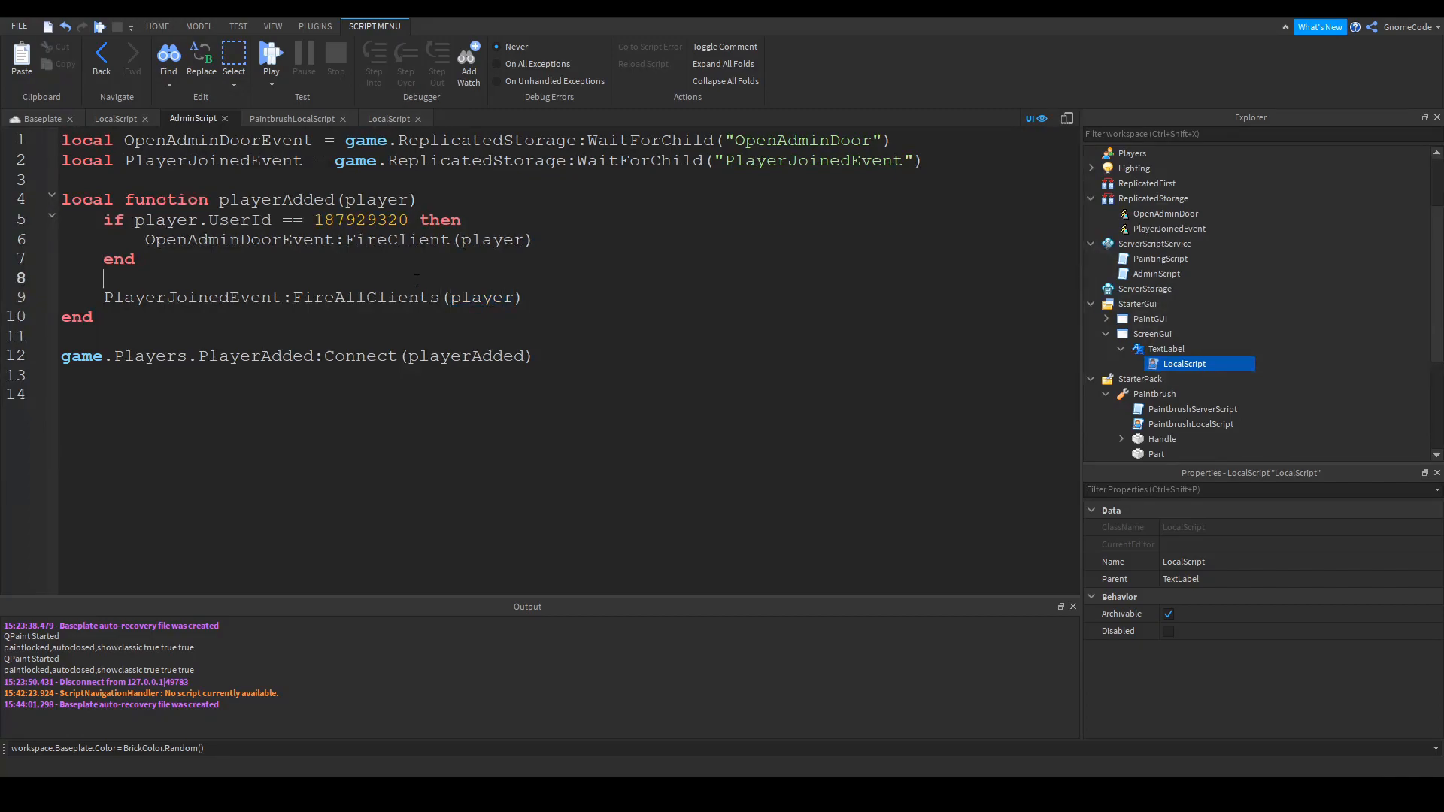
pyautogui.click(270, 56)
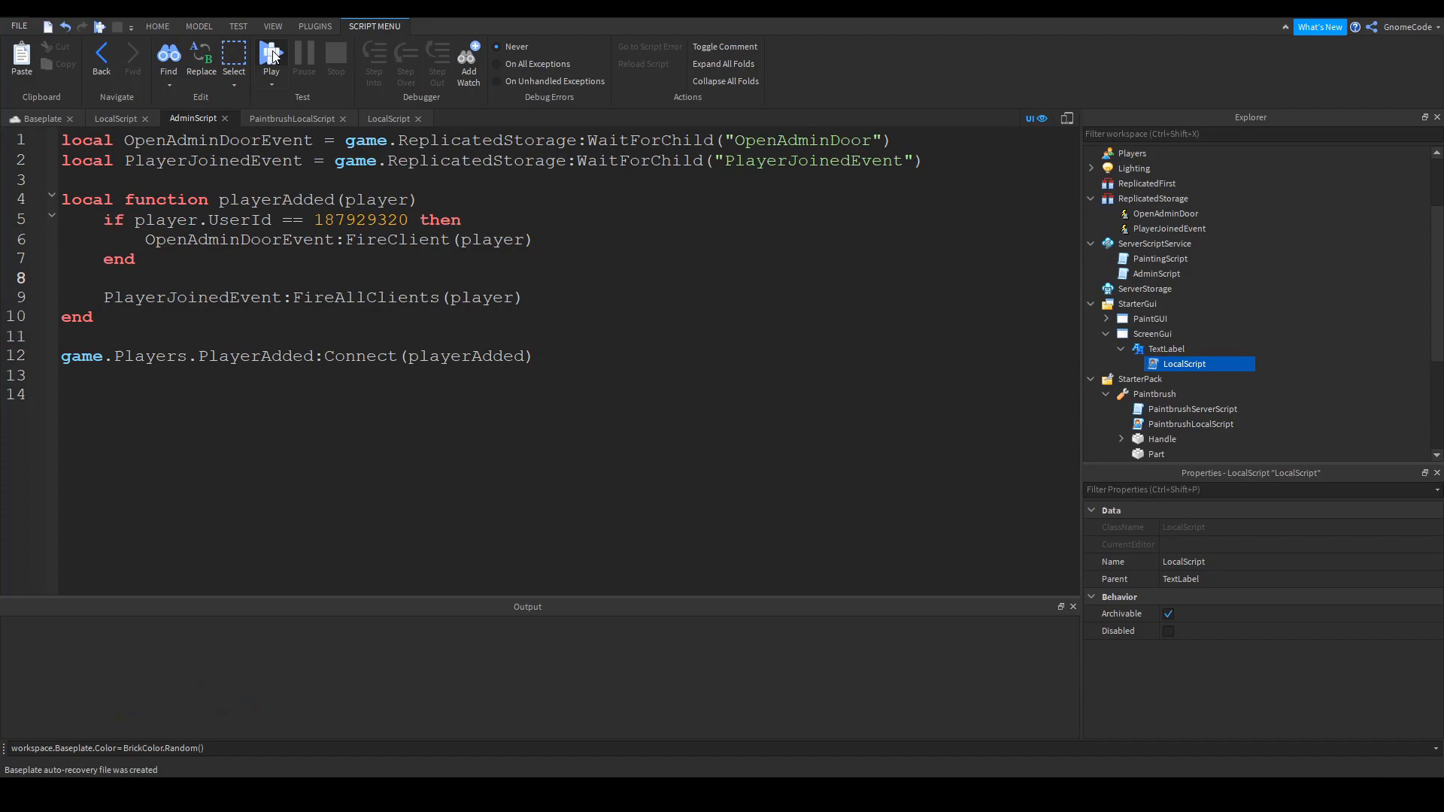
# Playtest the place, note the userdata concatenation error, stop, and return to the label's LocalScript
pyautogui.click(270, 57)
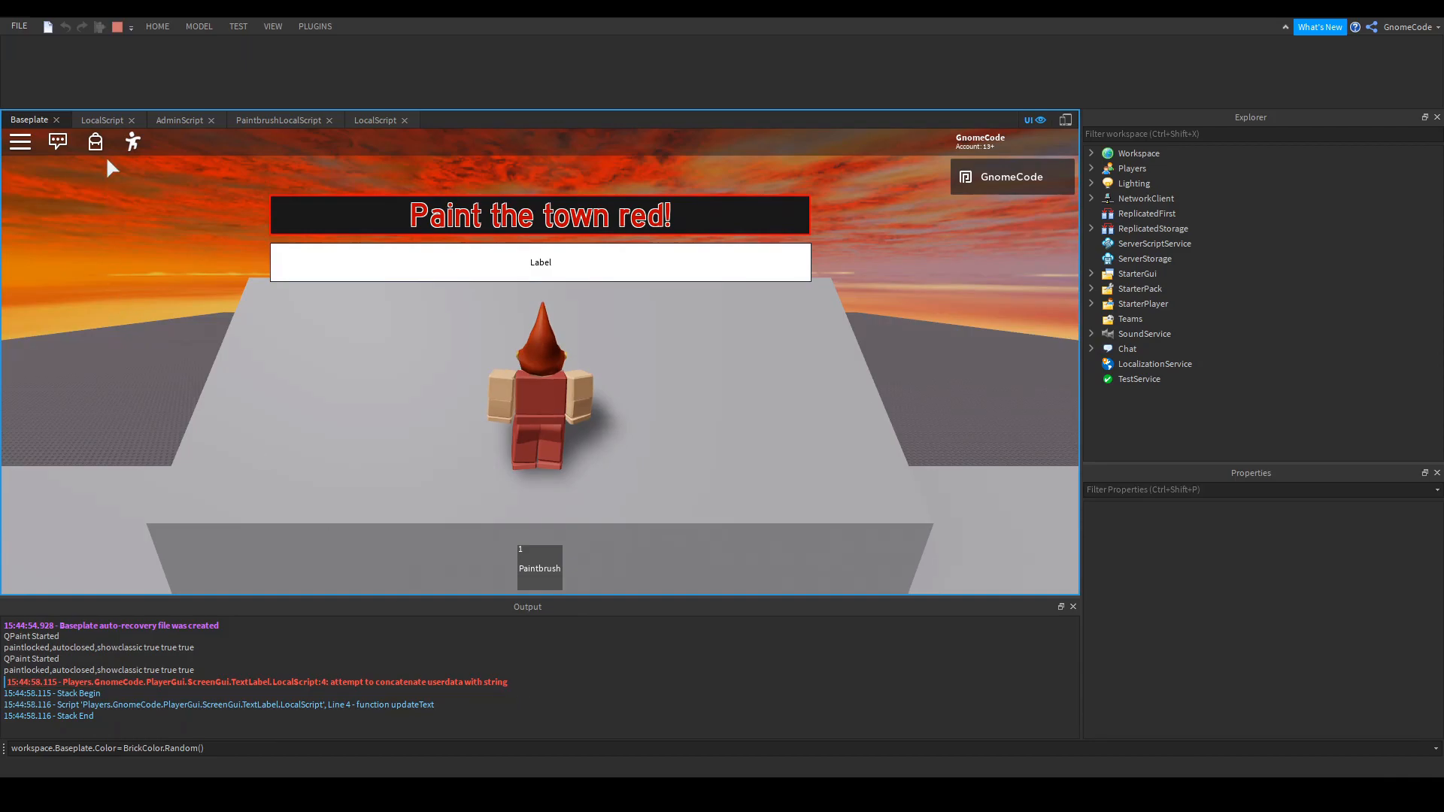
pyautogui.click(99, 26)
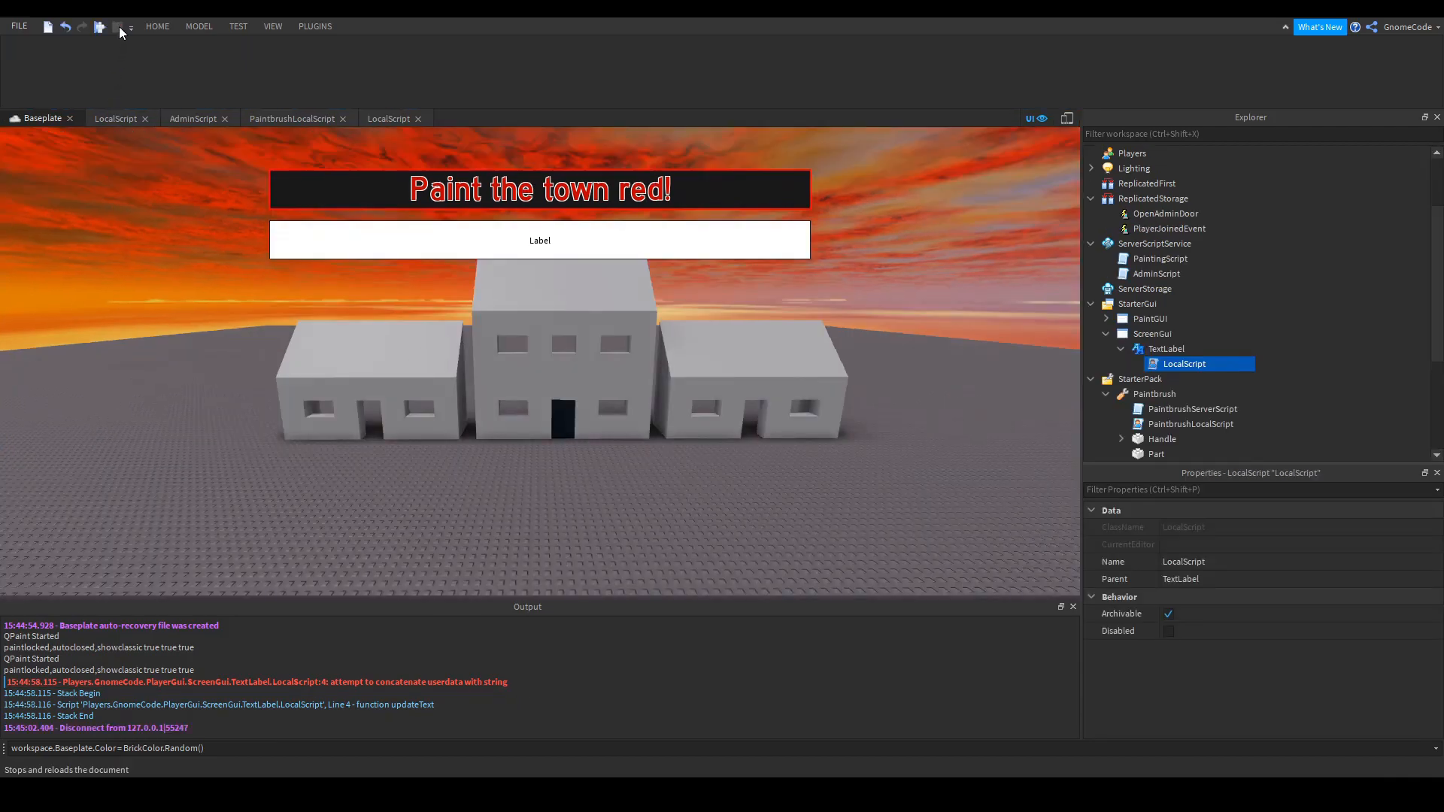
pyautogui.click(388, 117)
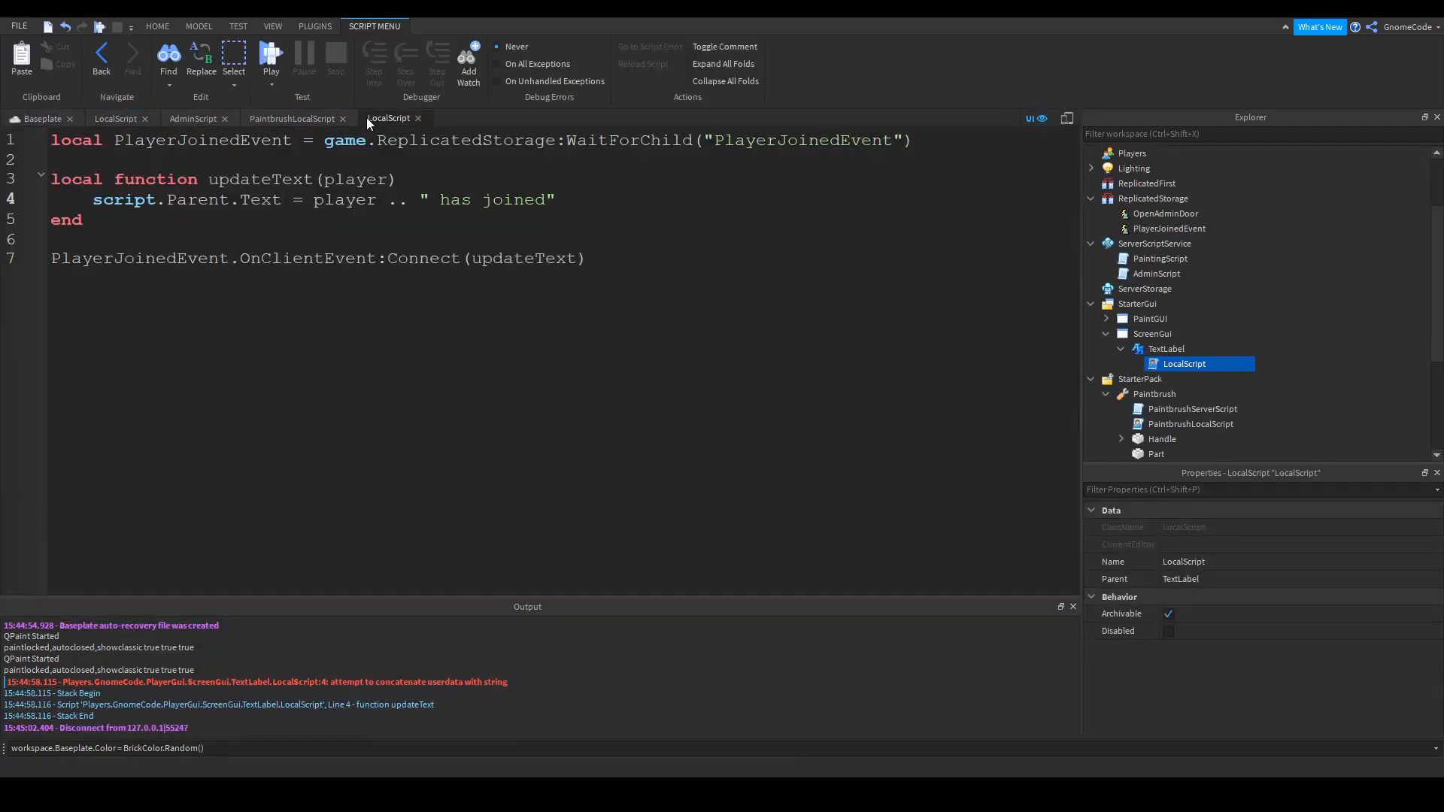
# Change player to player.Name in the text assignment, then go to the Test options
pyautogui.write('.Na')
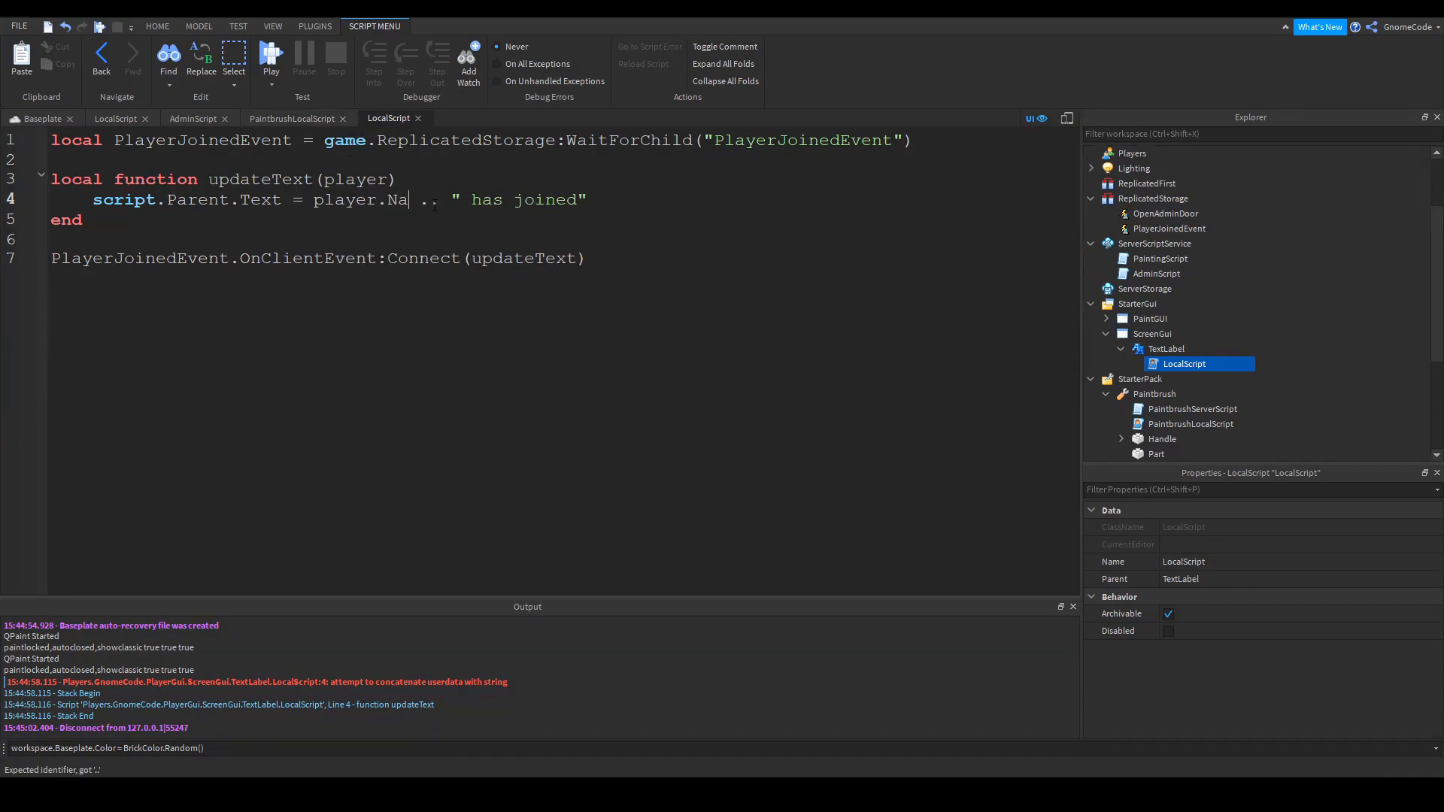
pyautogui.write('me')
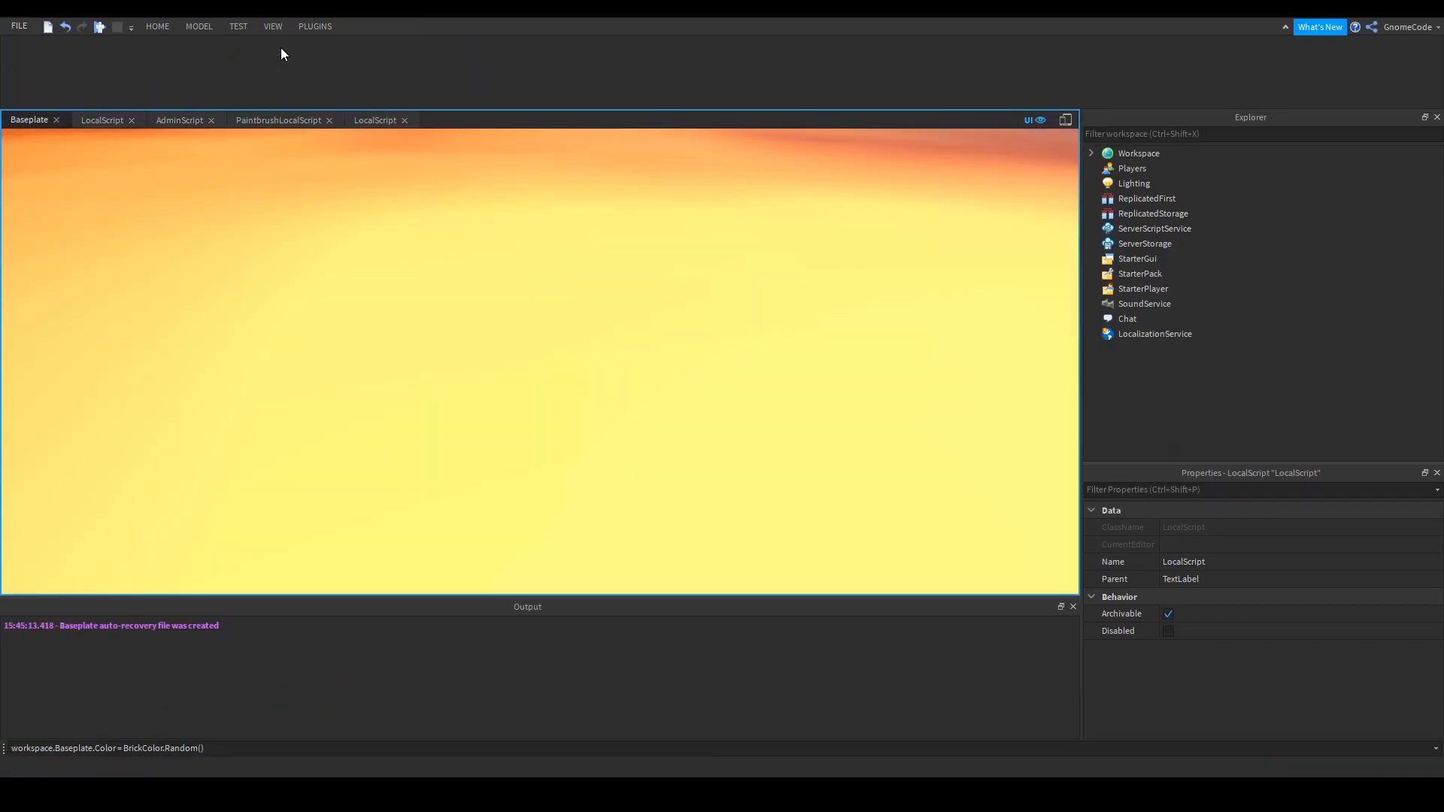
pyautogui.click(100, 25)
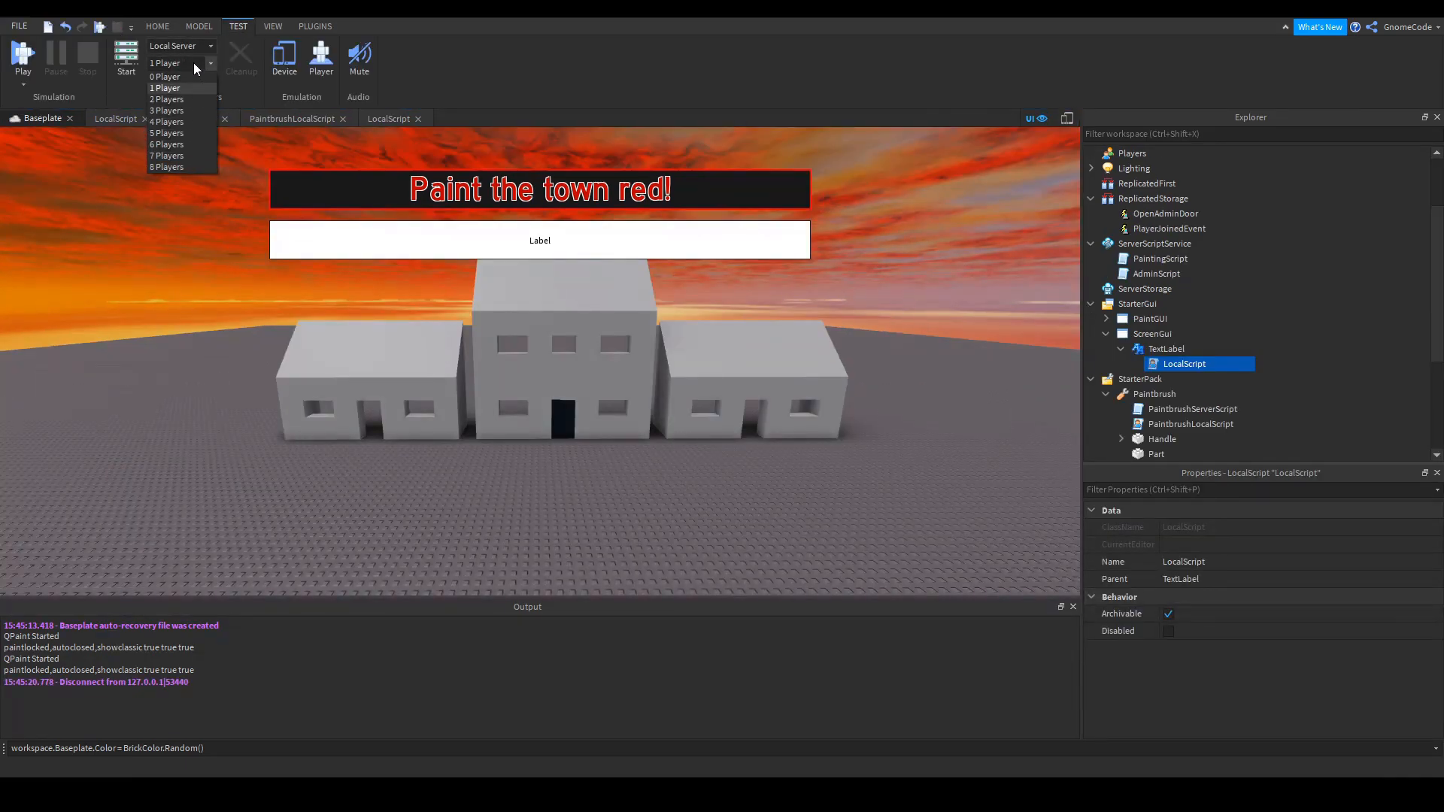
# Start a 2-player local server test and view a client showing 'GnomeCode has joined'
pyautogui.click(167, 99)
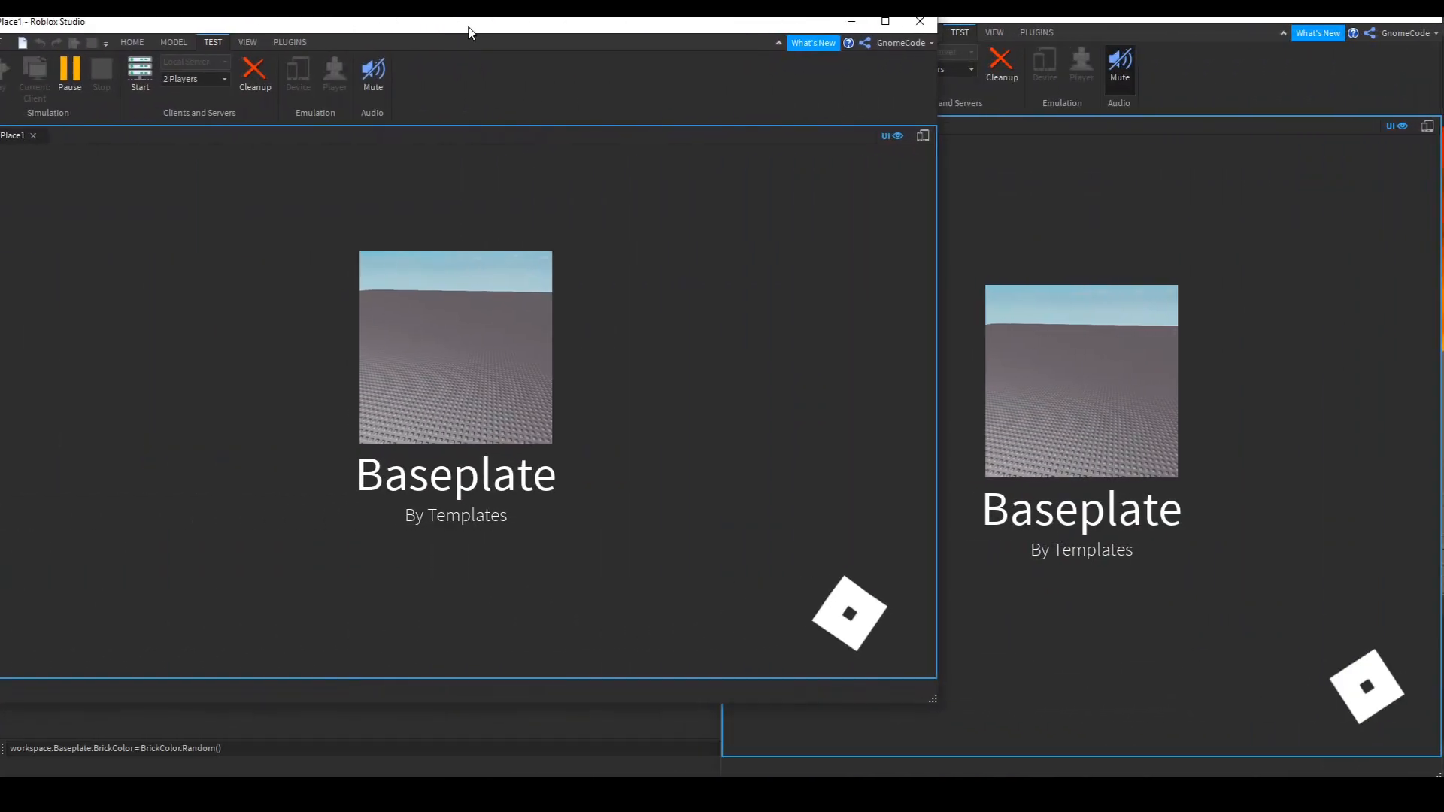
pyautogui.click(141, 66)
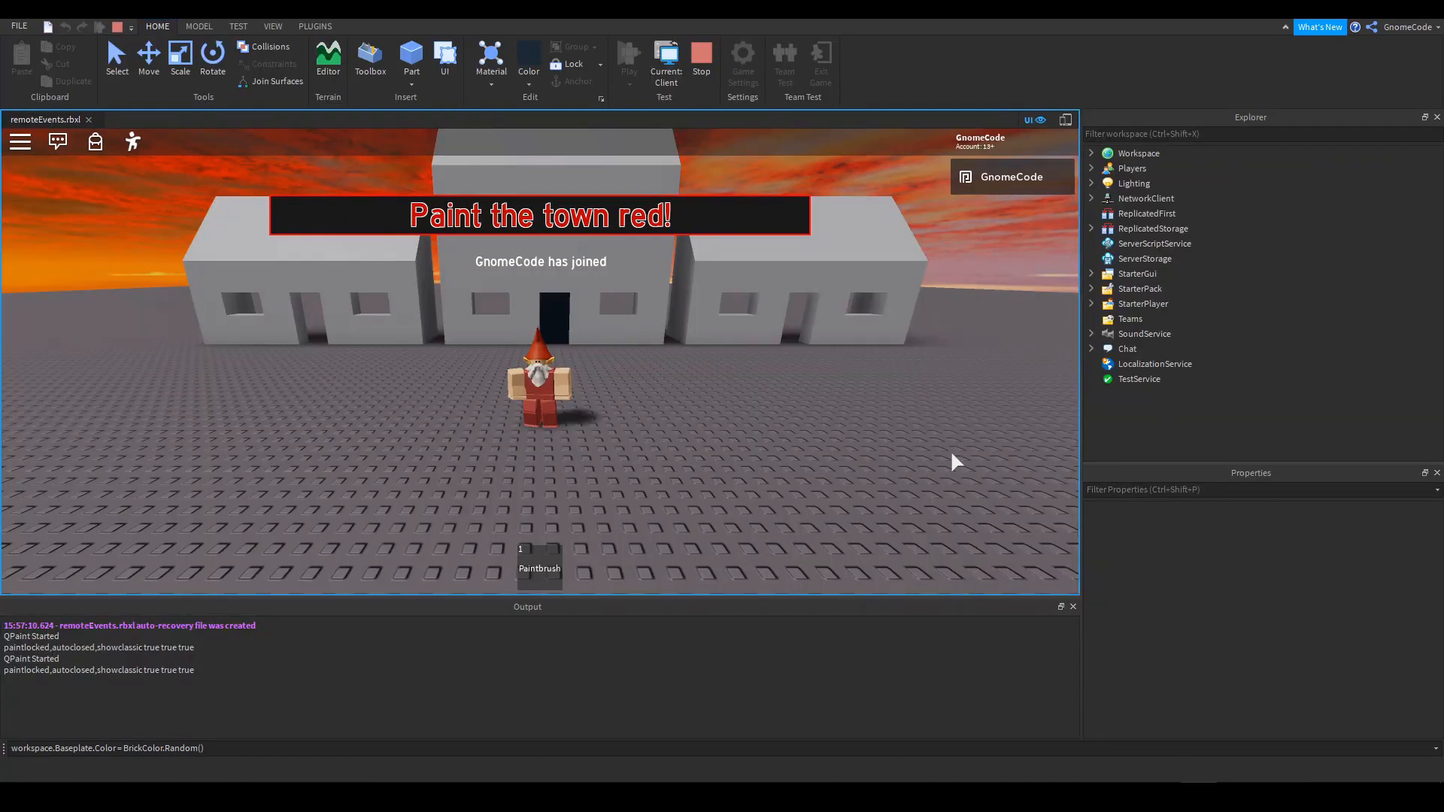
pyautogui.moveTo(1308, 594)
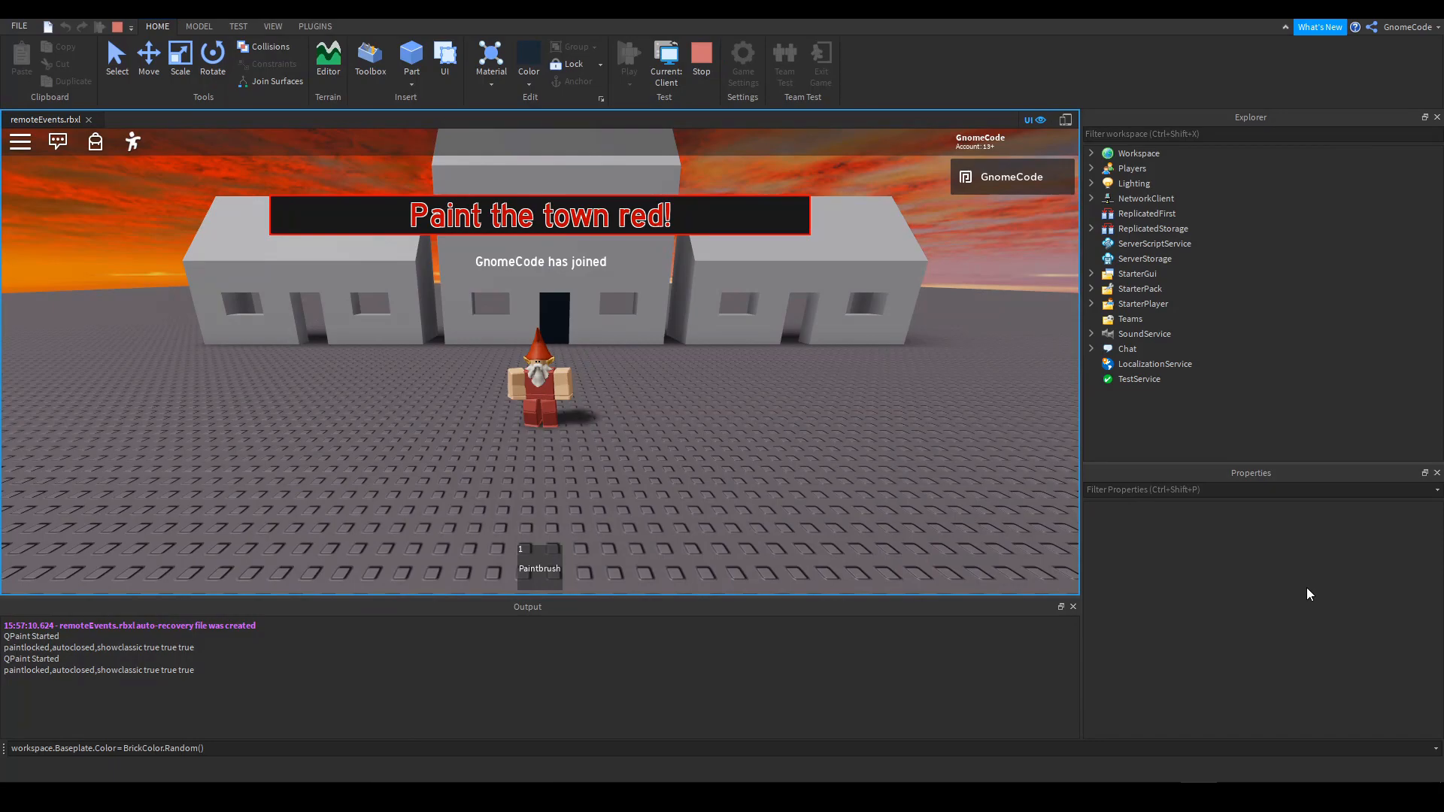